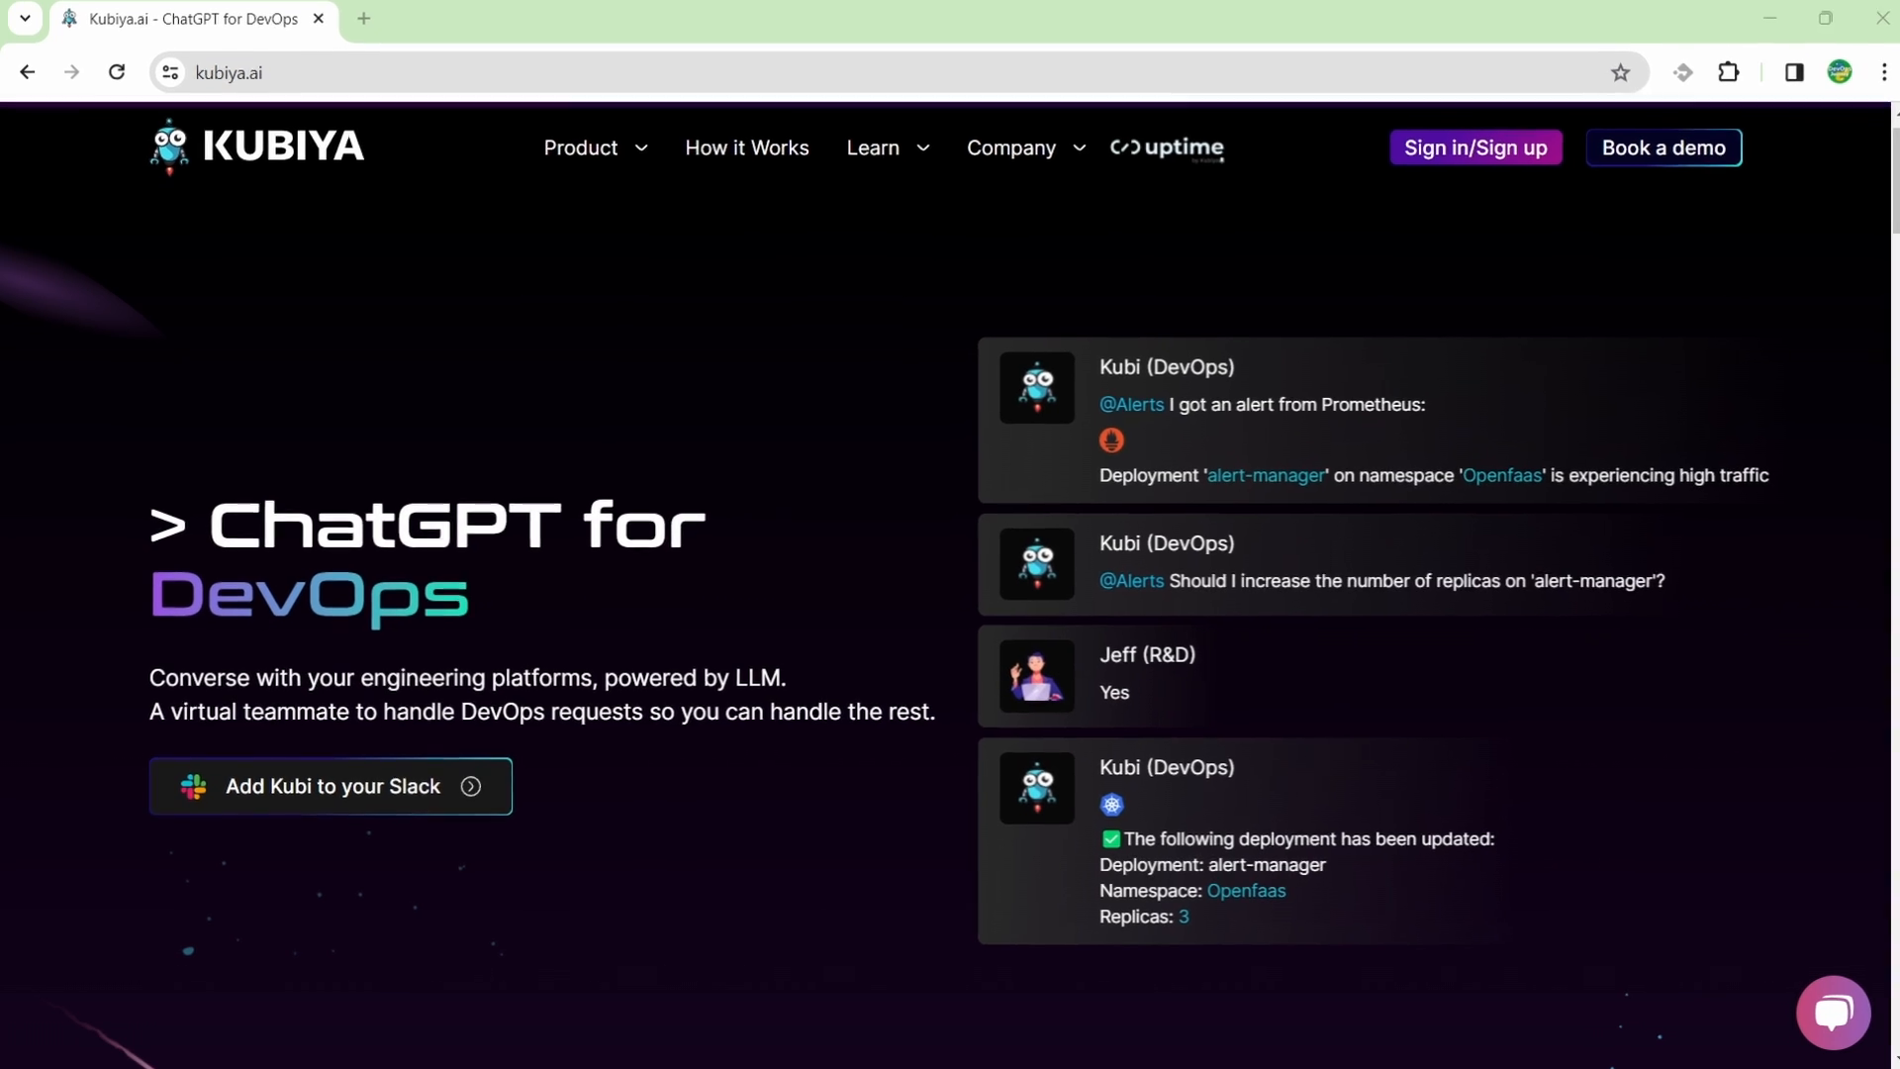
scroll("down", 3)
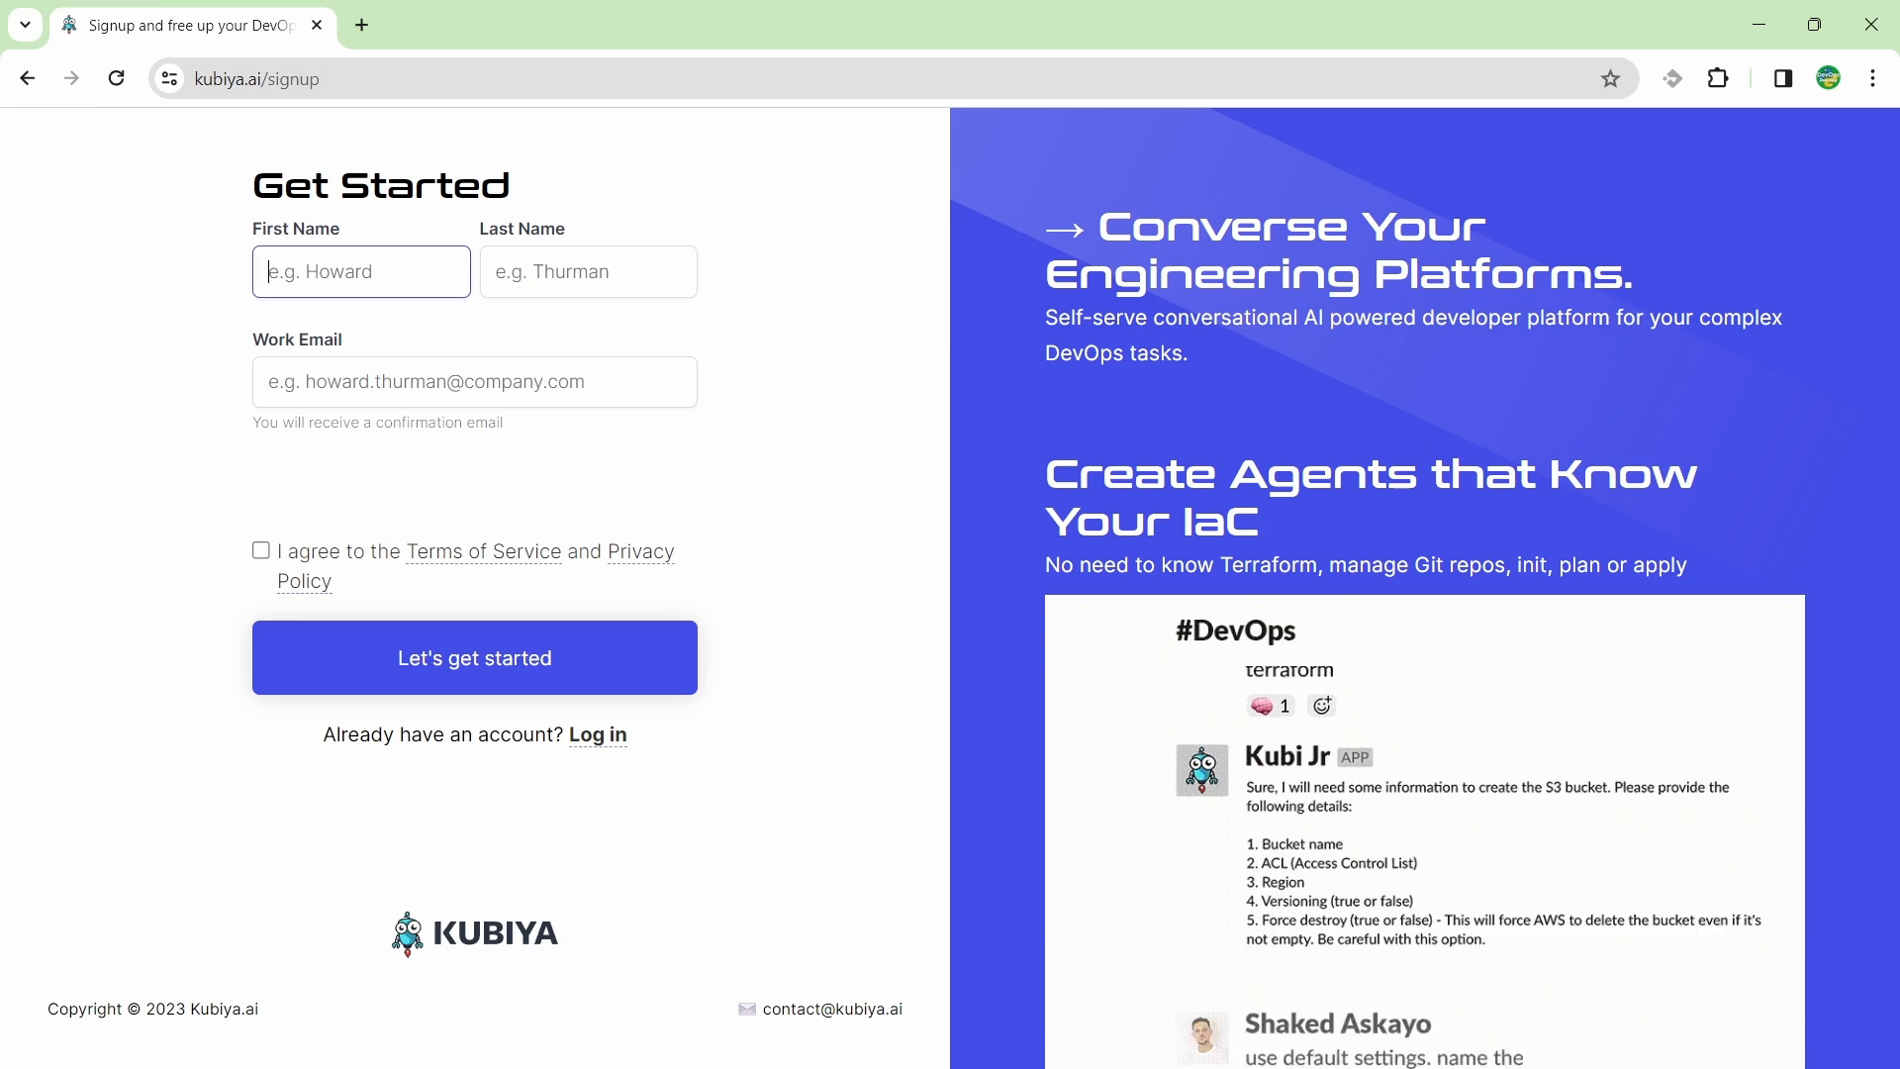
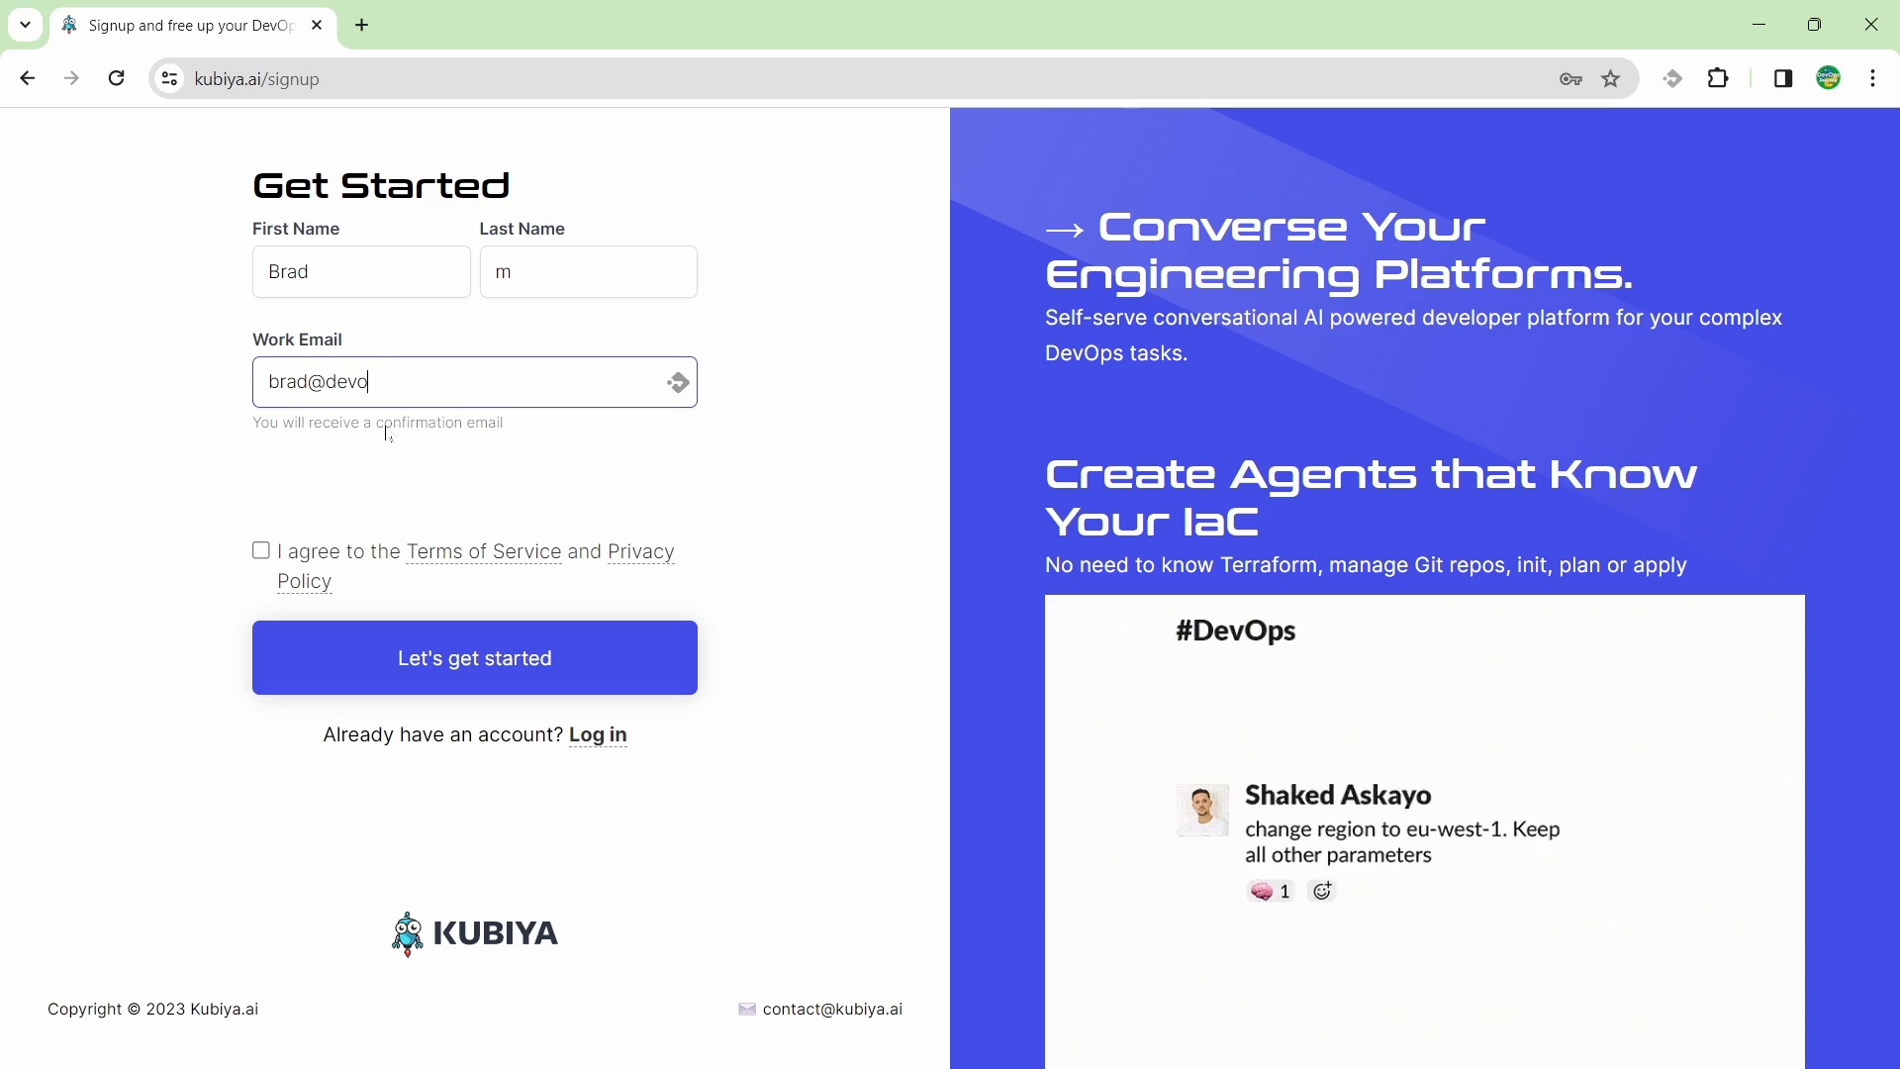
left_click(473, 657)
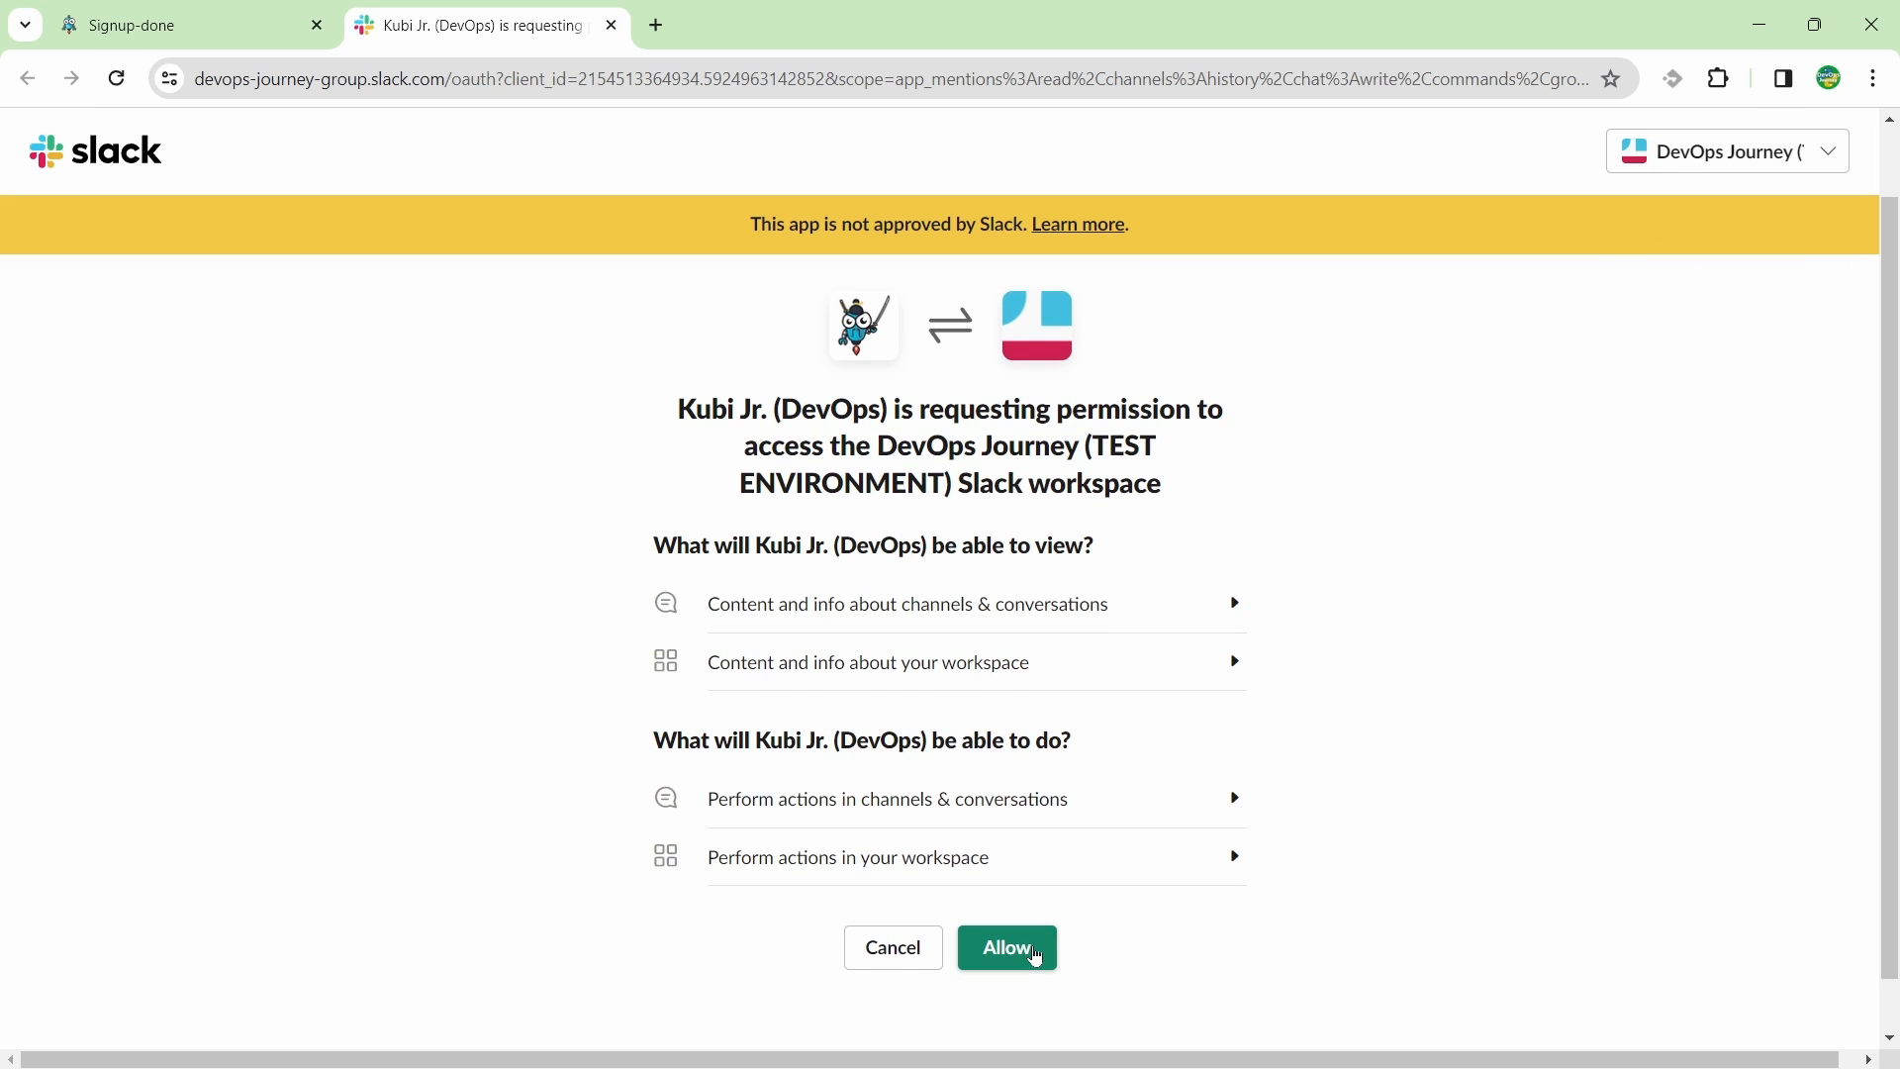
left_click(1005, 947)
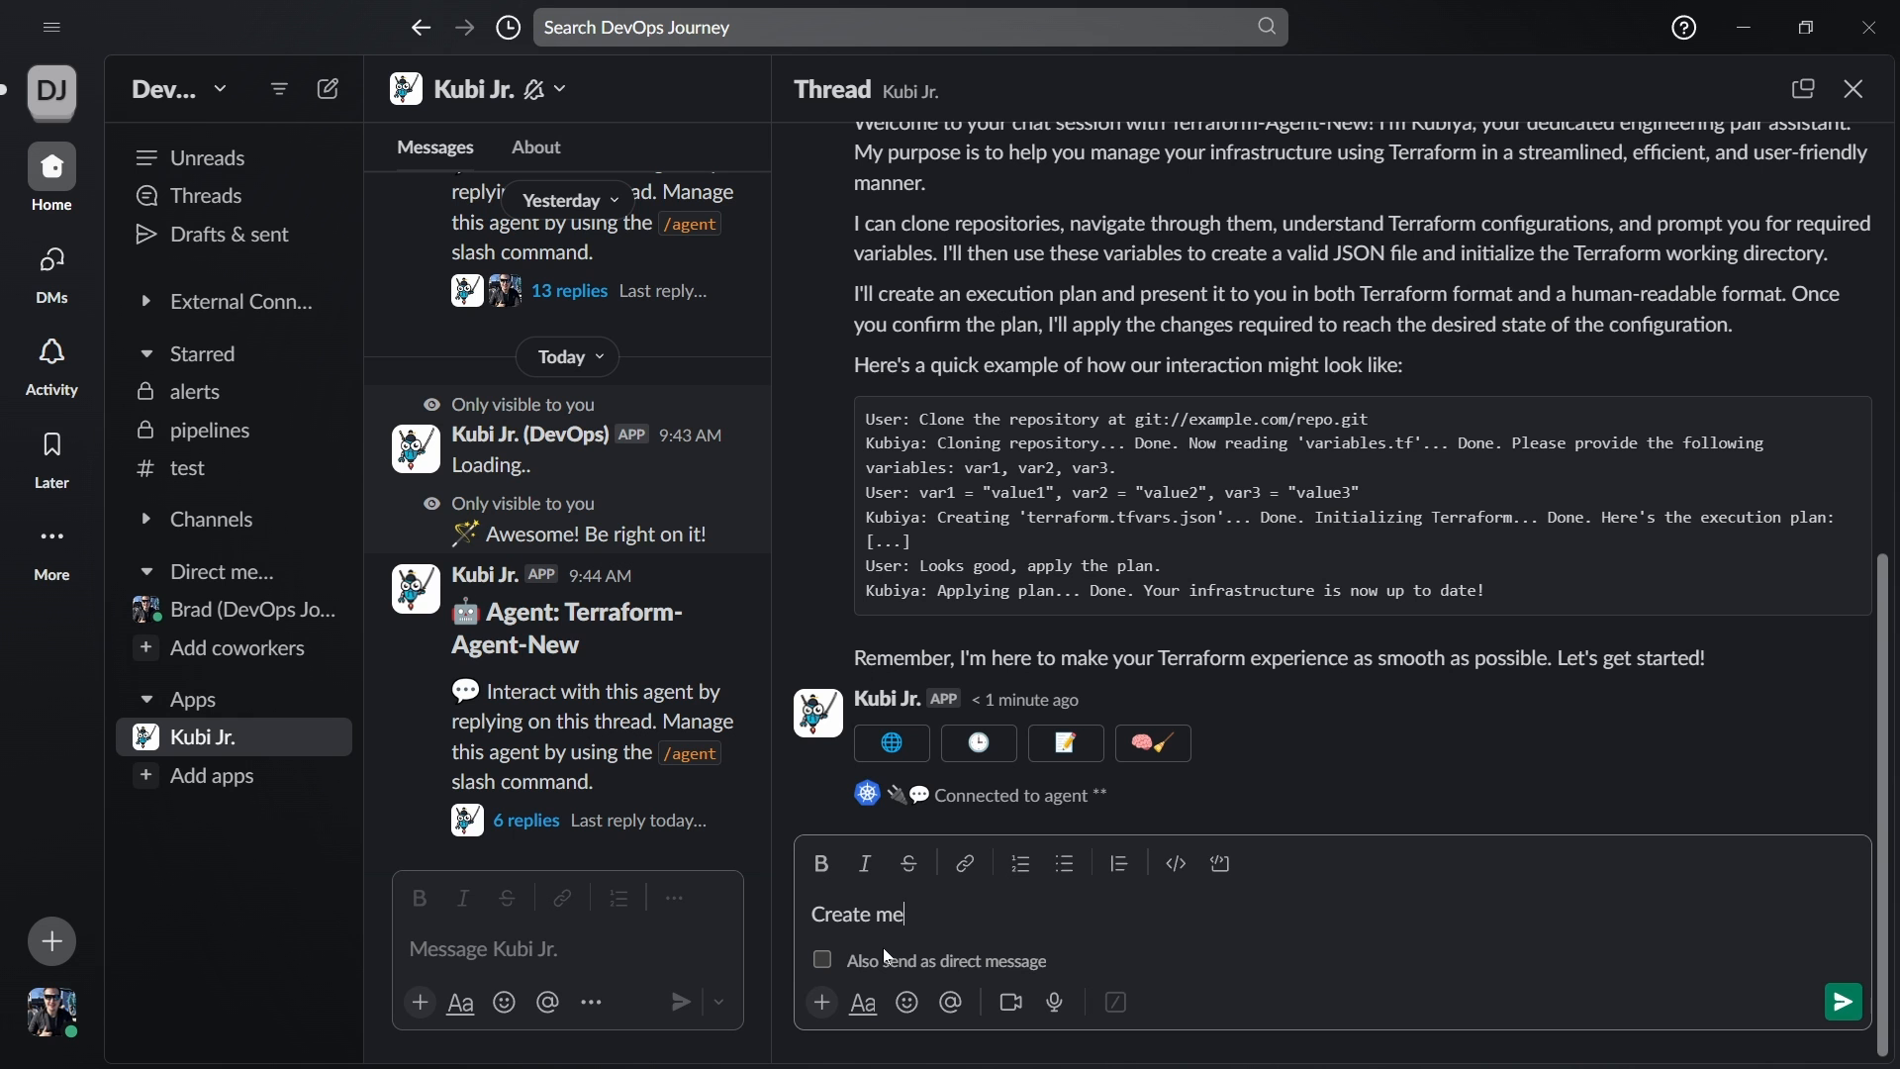
Step: Send the ECR registry request in the Terraform agent thread and close the thread
left_click(1839, 1002)
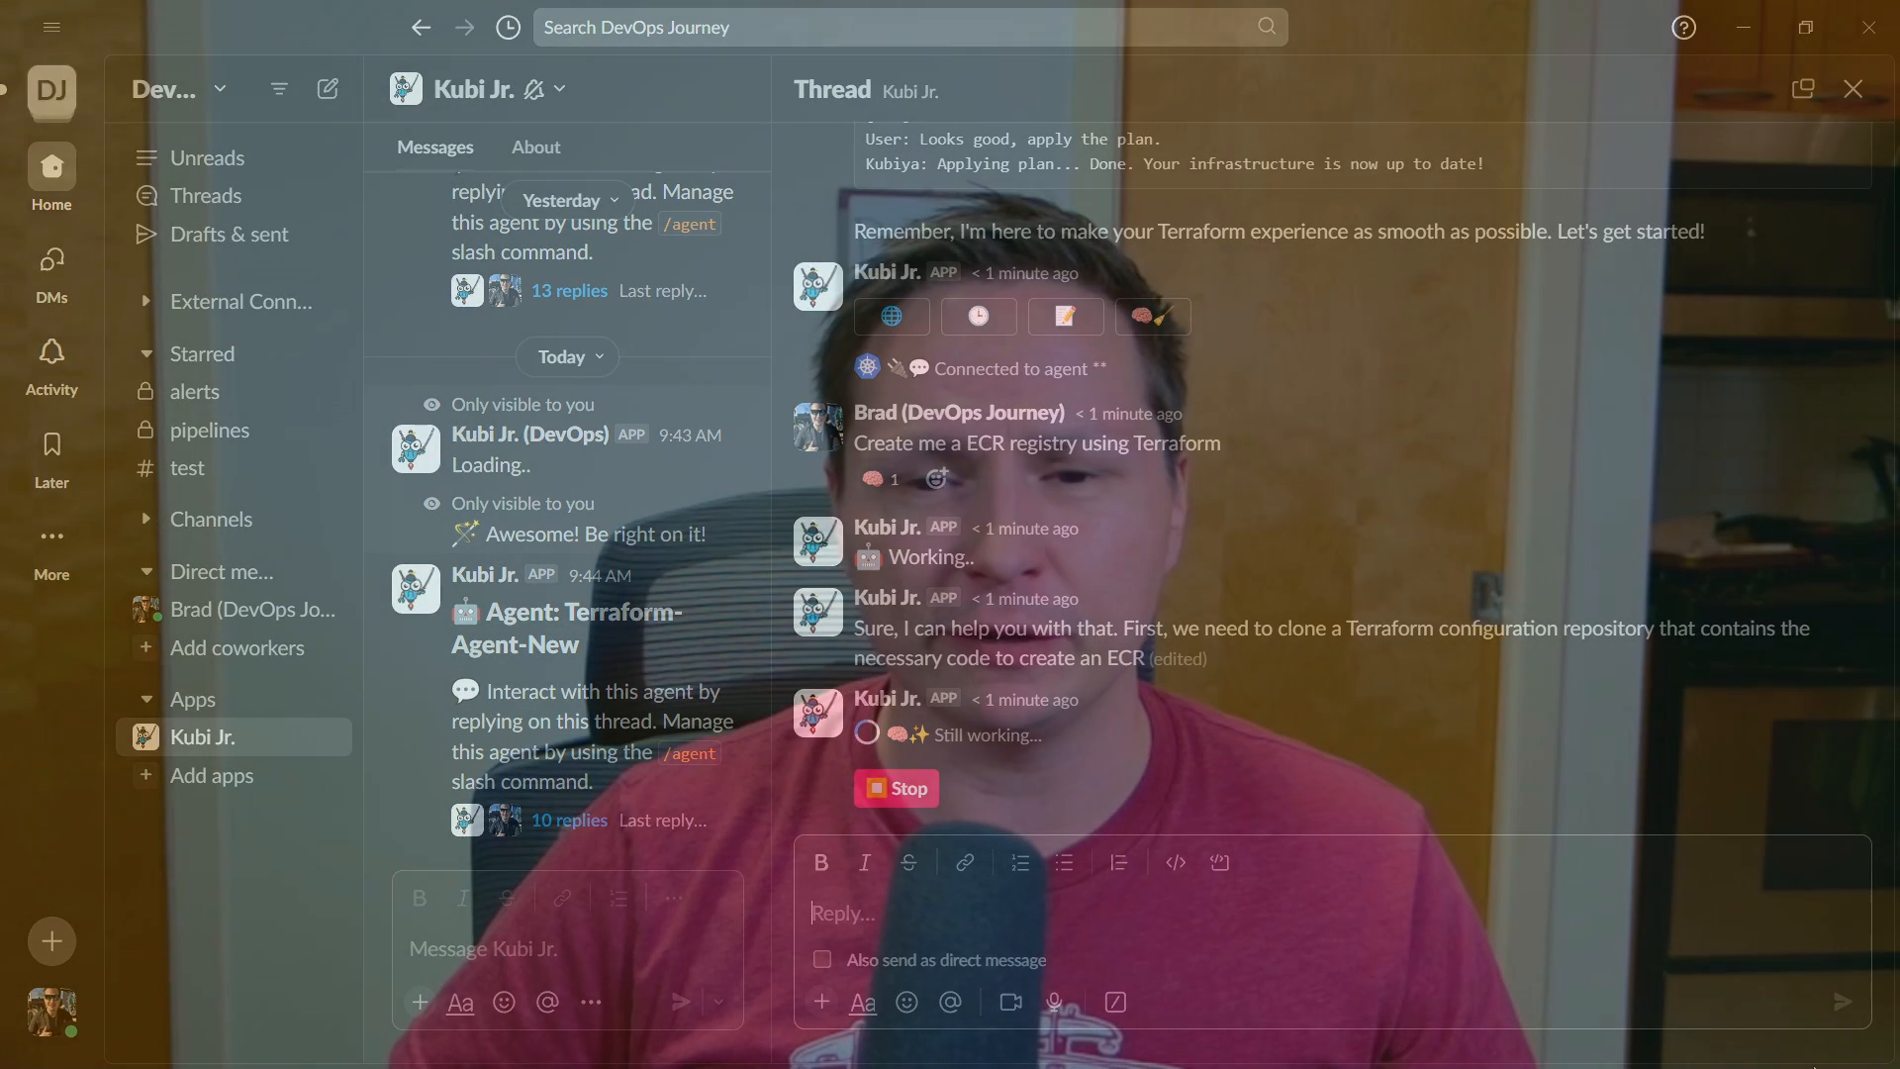
left_click(1853, 89)
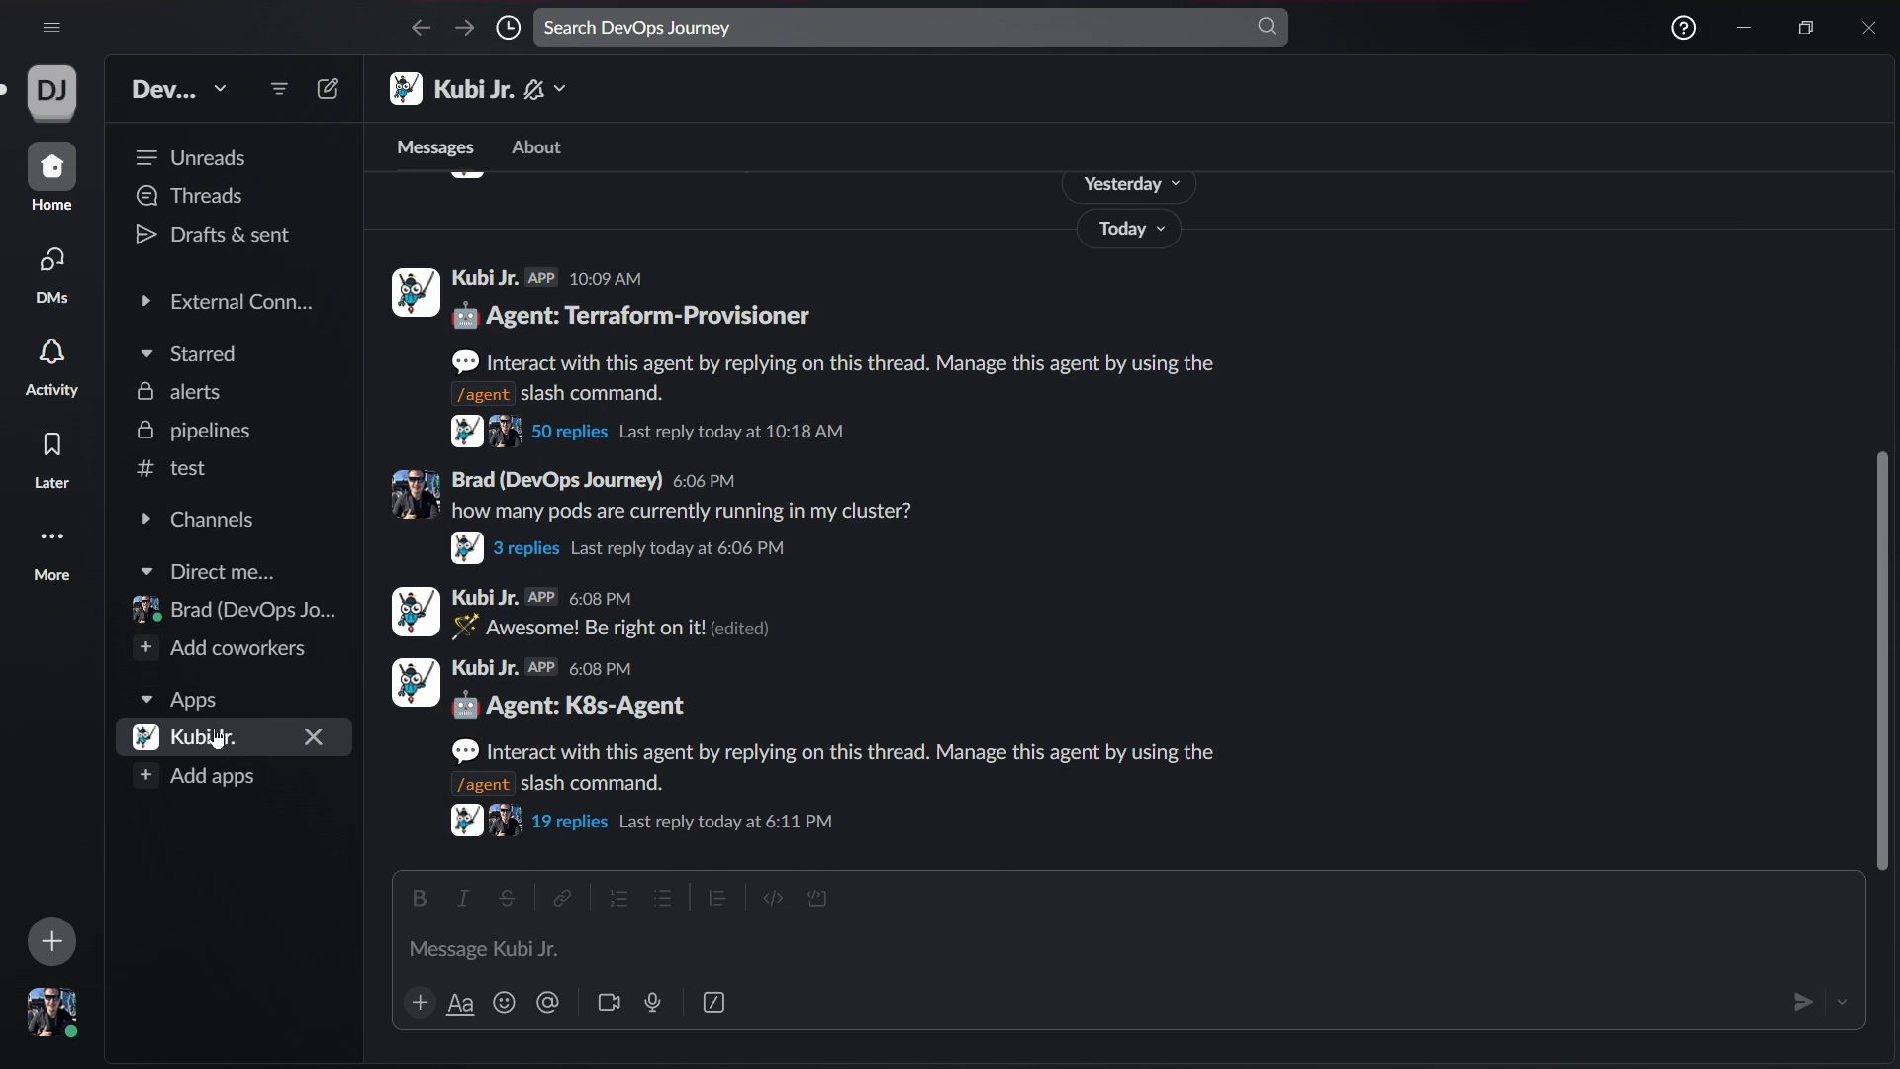
mouse_move(239, 754)
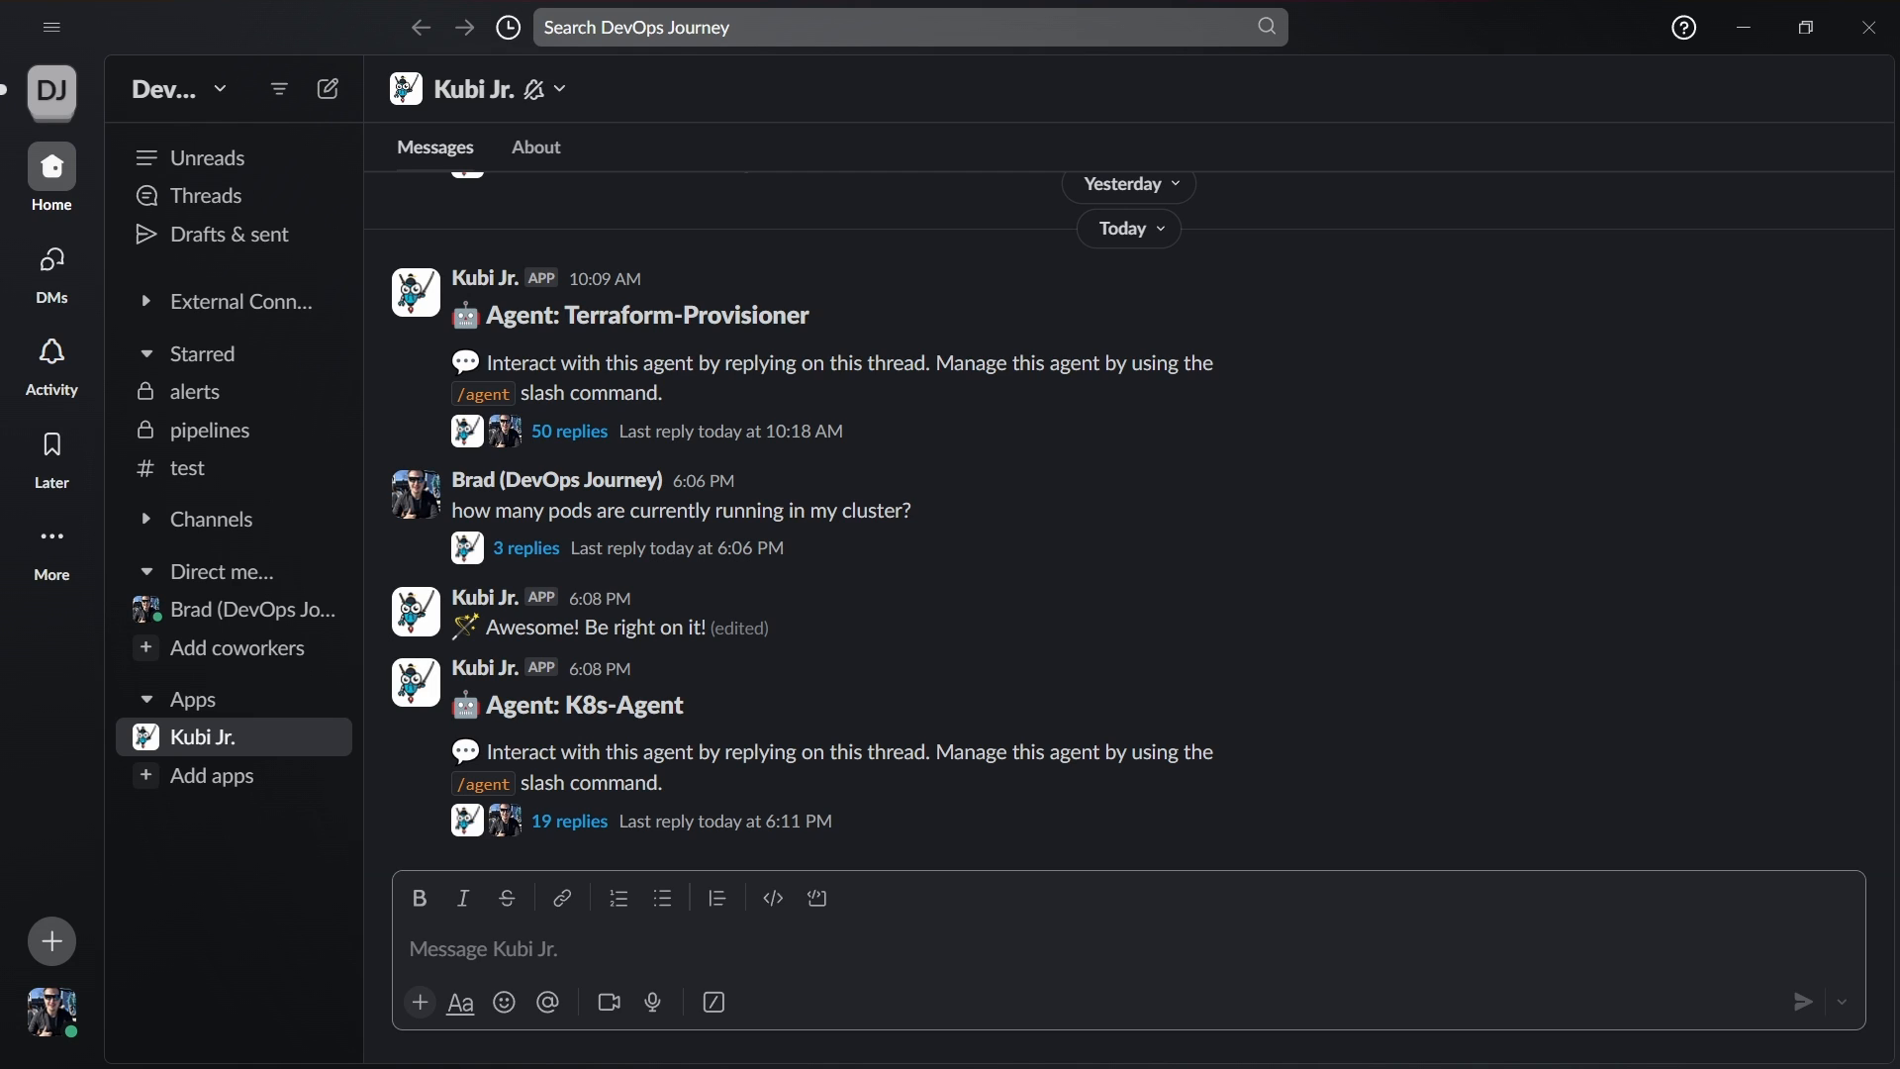
Step: Start the /agent slash command in the Kubi Jr. DM
type("/")
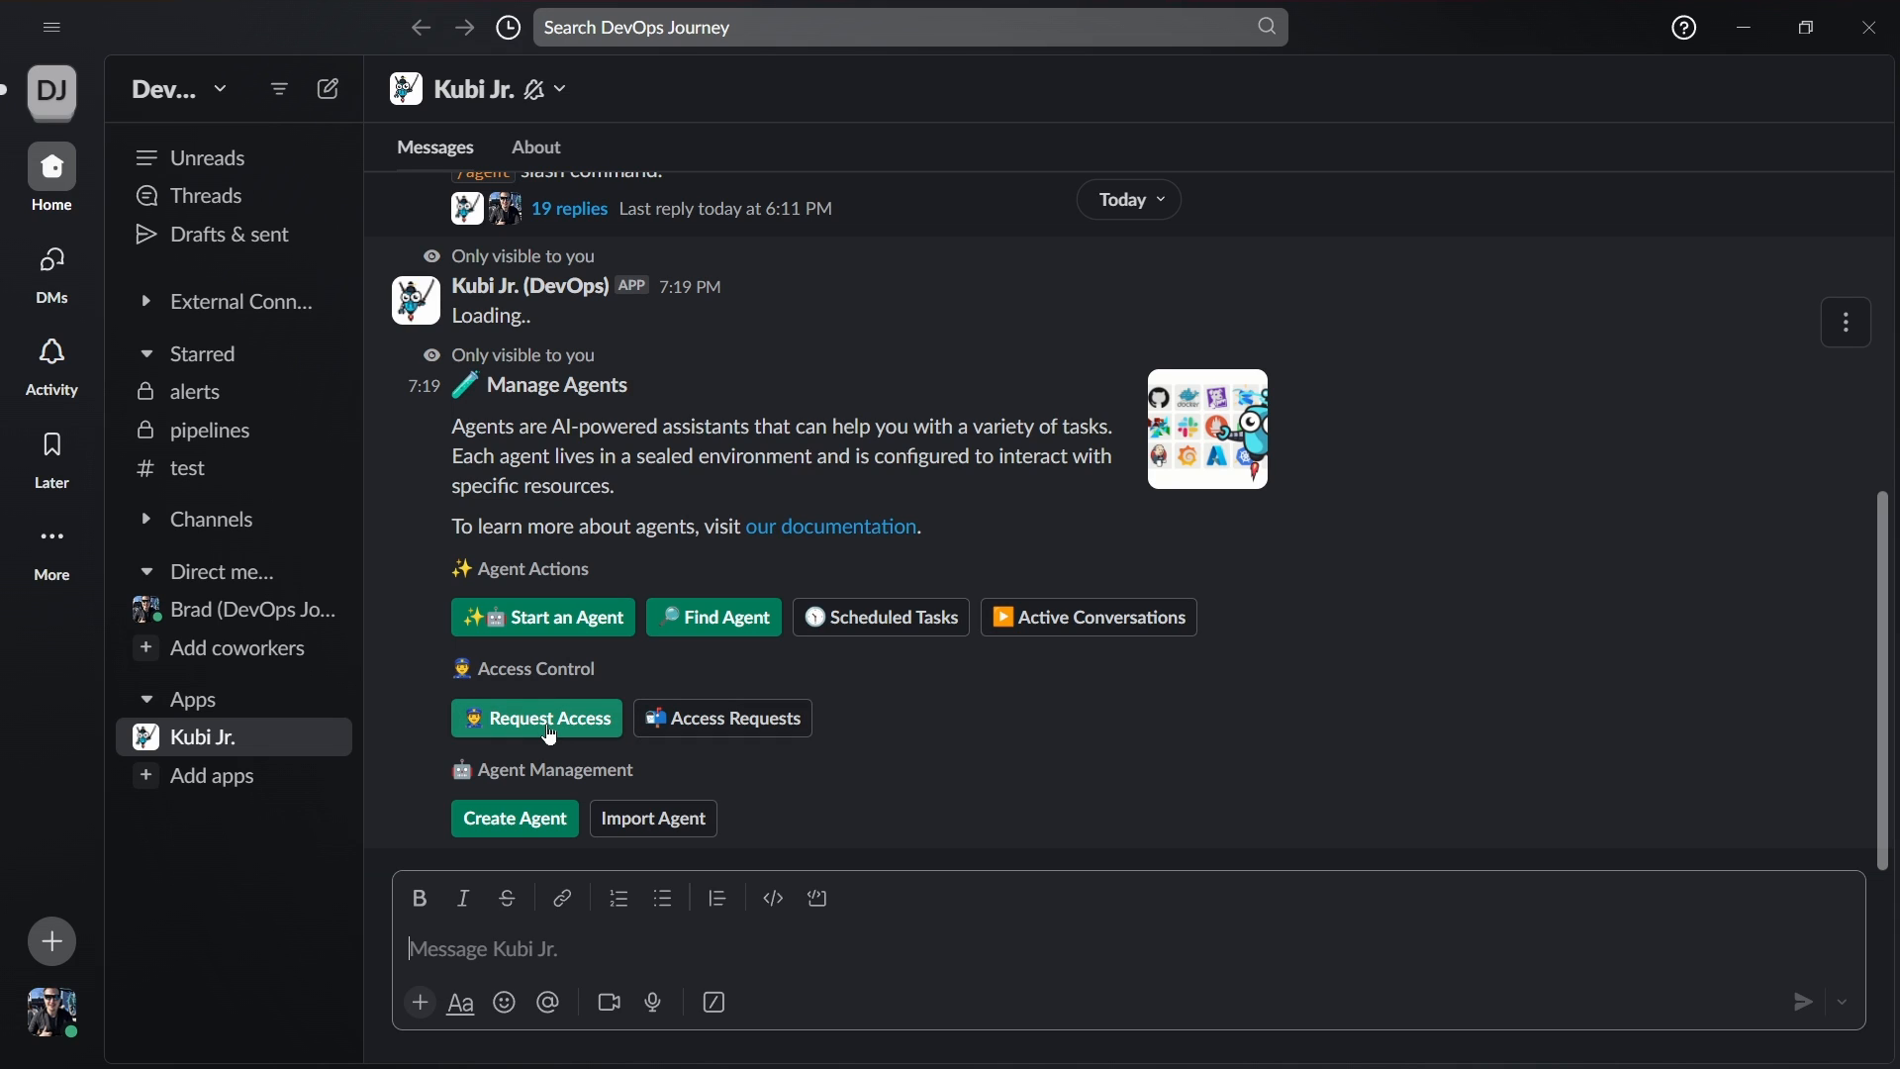
mouse_move(628, 647)
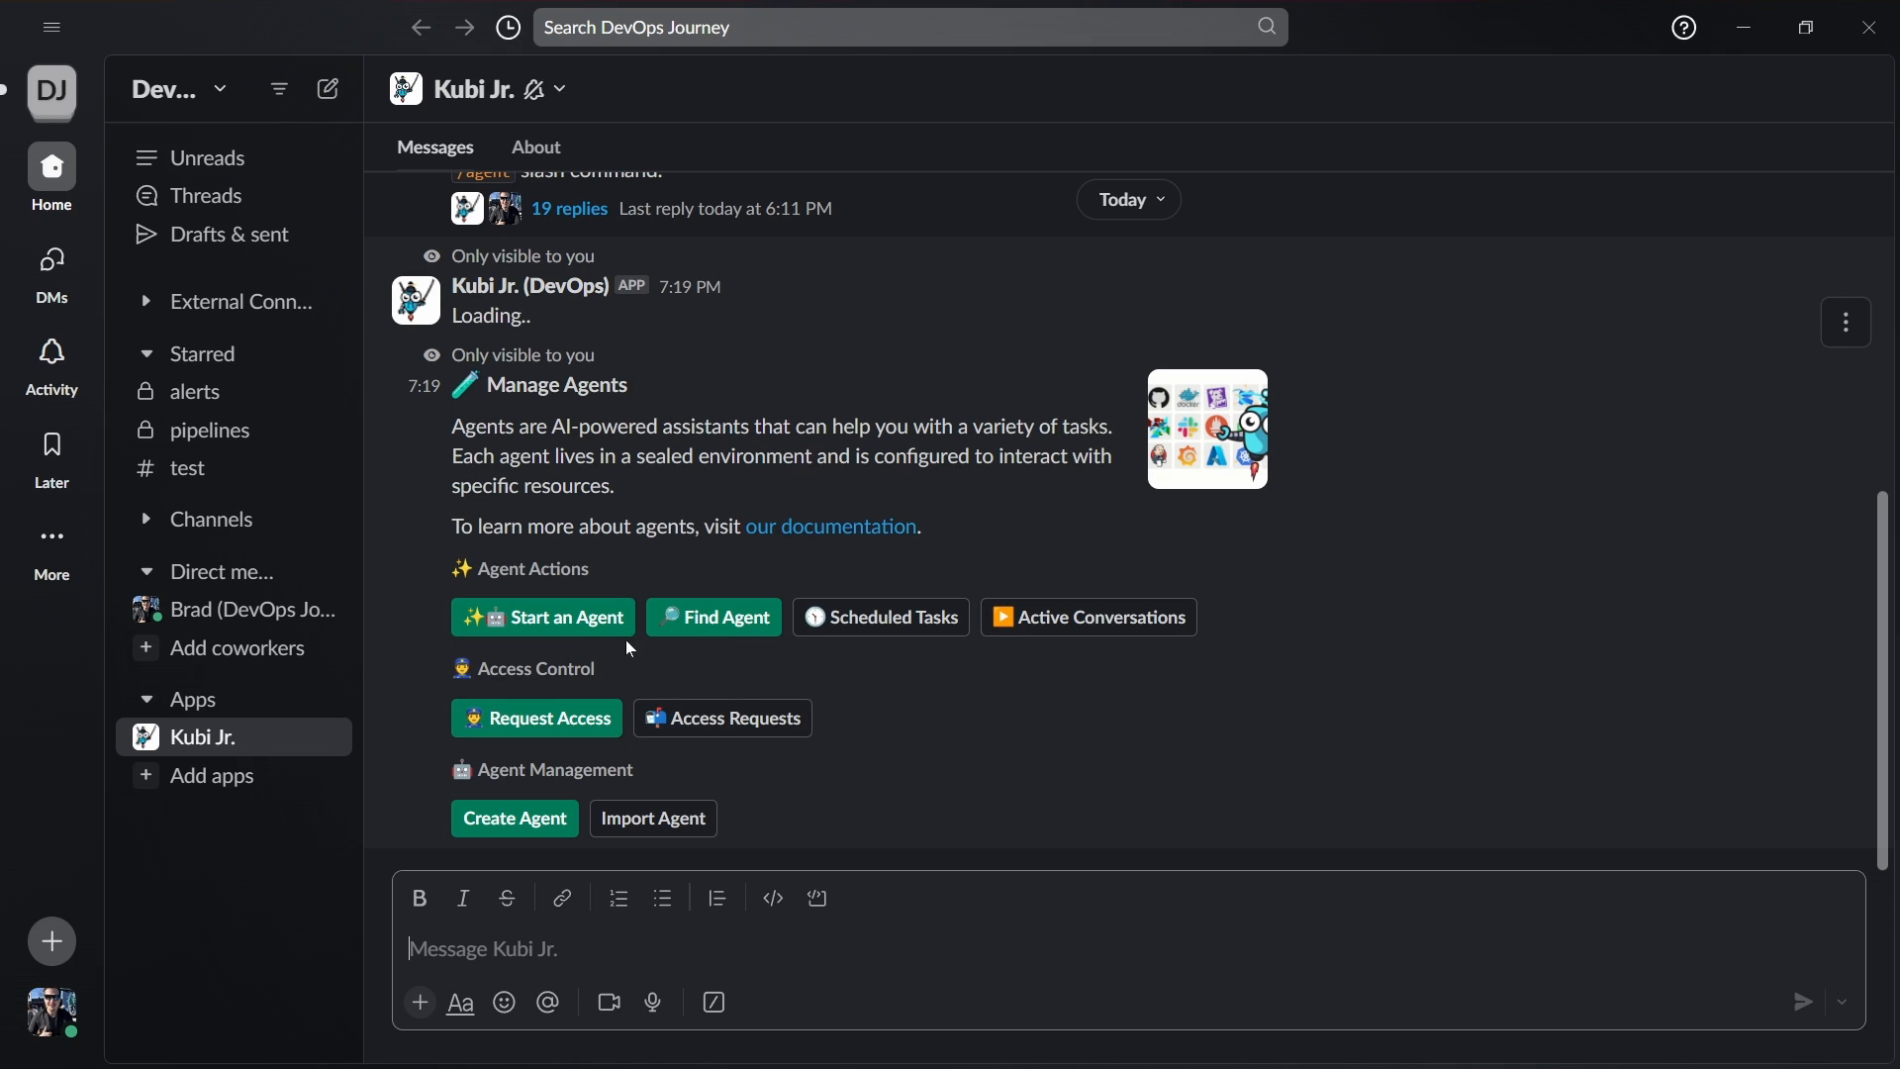
mouse_move(542, 617)
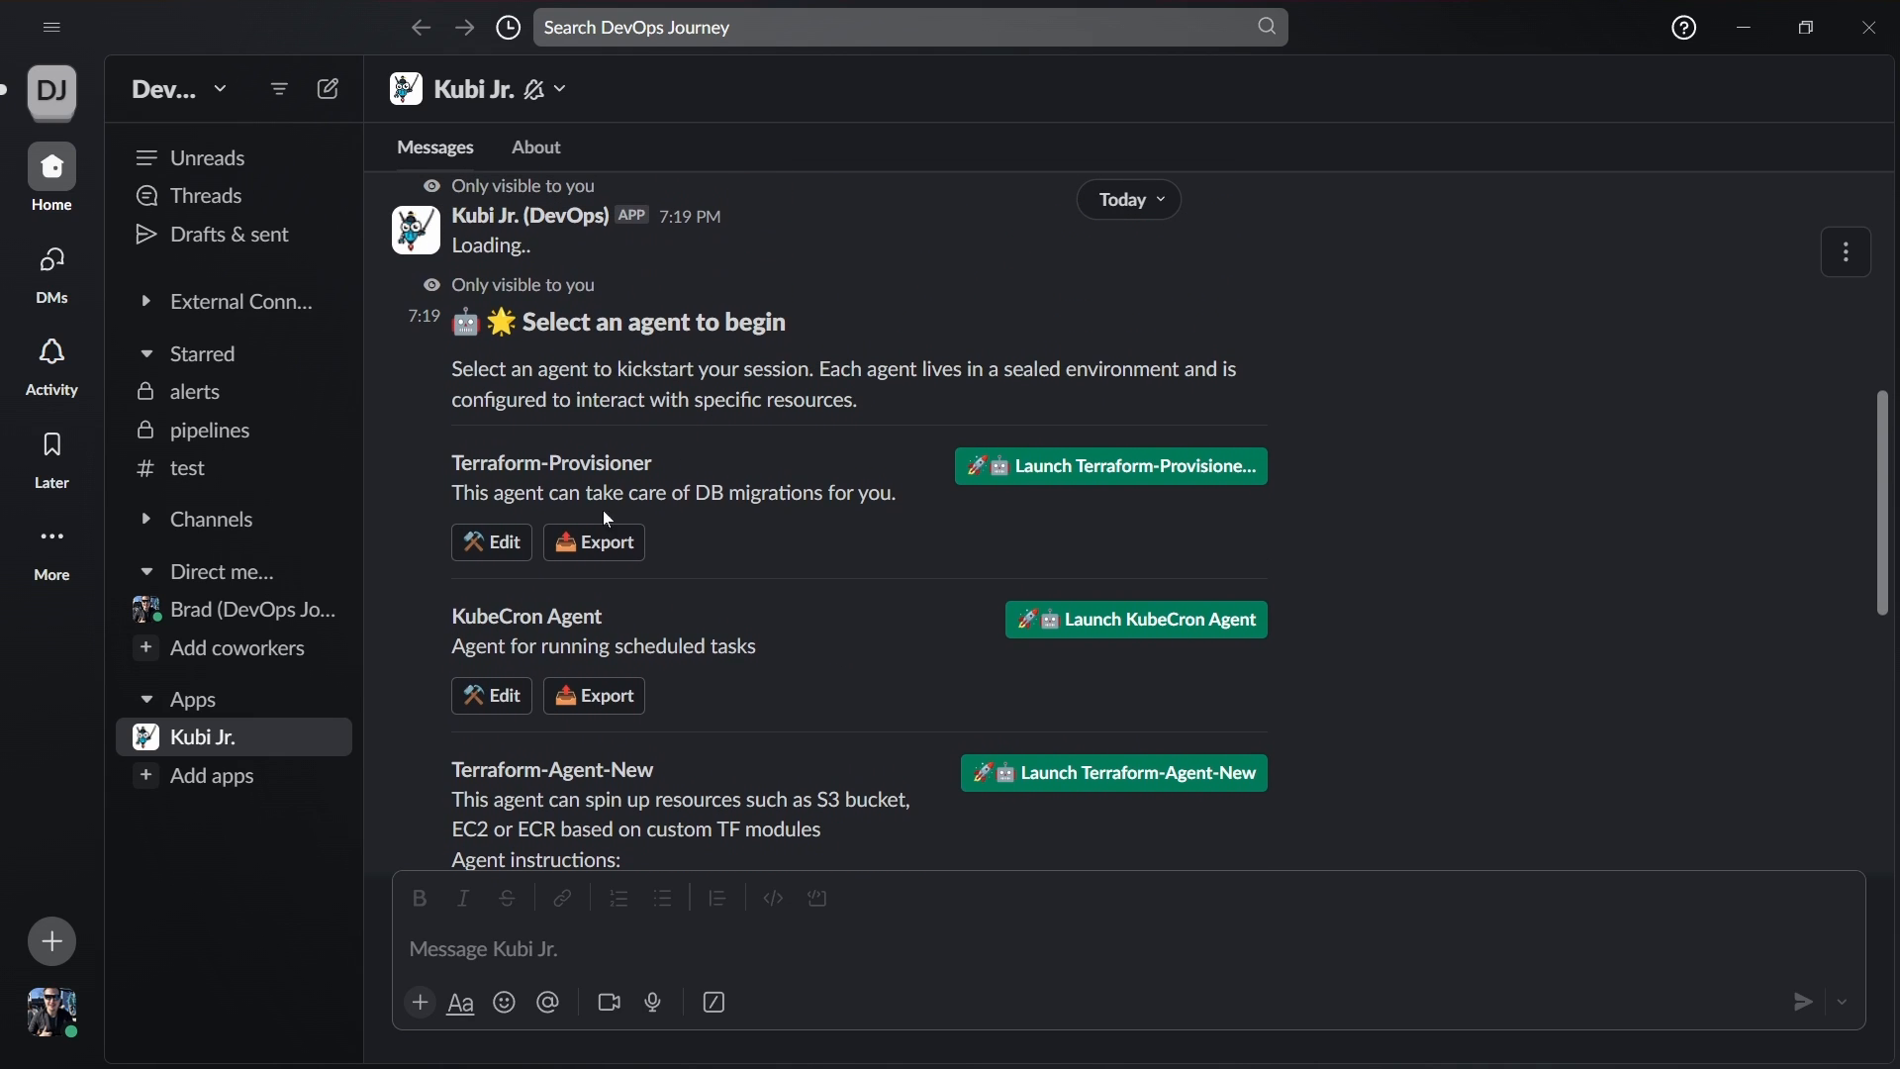
Step: Launch the K8s-Agent from the agent list
scroll("down", 3)
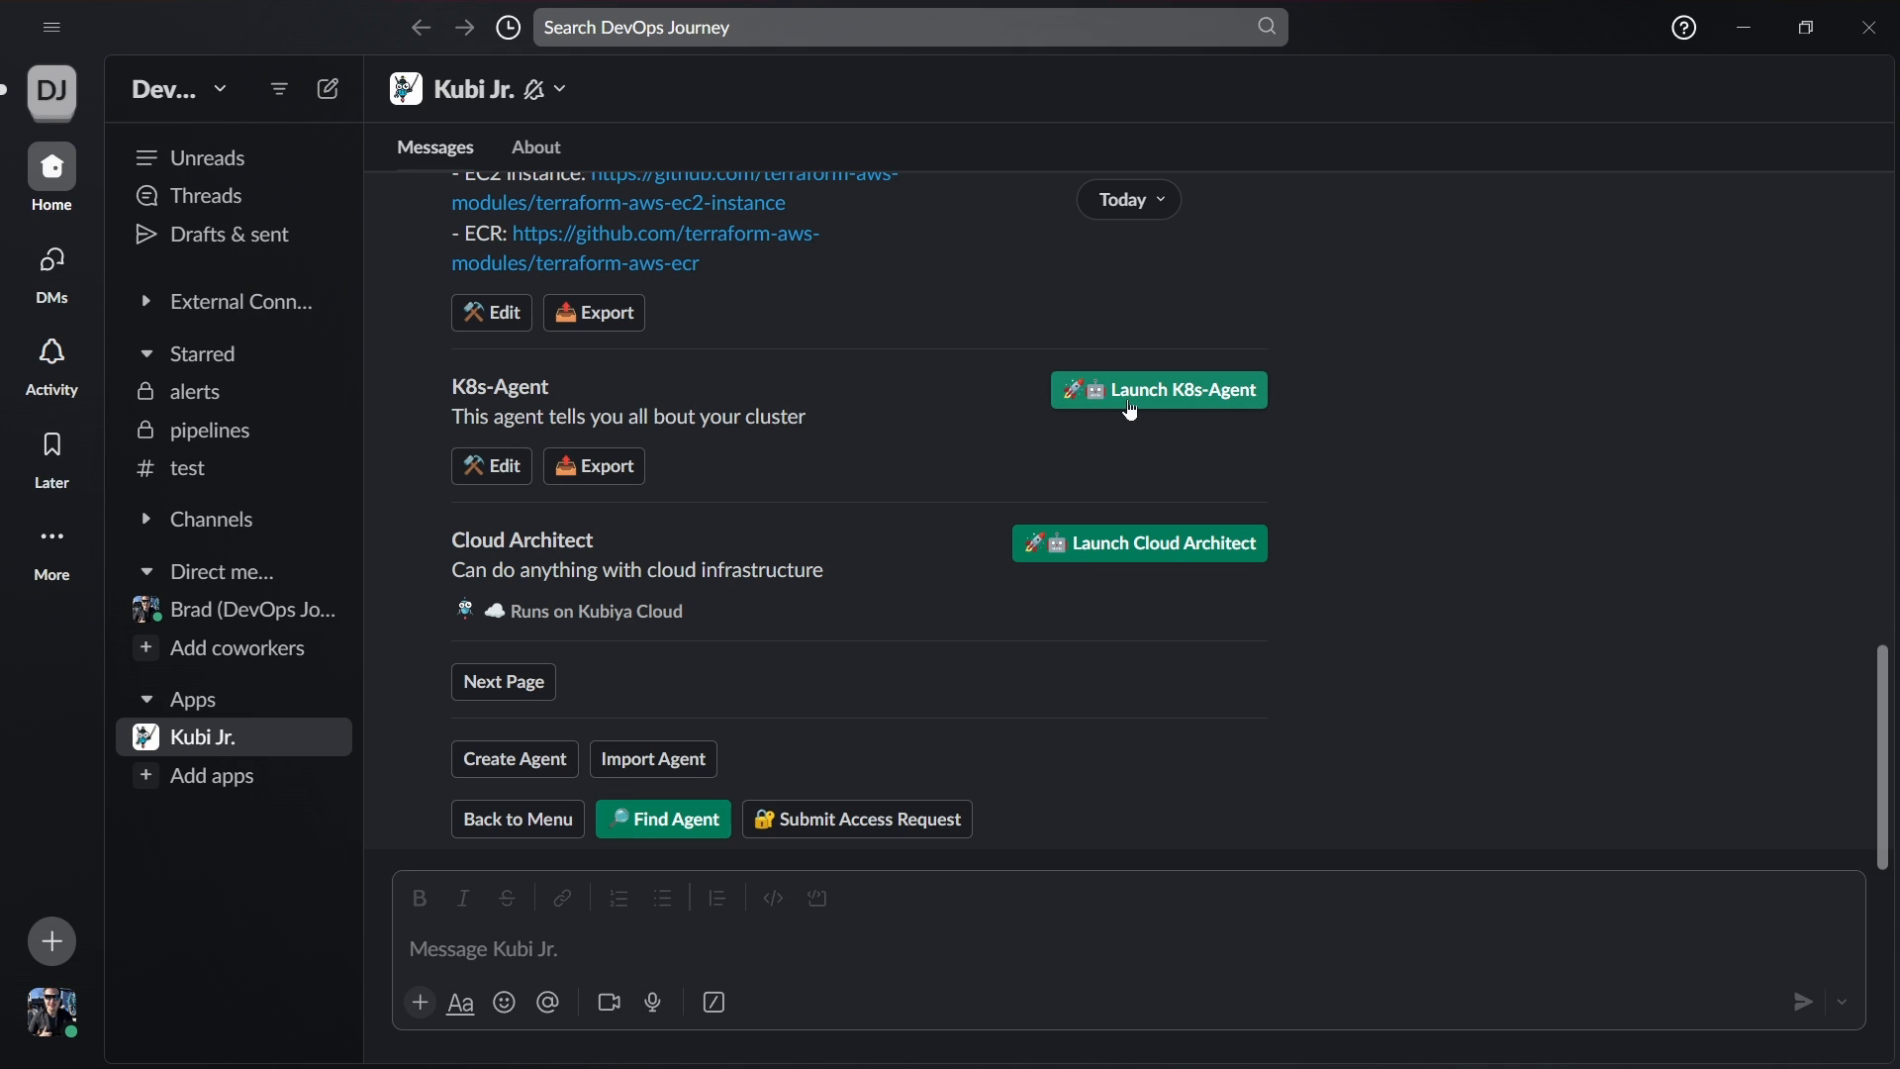
mouse_move(1158, 410)
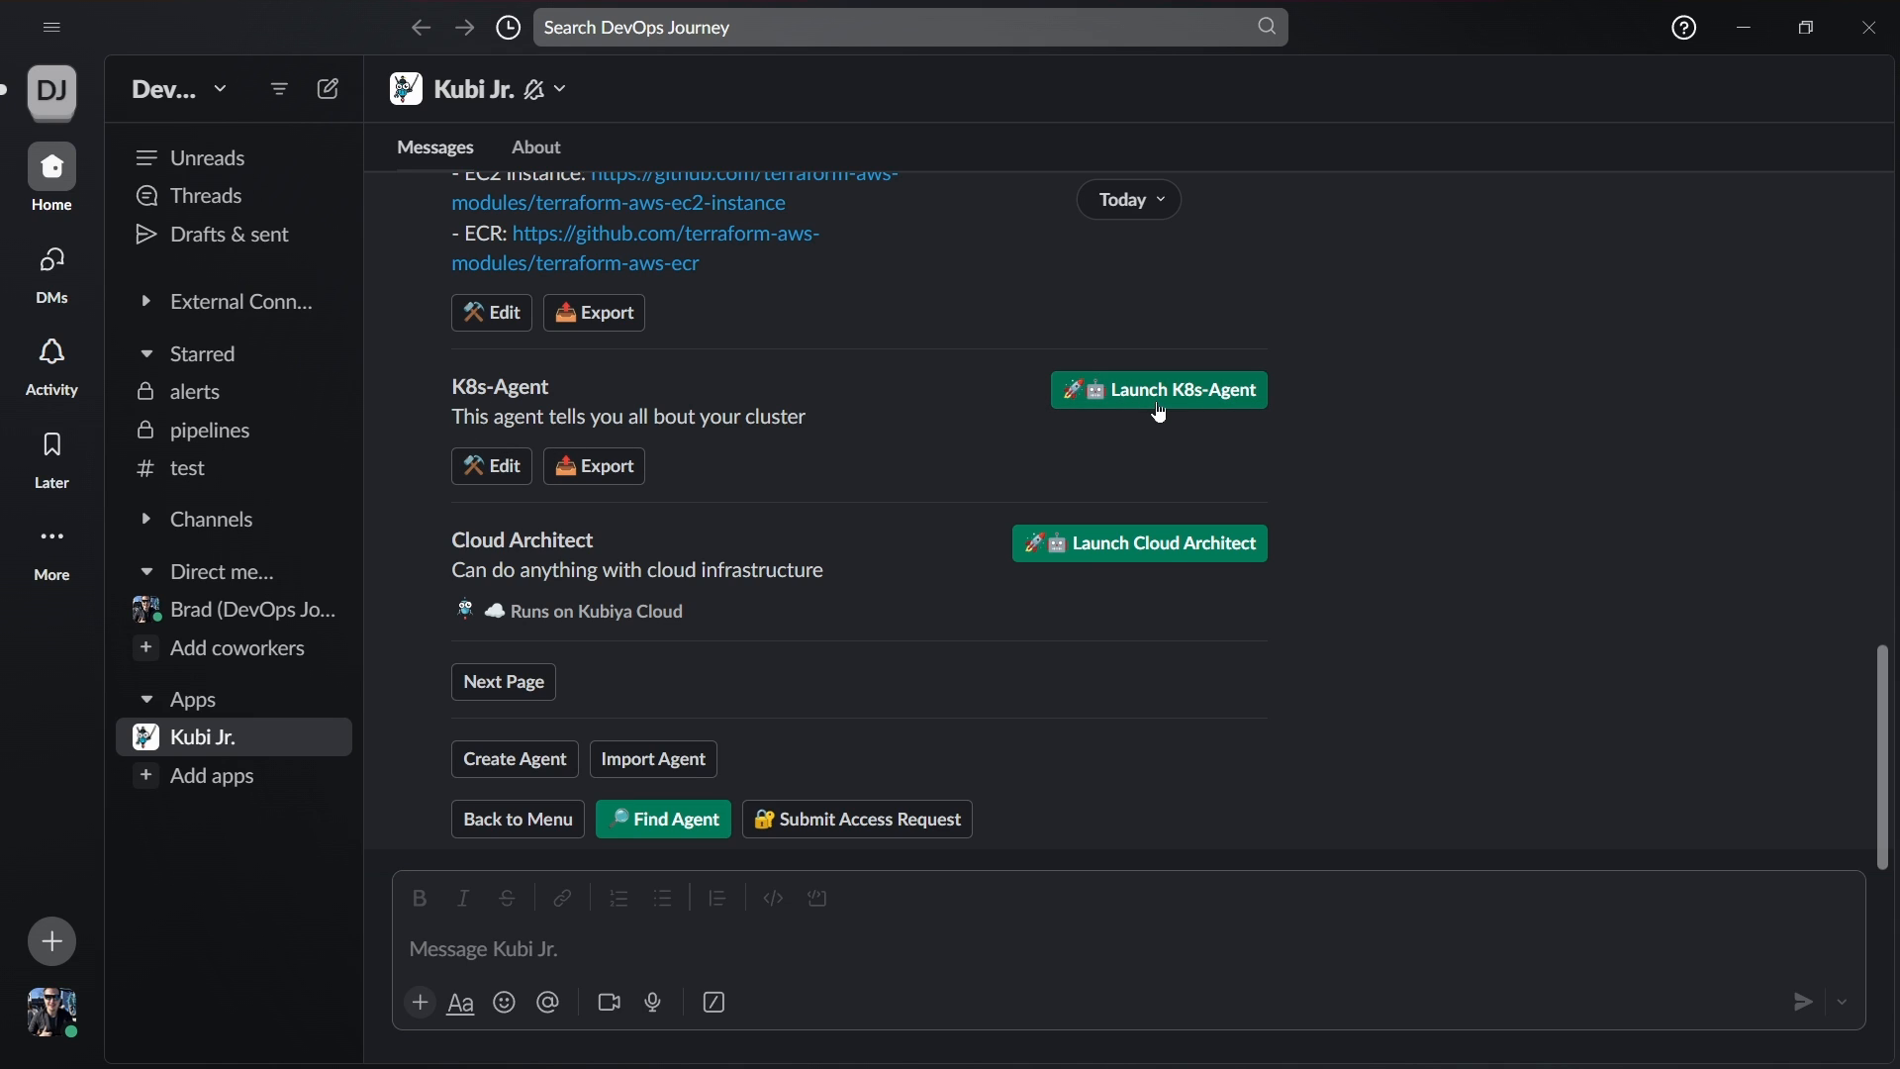
left_click(1158, 389)
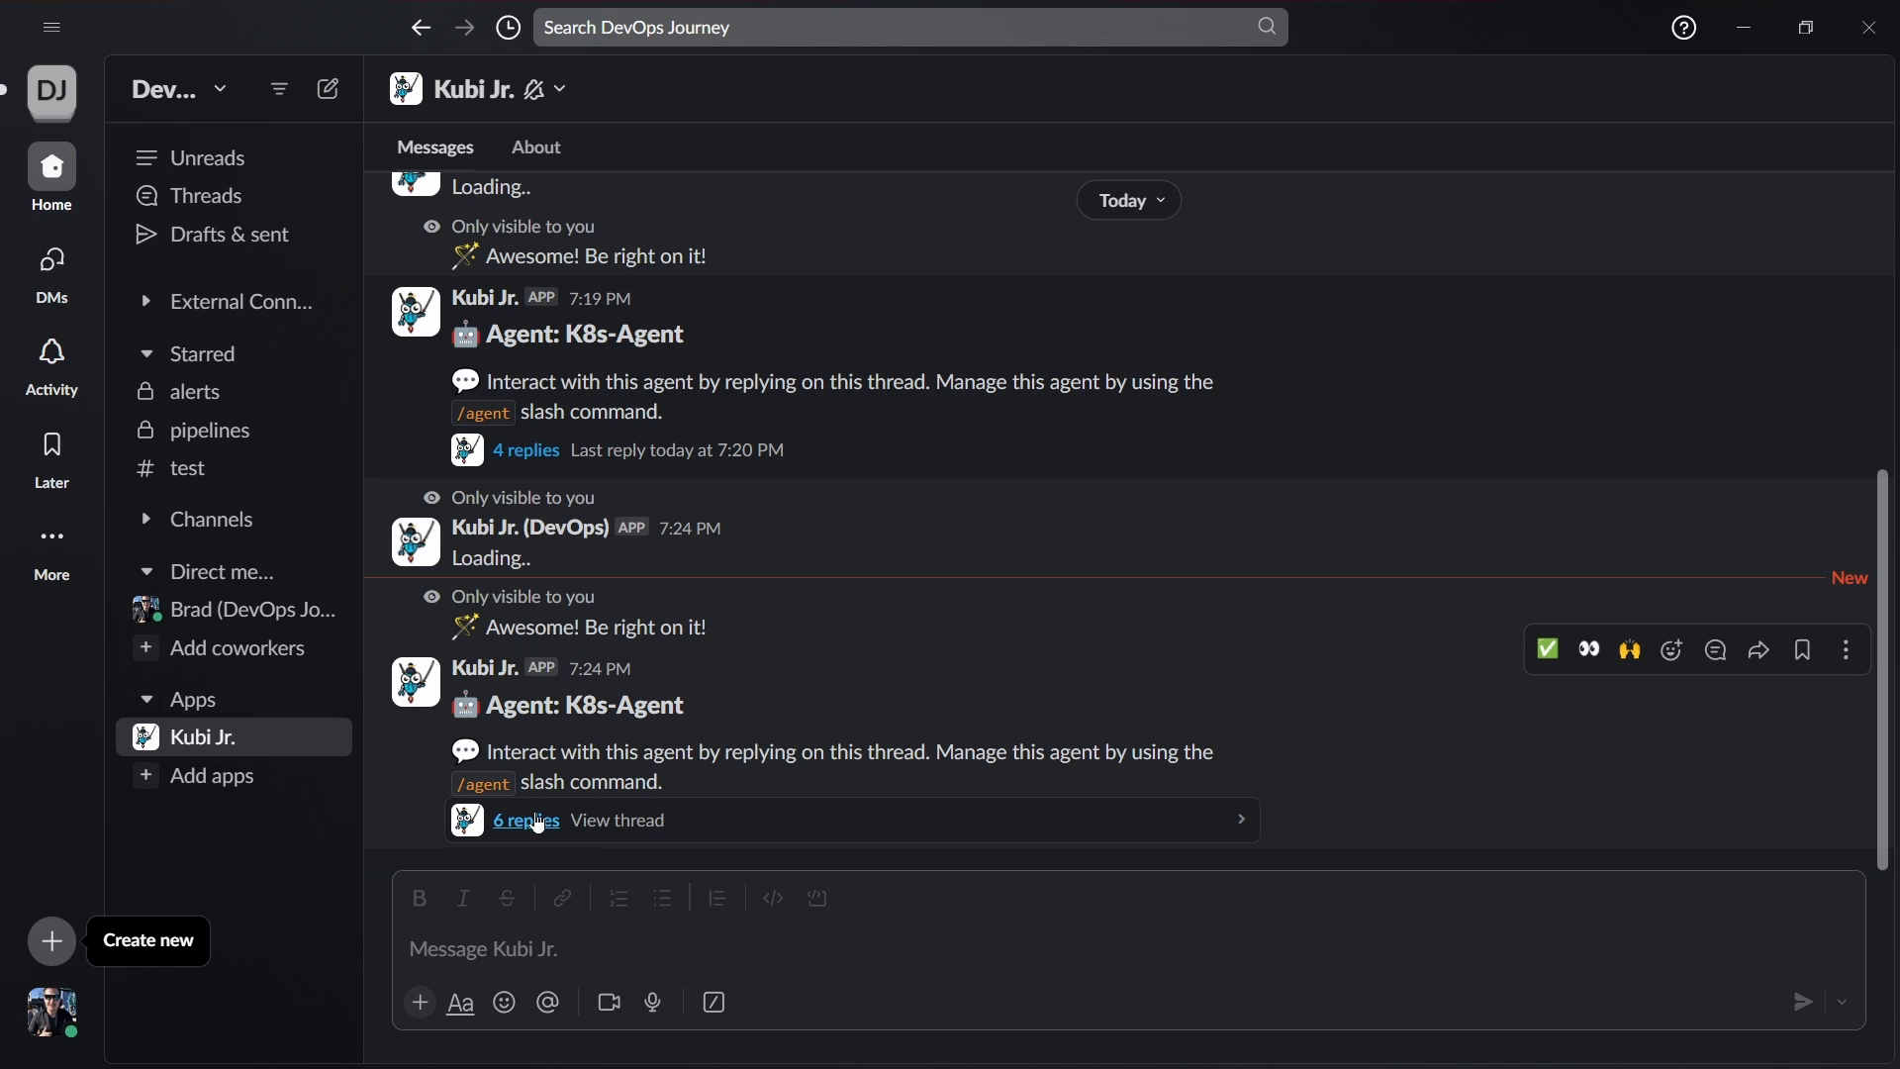
Step: Ask the K8s-Agent 'how many pods are currently running in my cluster?' in its thread
left_click(527, 820)
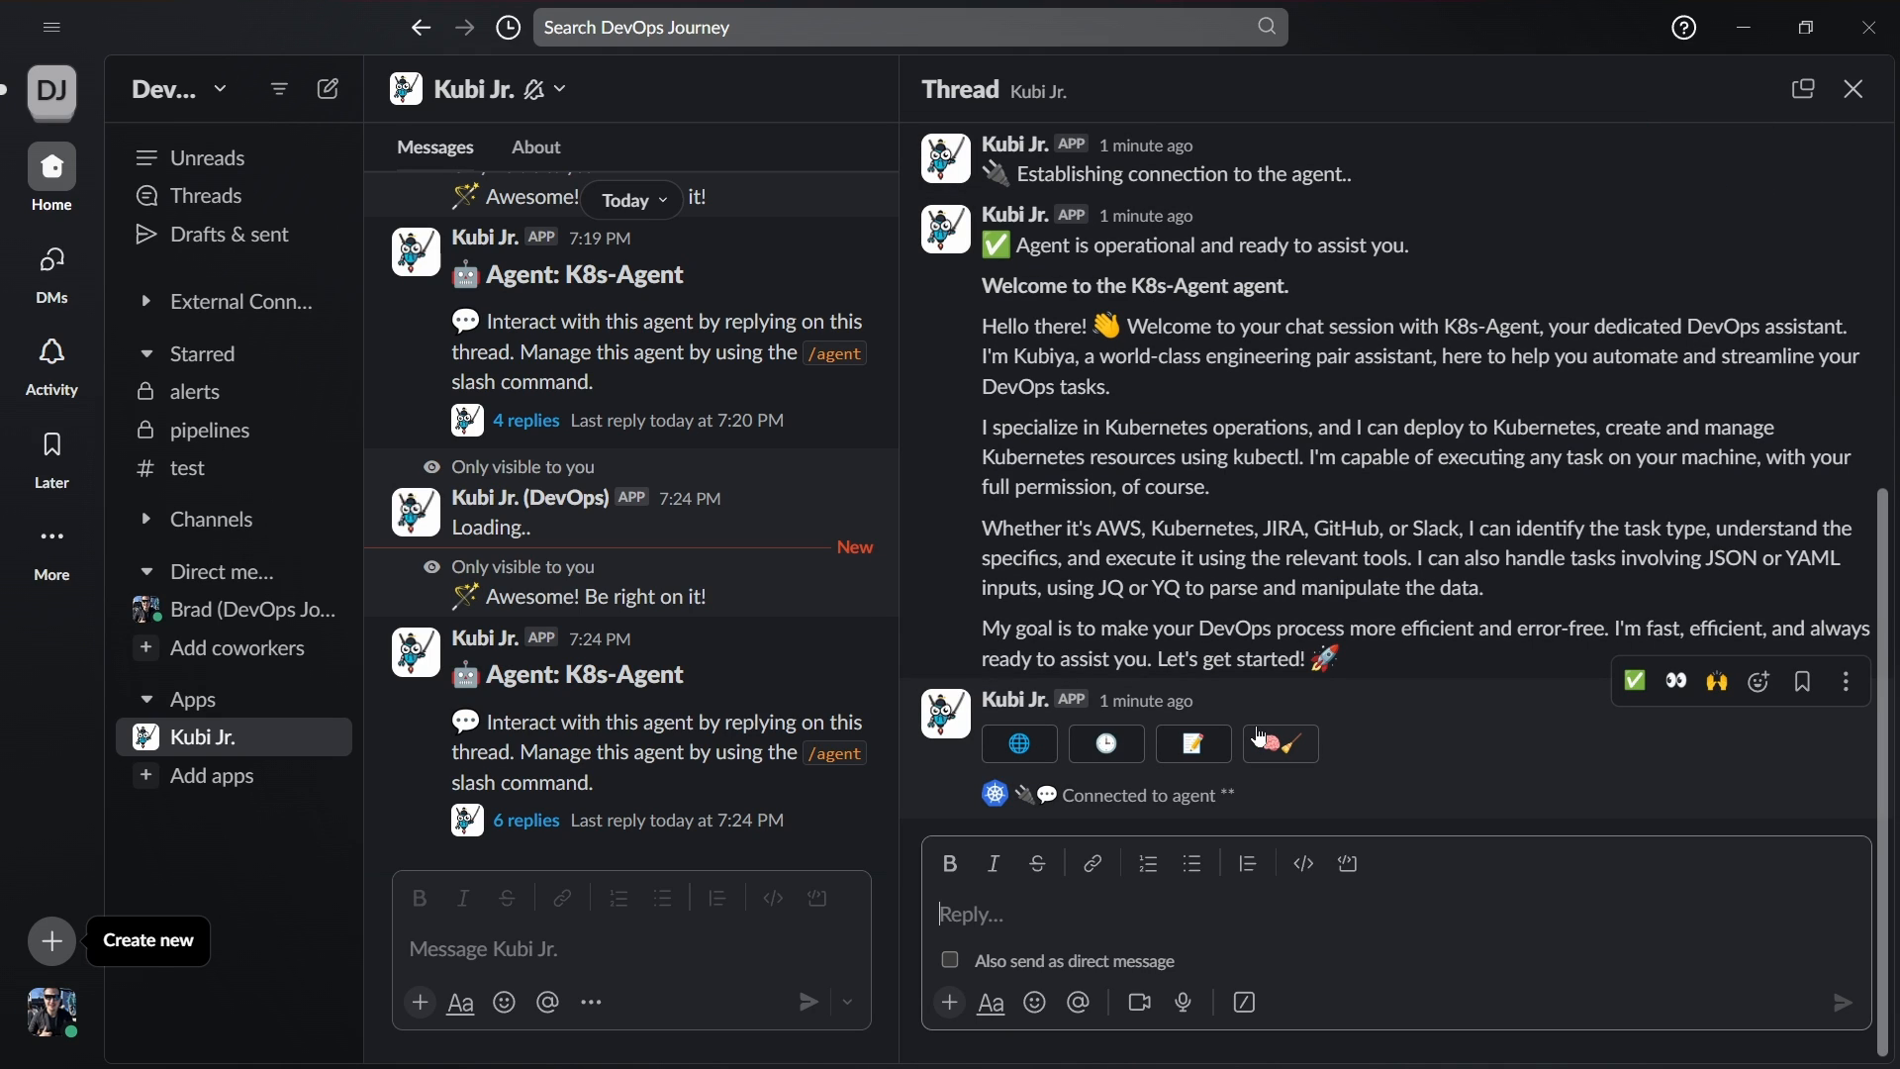
type("how many pods are currently running in my cluster?")
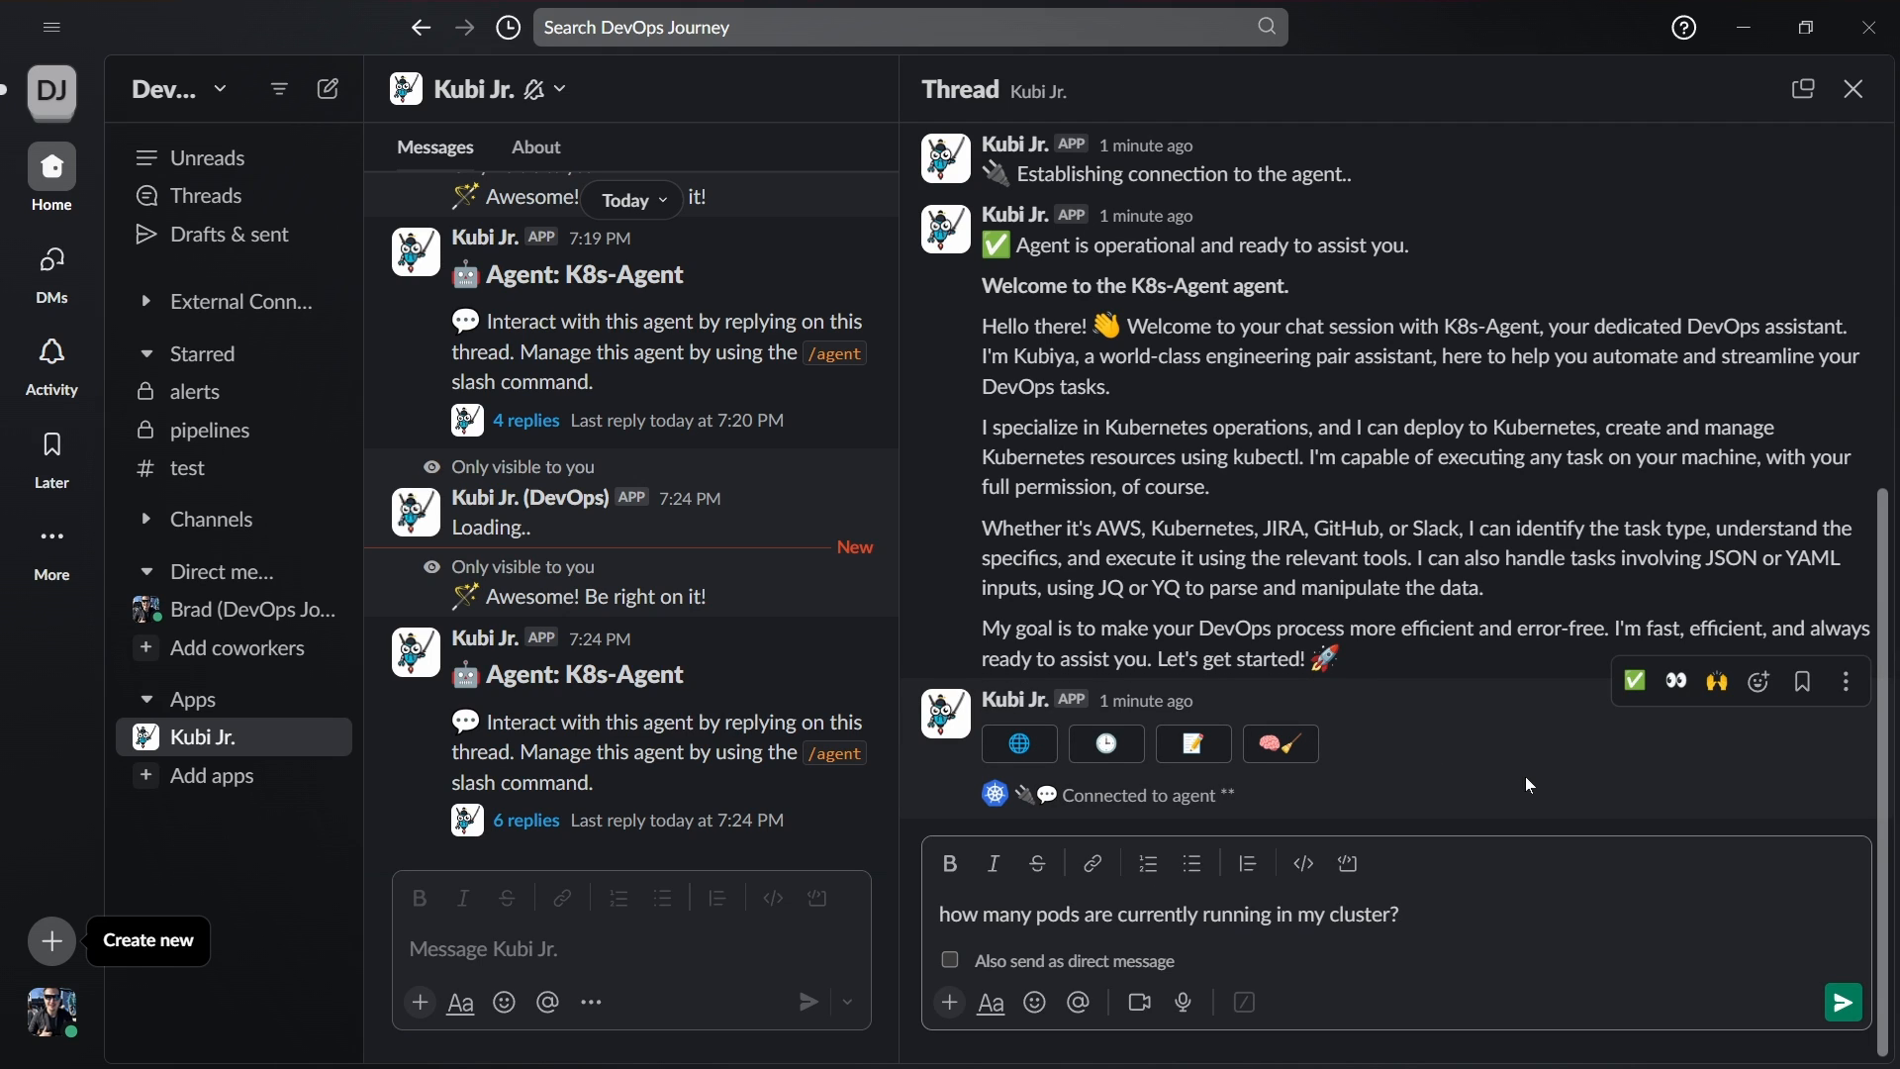
mouse_move(1658, 817)
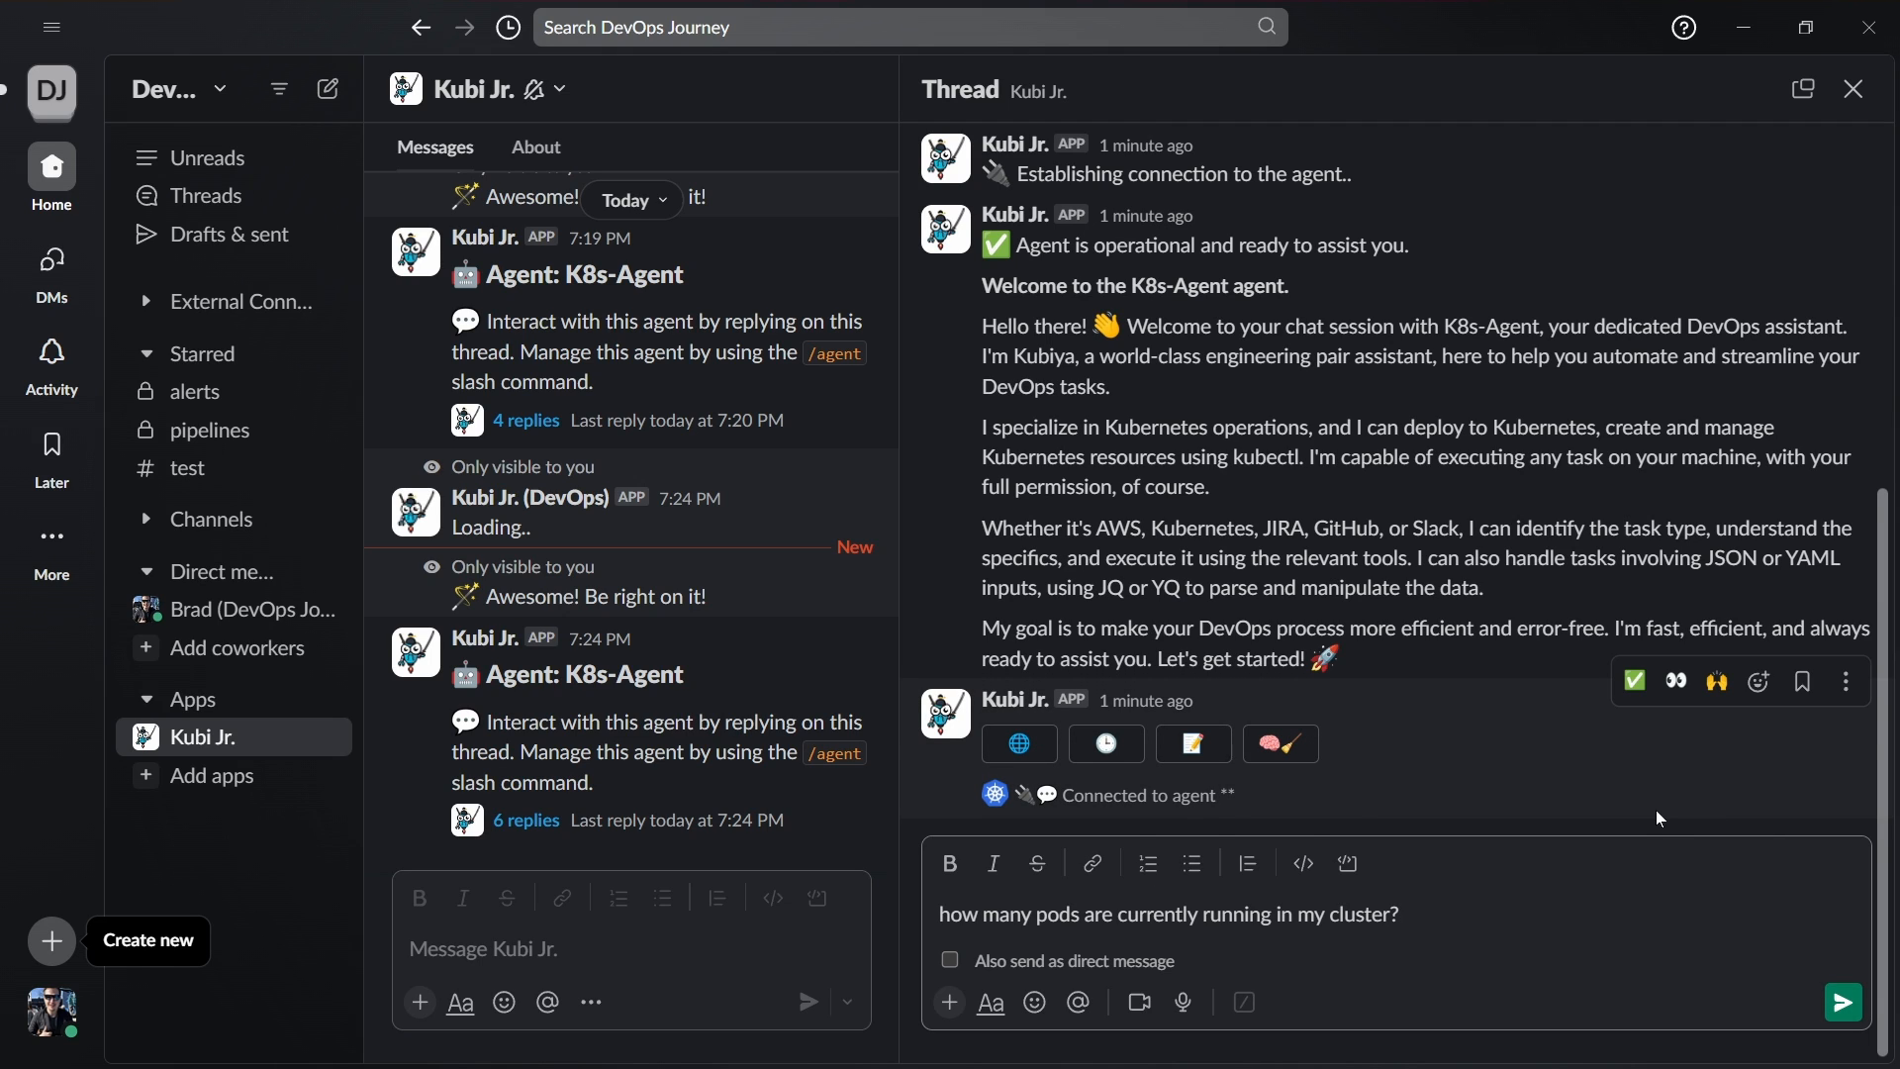
left_click(1839, 1002)
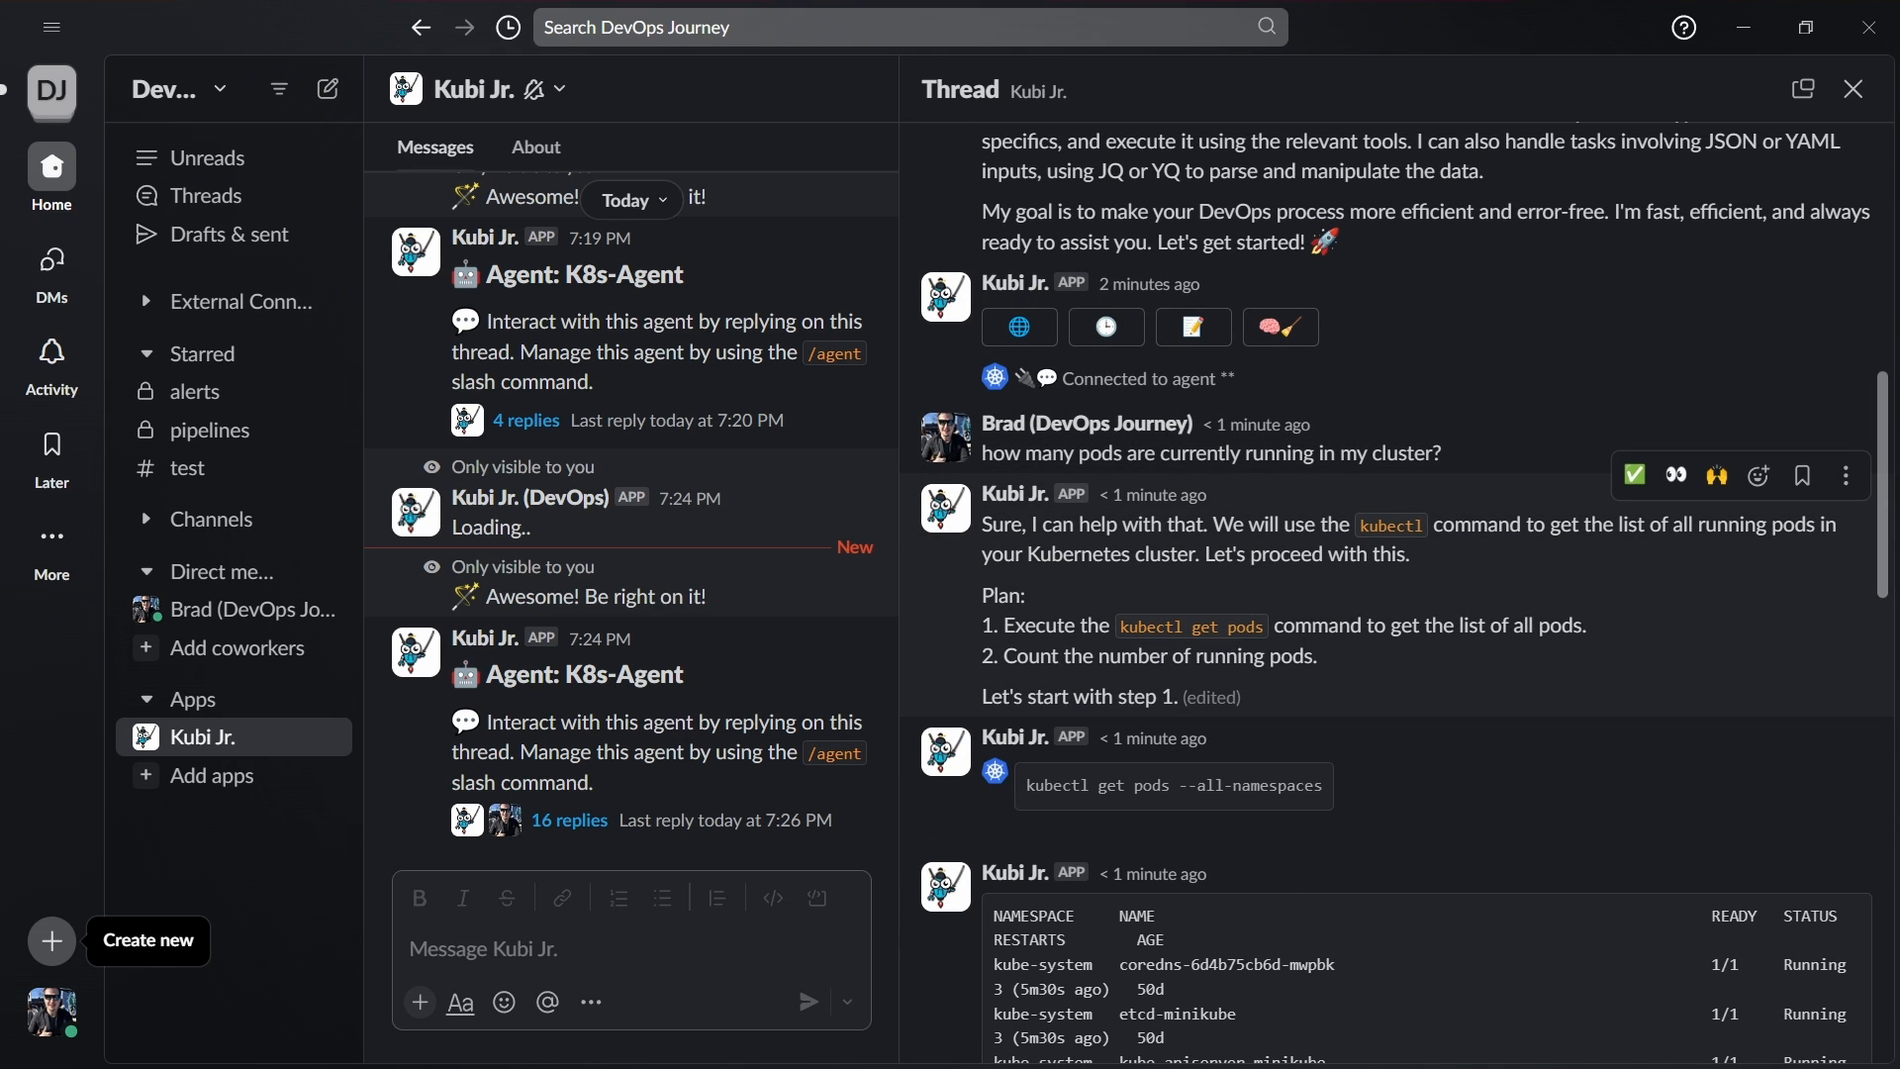
scroll("down", 3)
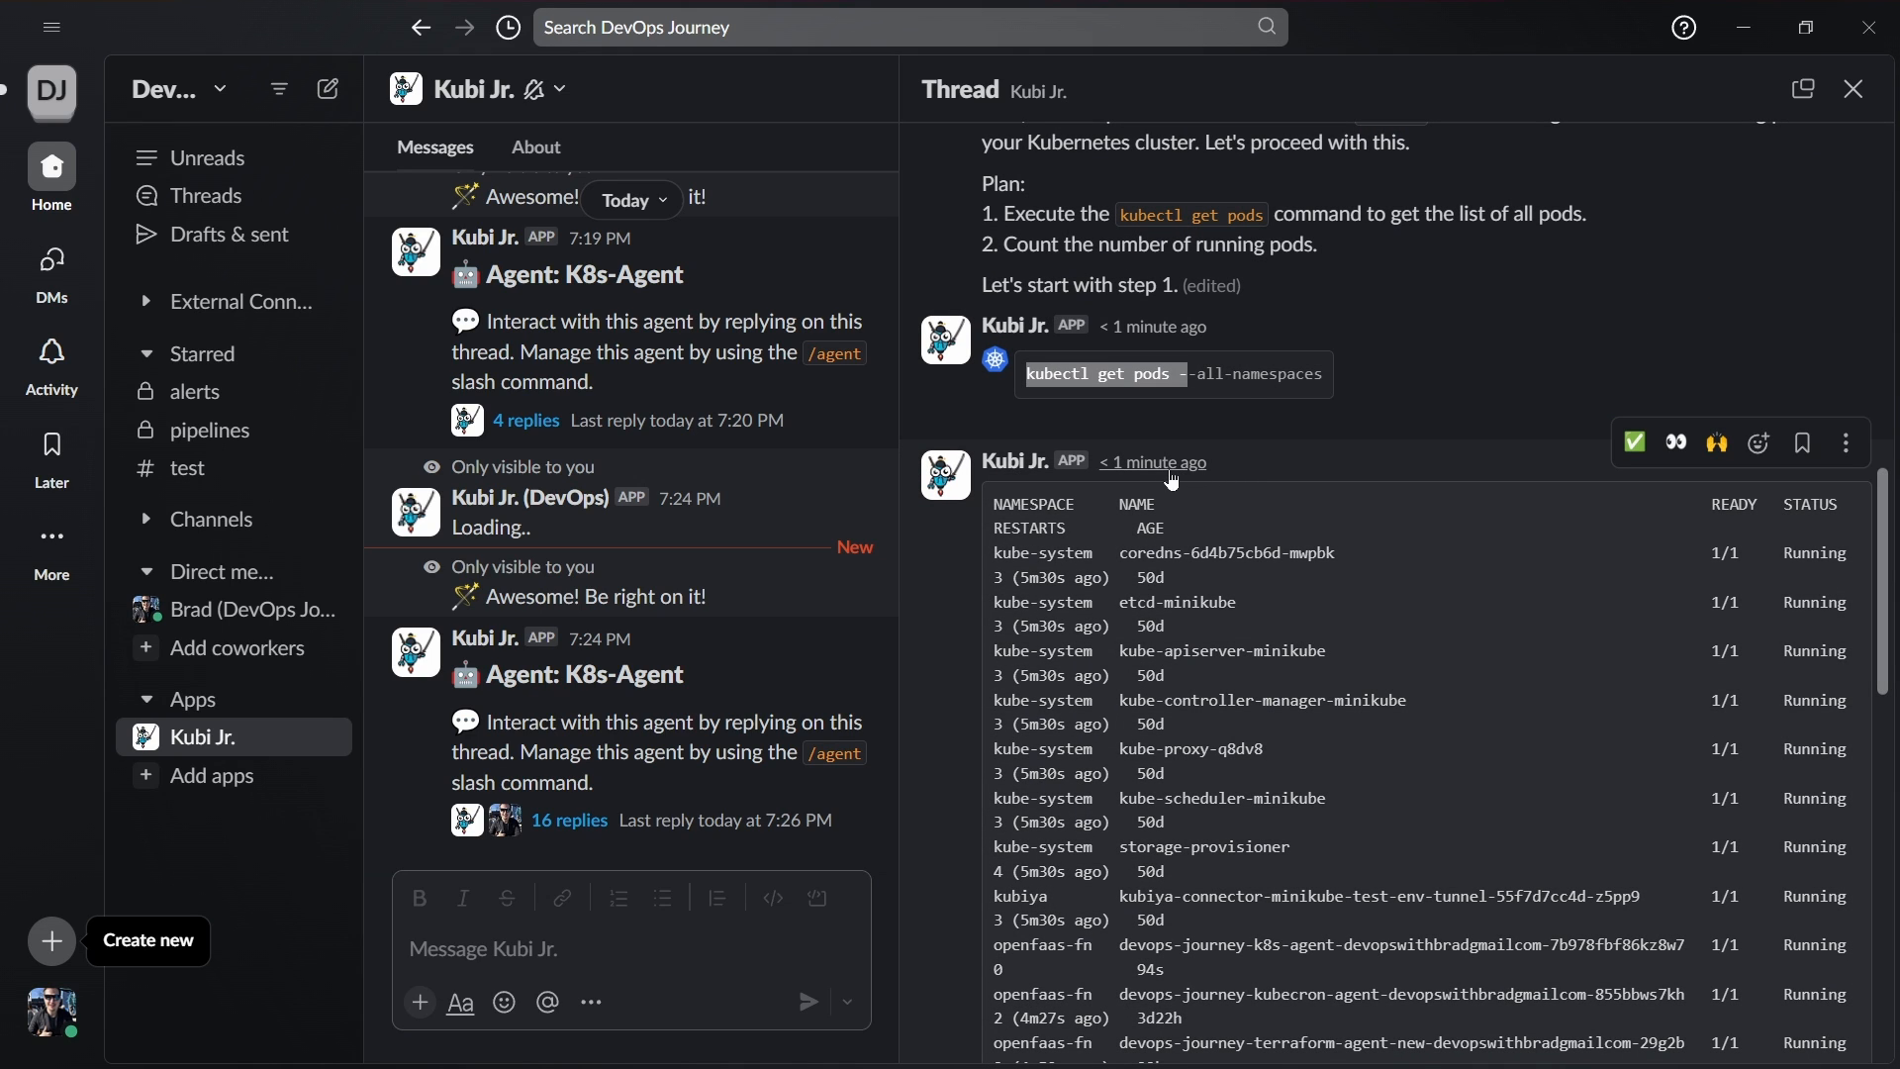
mouse_move(1084, 485)
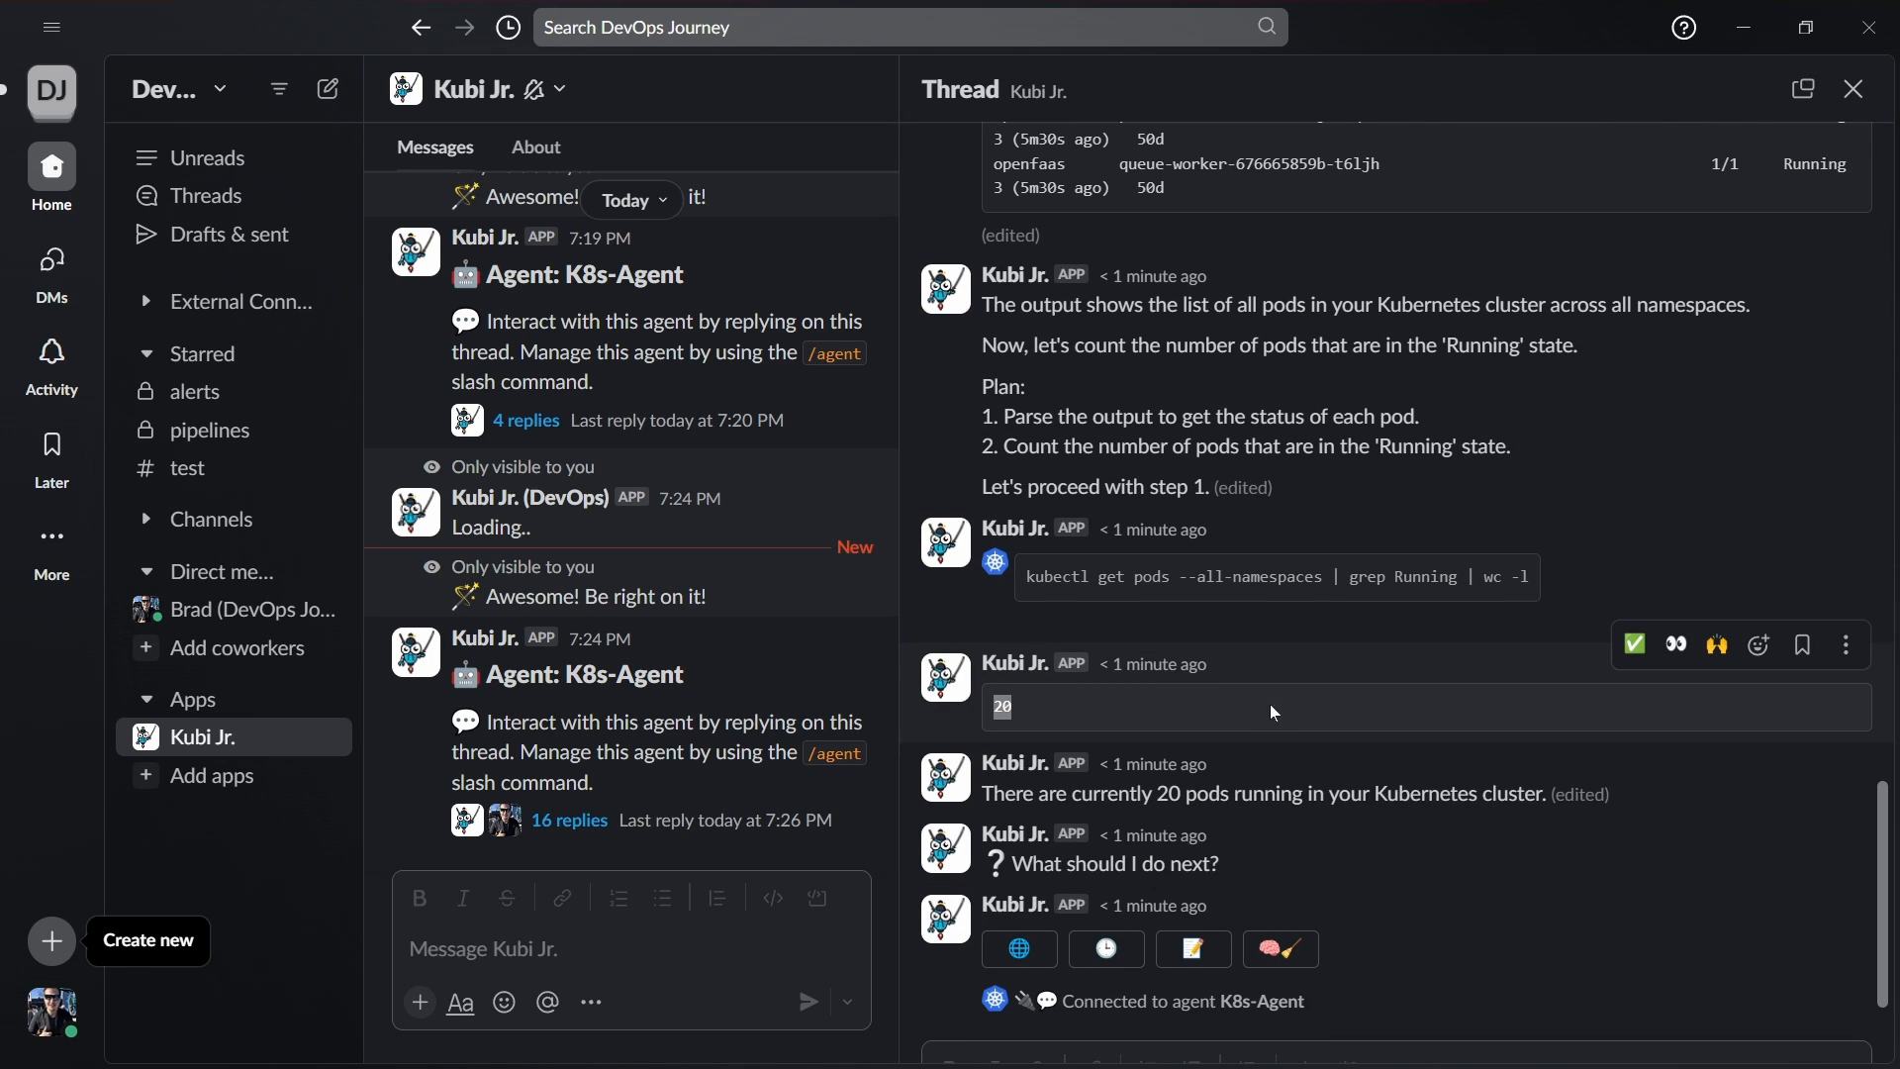
mouse_move(1746, 560)
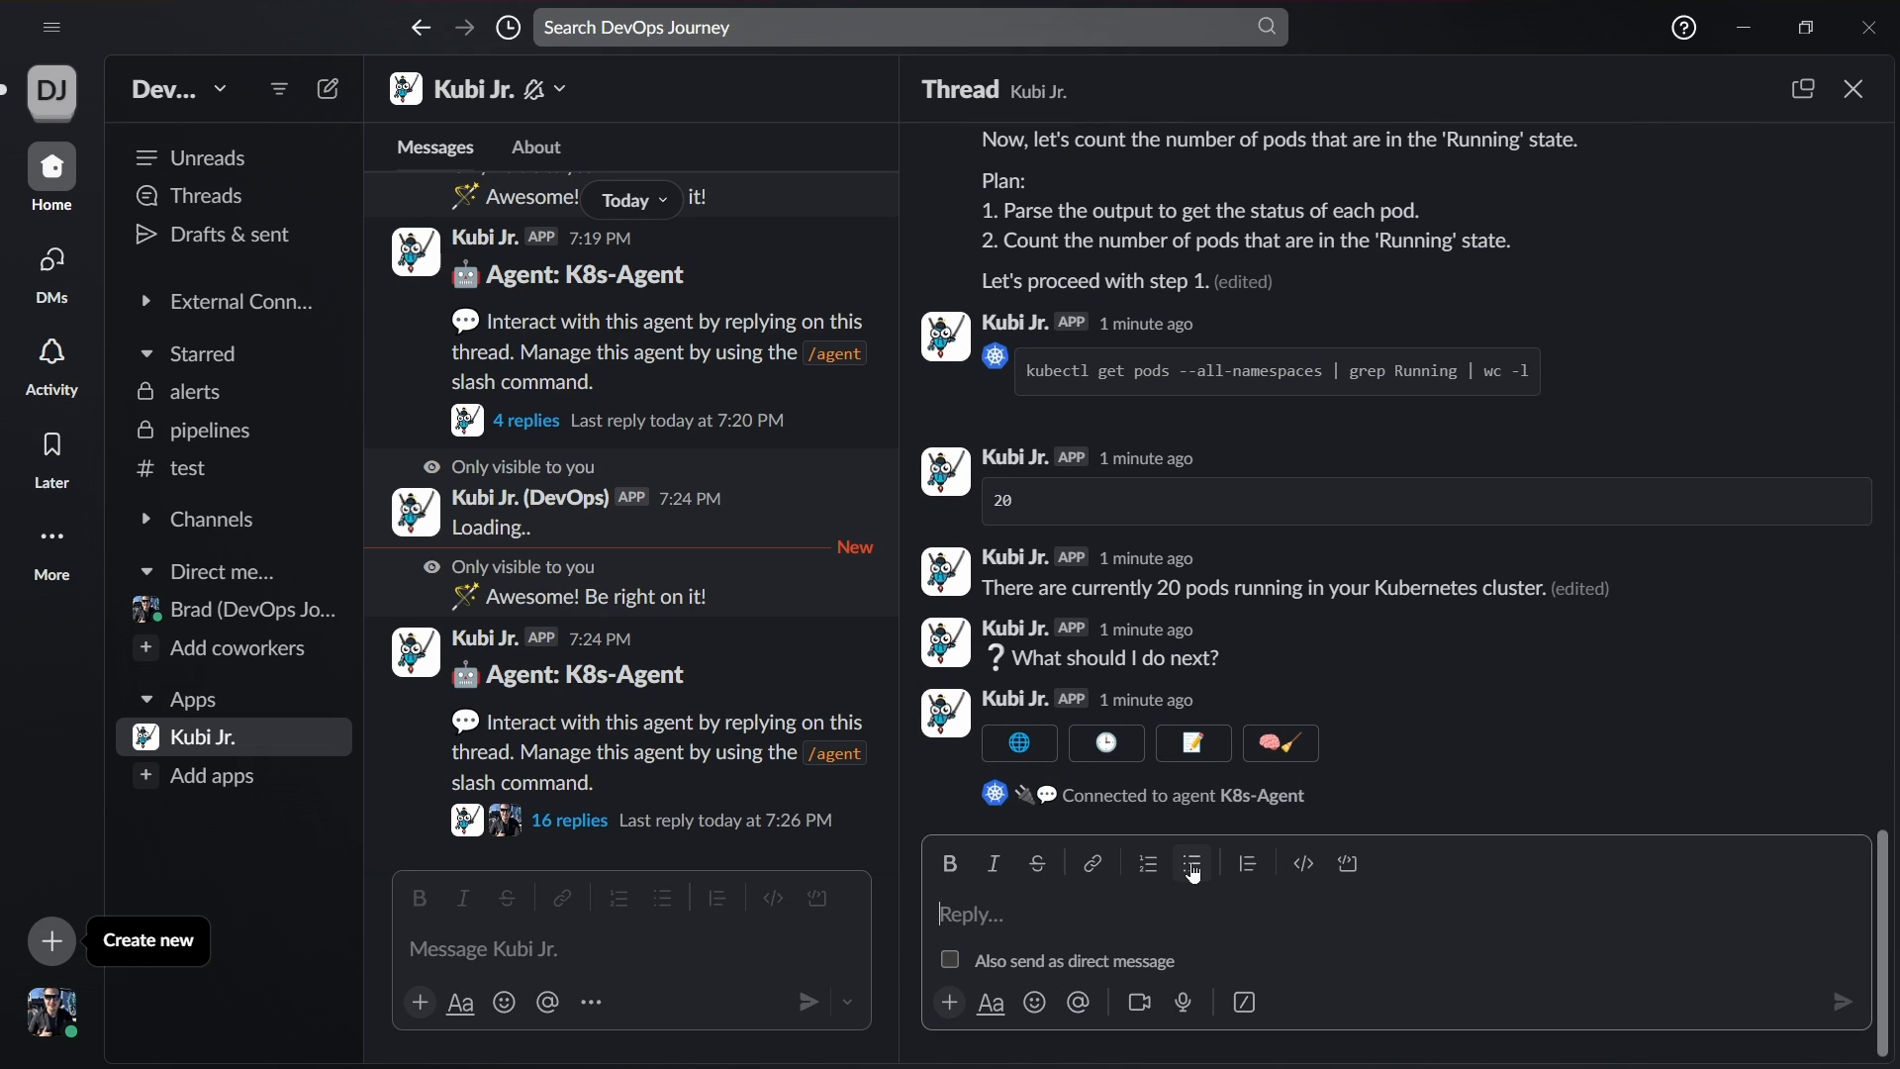
mouse_move(1192, 862)
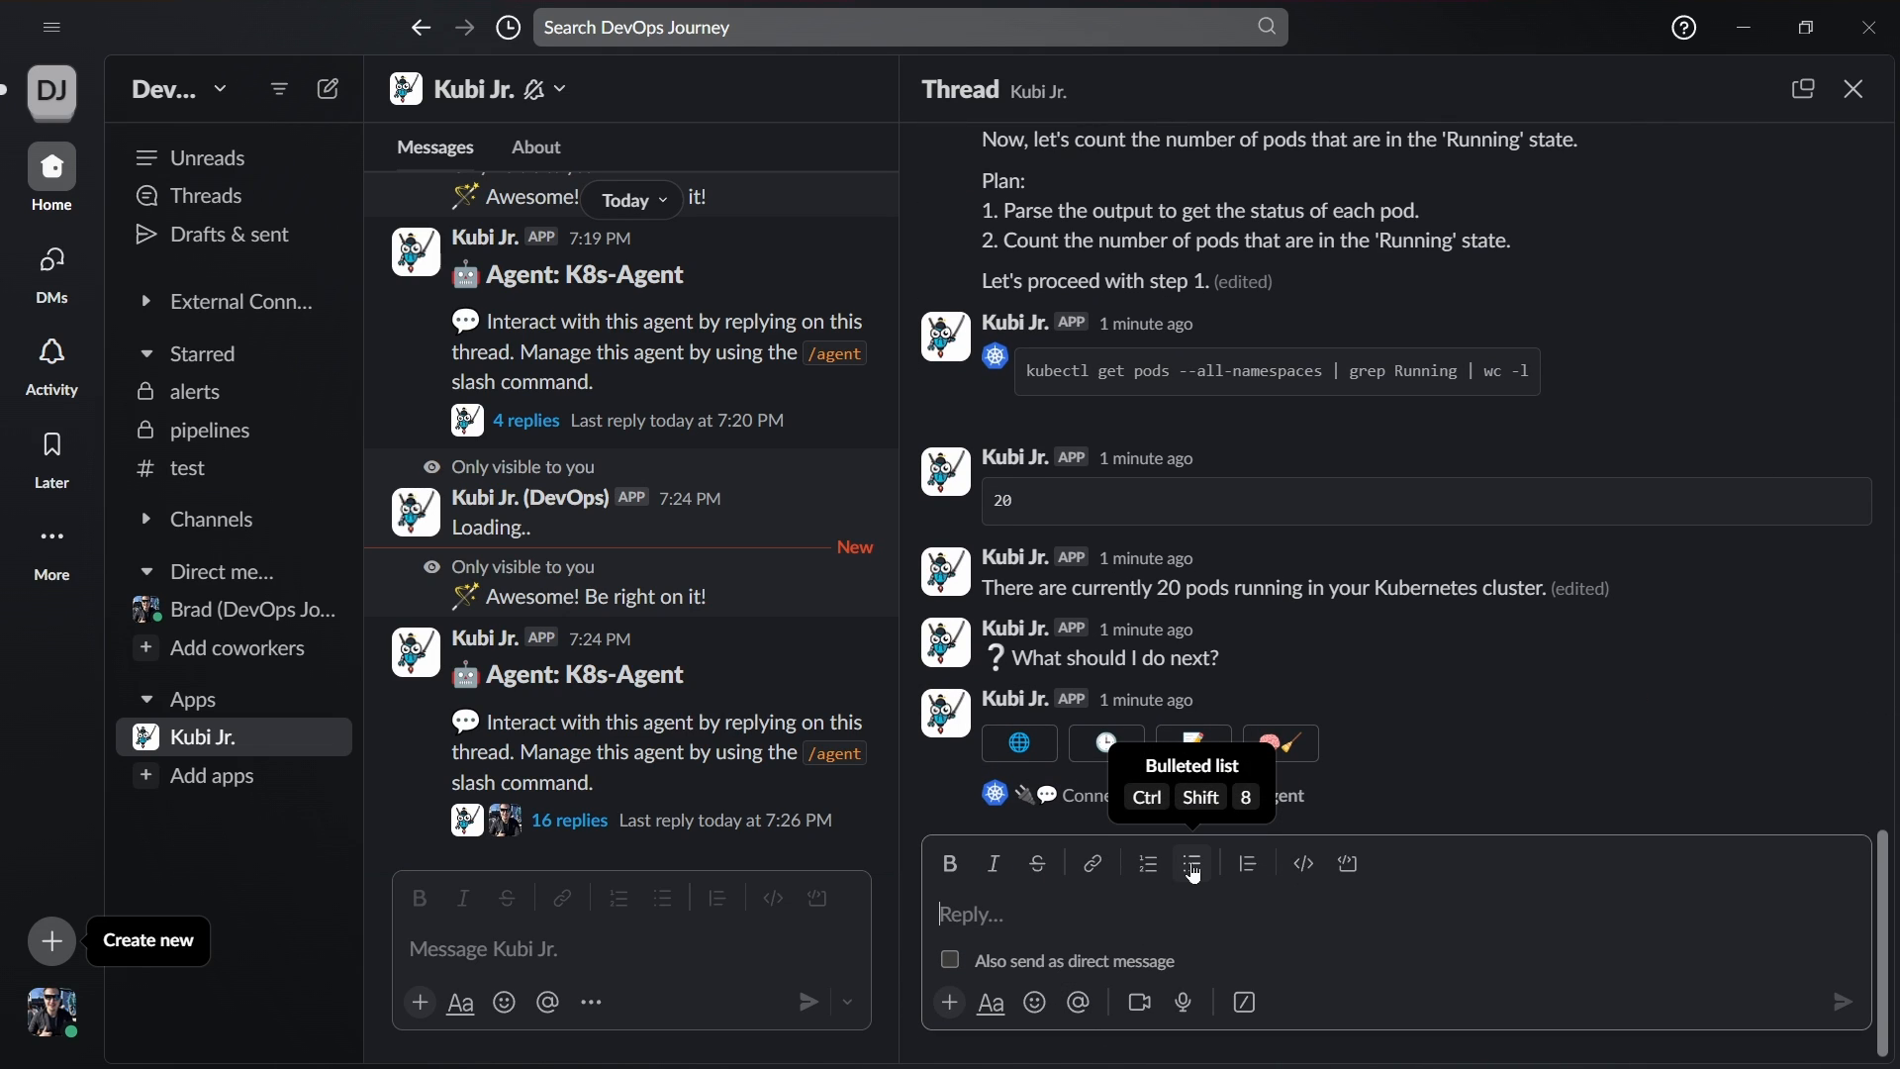
Step: Ask the K8s-Agent to 'list all the namespaces' and review the output
type("list")
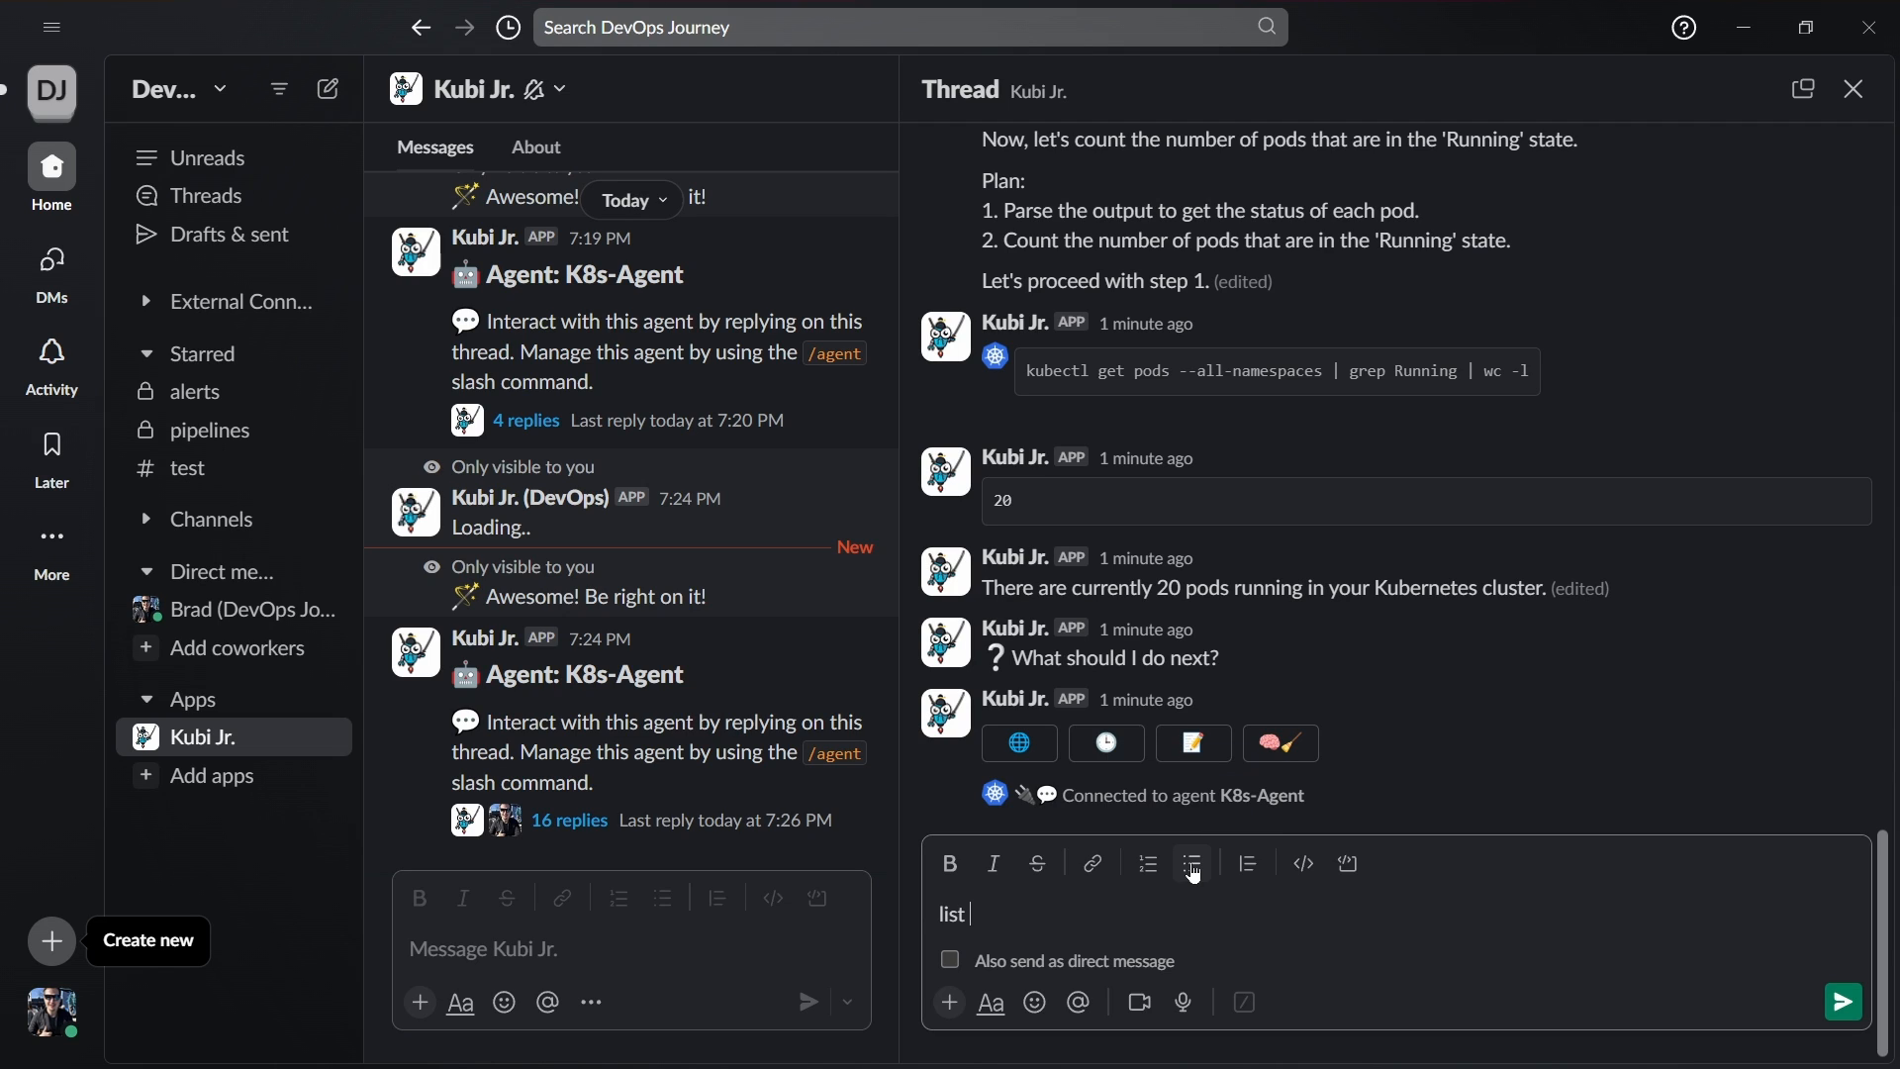
type("all the namespaces")
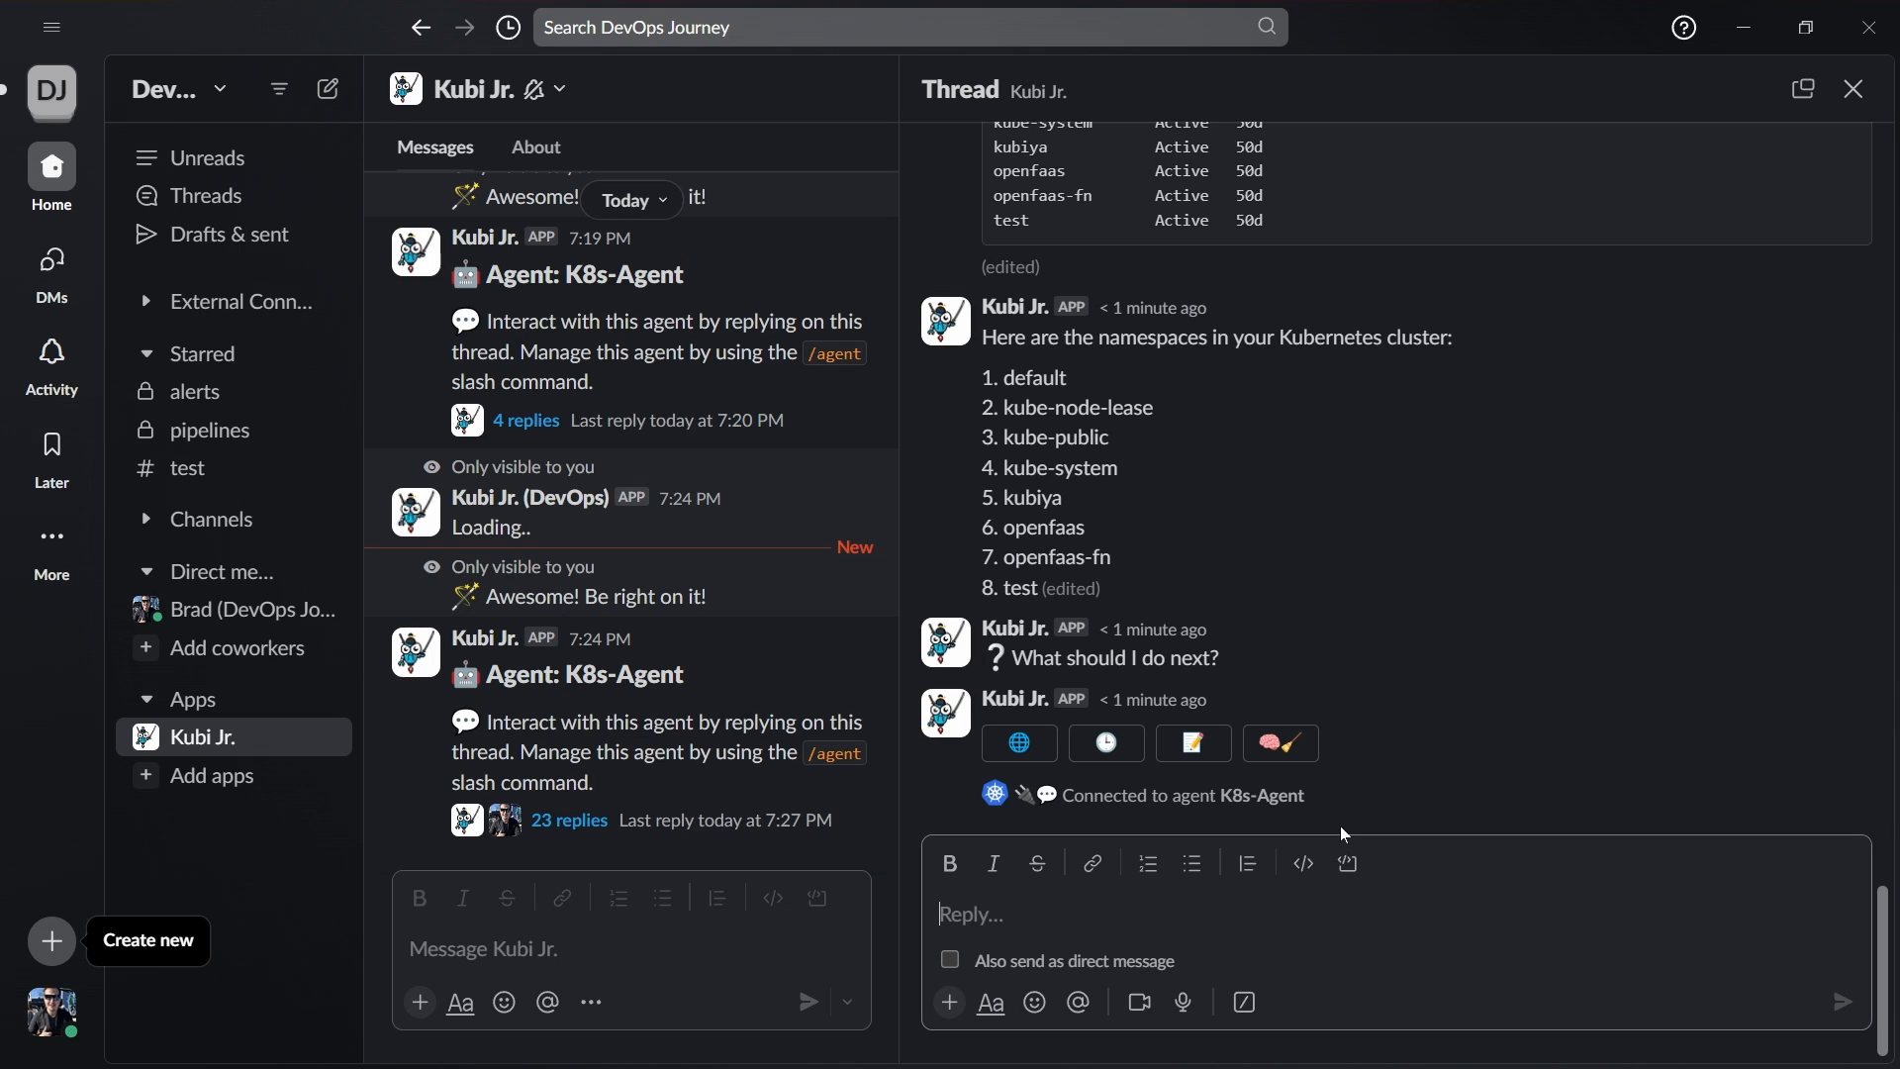
left_click(970, 913)
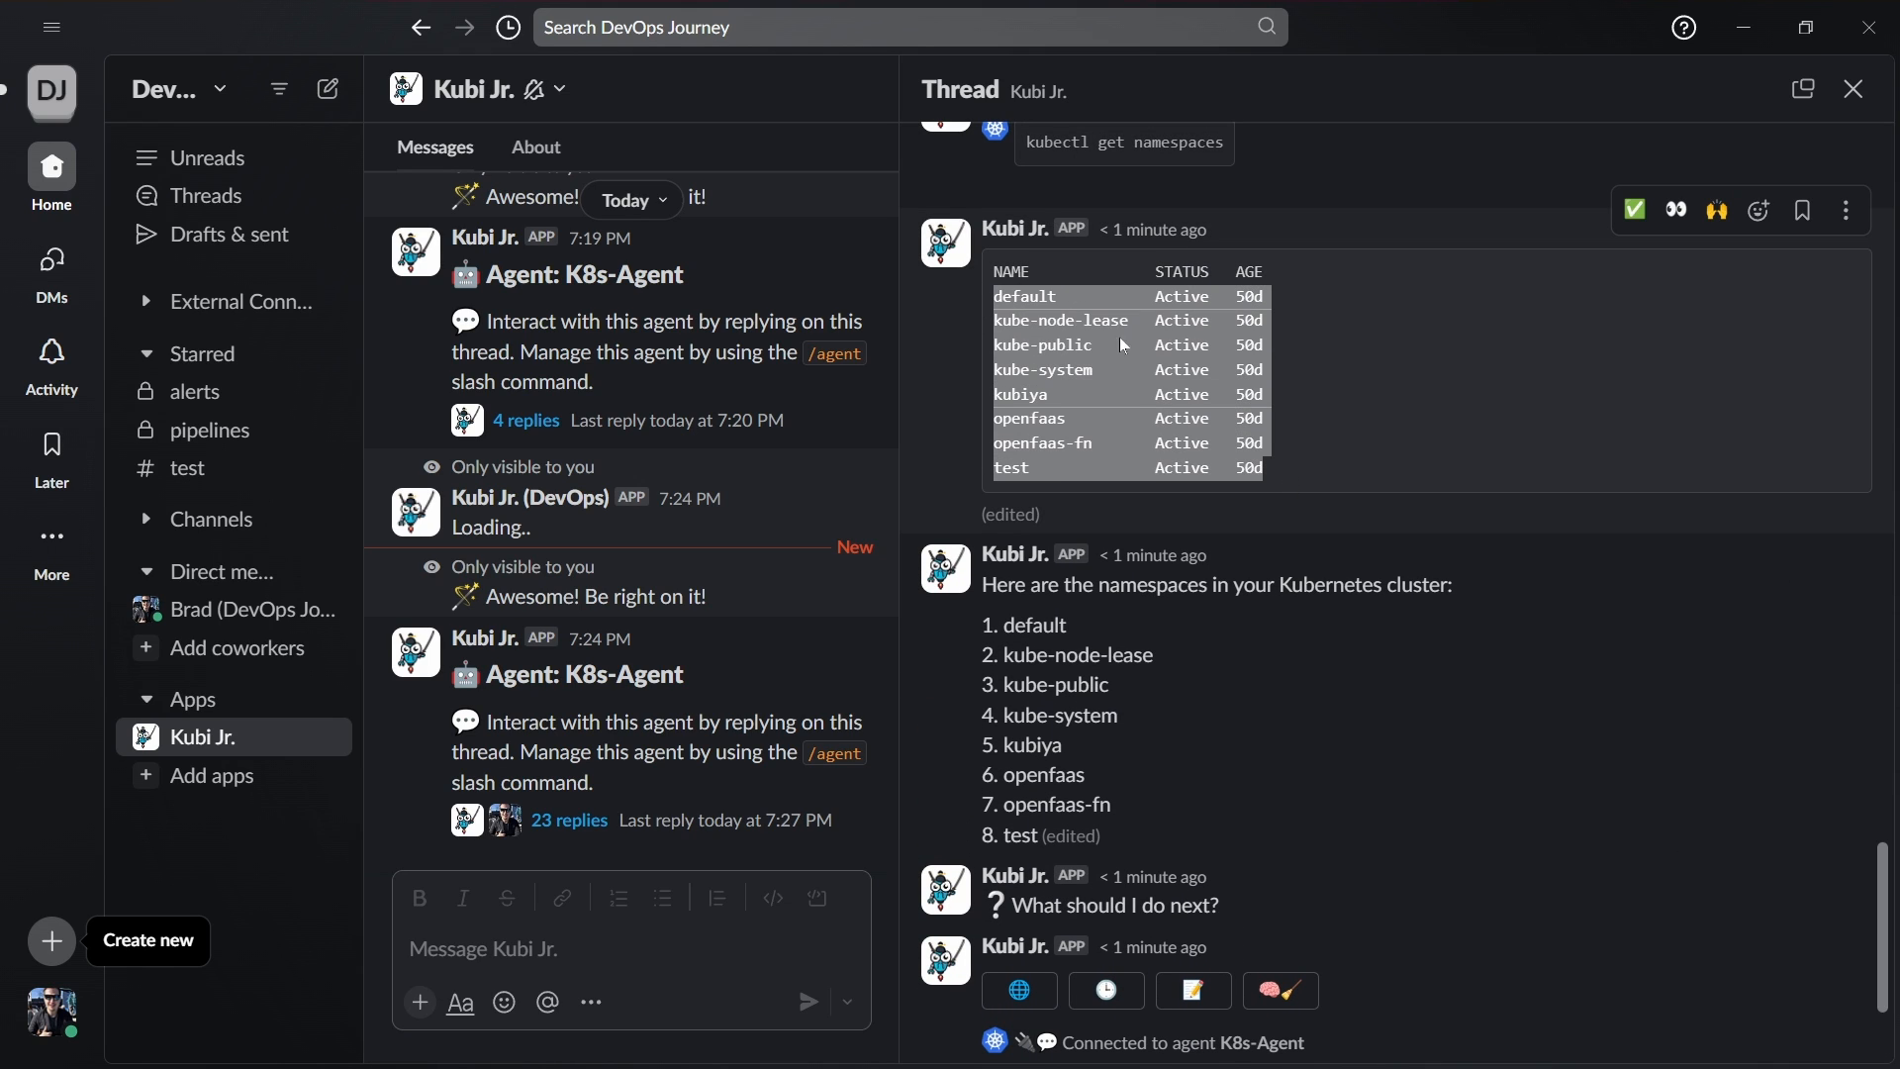
mouse_move(1496, 344)
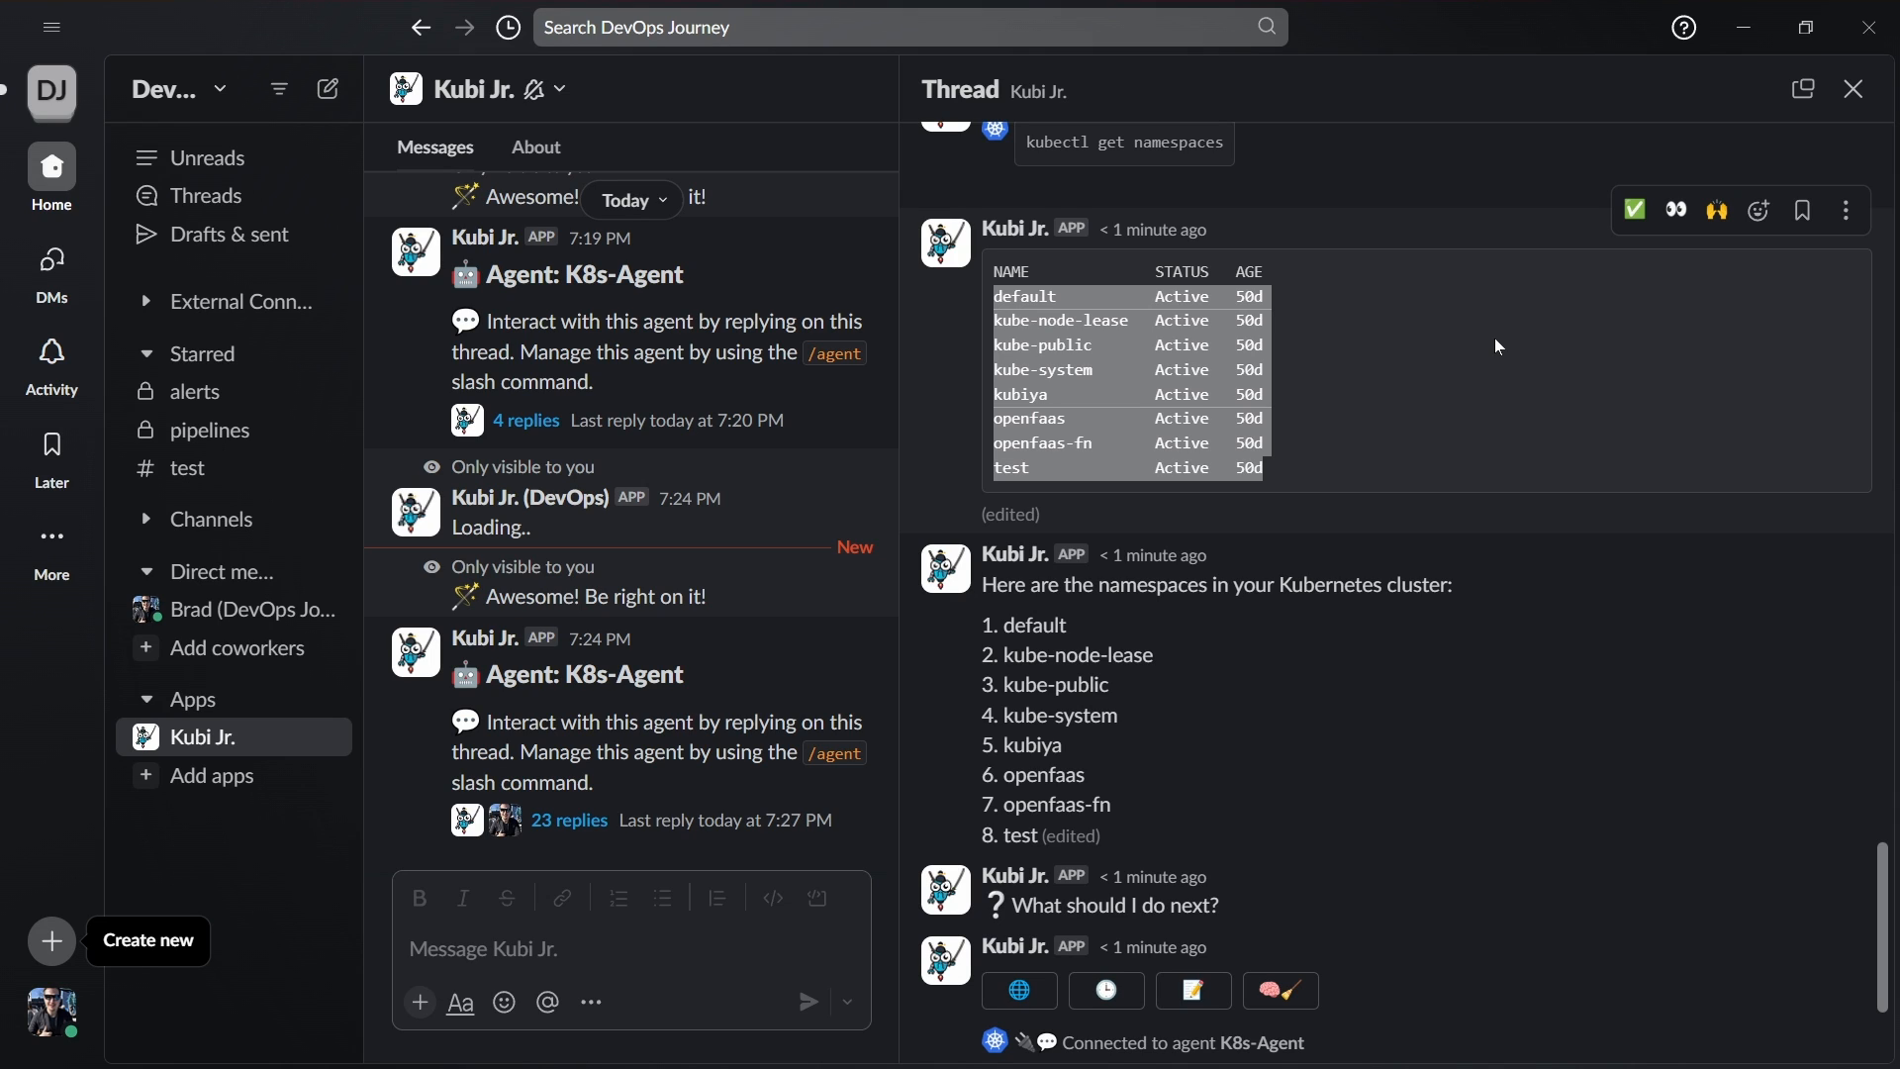
Step: Run /agent again and launch the Terraform-Provisioner agent
left_click(1852, 89)
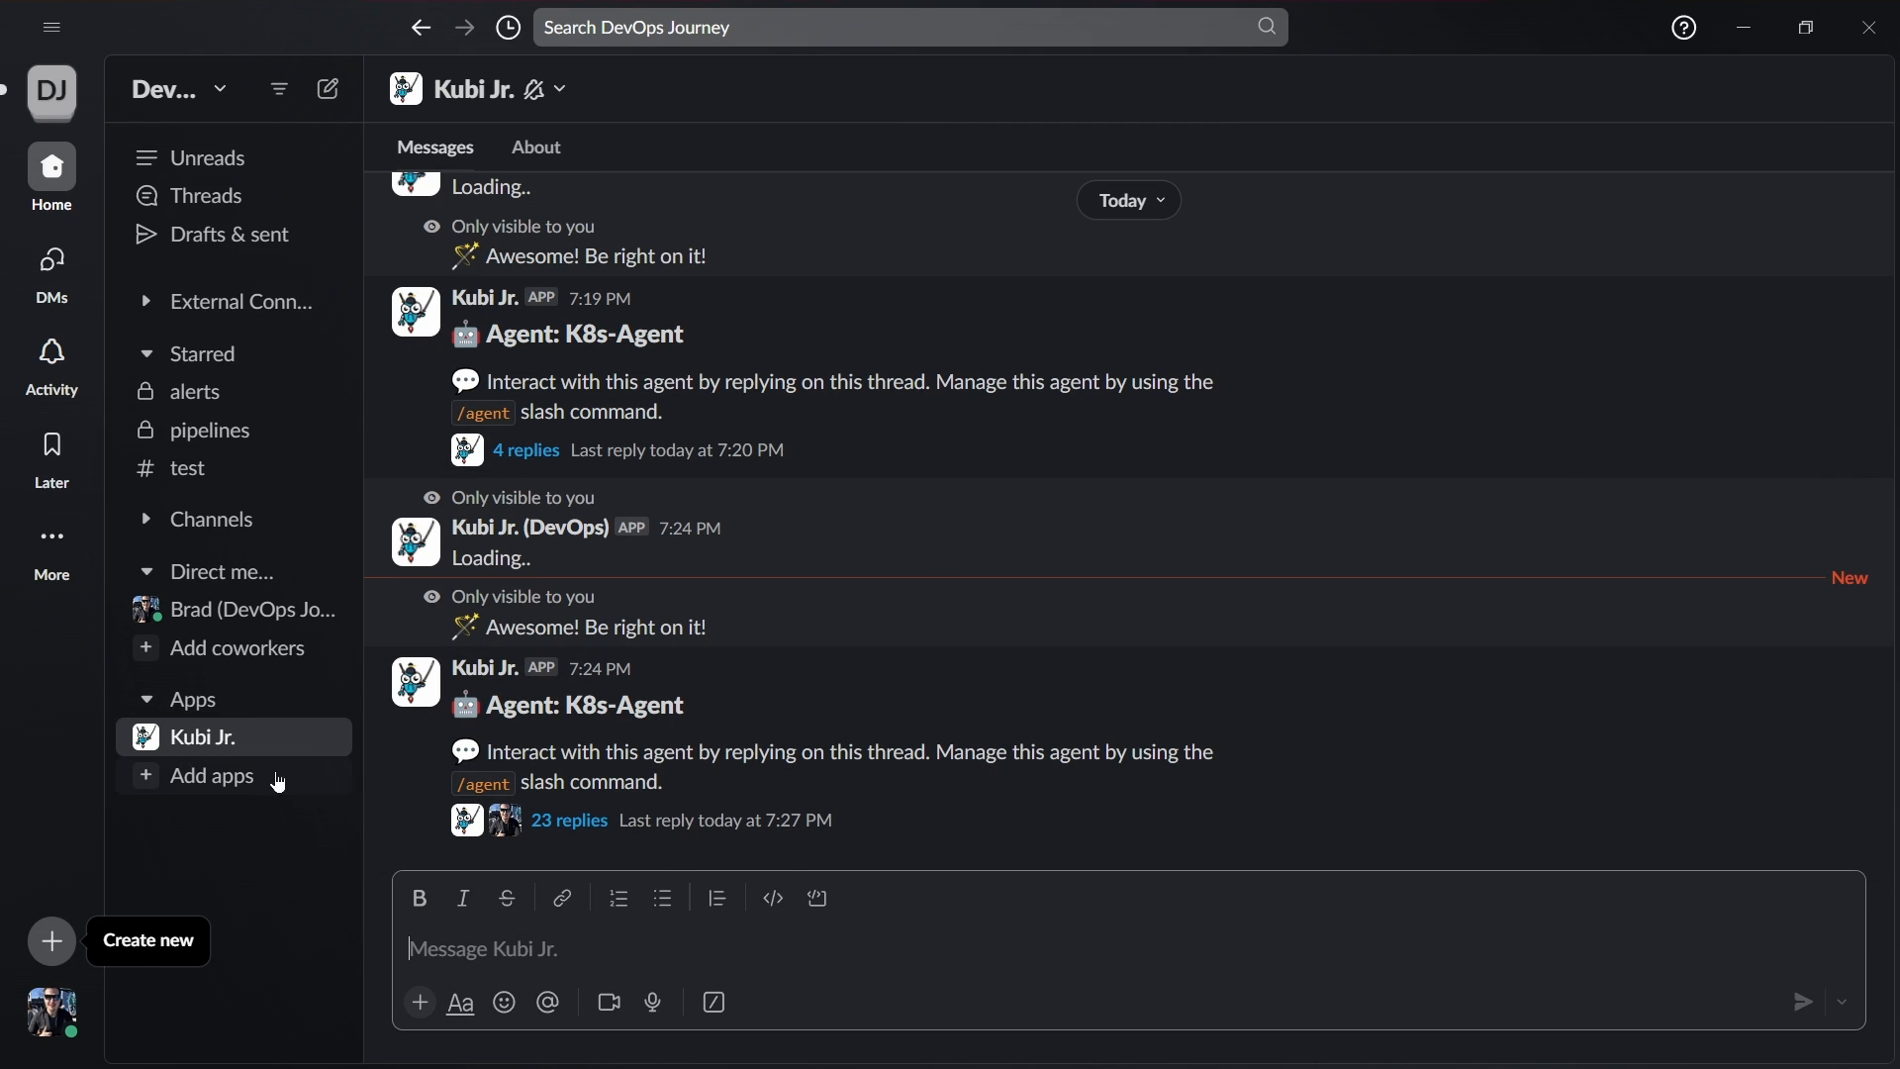
mouse_move(505, 899)
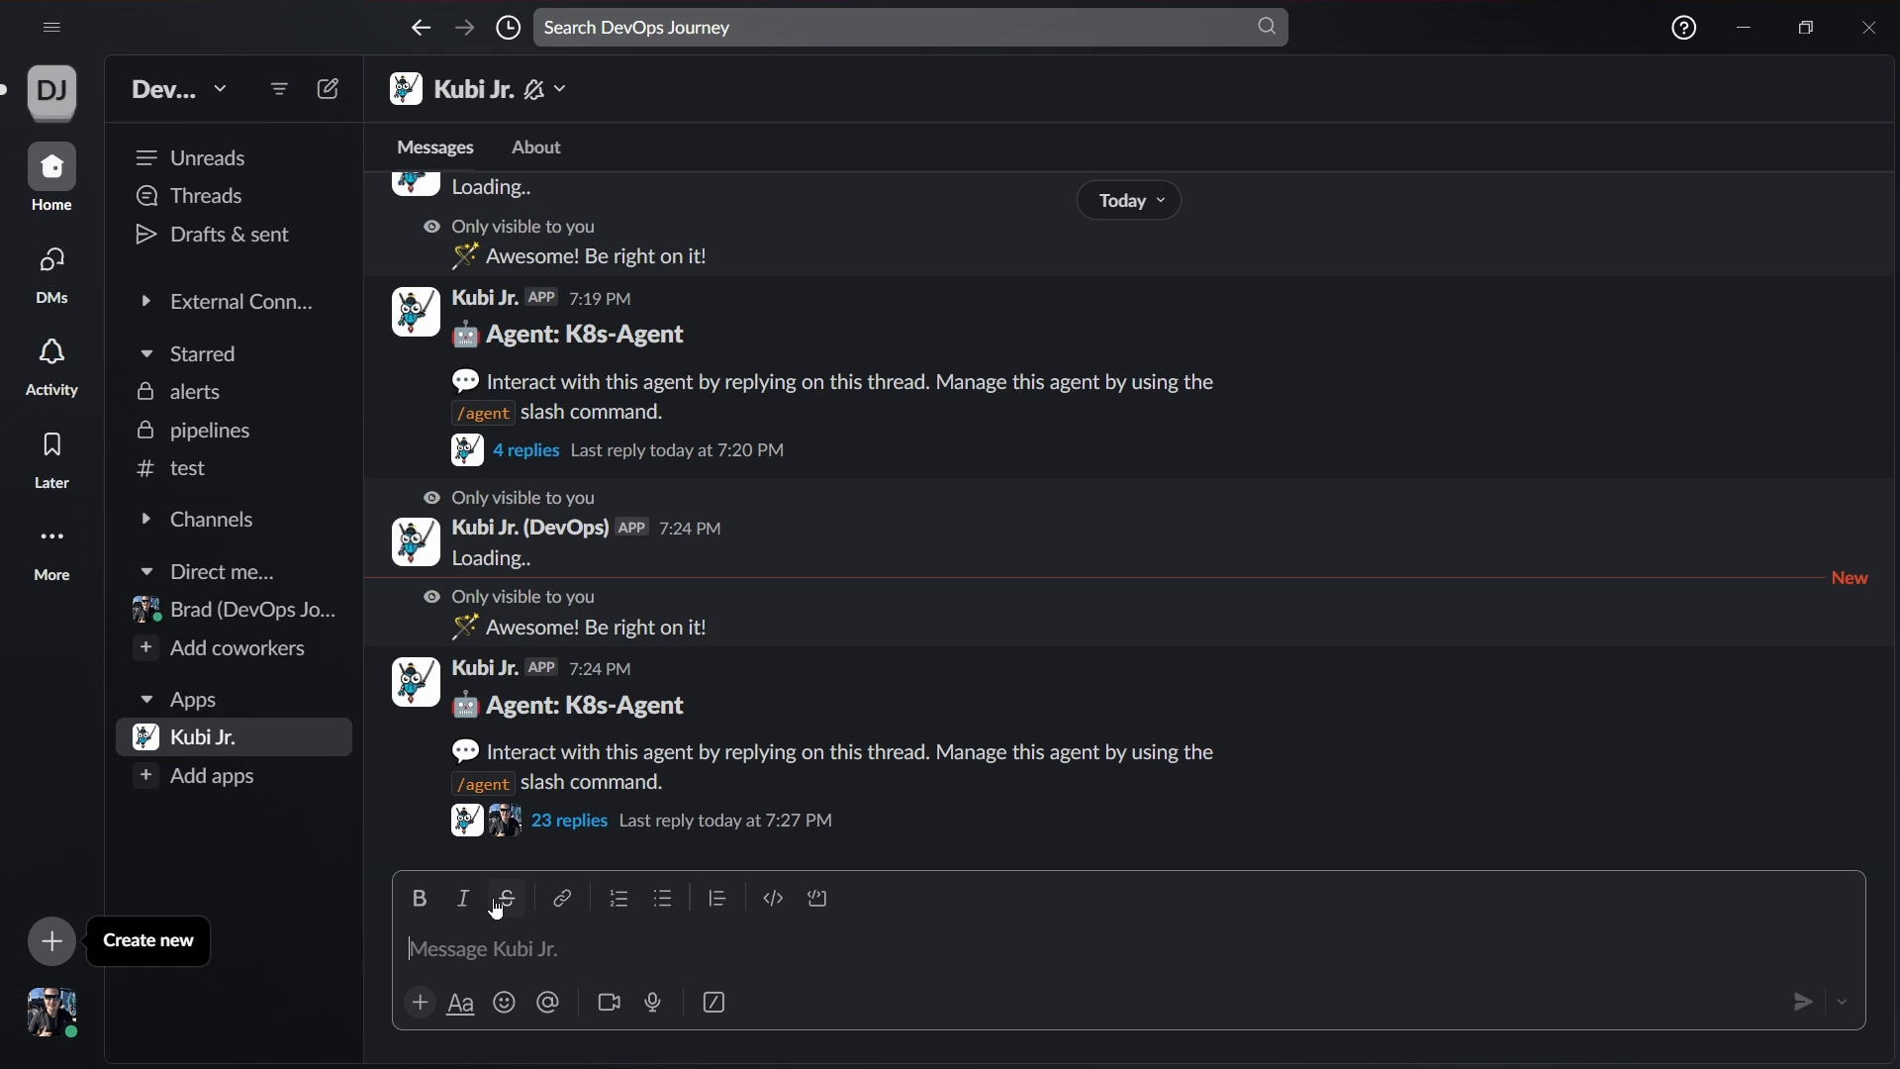
type("/agent")
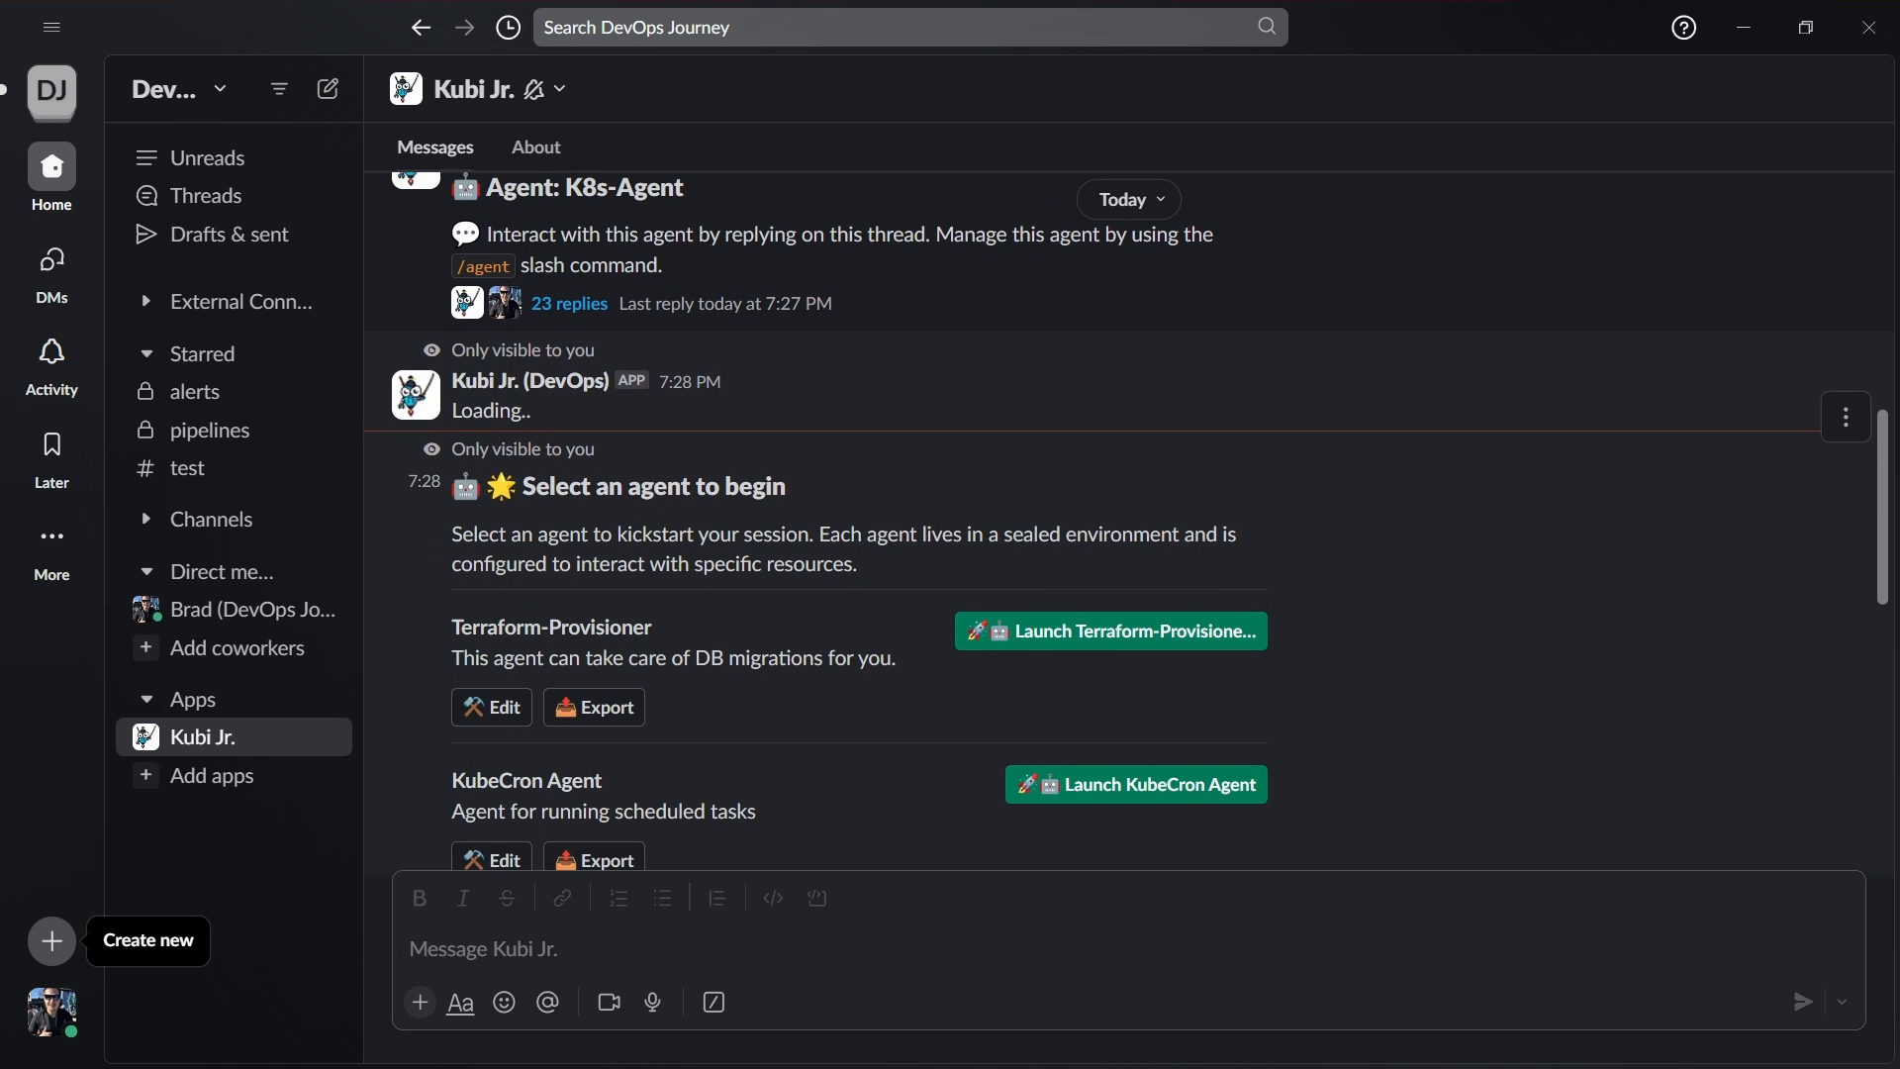
double_click(550, 628)
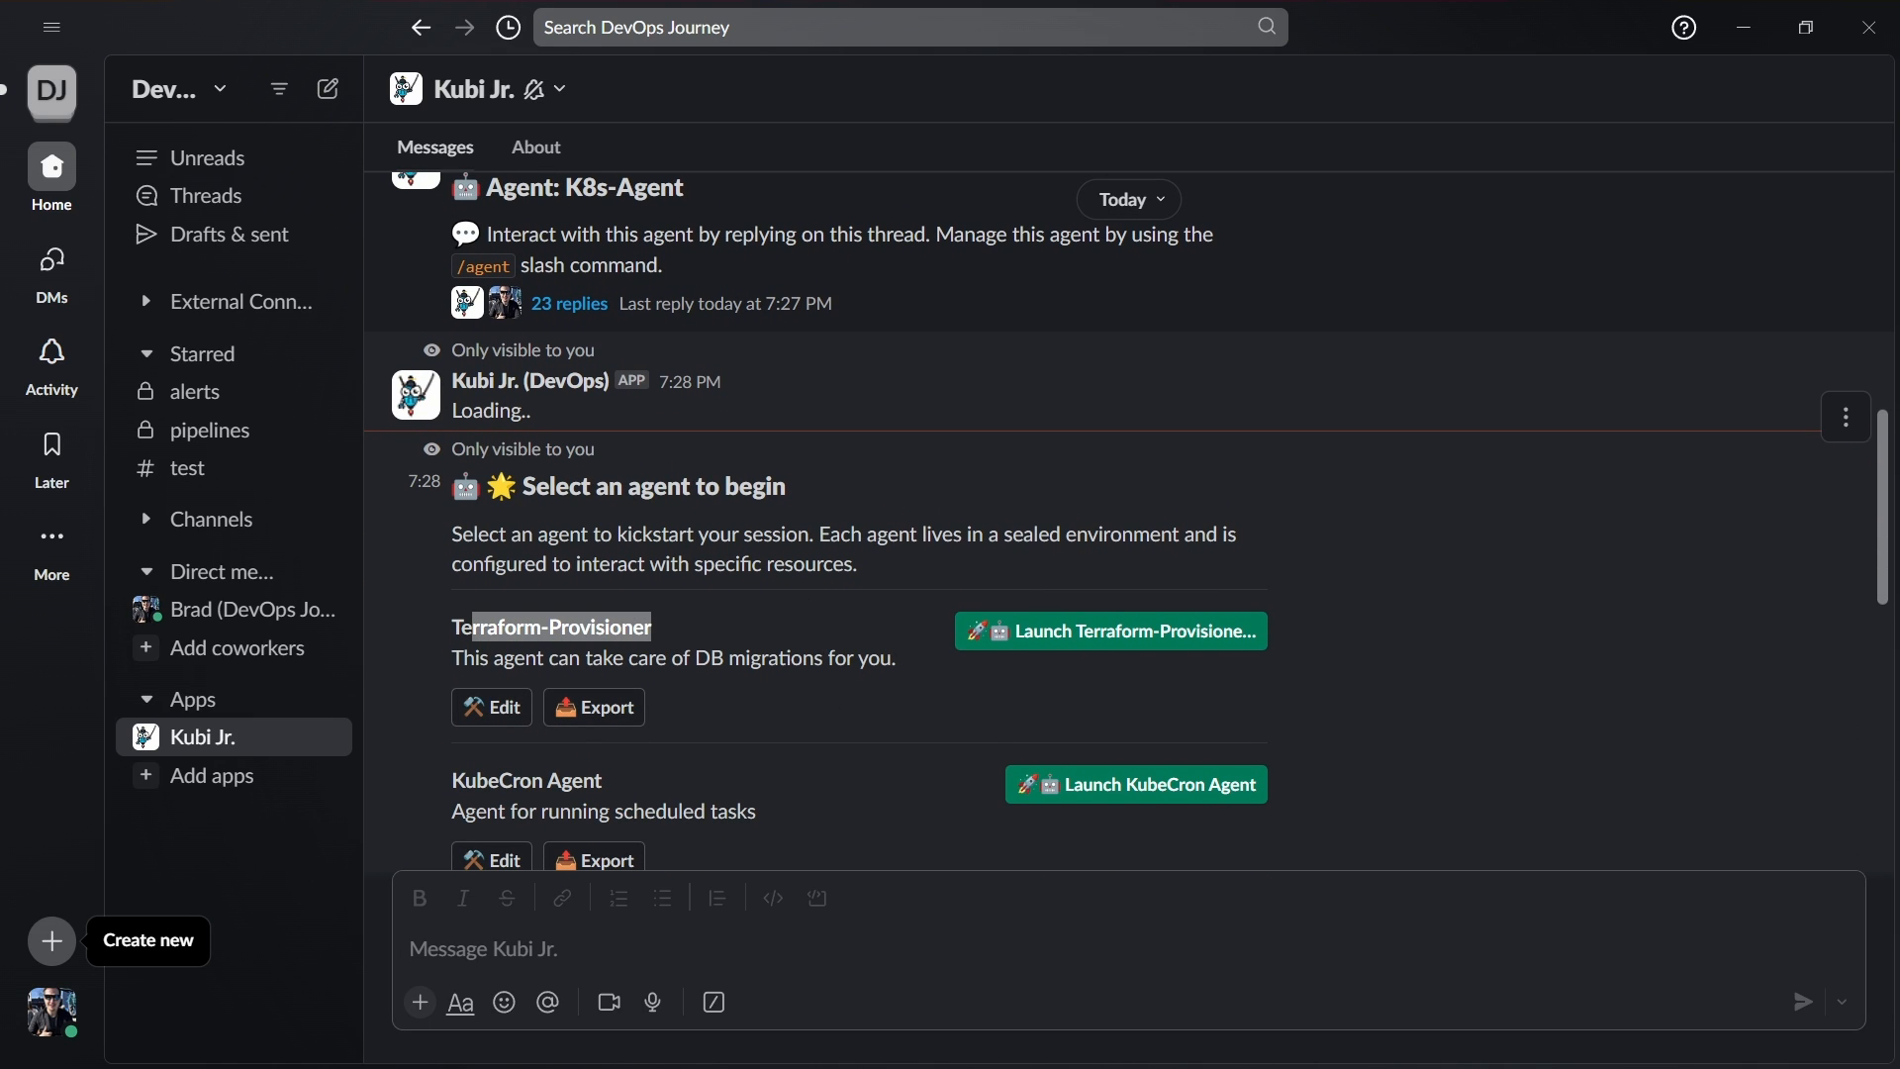
mouse_move(1167, 639)
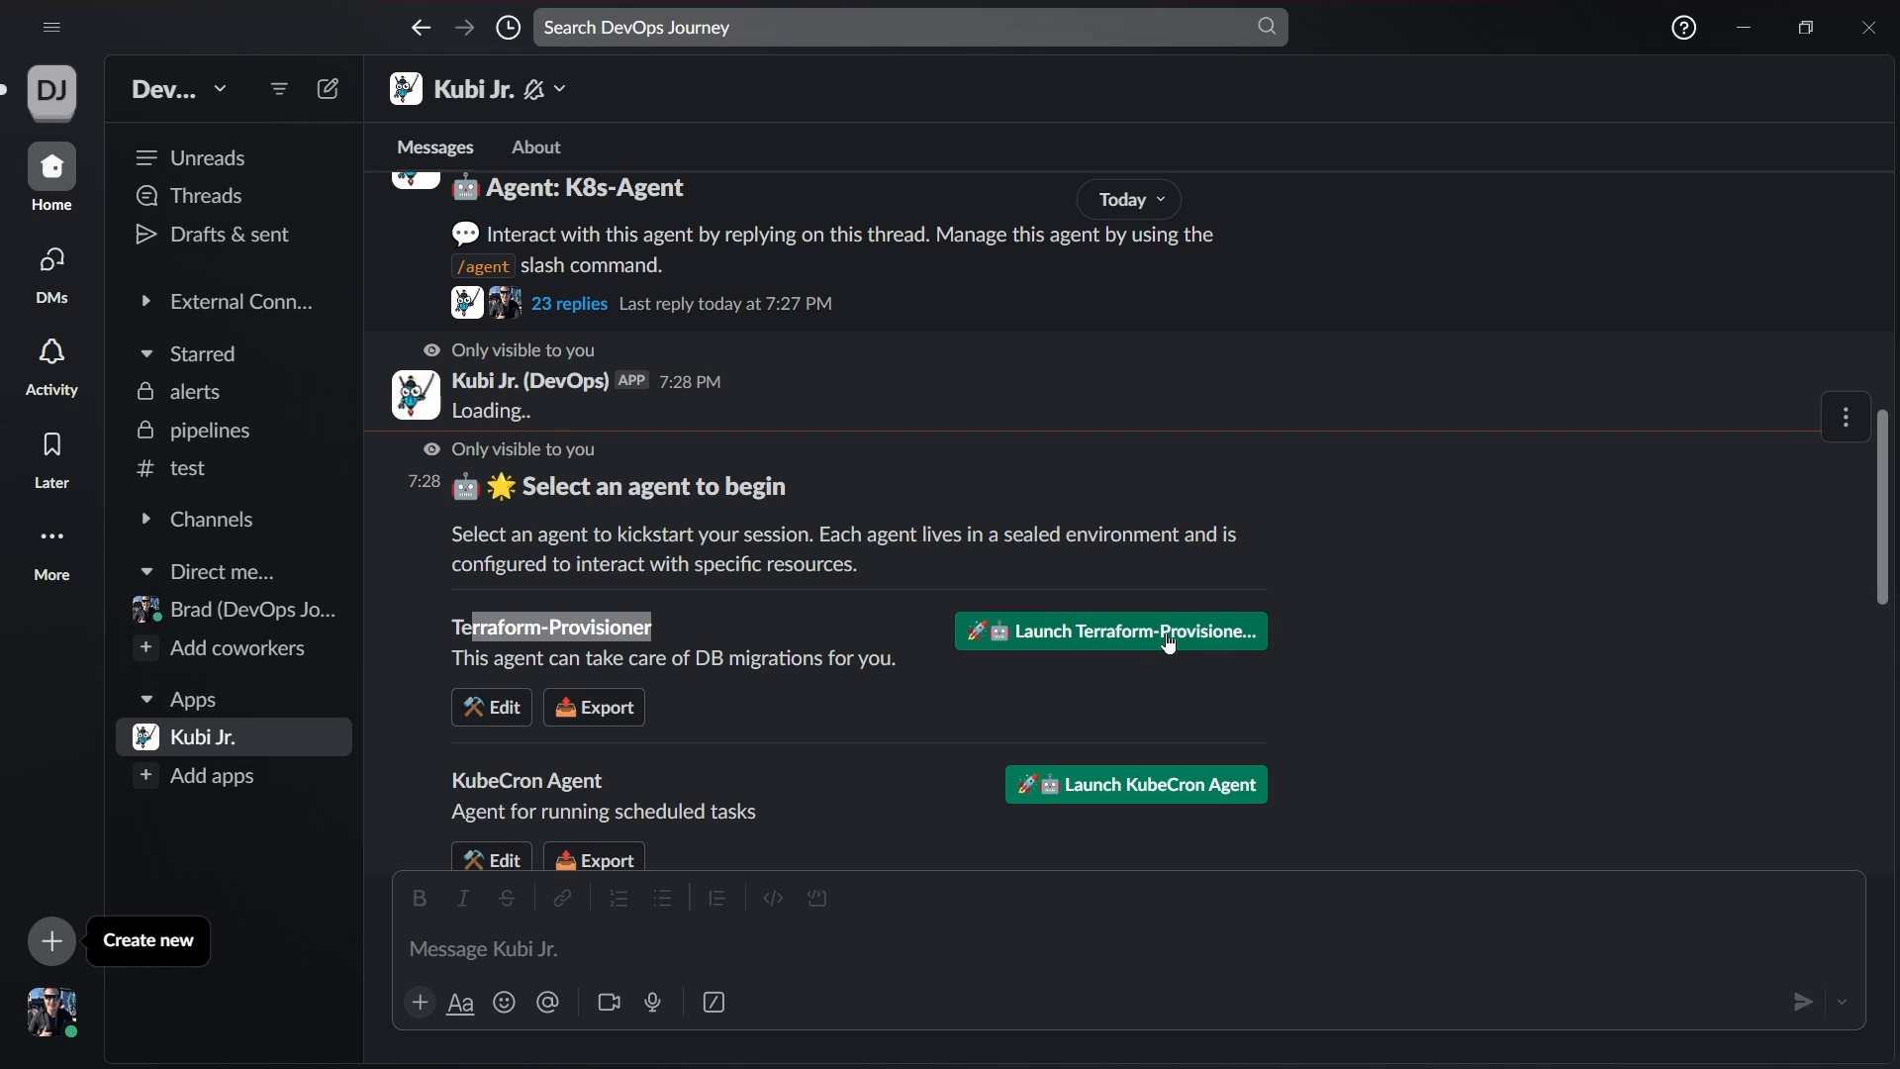
left_click(1108, 629)
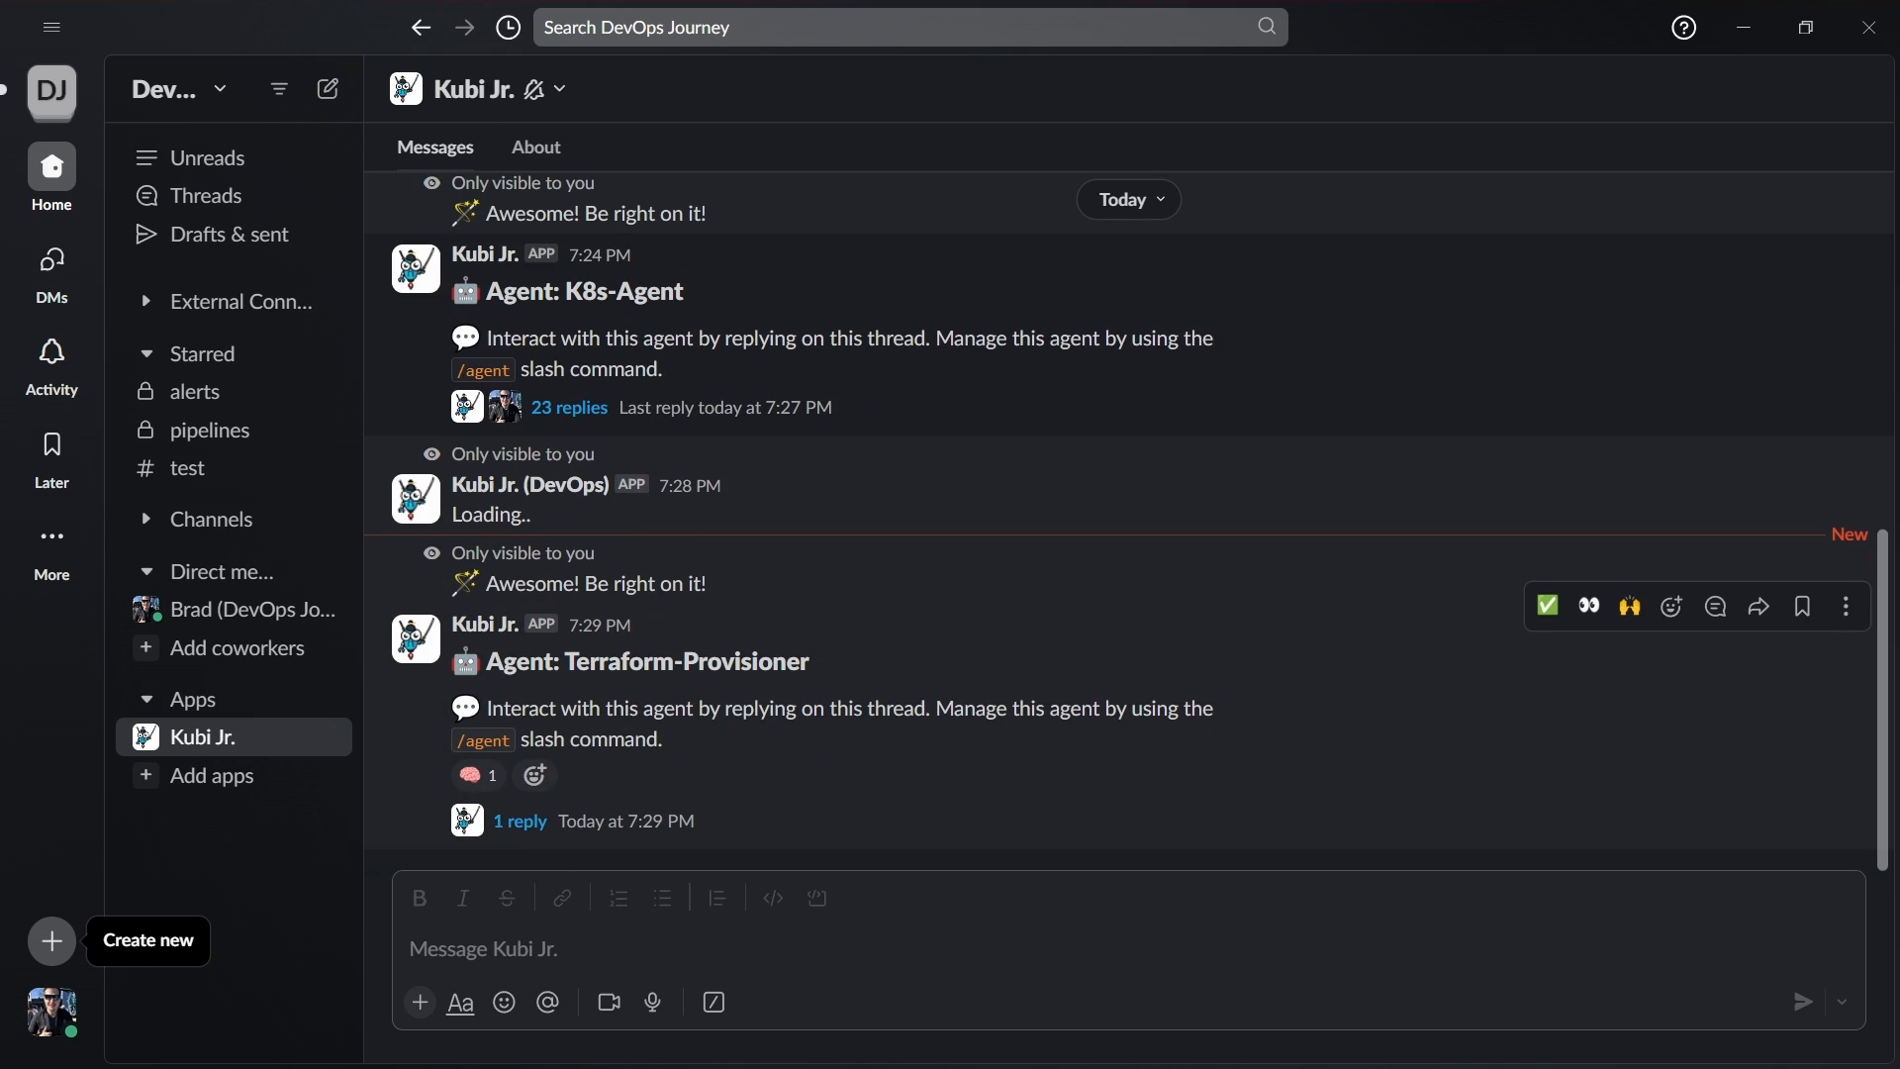
Step: Send the Terraform agent a request to create an ECR registry
left_click(517, 819)
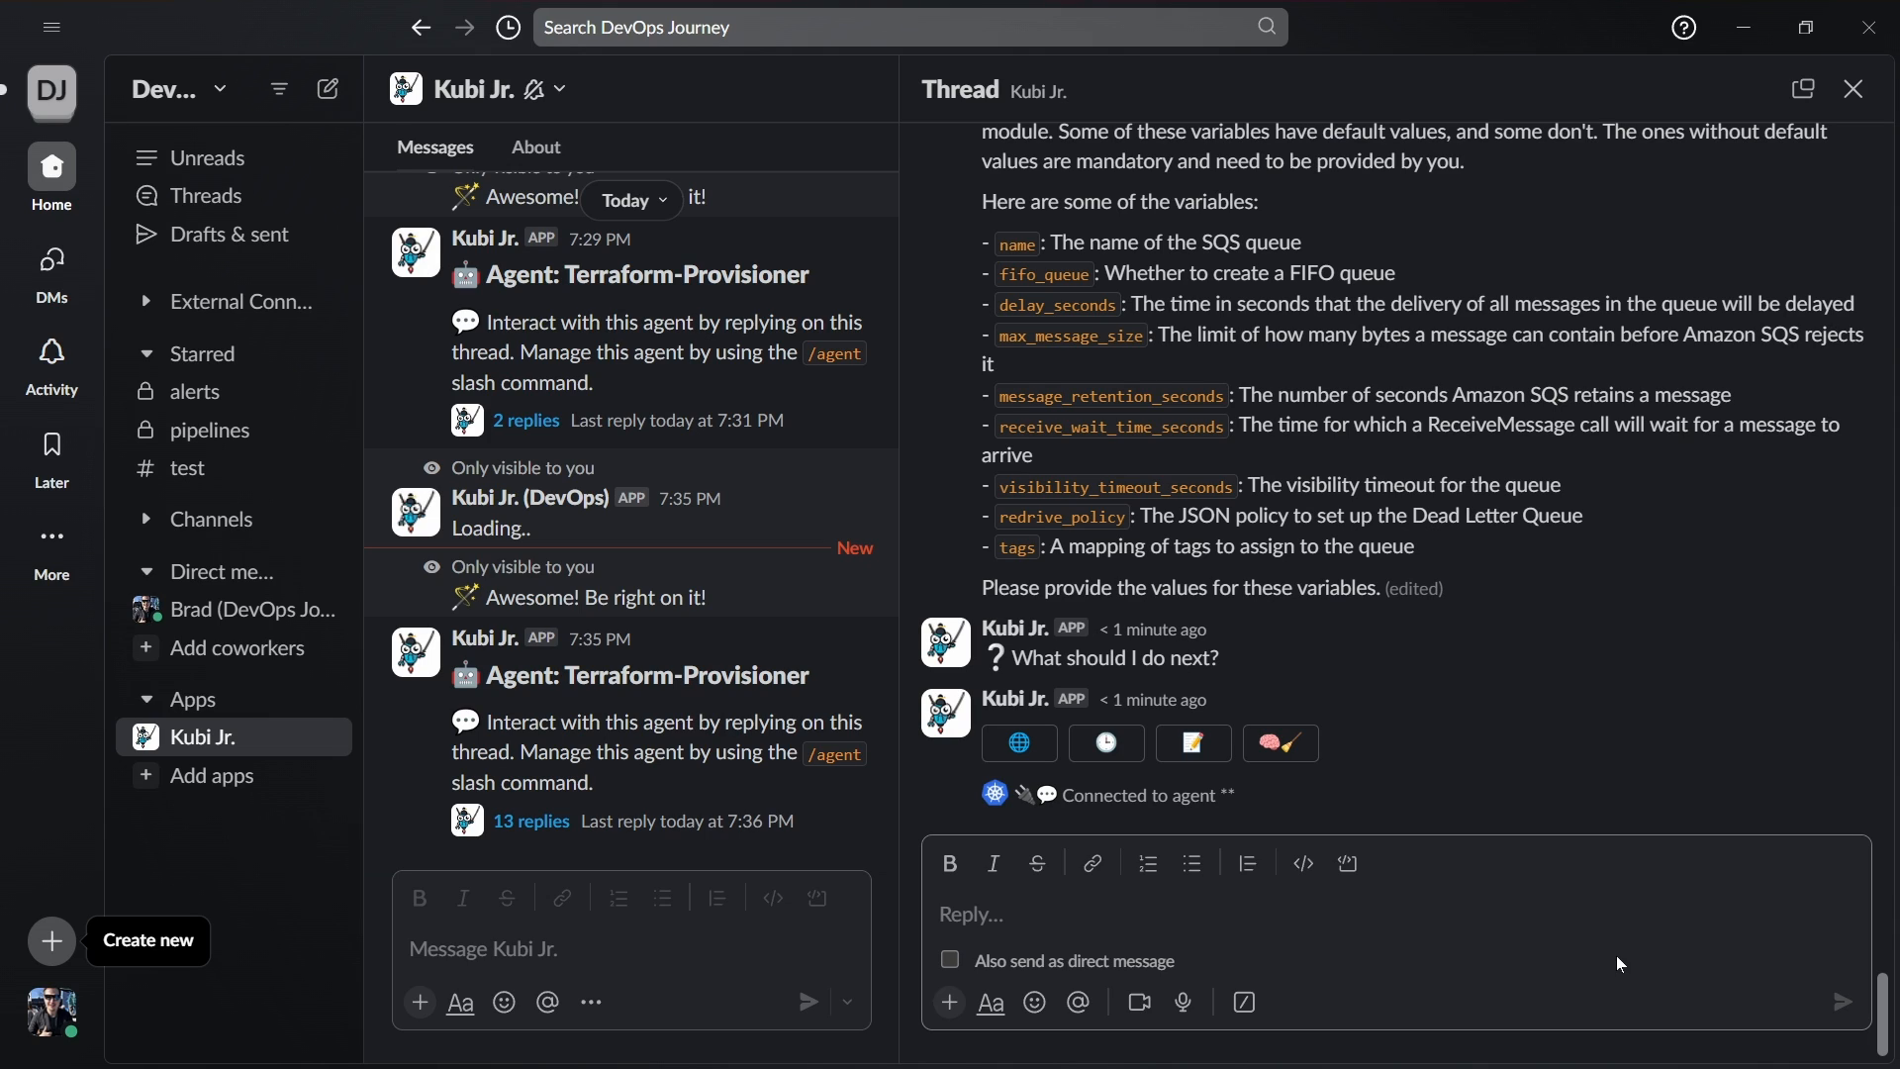
type("Create me an ECR registry using terra")
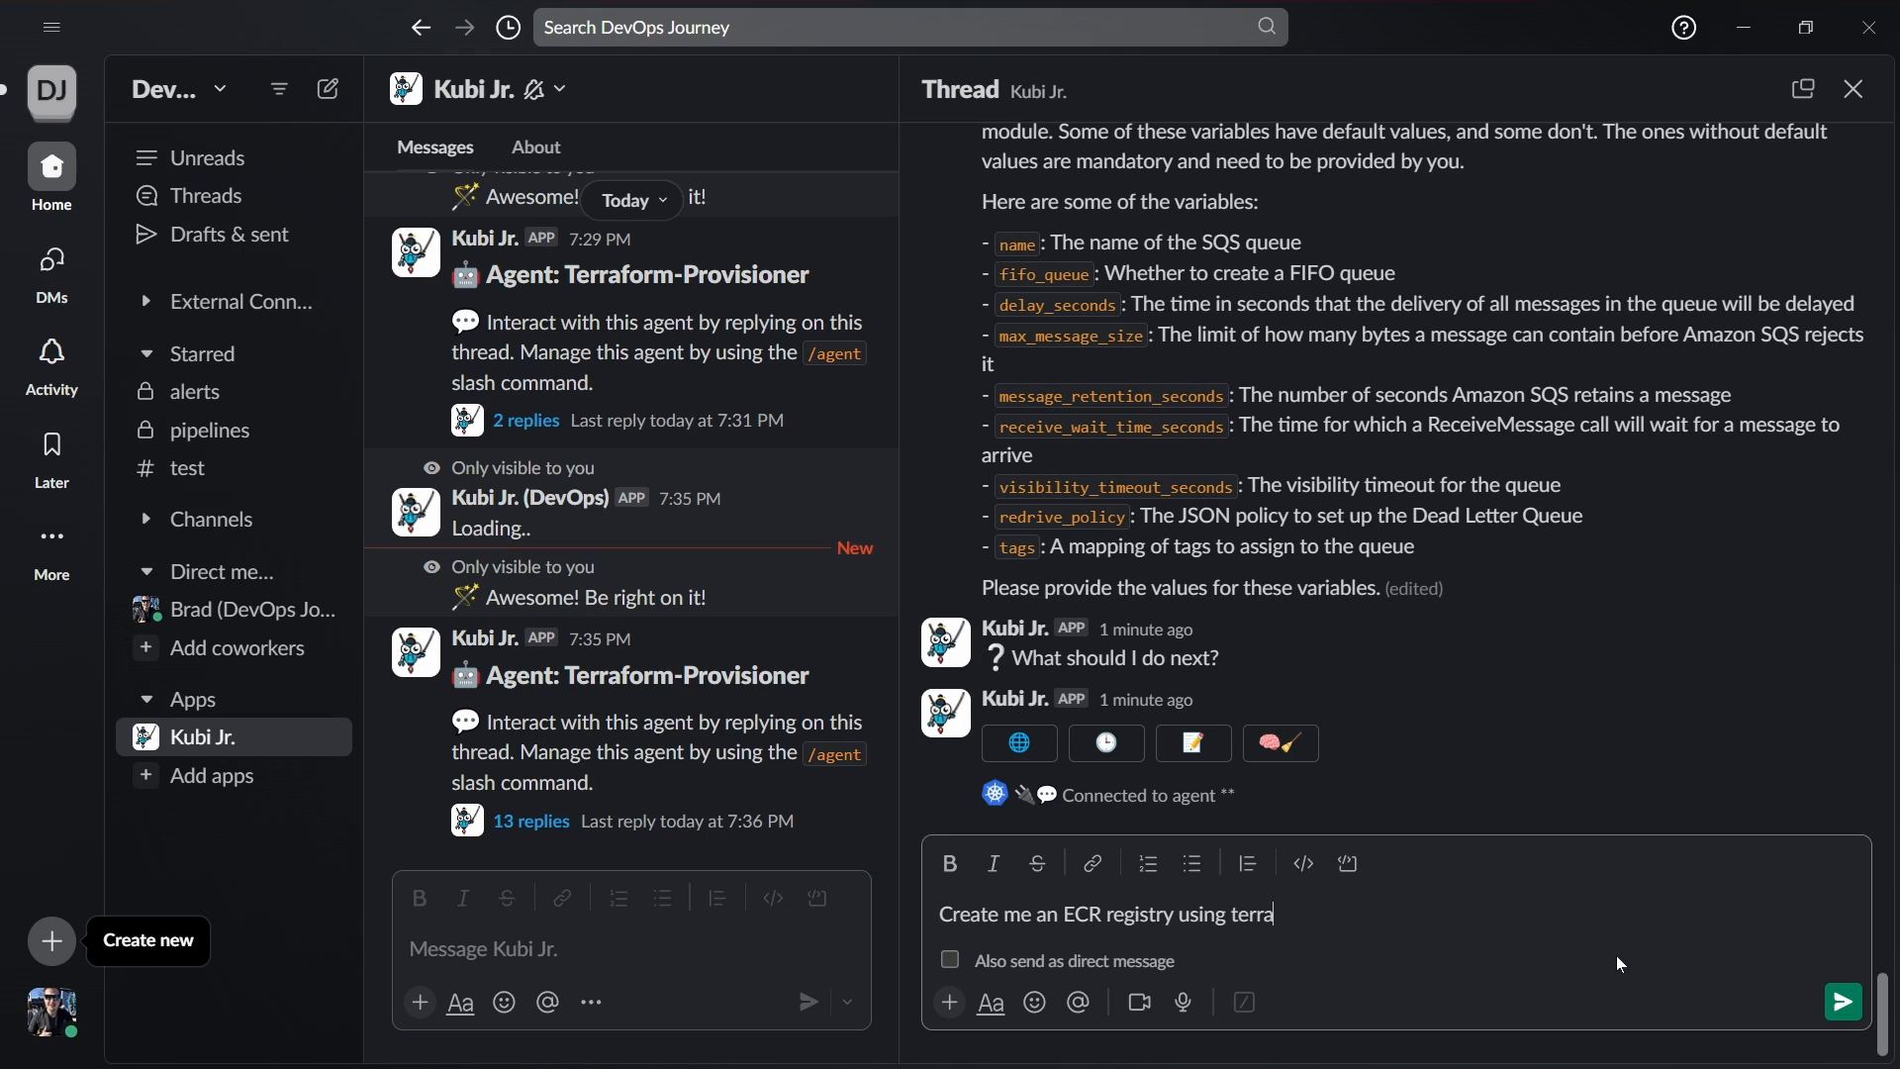
type("form")
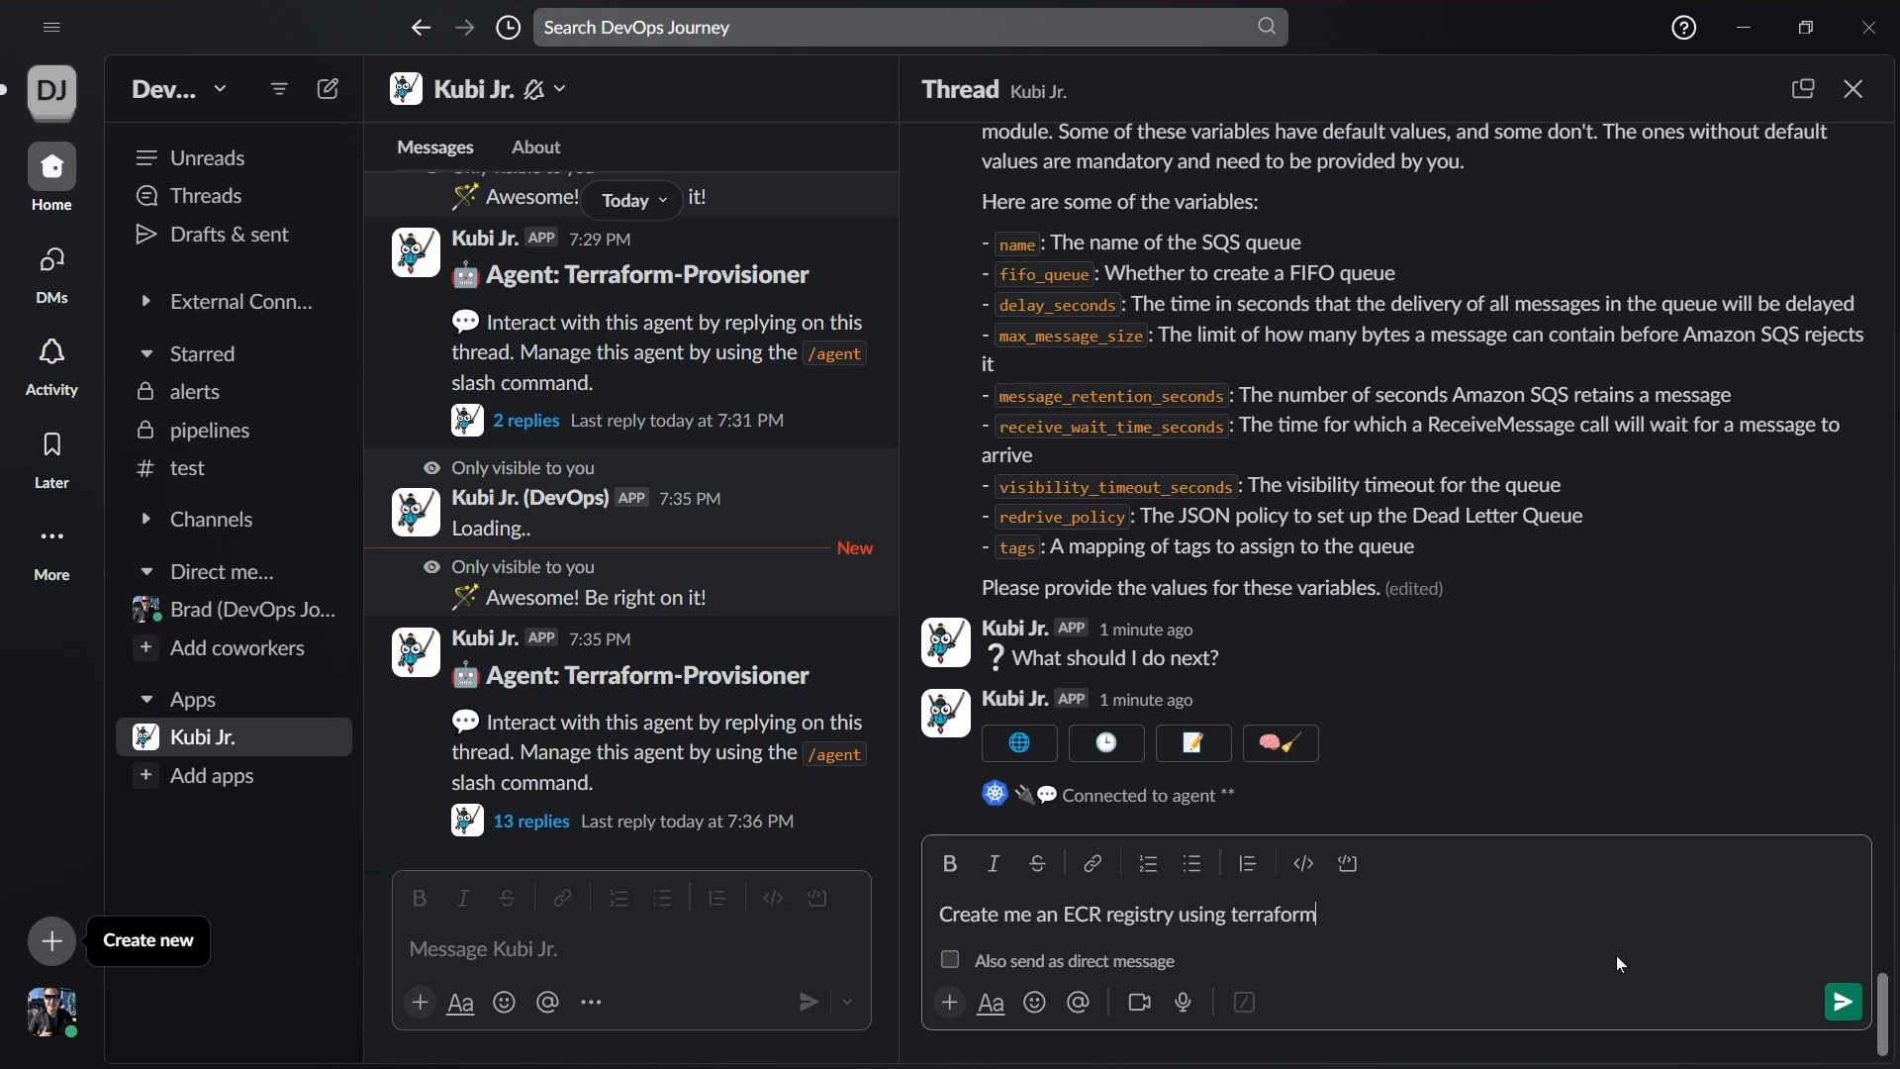
left_click(1841, 1001)
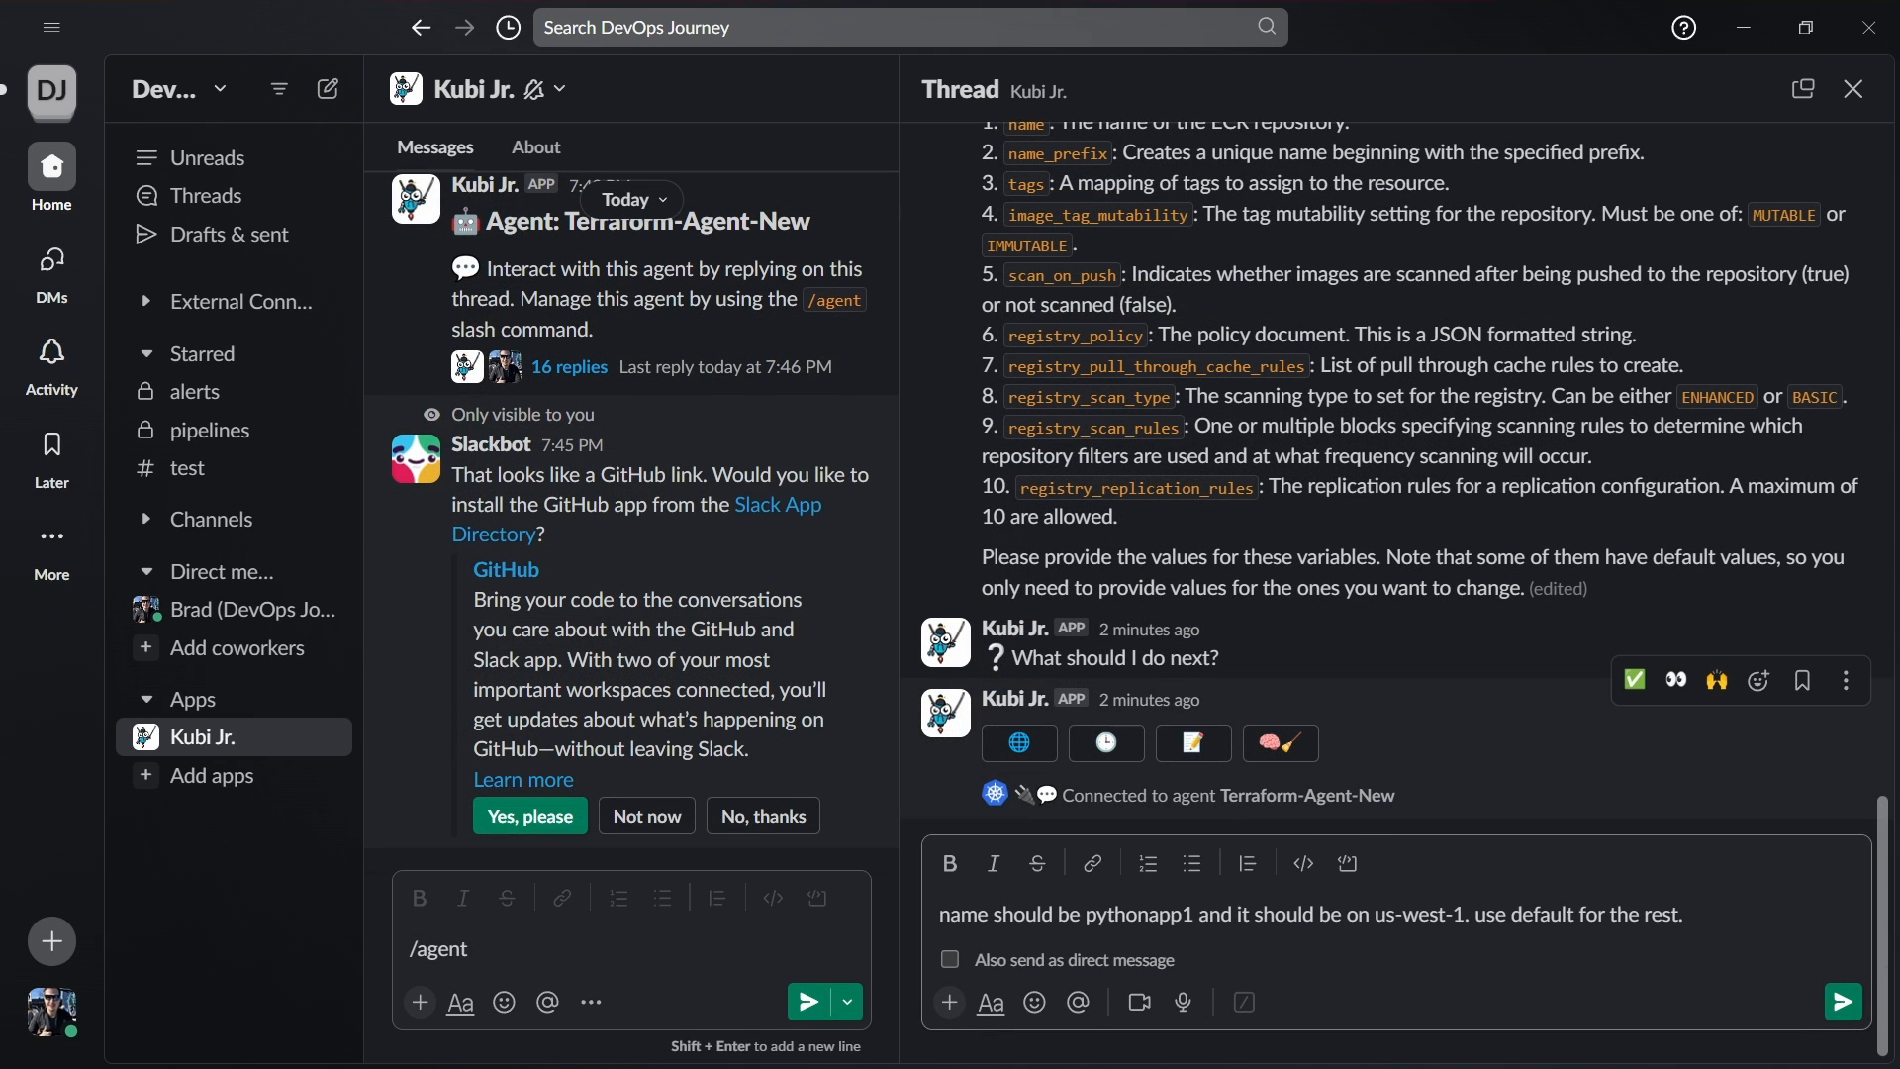
Step: Reply with the repository name pythonapp1, region us-west-1, and defaults otherwise
scroll("down", 3)
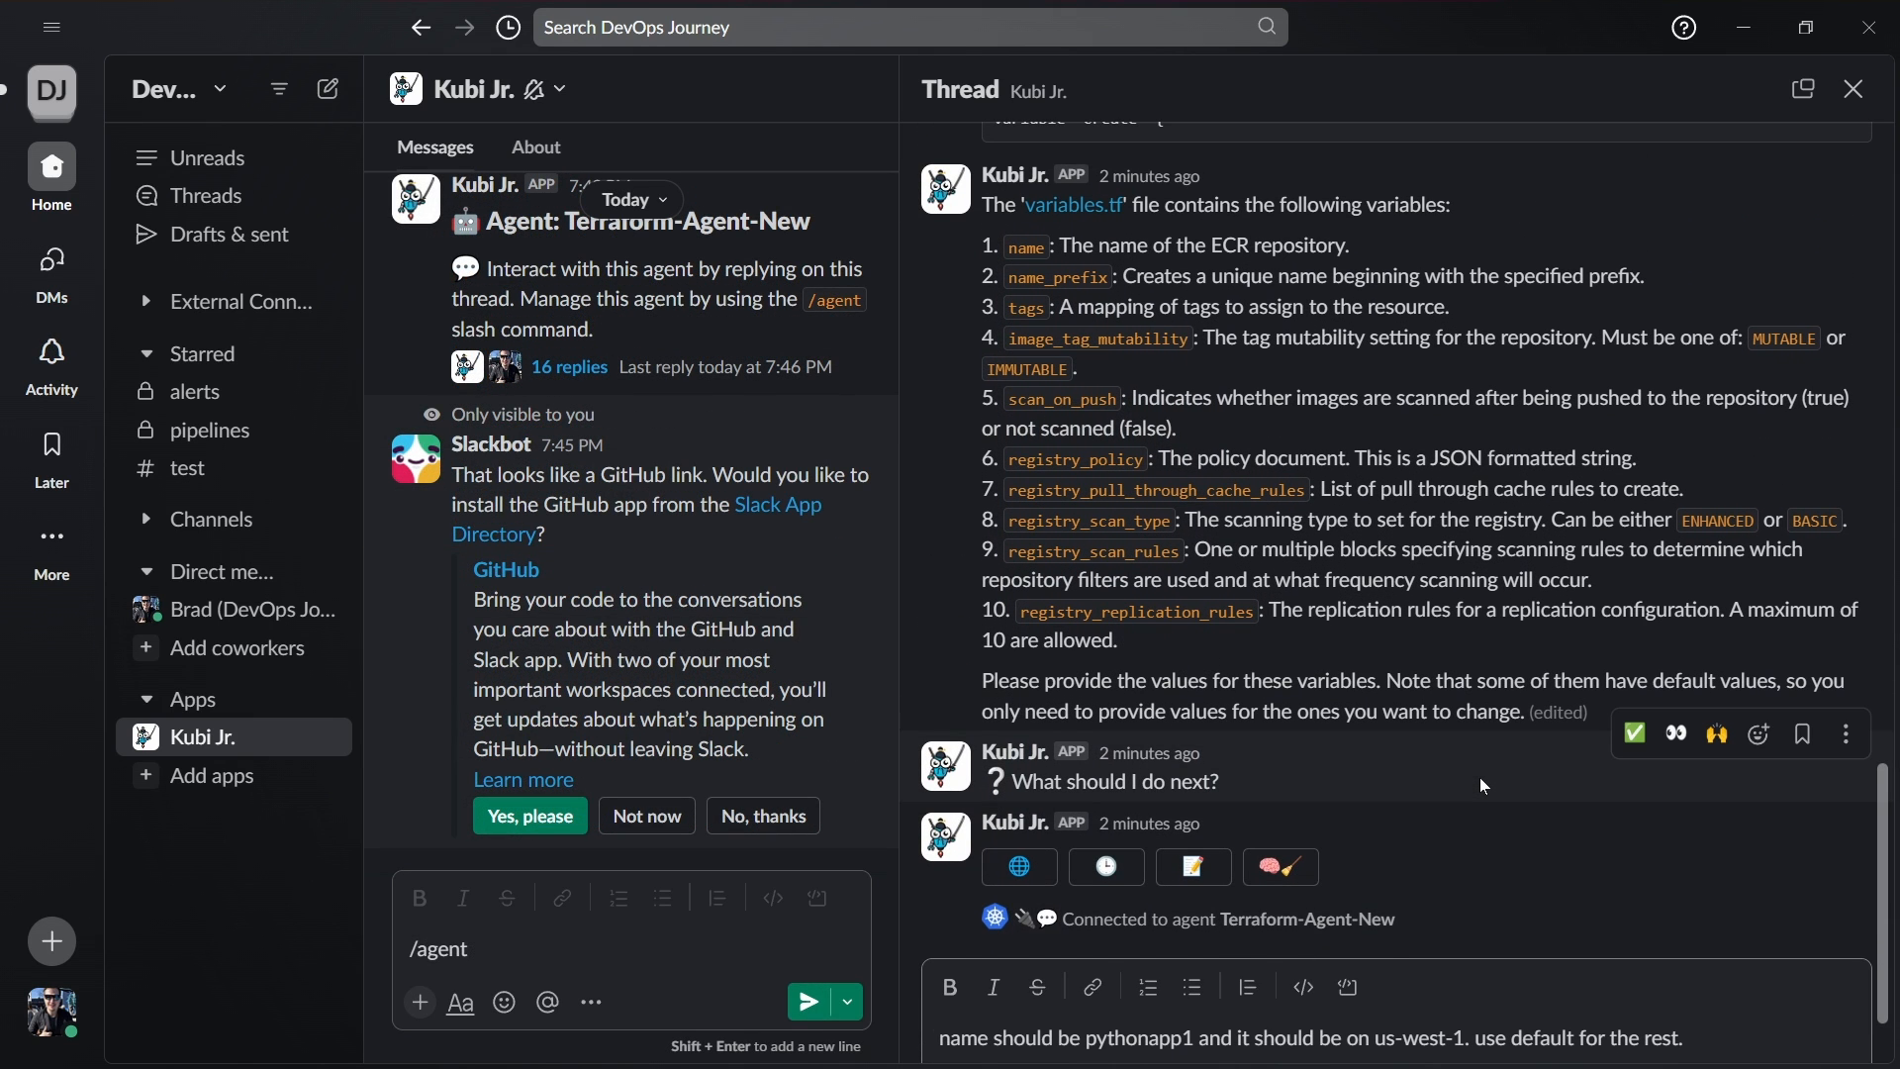
mouse_move(1120, 392)
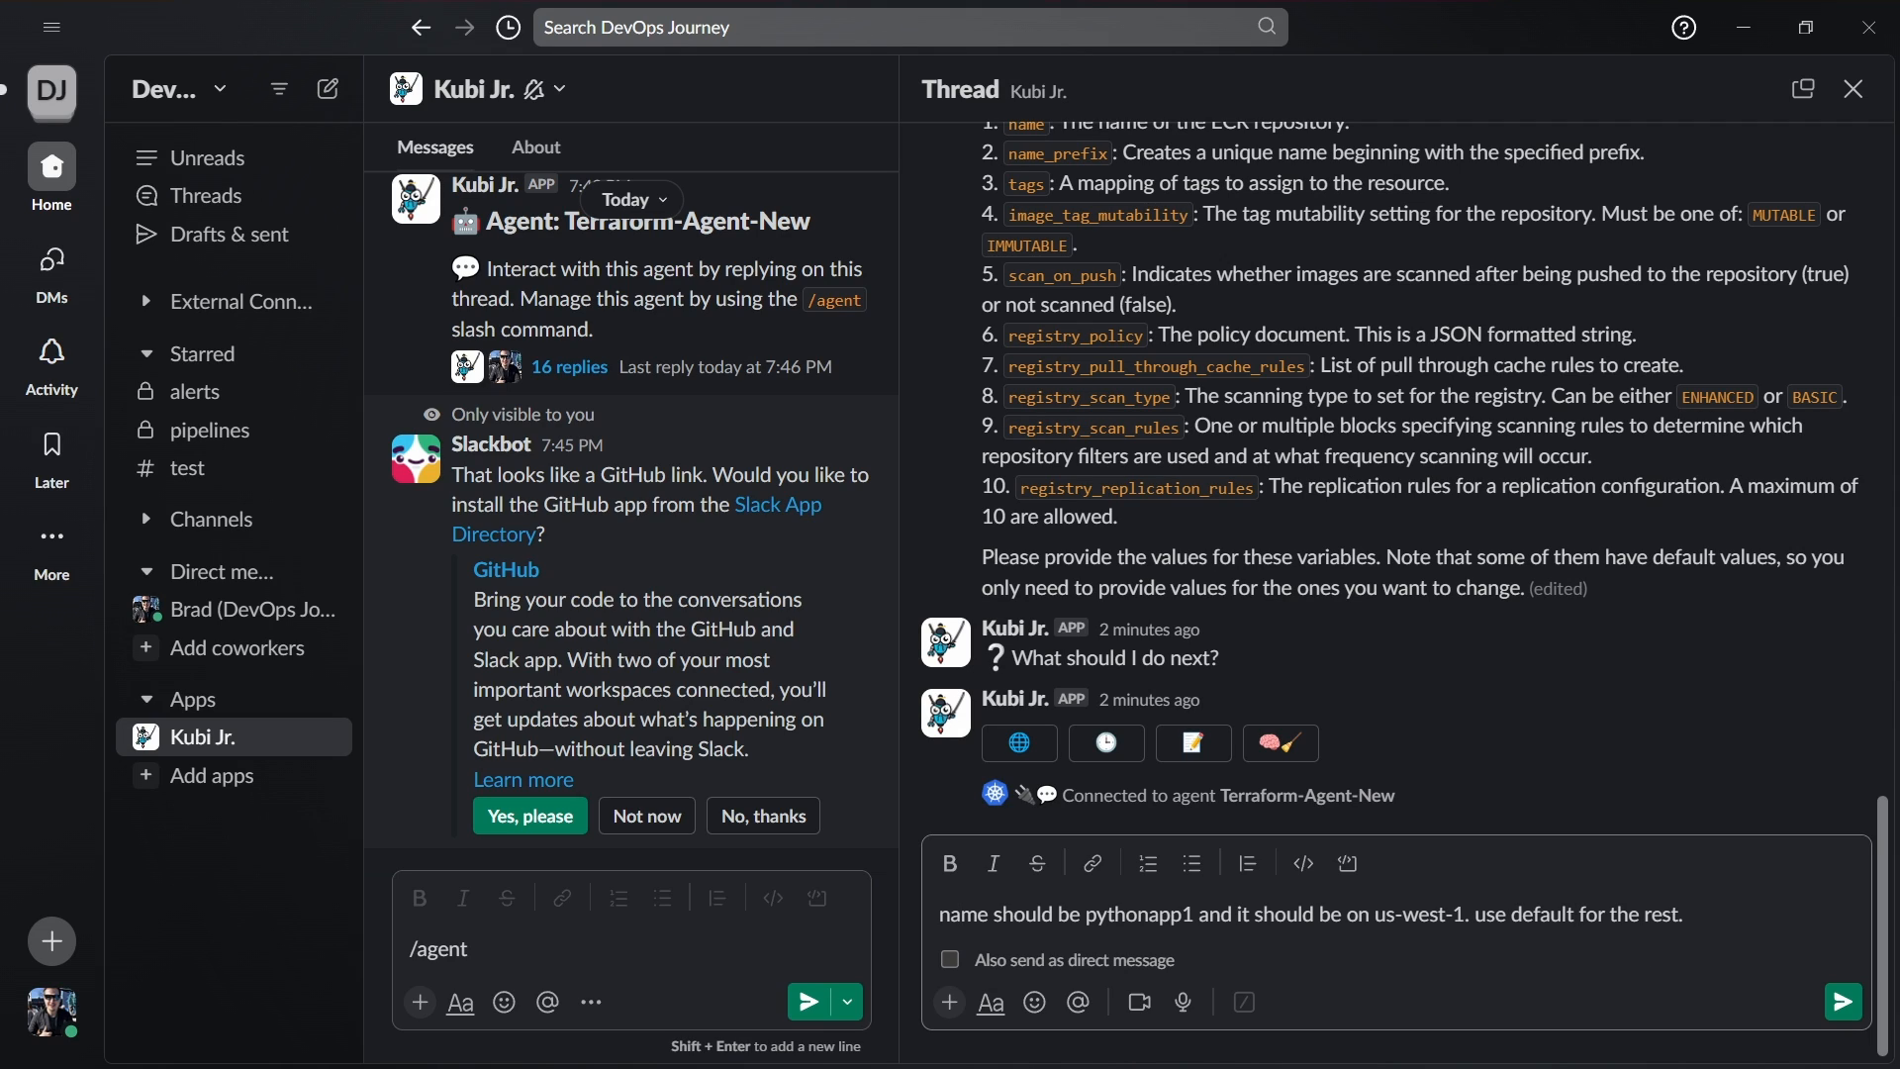
left_click(1840, 1002)
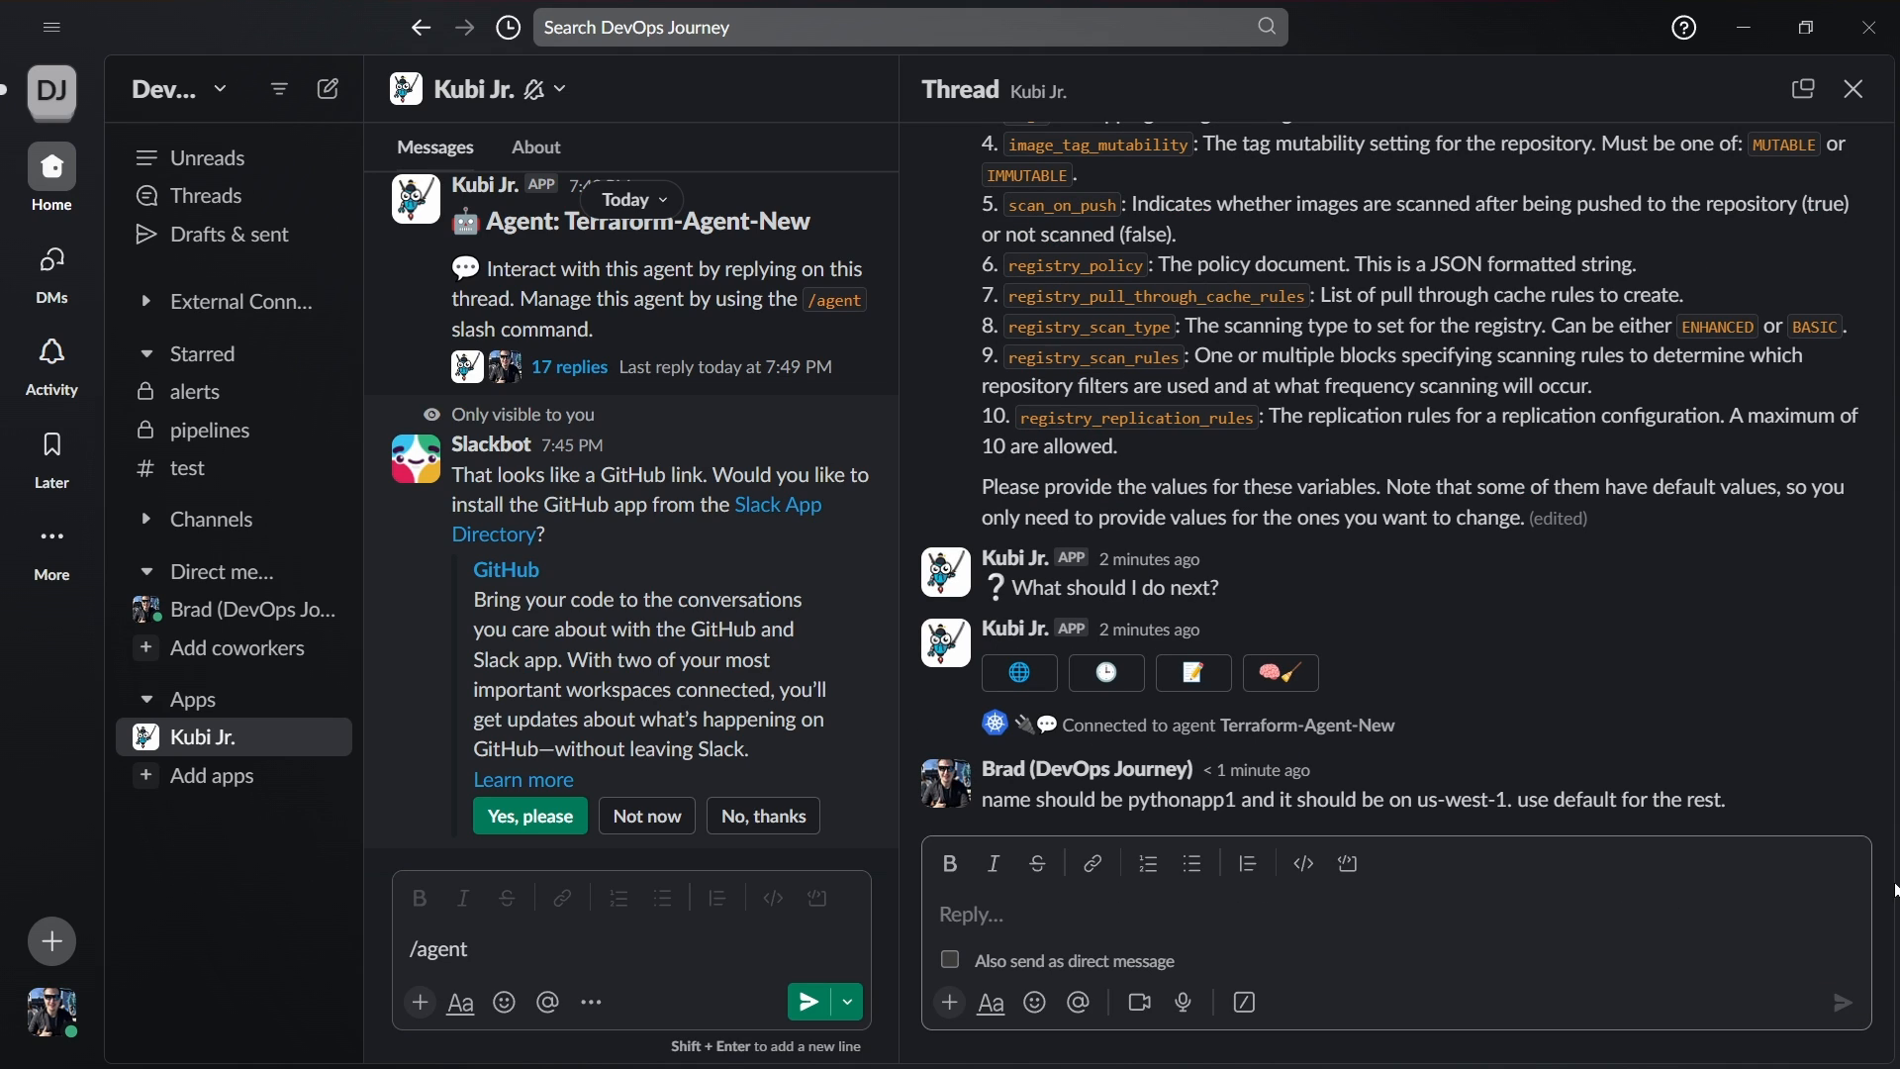
scroll("down", 3)
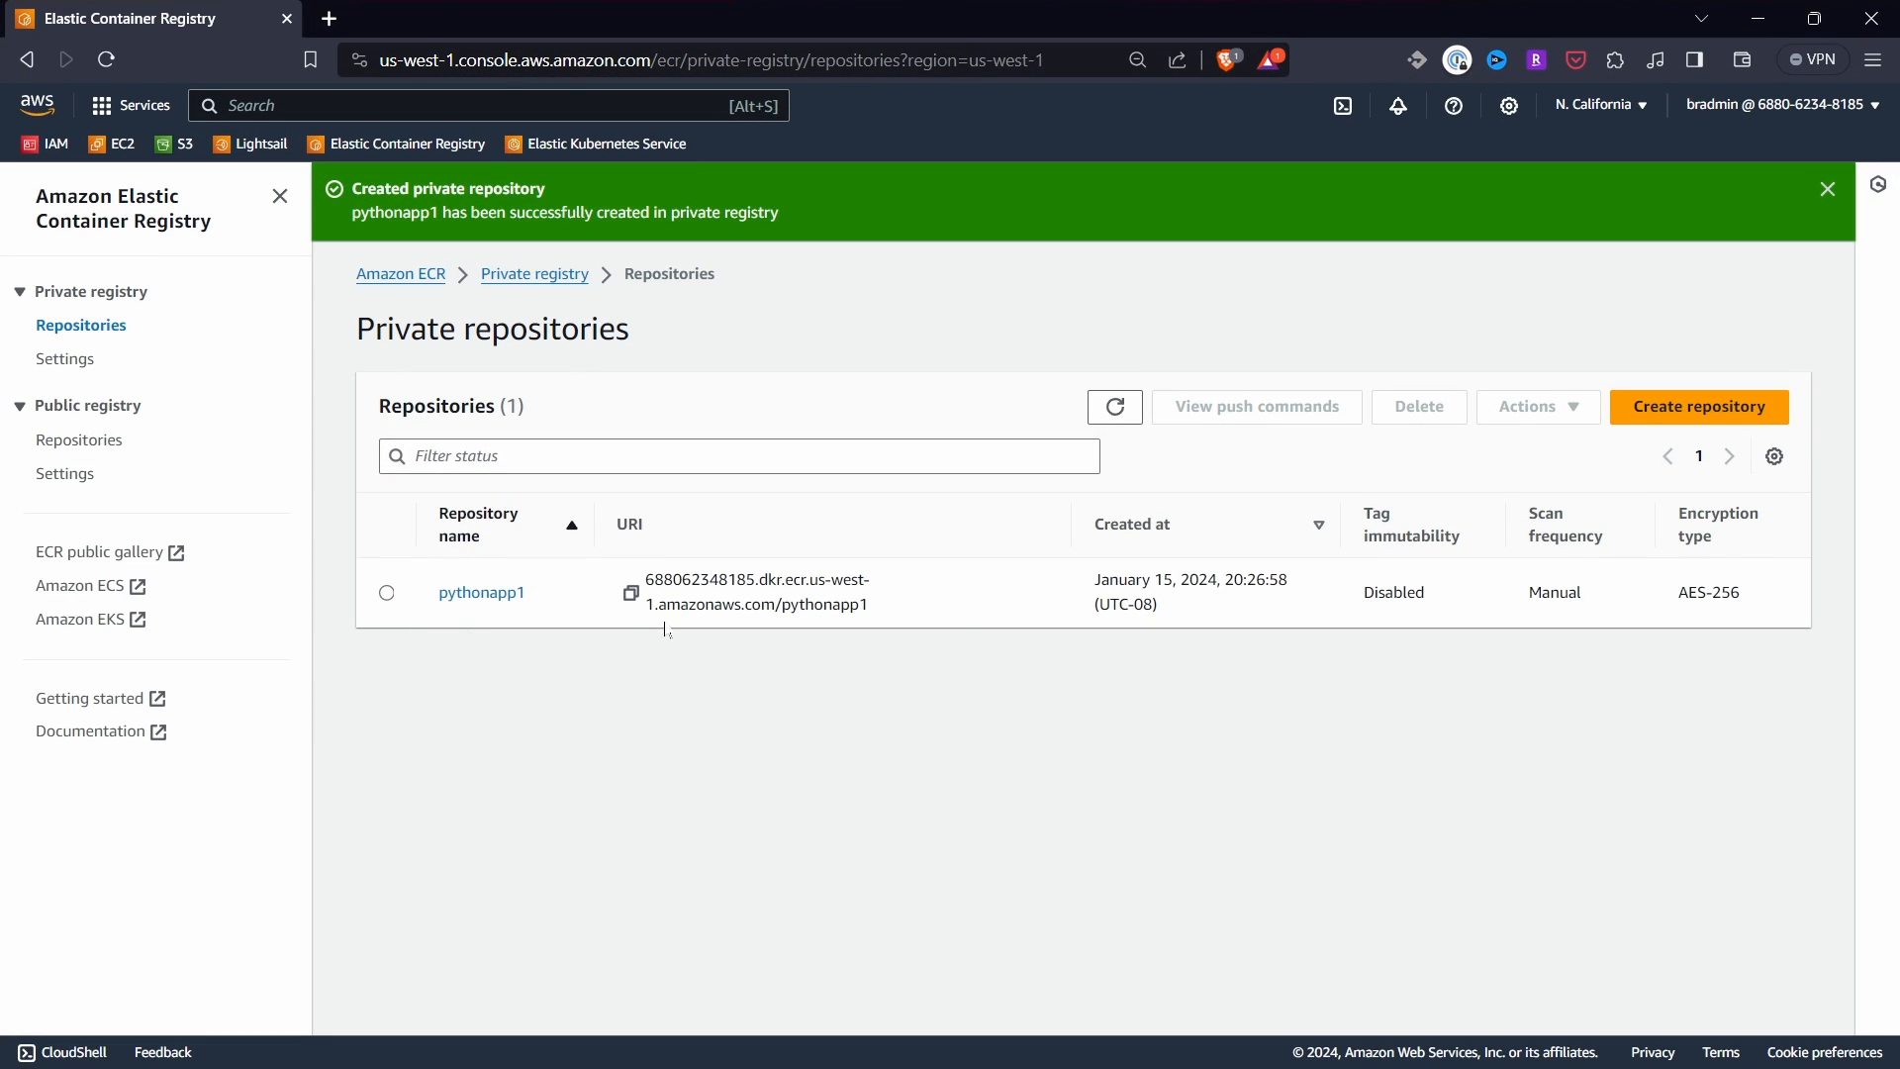
mouse_move(451, 737)
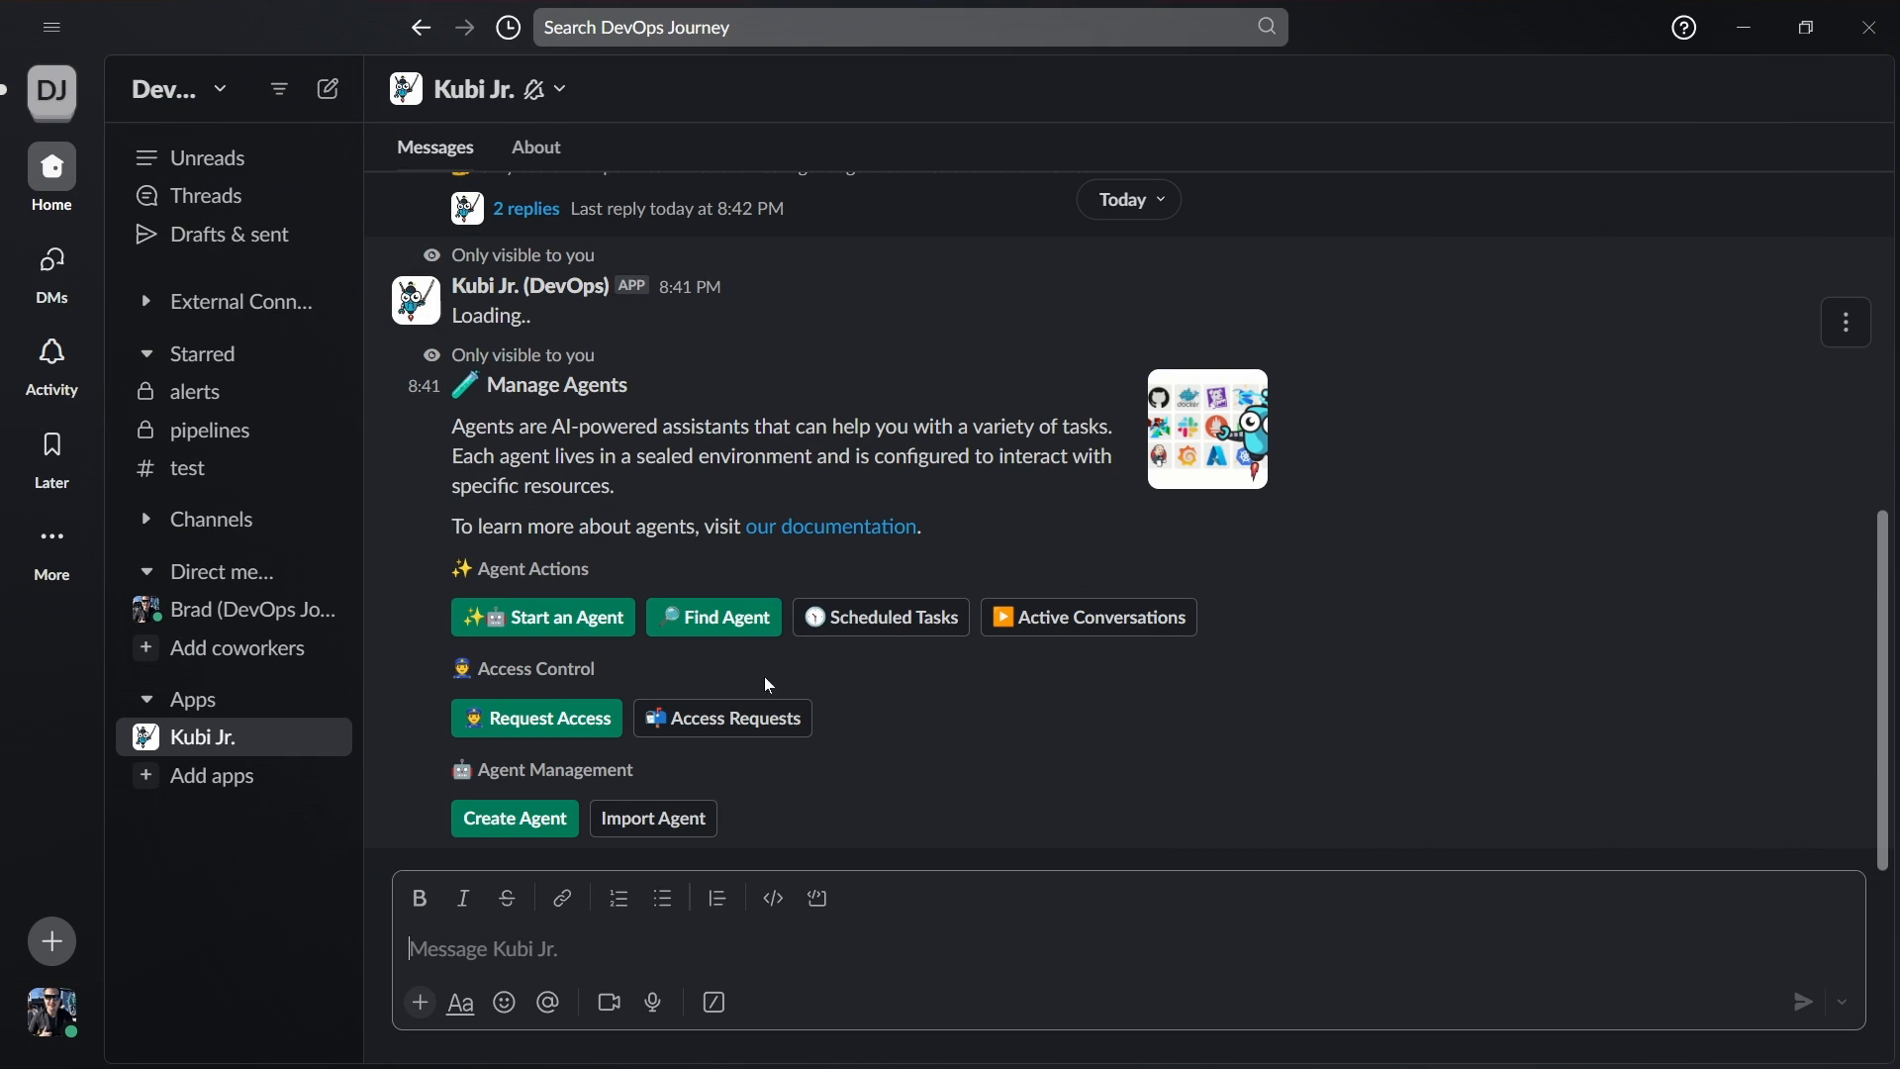
mouse_move(829, 651)
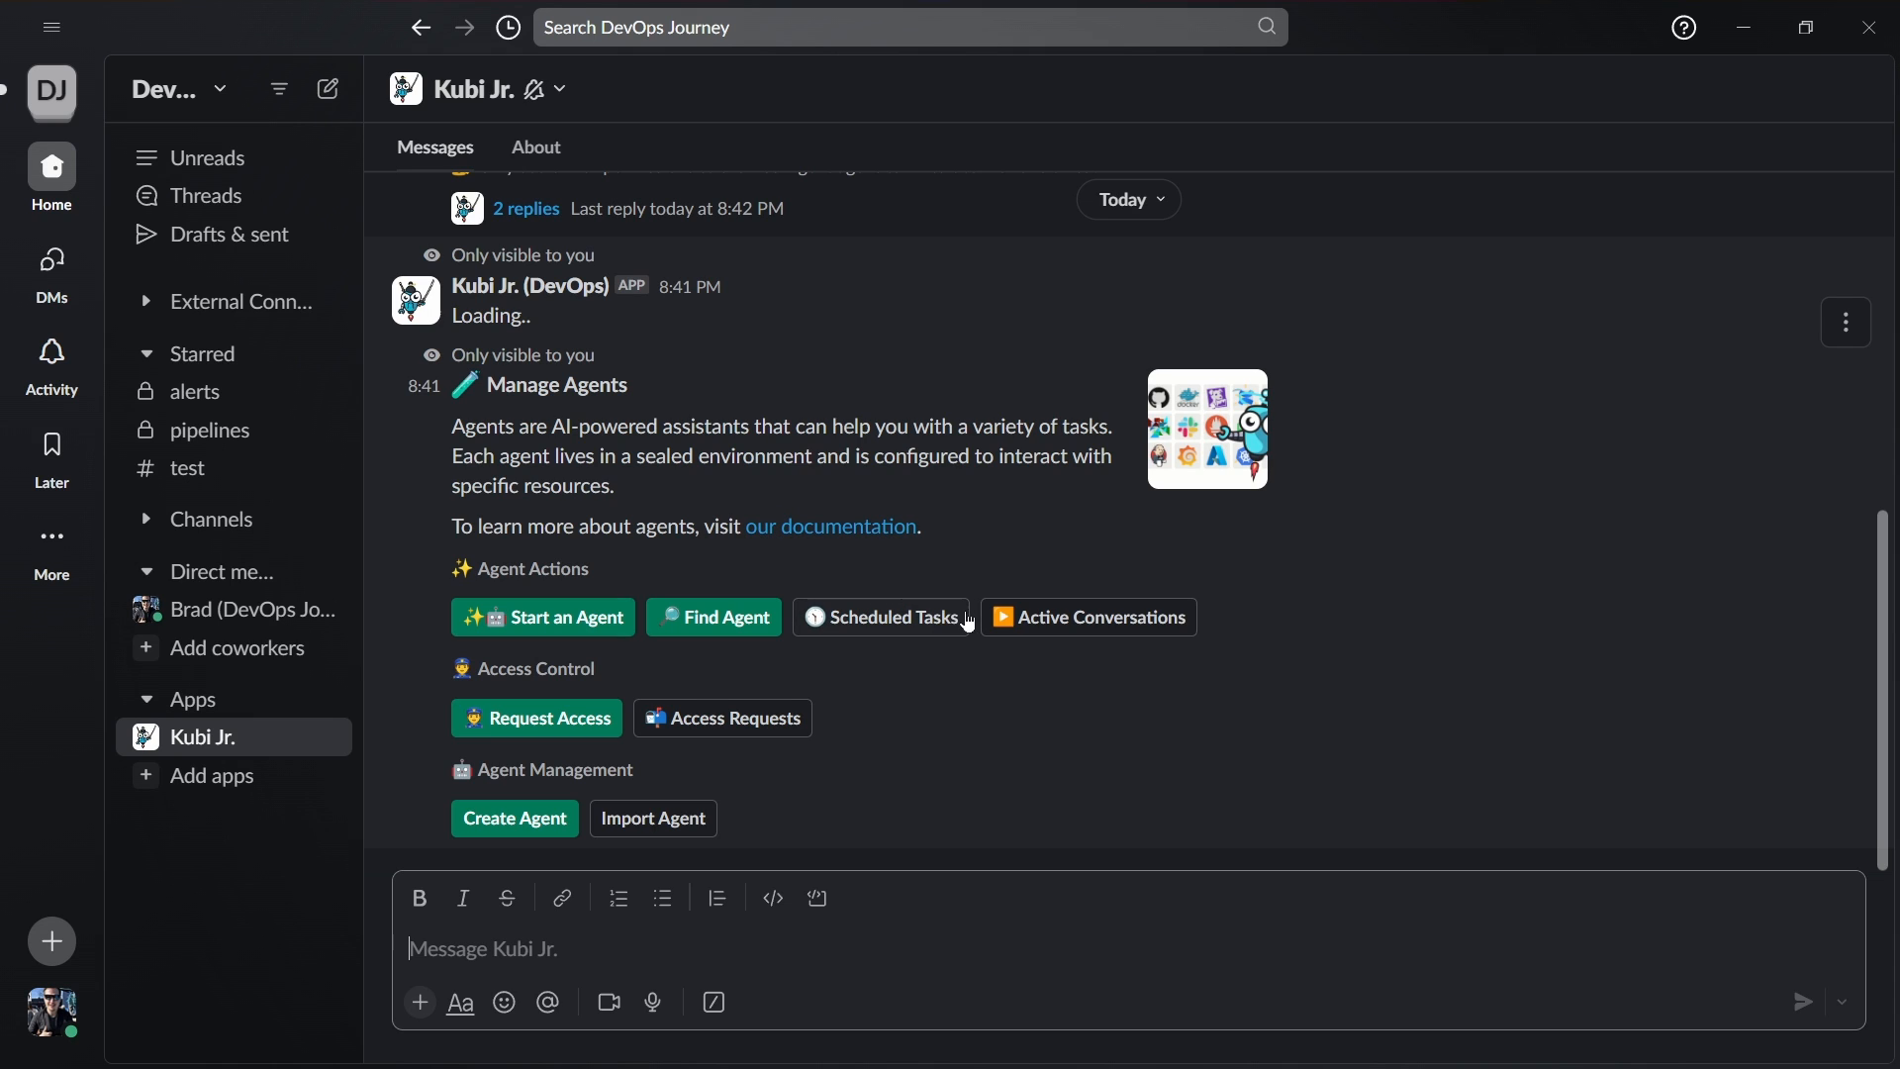
Step: Show the Scheduled Tasks options from the Manage Agents message
left_click(882, 617)
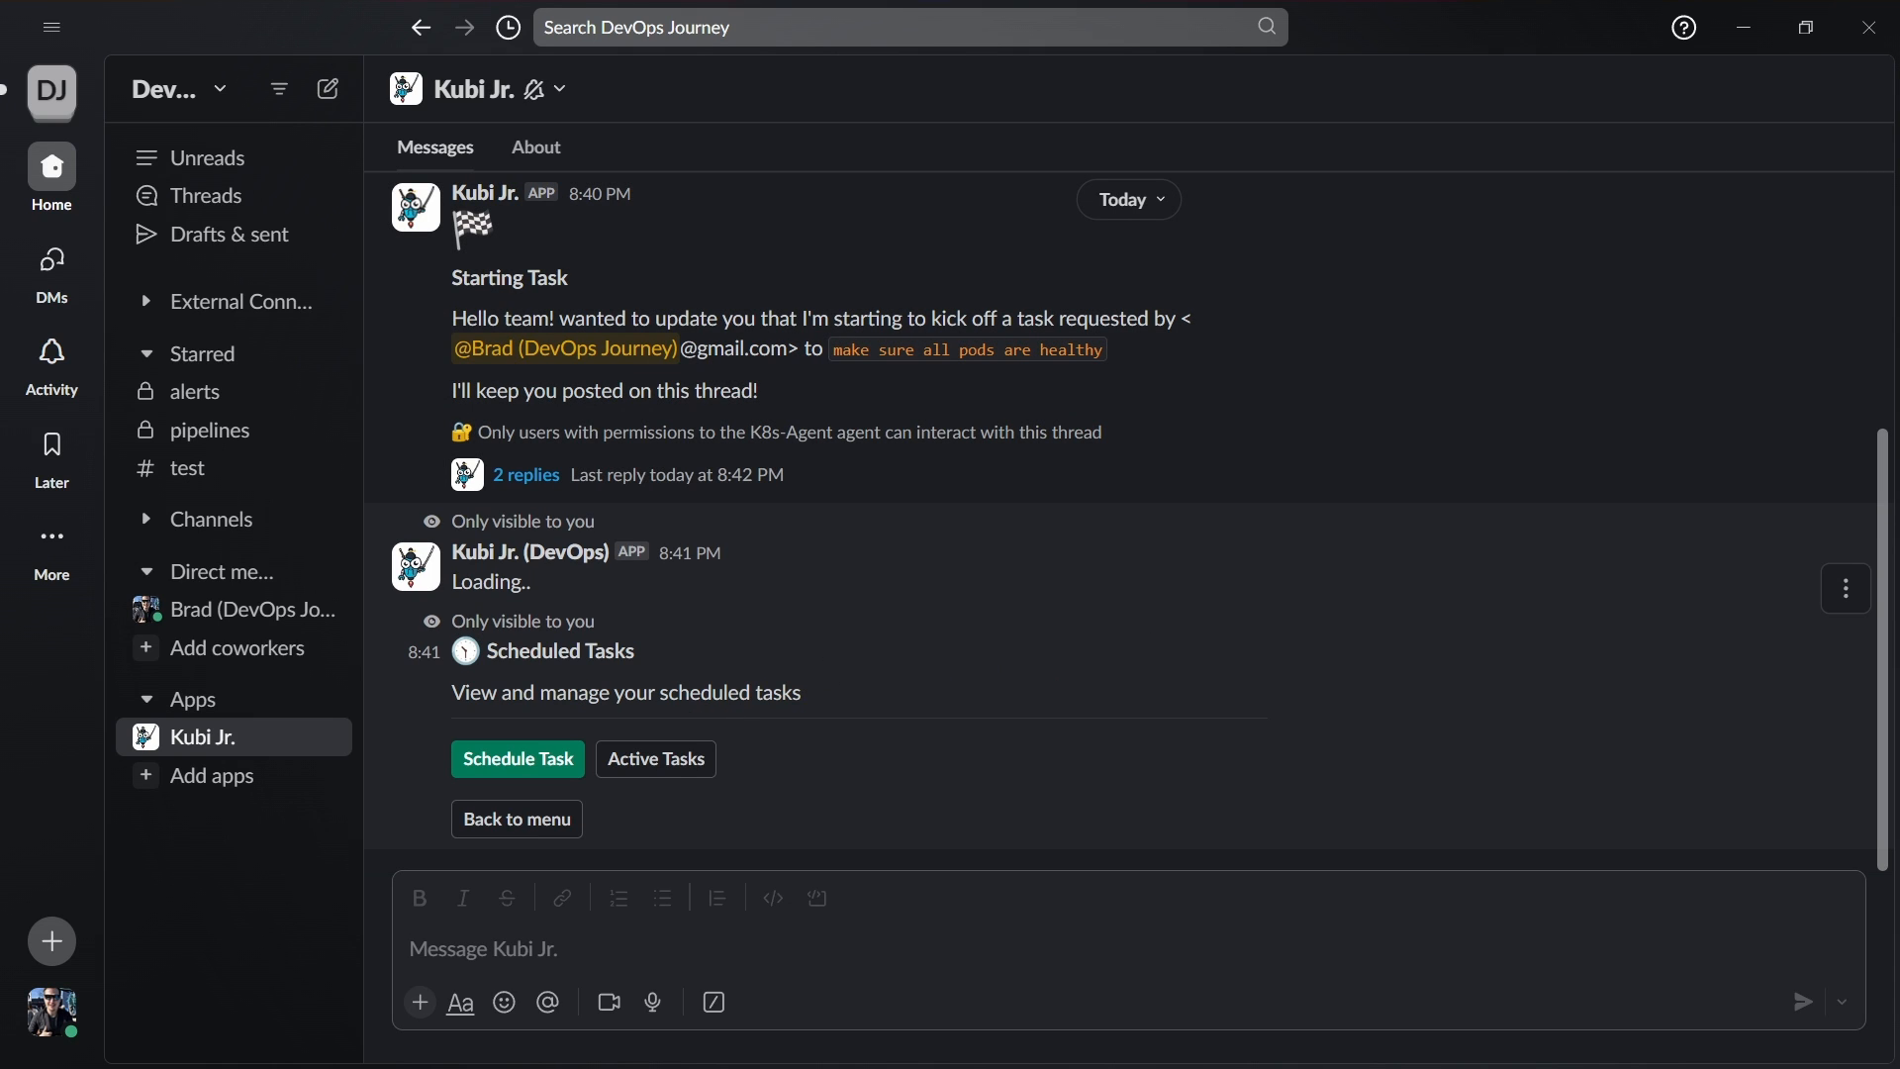
mouse_move(673, 735)
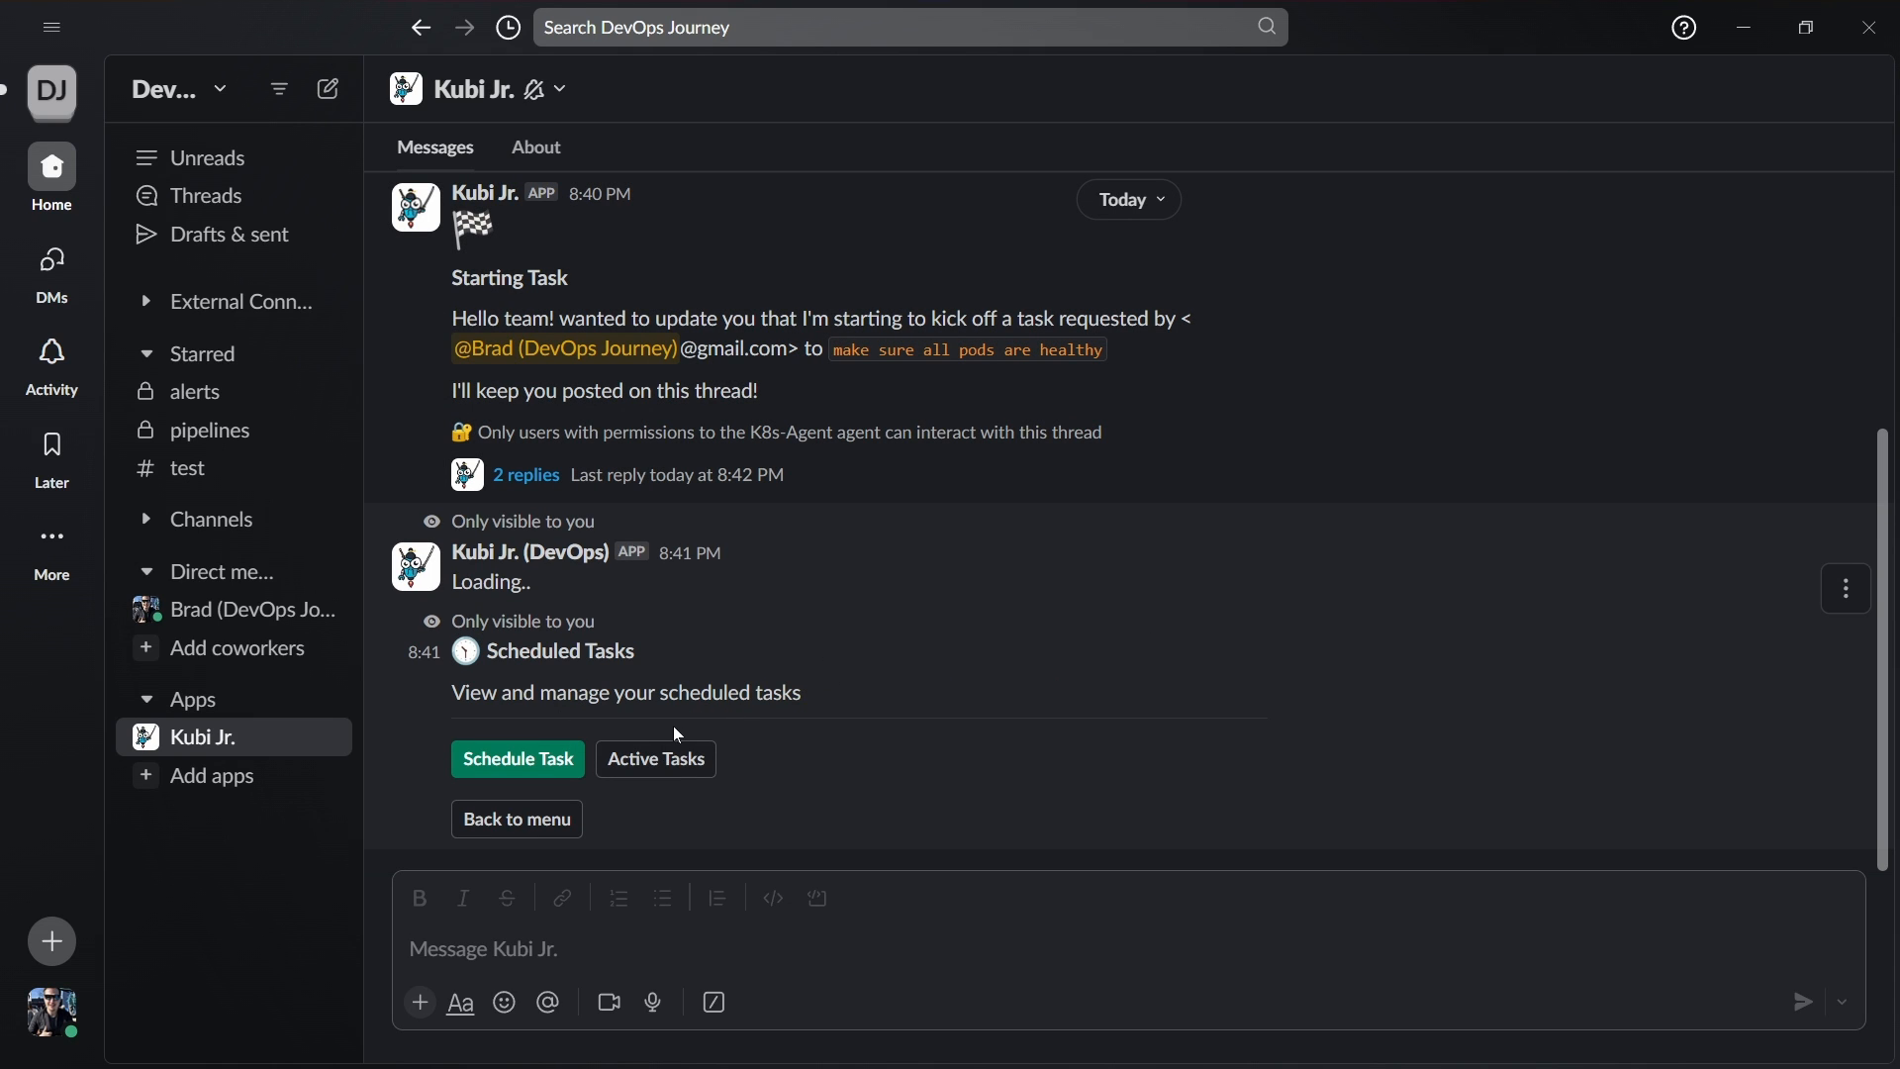
mouse_move(435, 798)
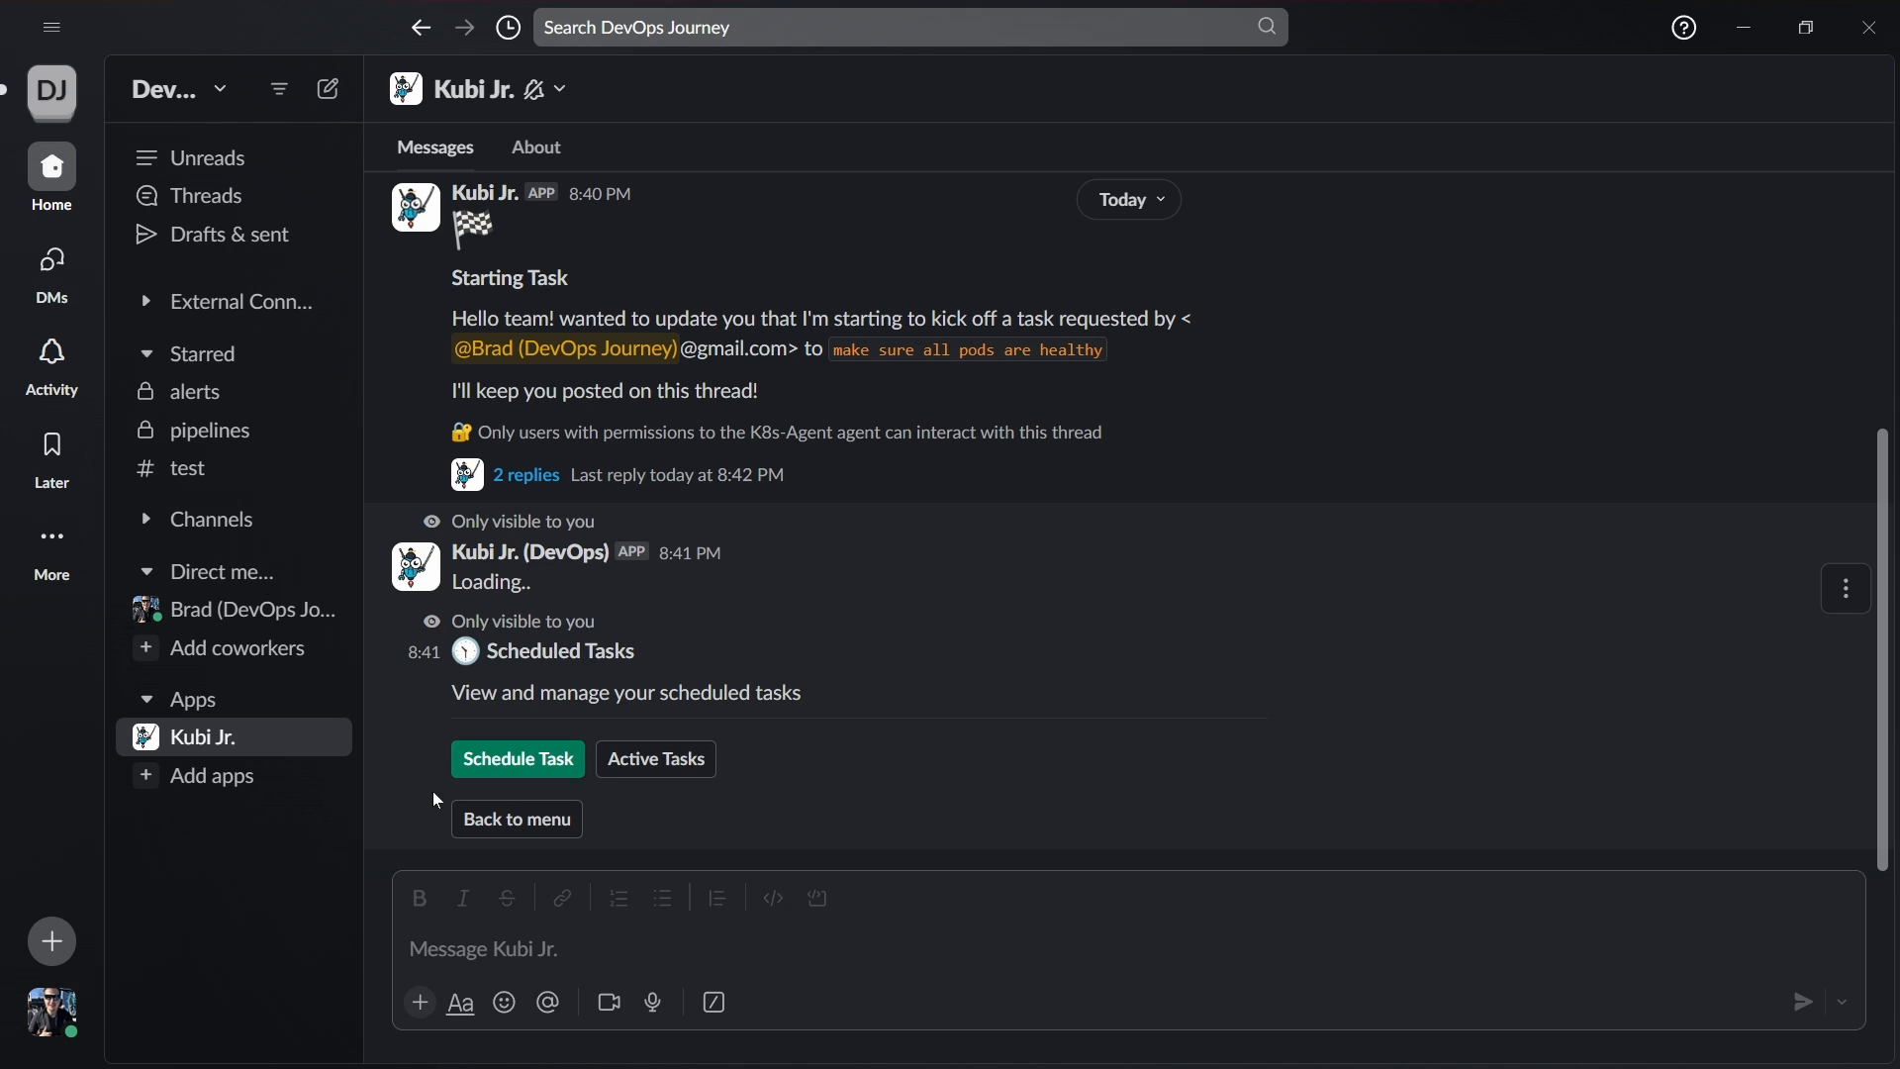
mouse_move(517, 758)
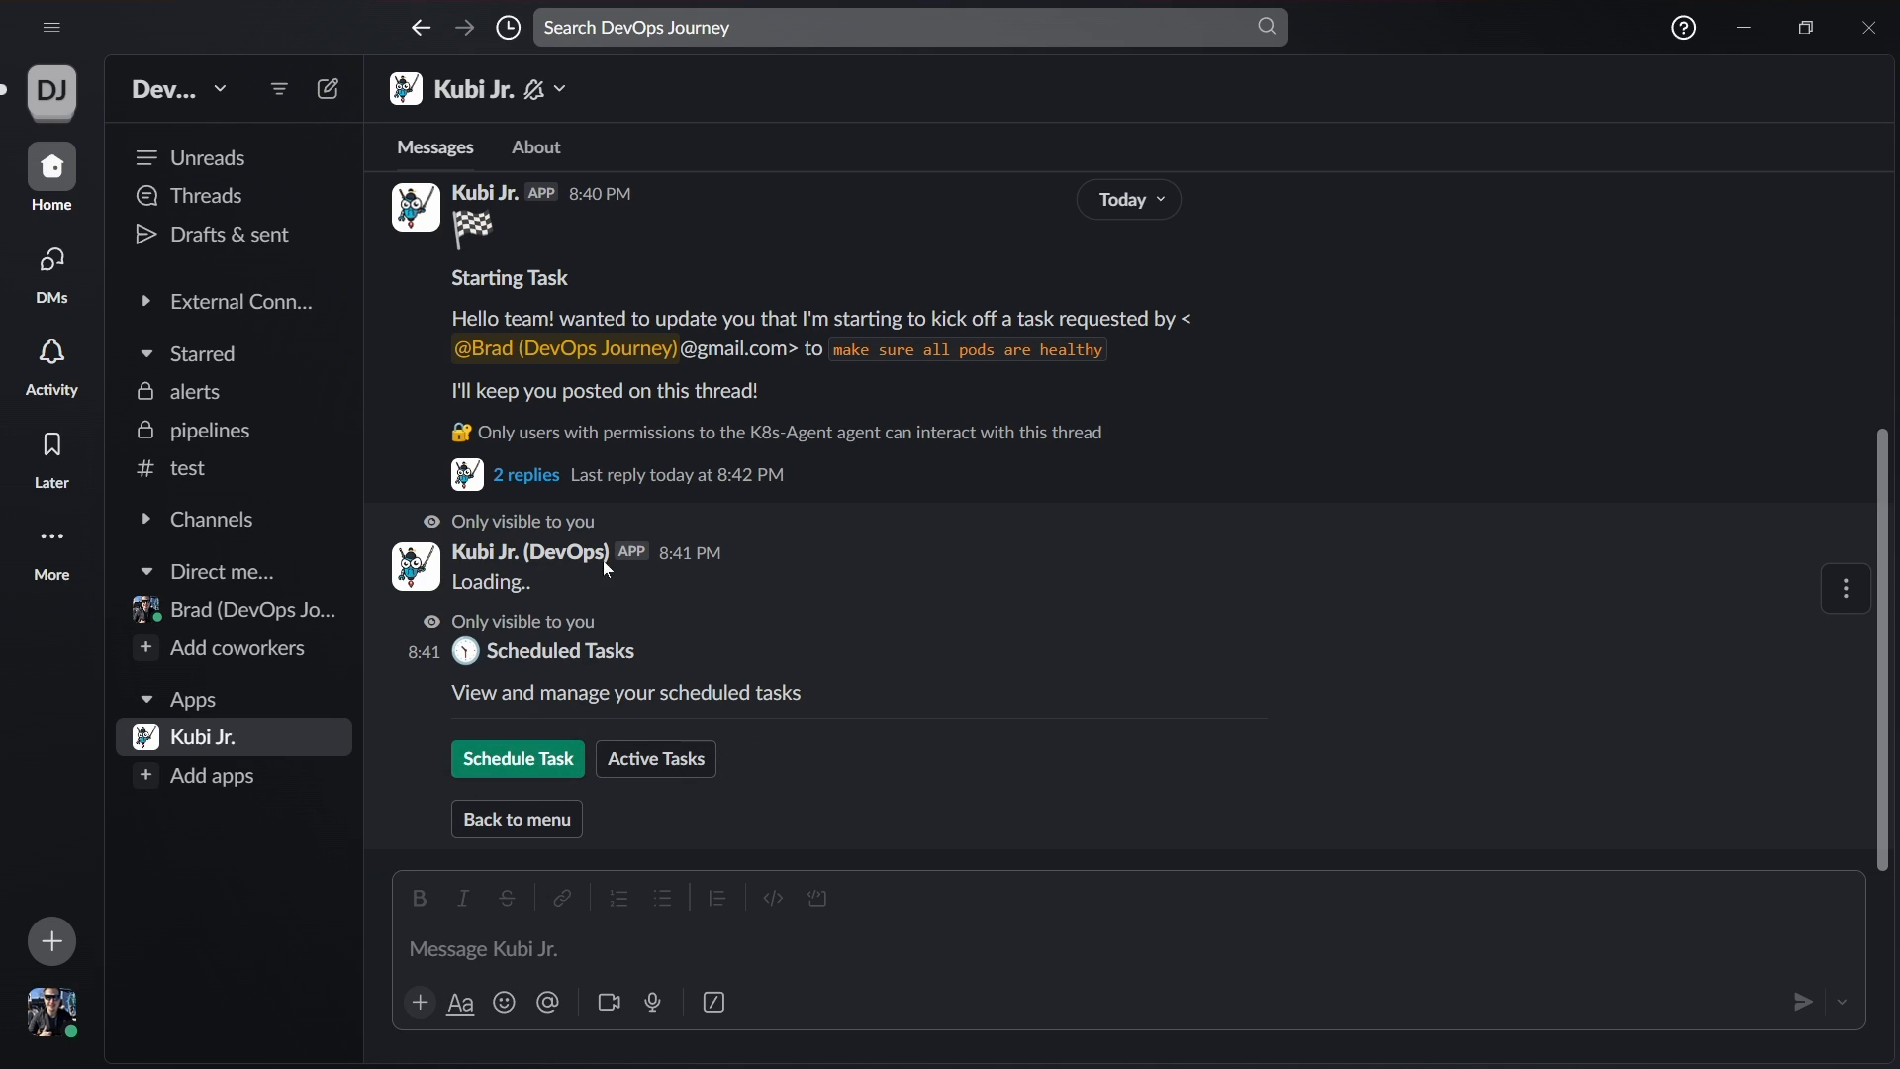
Step: Start a new scheduled task described as 'make sure all pods are healthy'
left_click(517, 758)
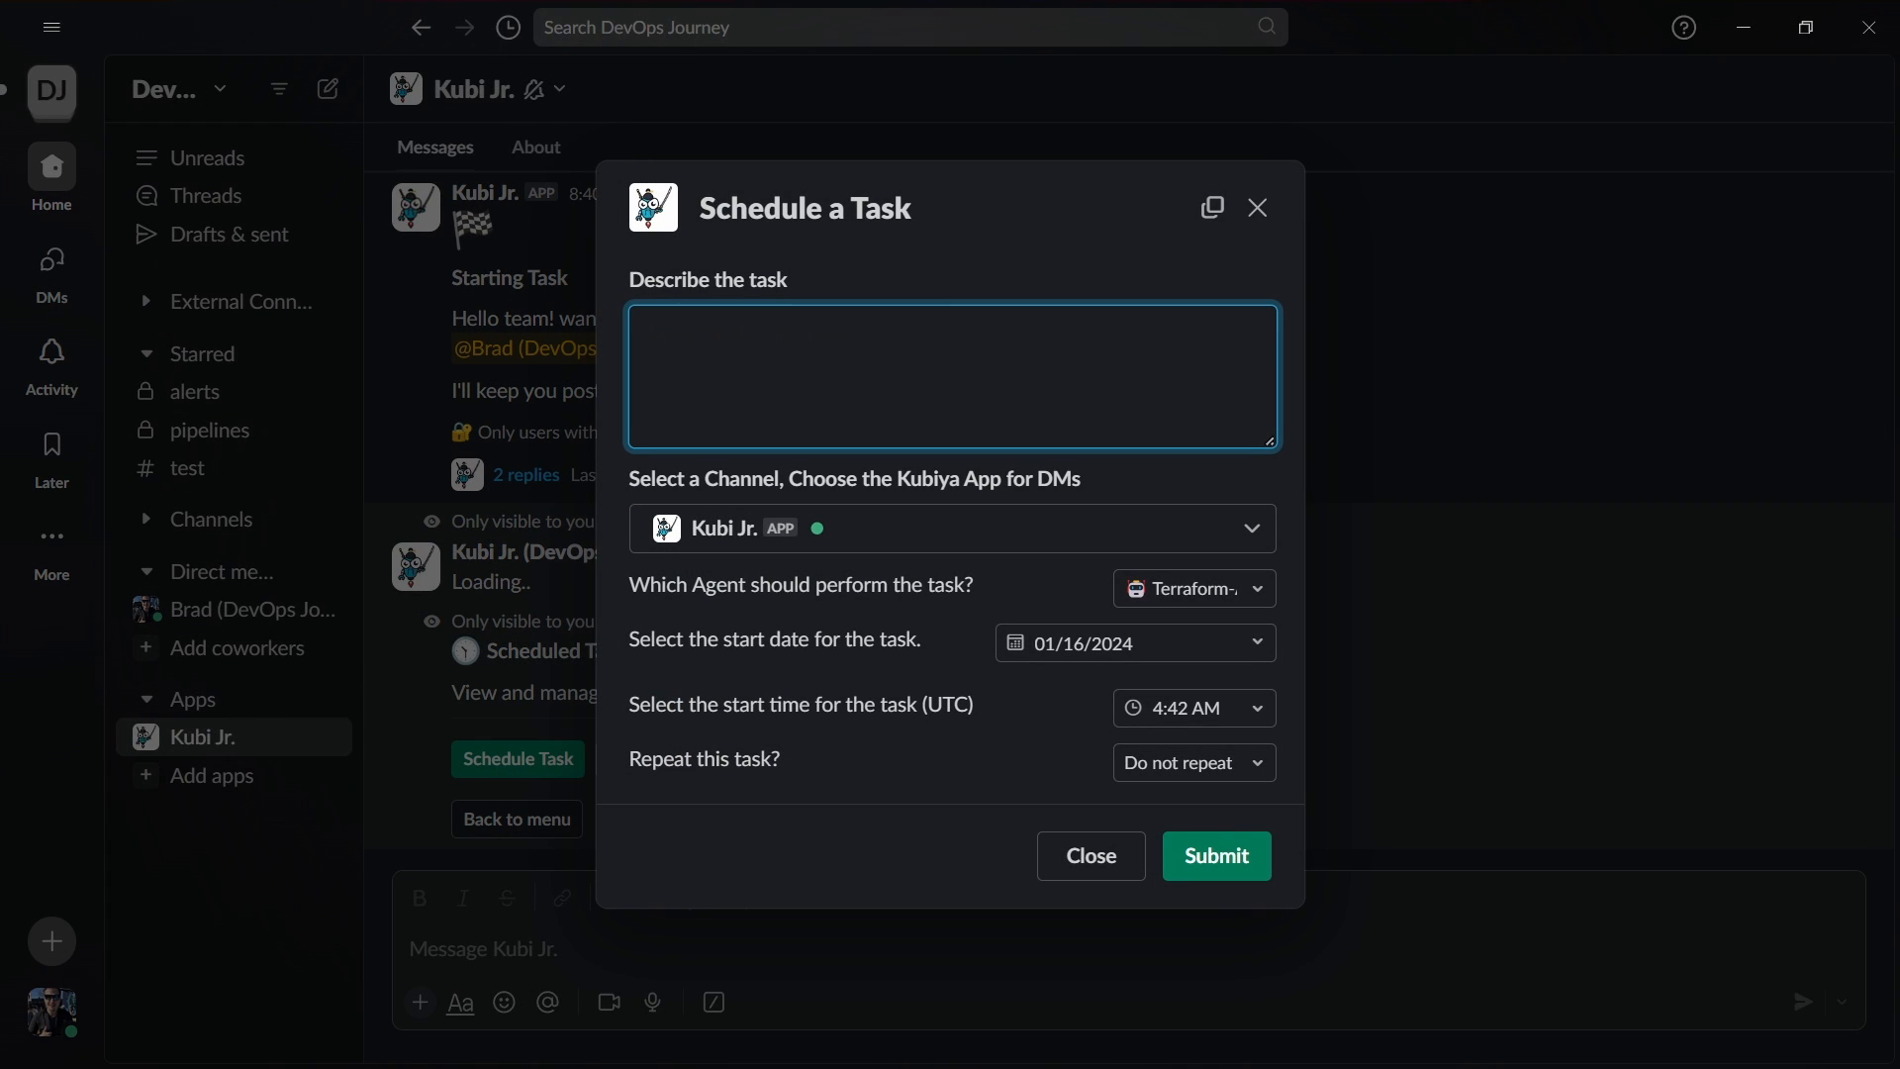
mouse_move(955, 261)
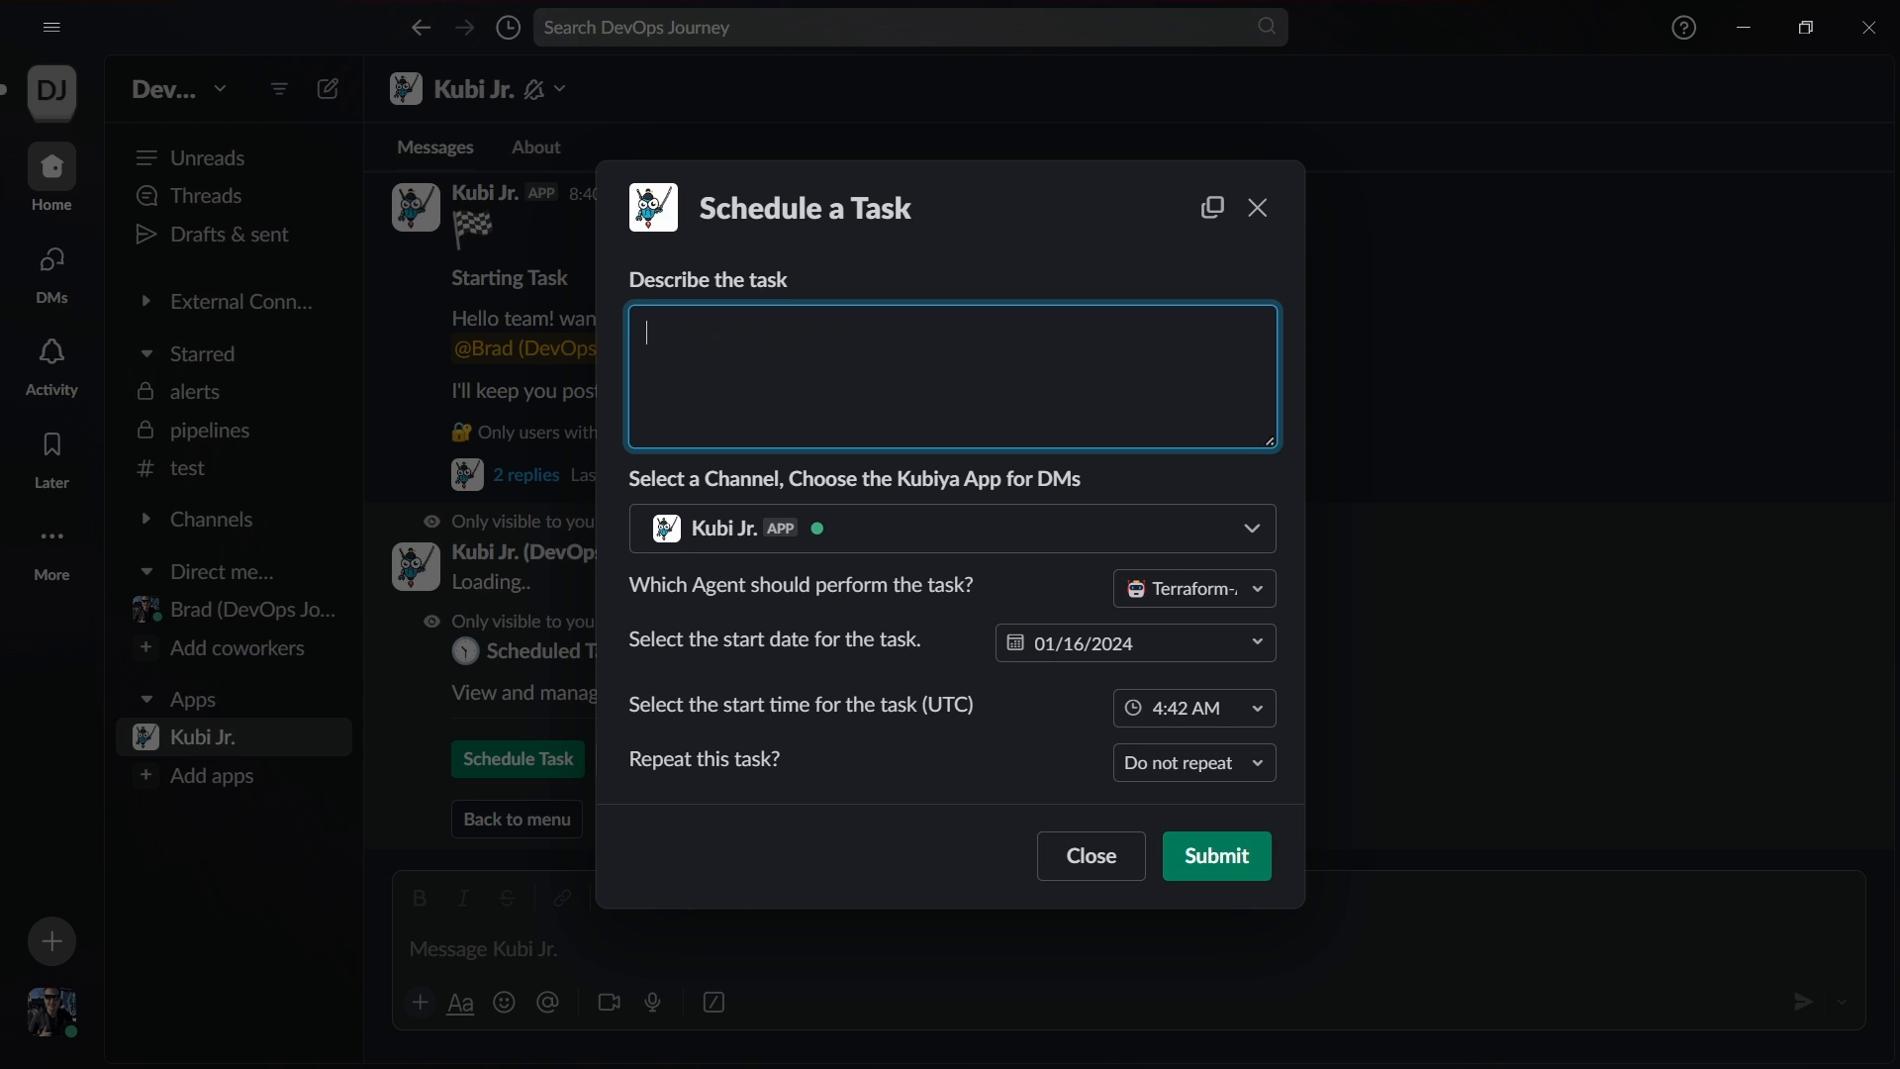
type("make sure all pods are healthy")
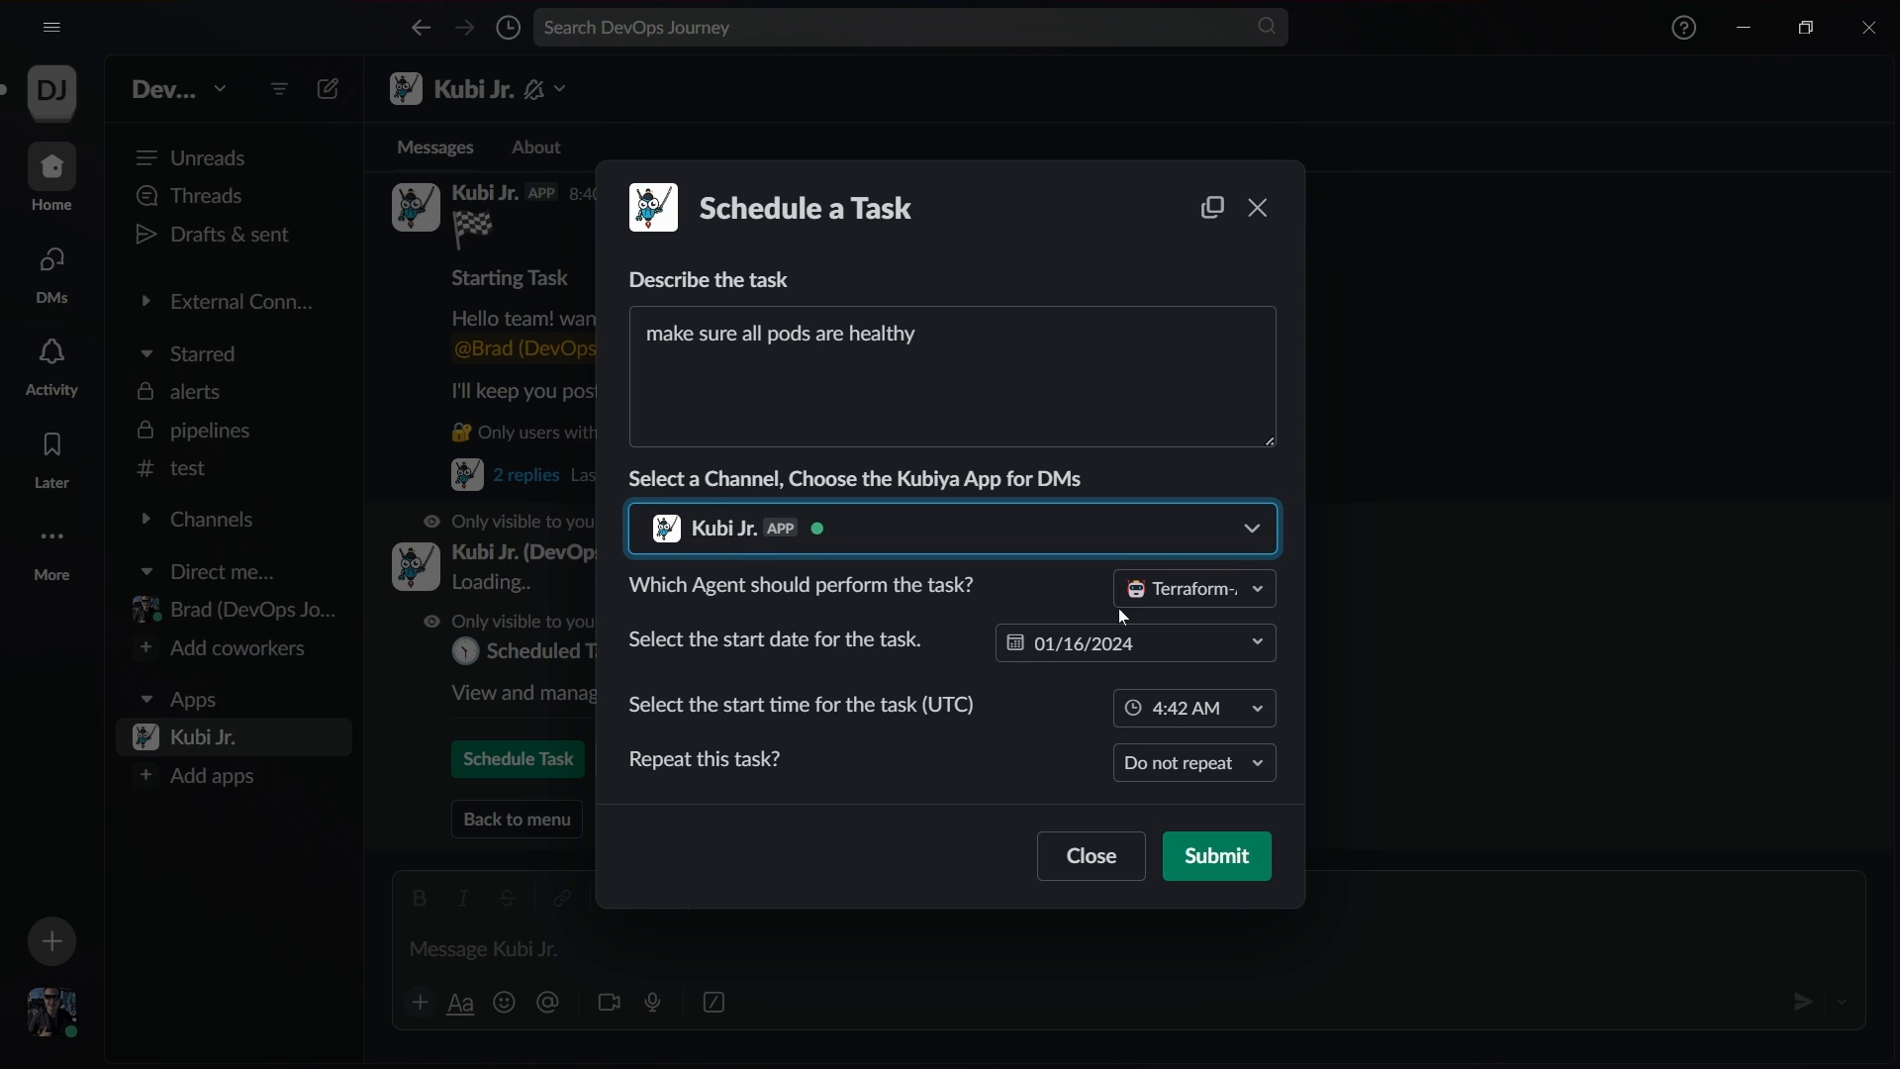
Step: Assign the task to KubeCron Agent and set it to repeat daily
left_click(1192, 588)
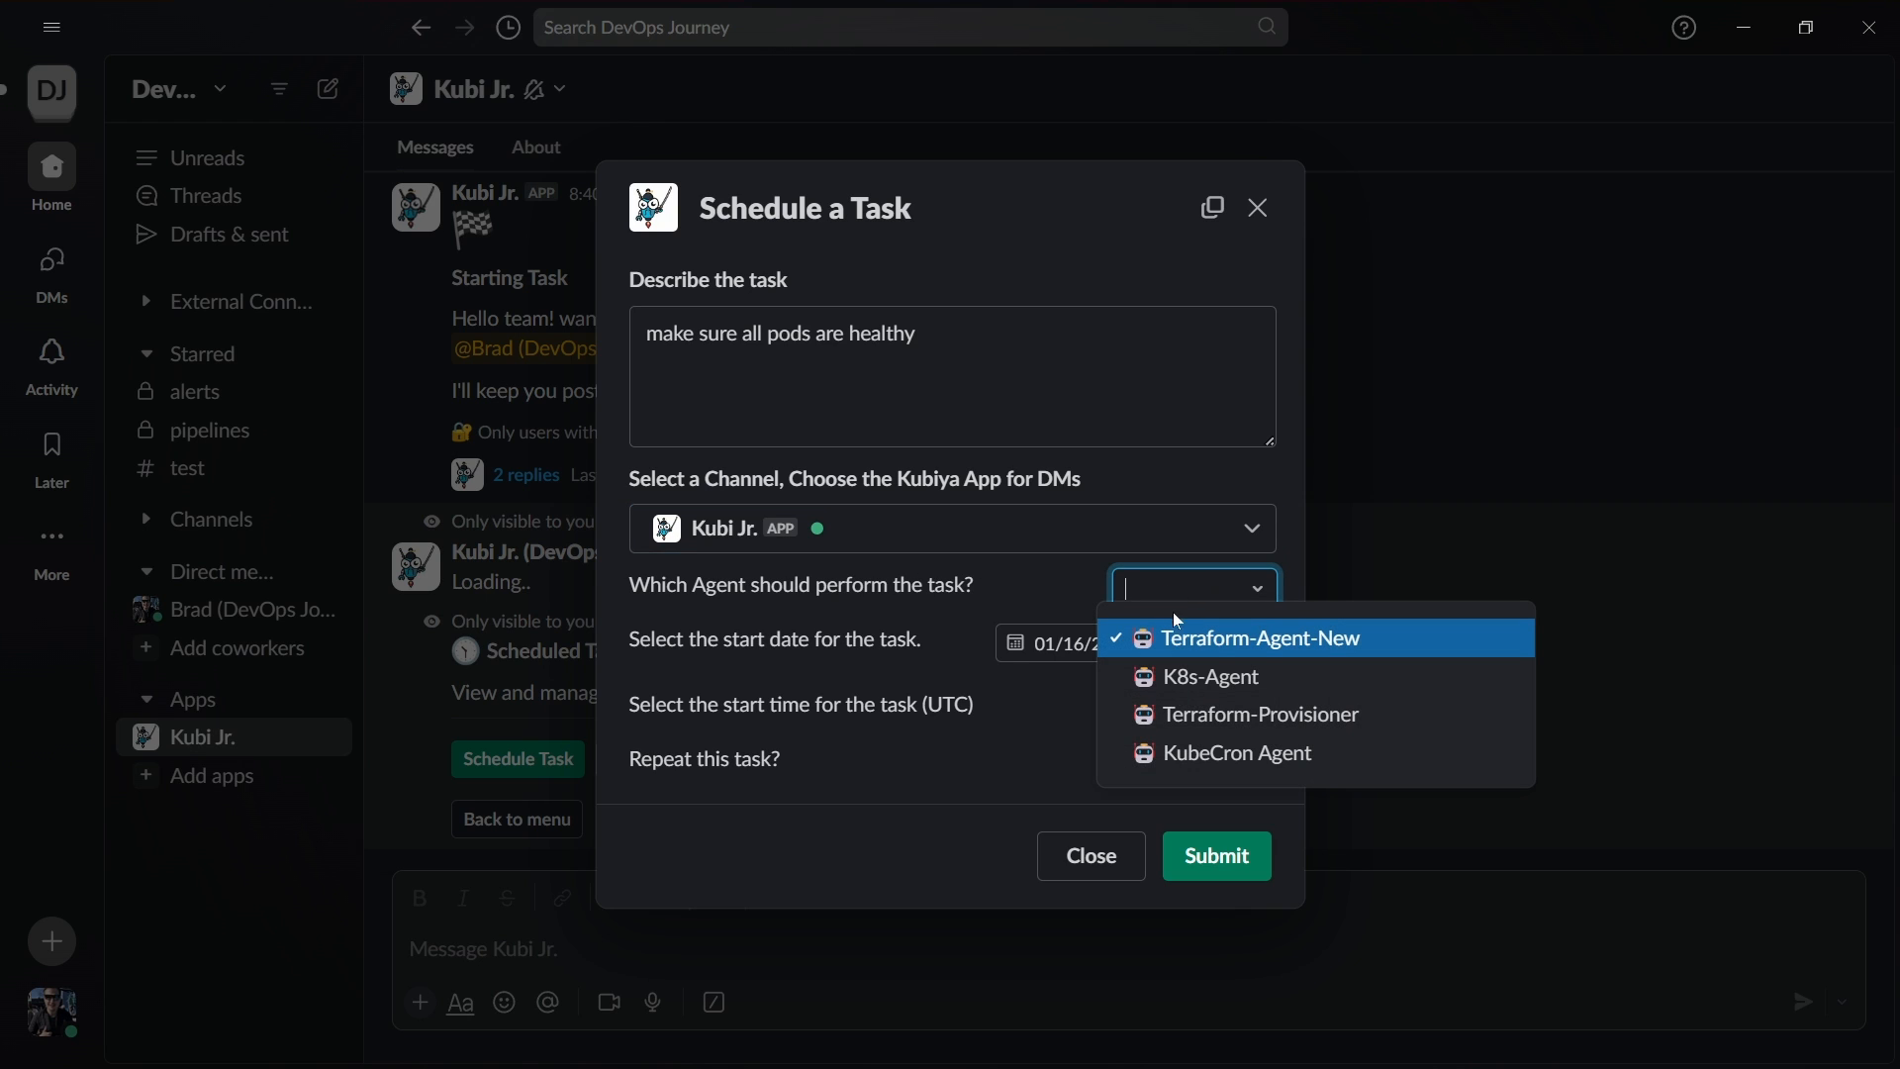
mouse_move(1311, 643)
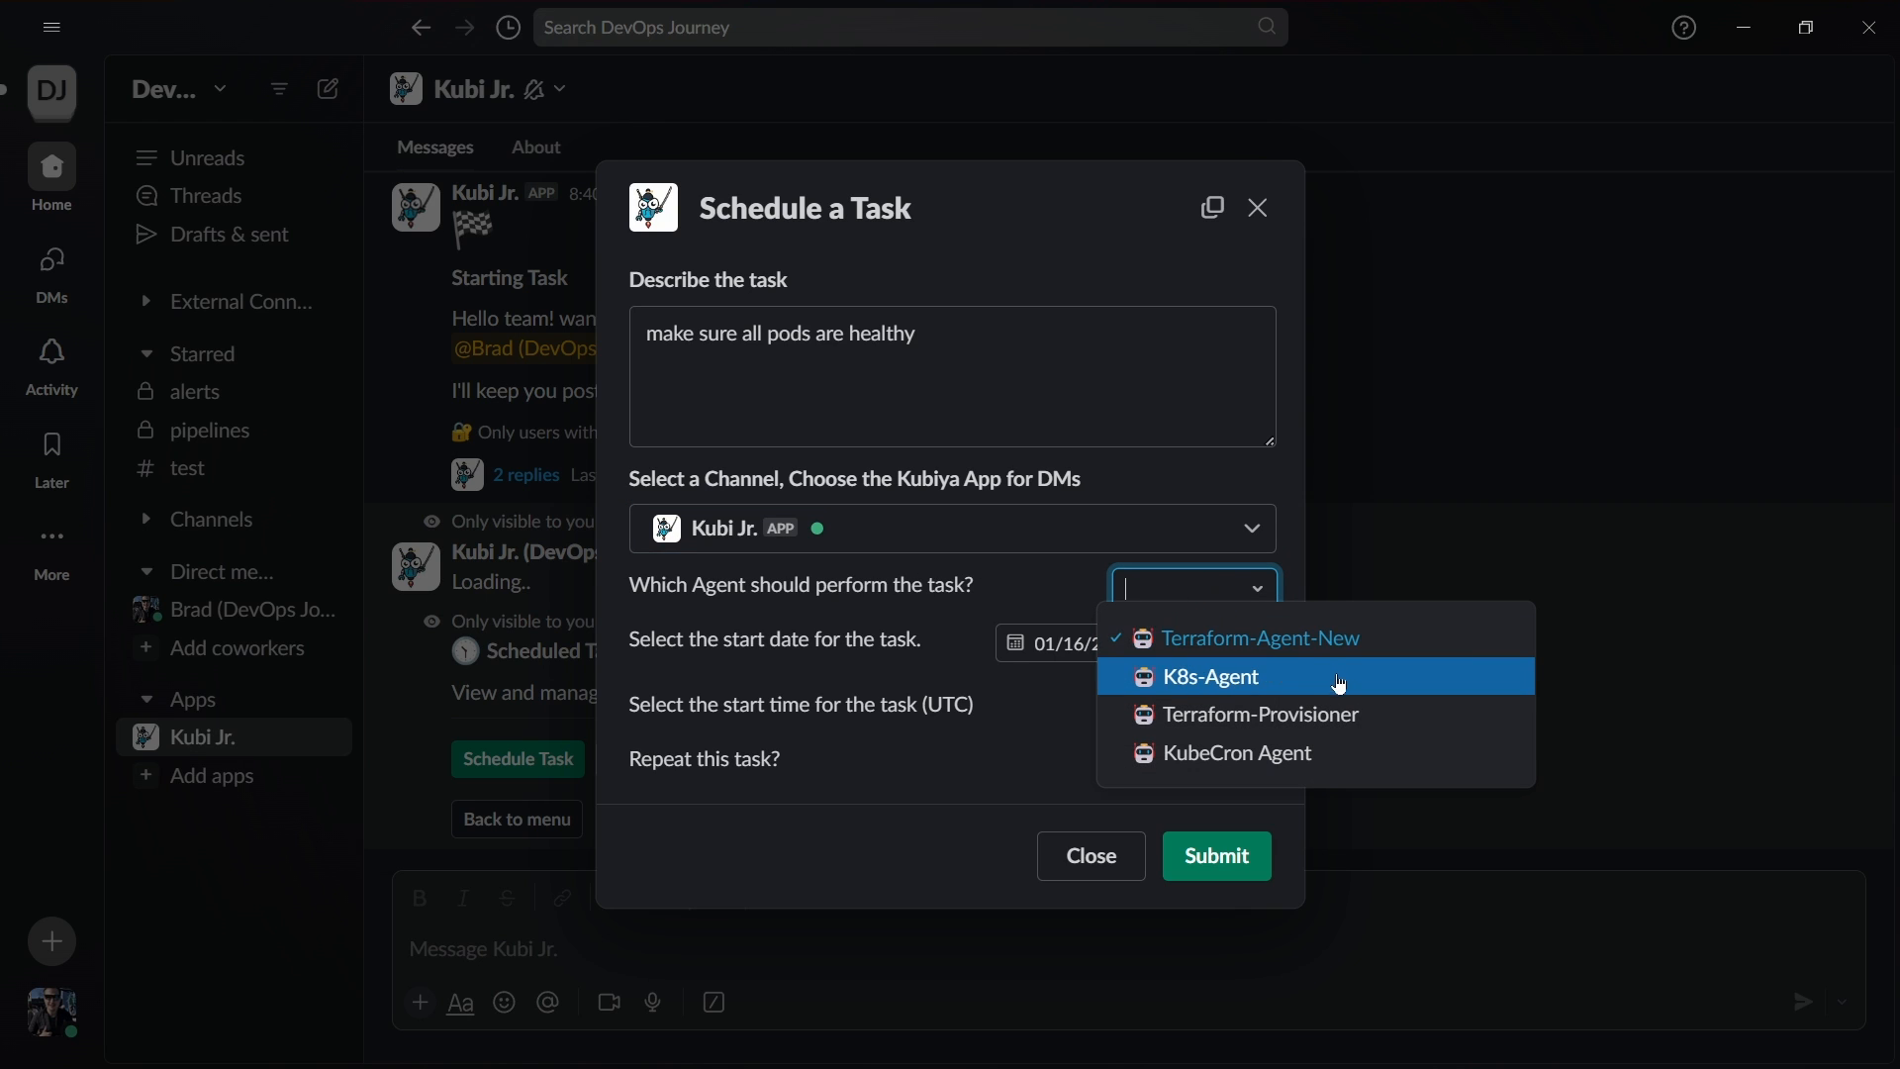
mouse_move(1319, 752)
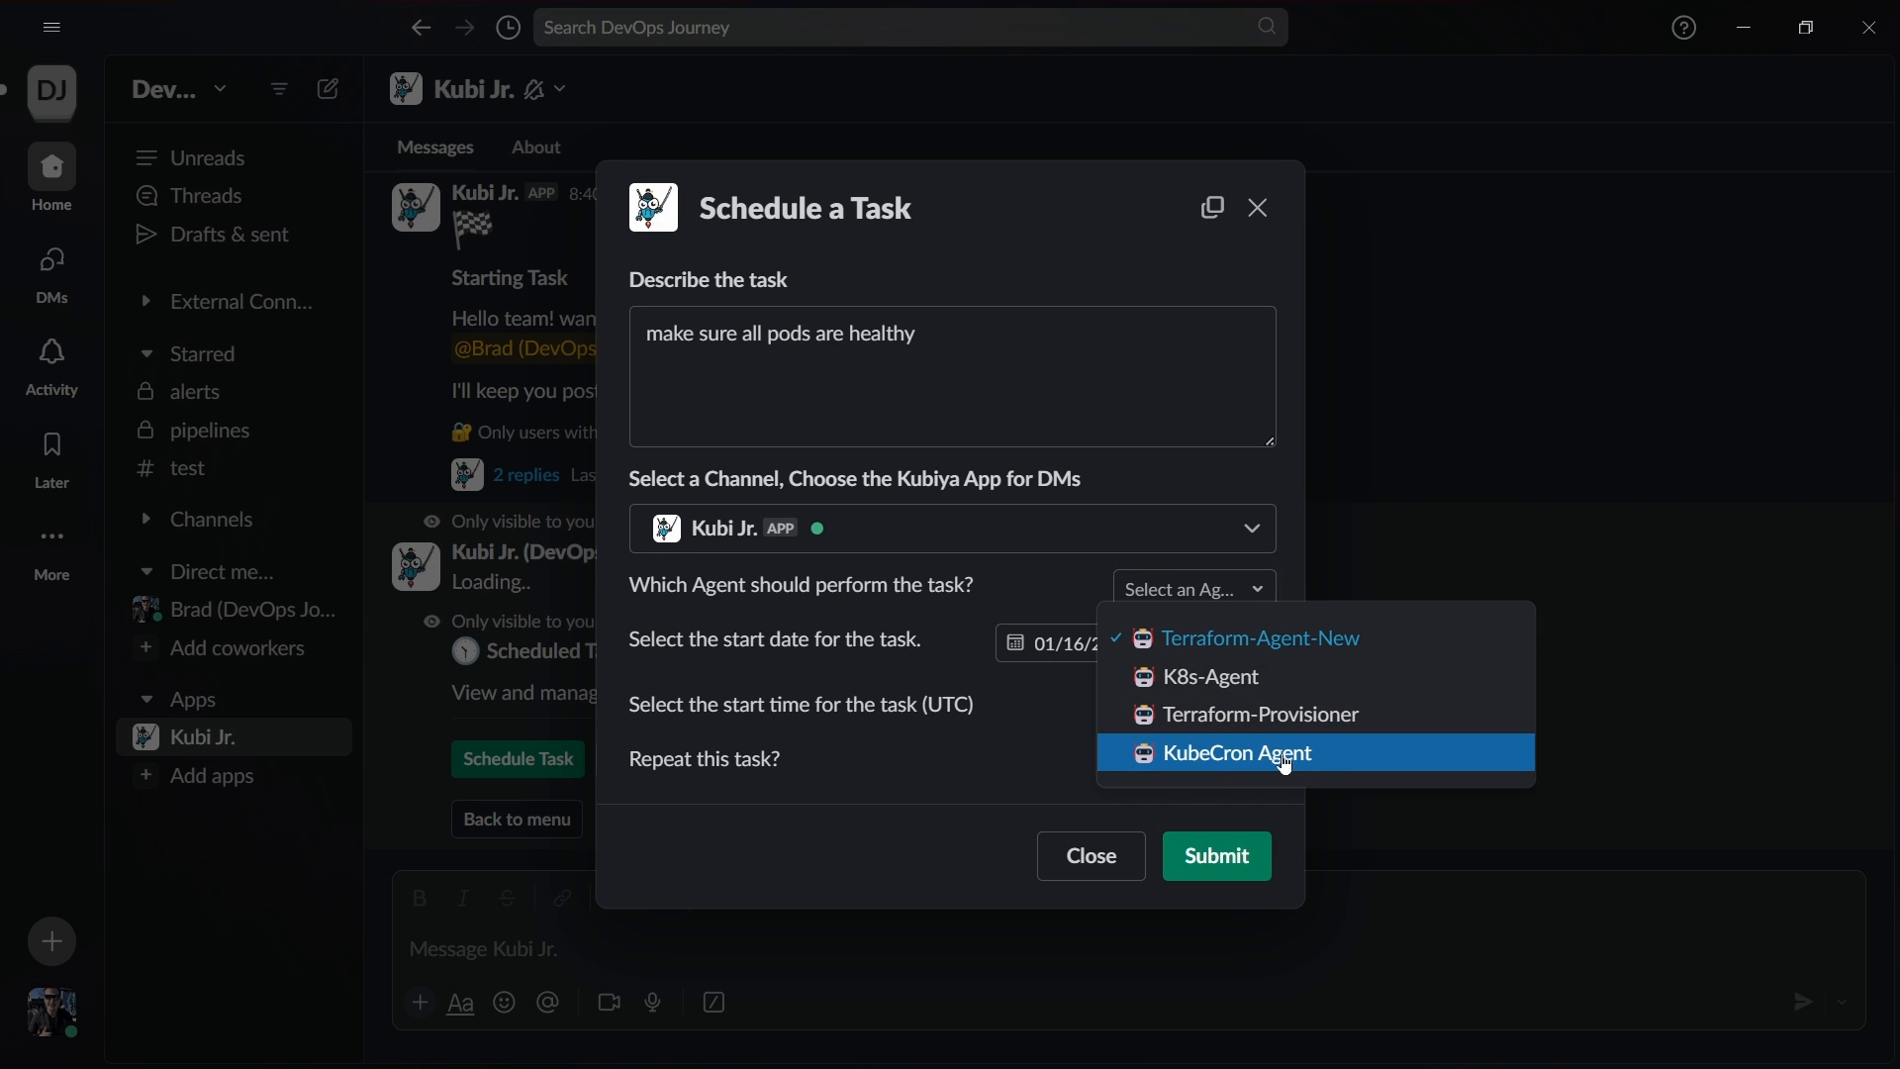
left_click(1235, 752)
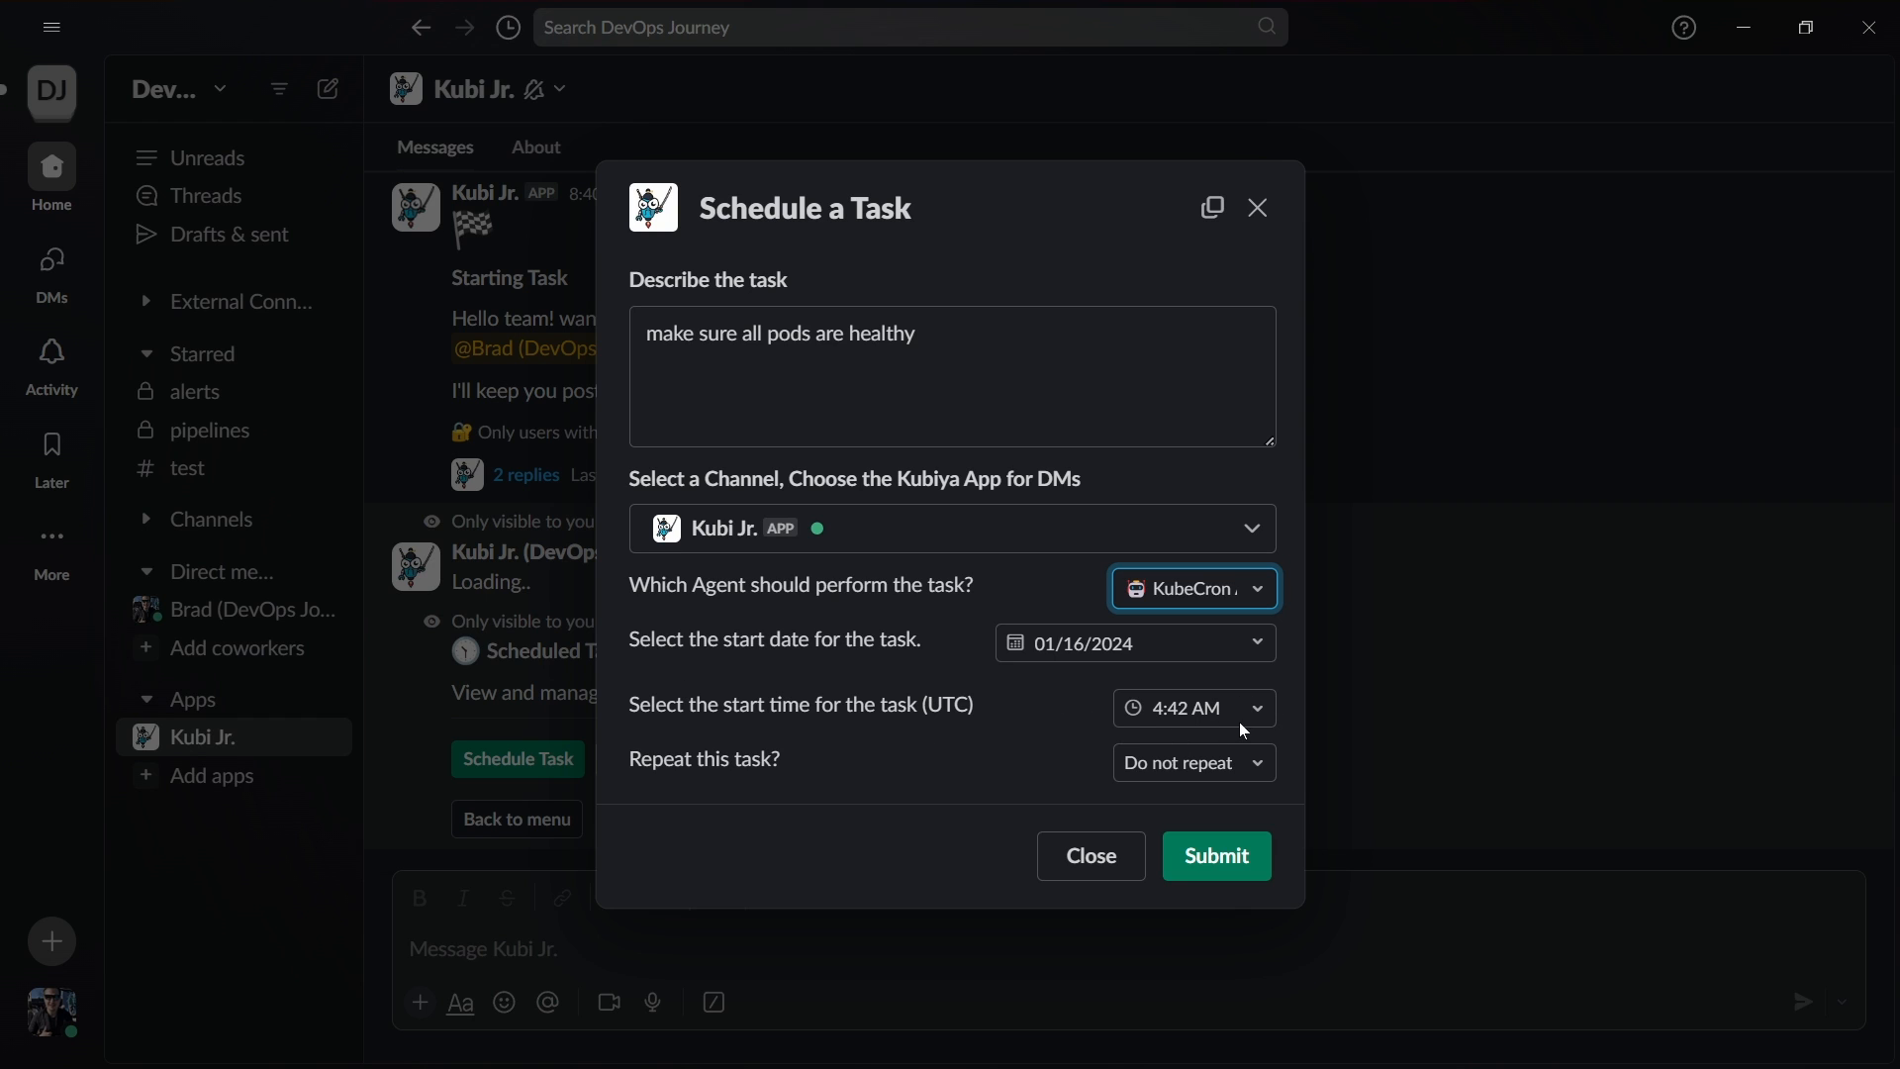
left_click(1191, 762)
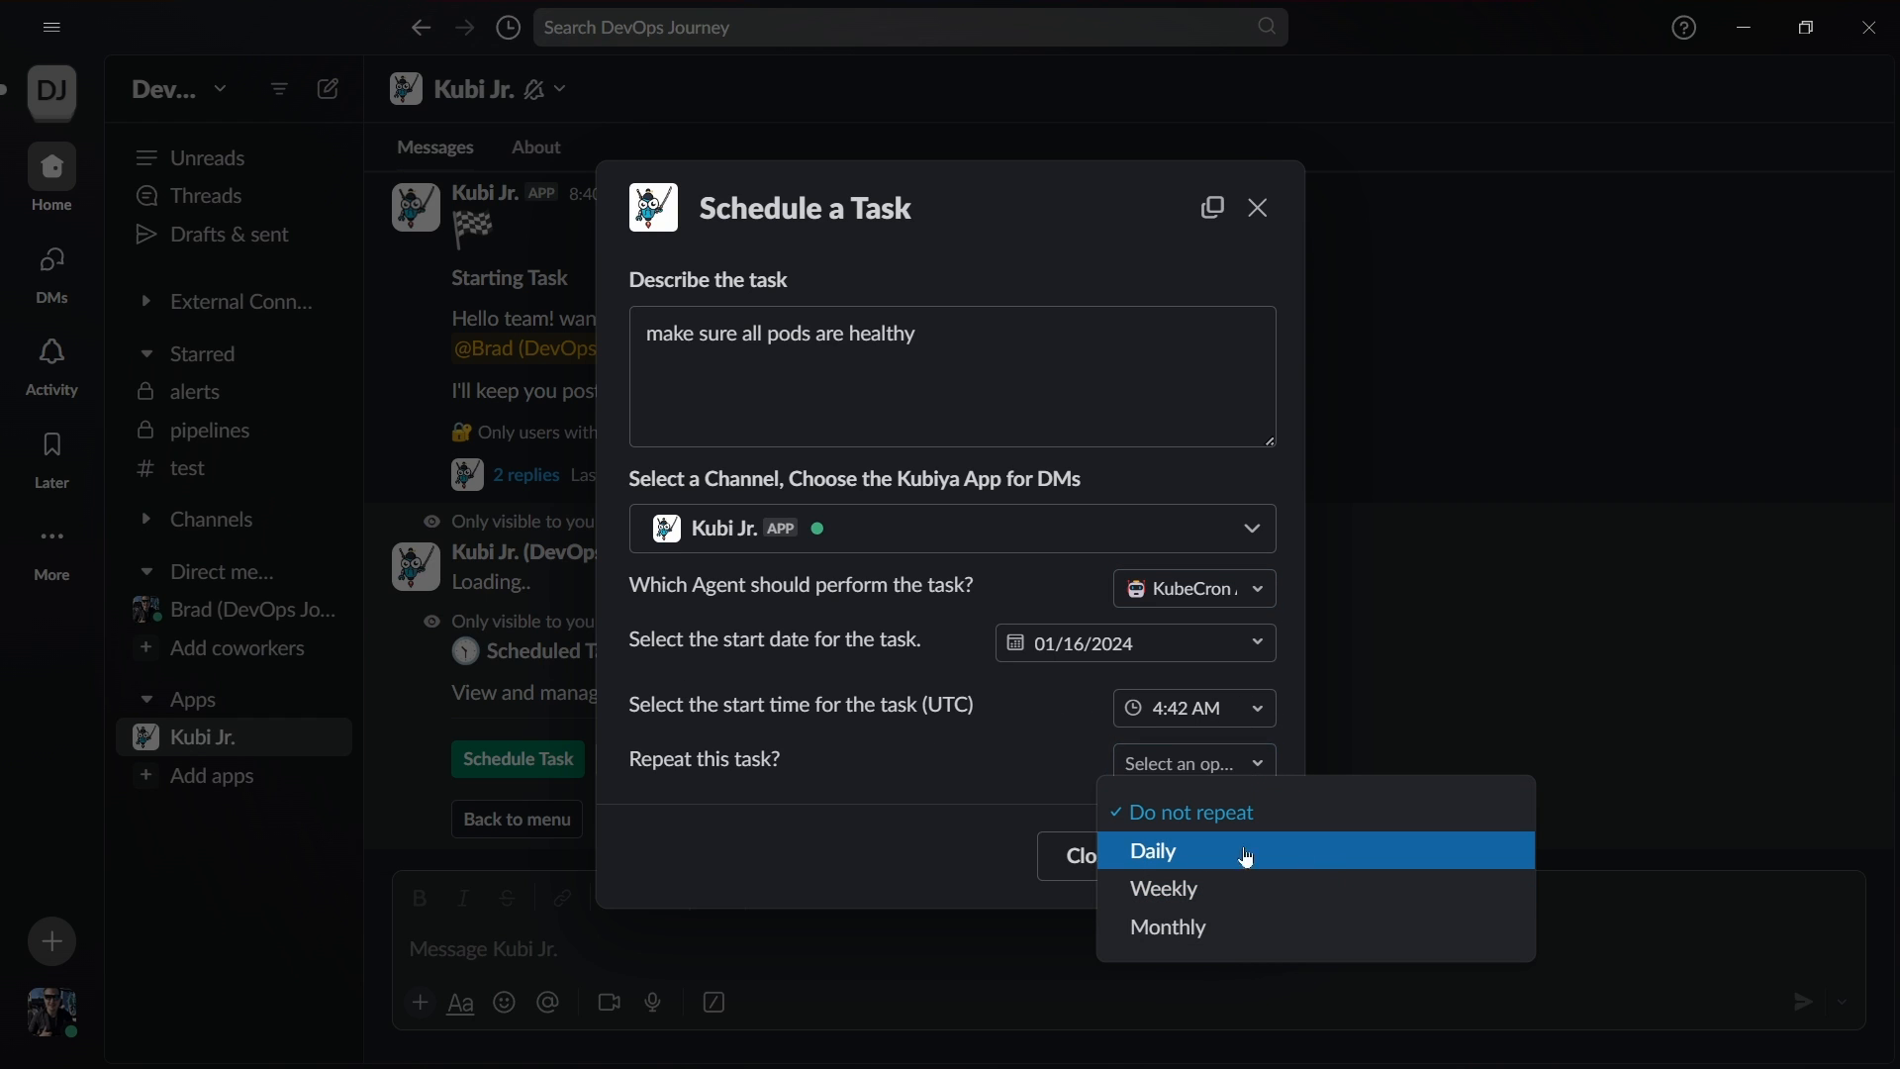
left_click(1152, 849)
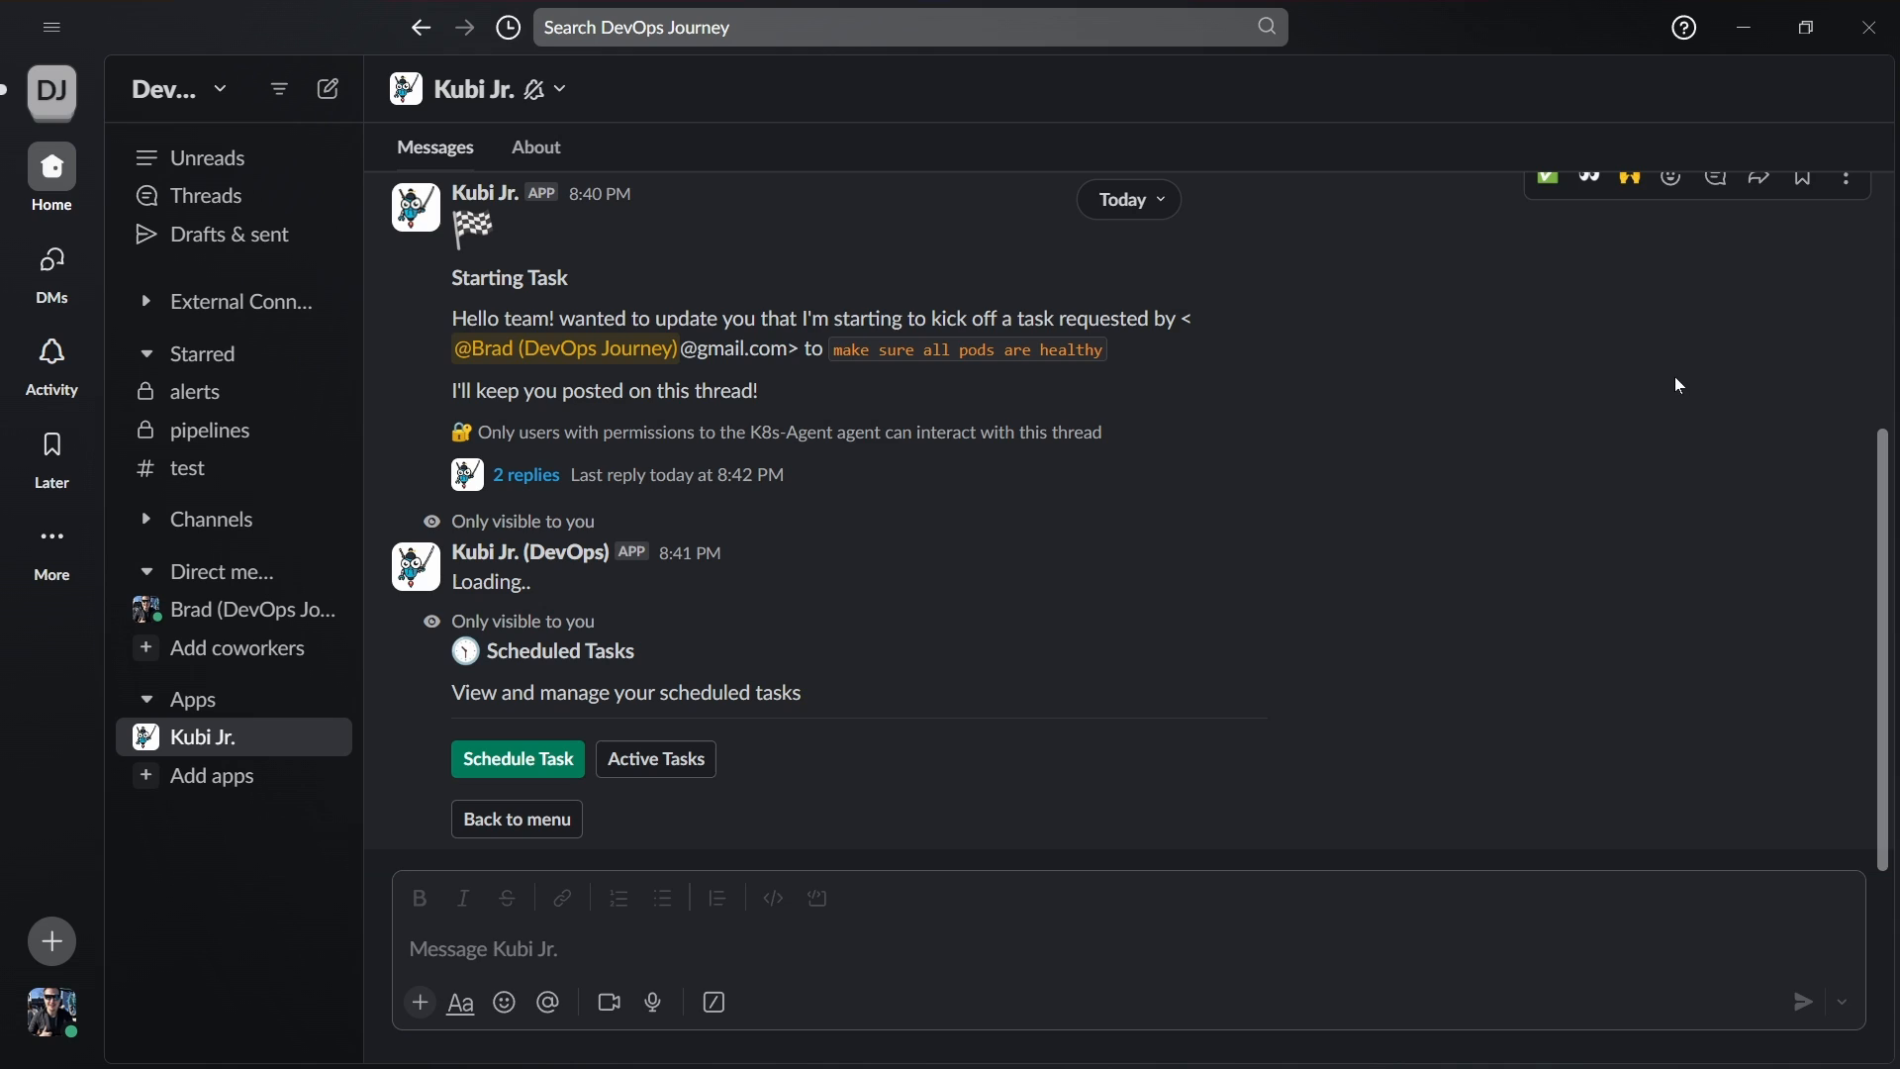
mouse_move(639, 364)
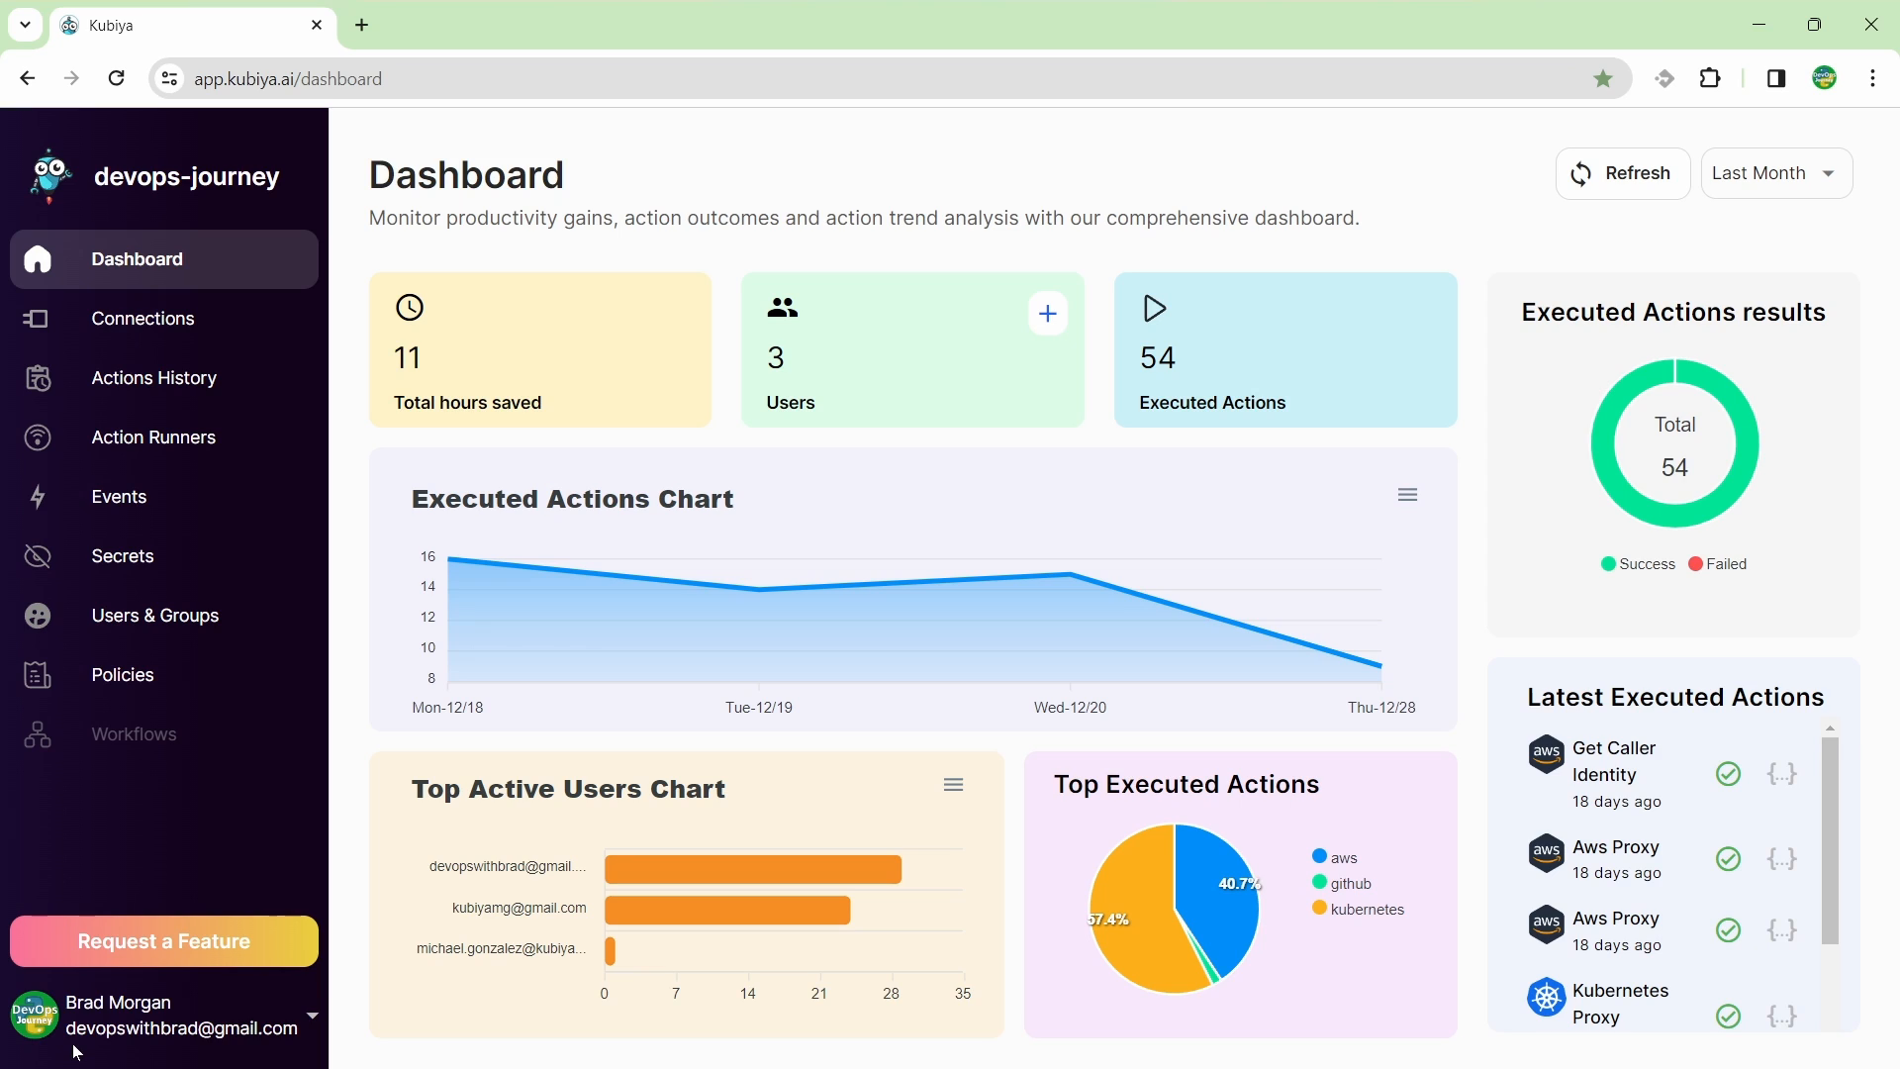
mouse_move(261, 613)
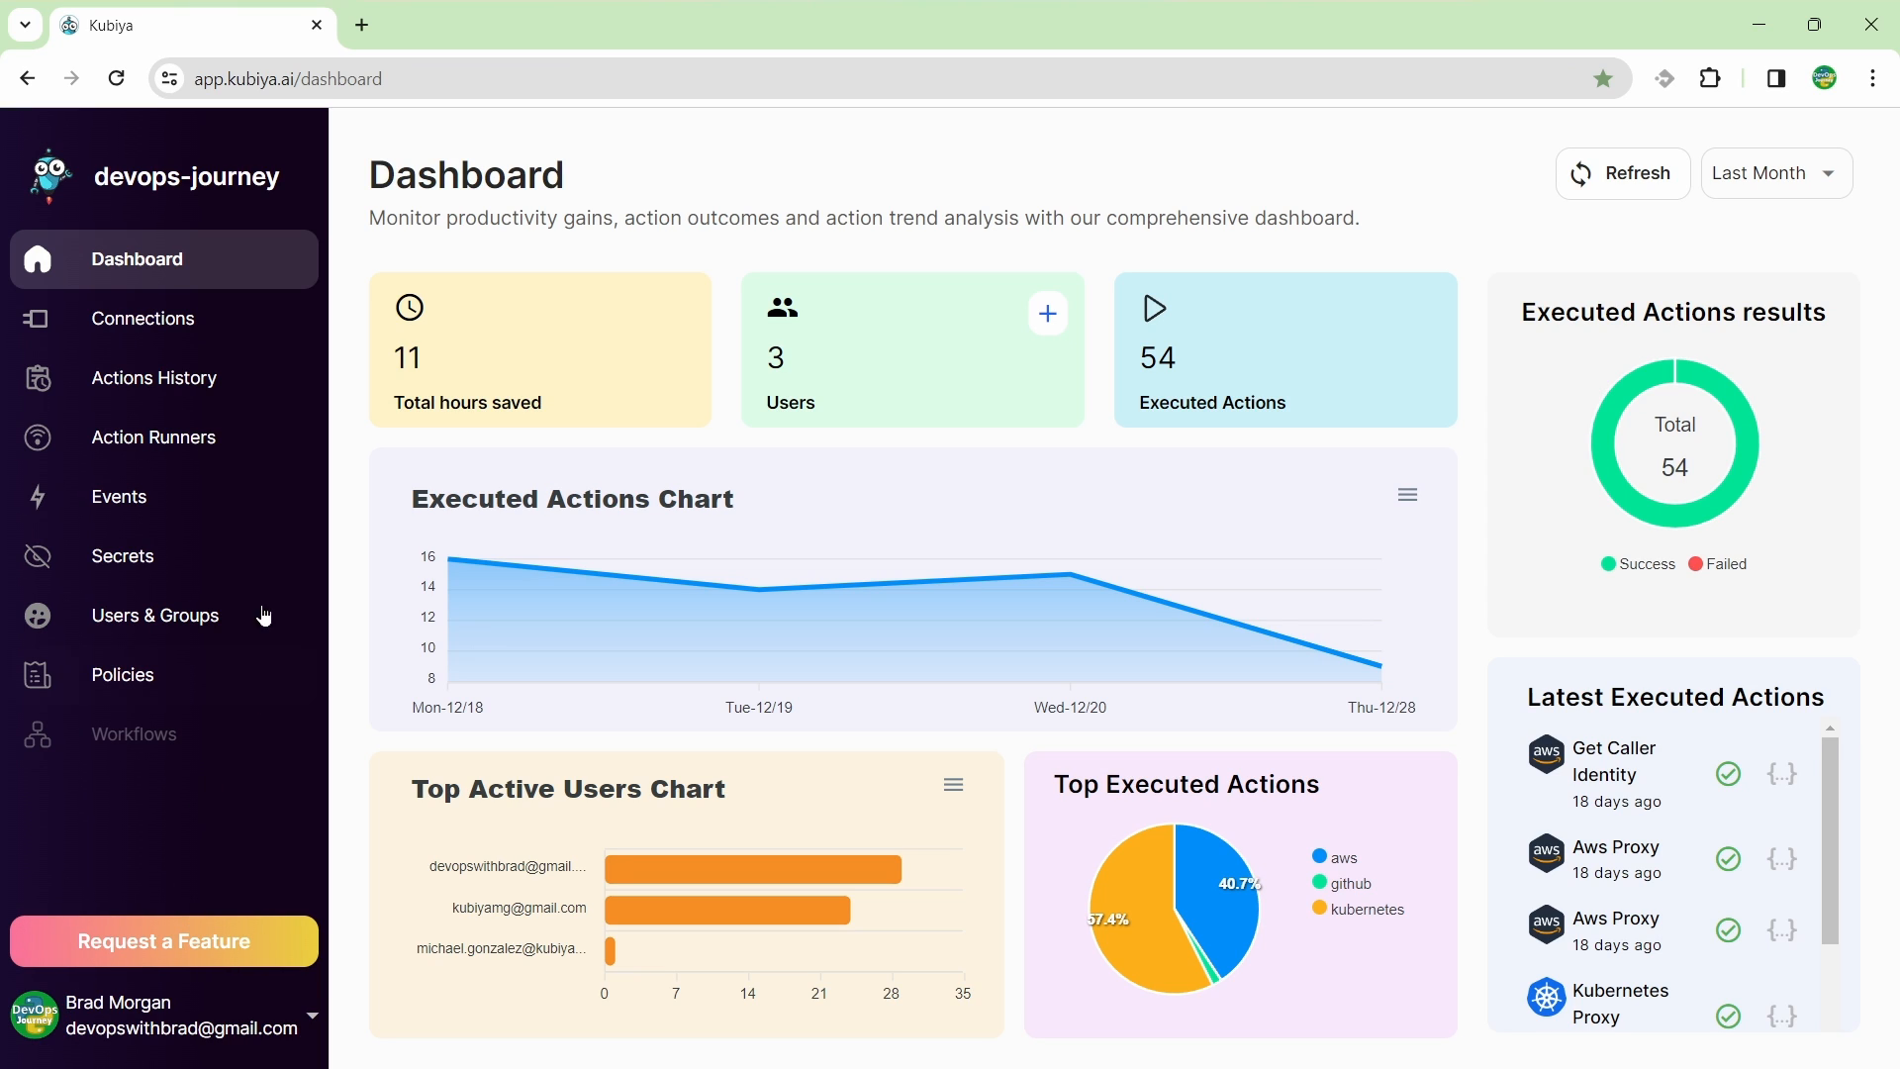
mouse_move(1269, 682)
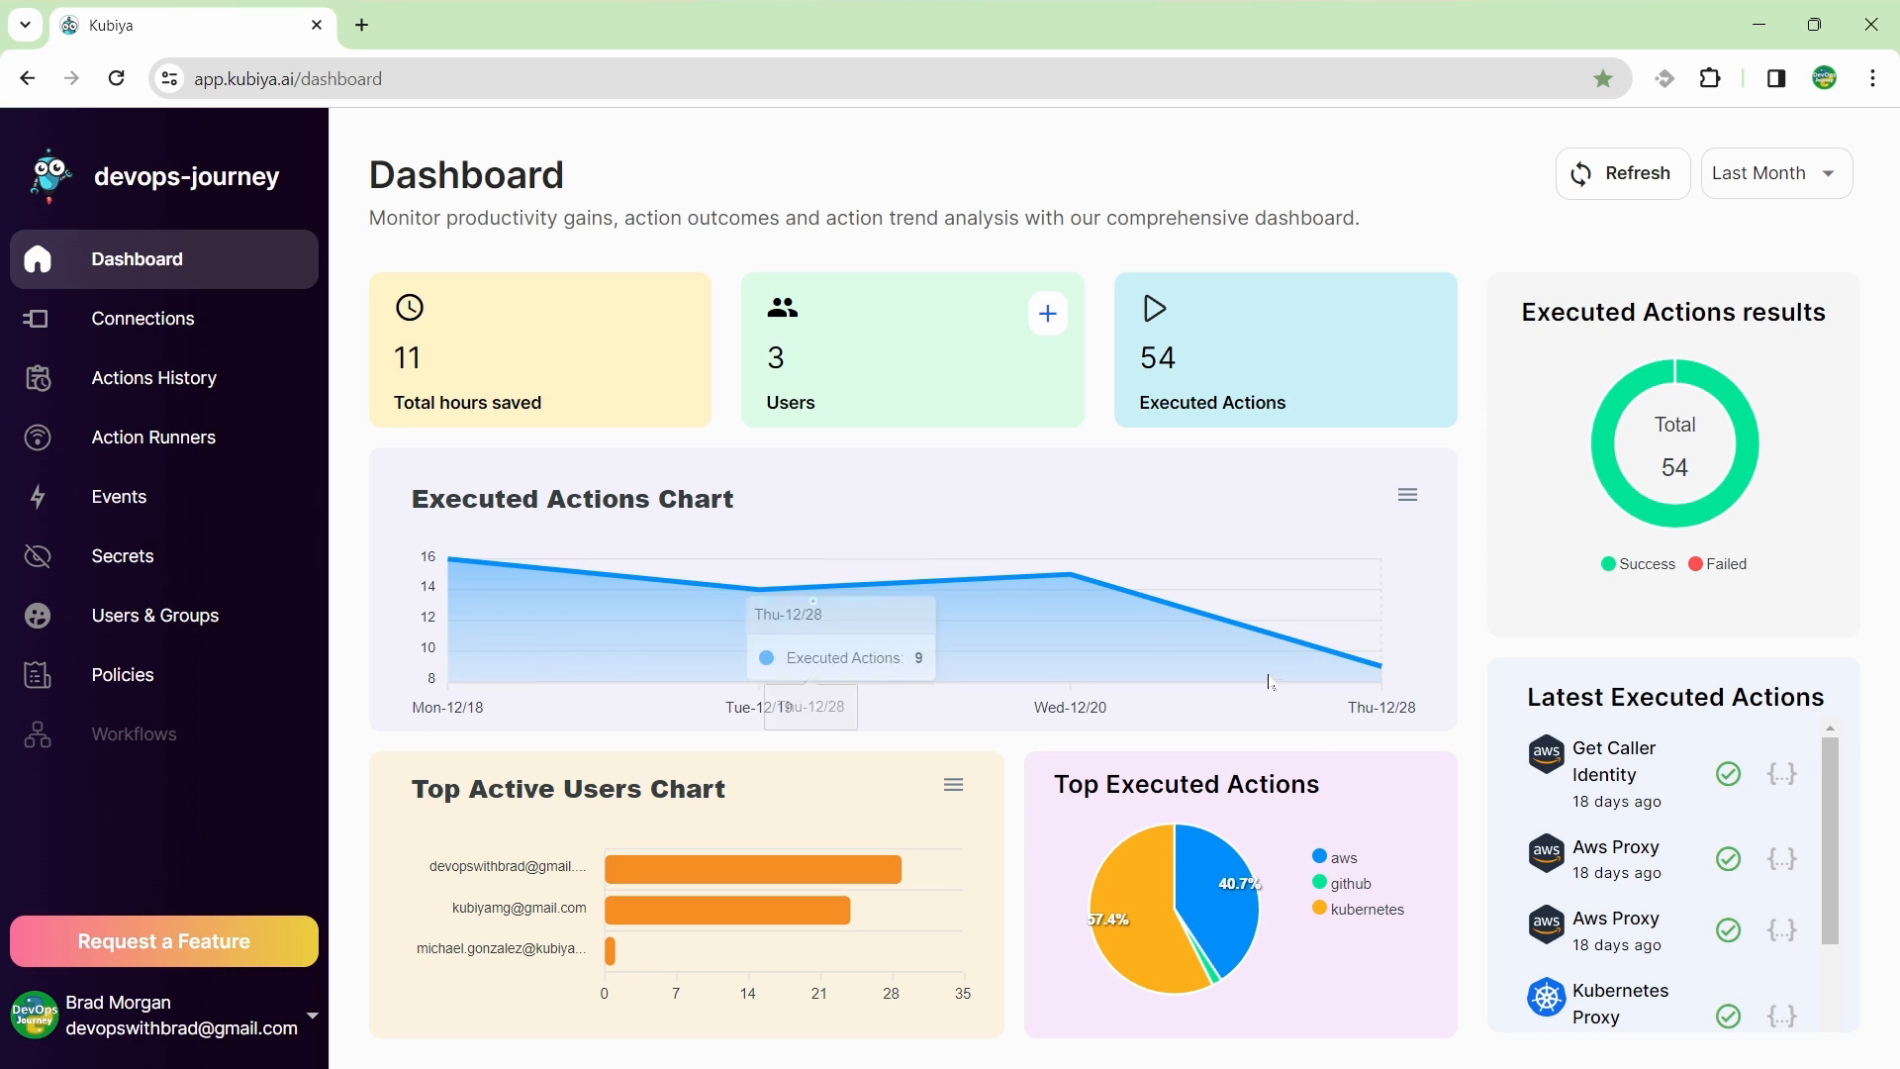
mouse_move(1551, 548)
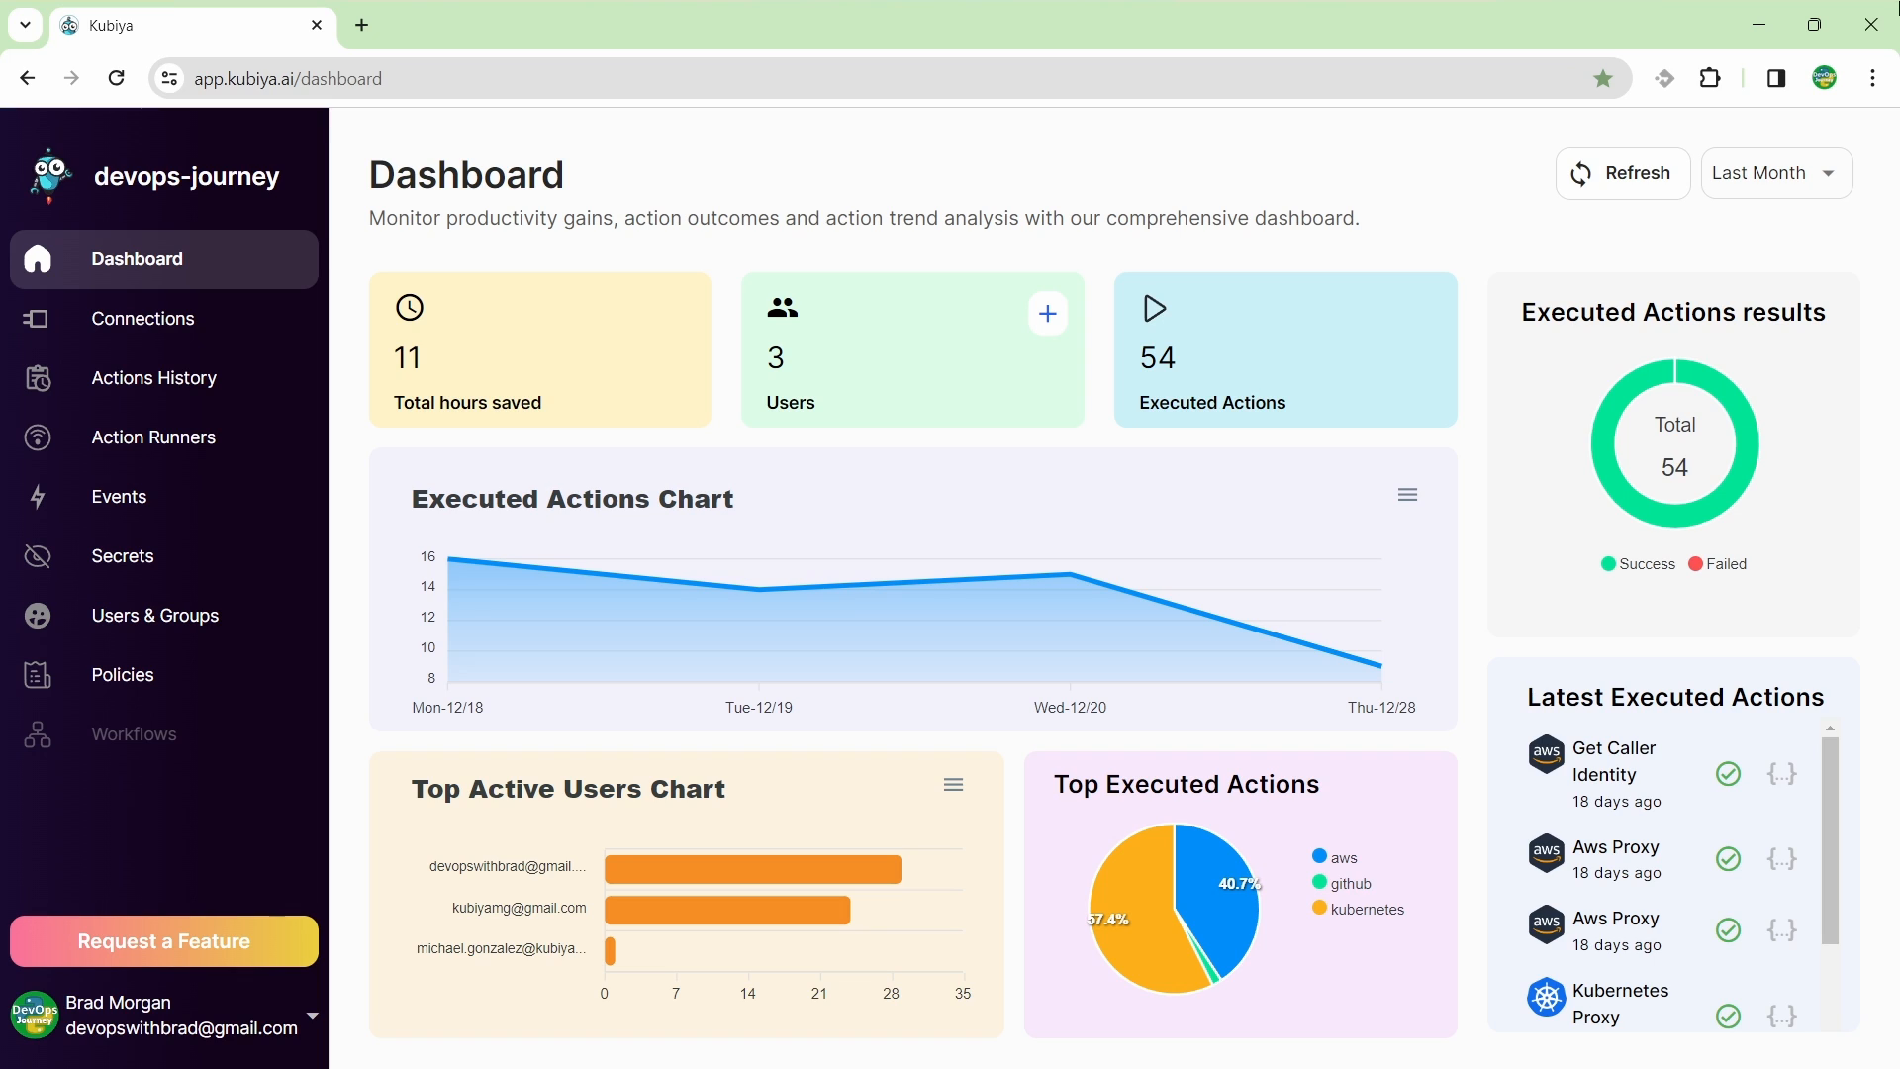
Step: Go to the Connections page from the Kubiya dashboard sidebar
left_click(143, 319)
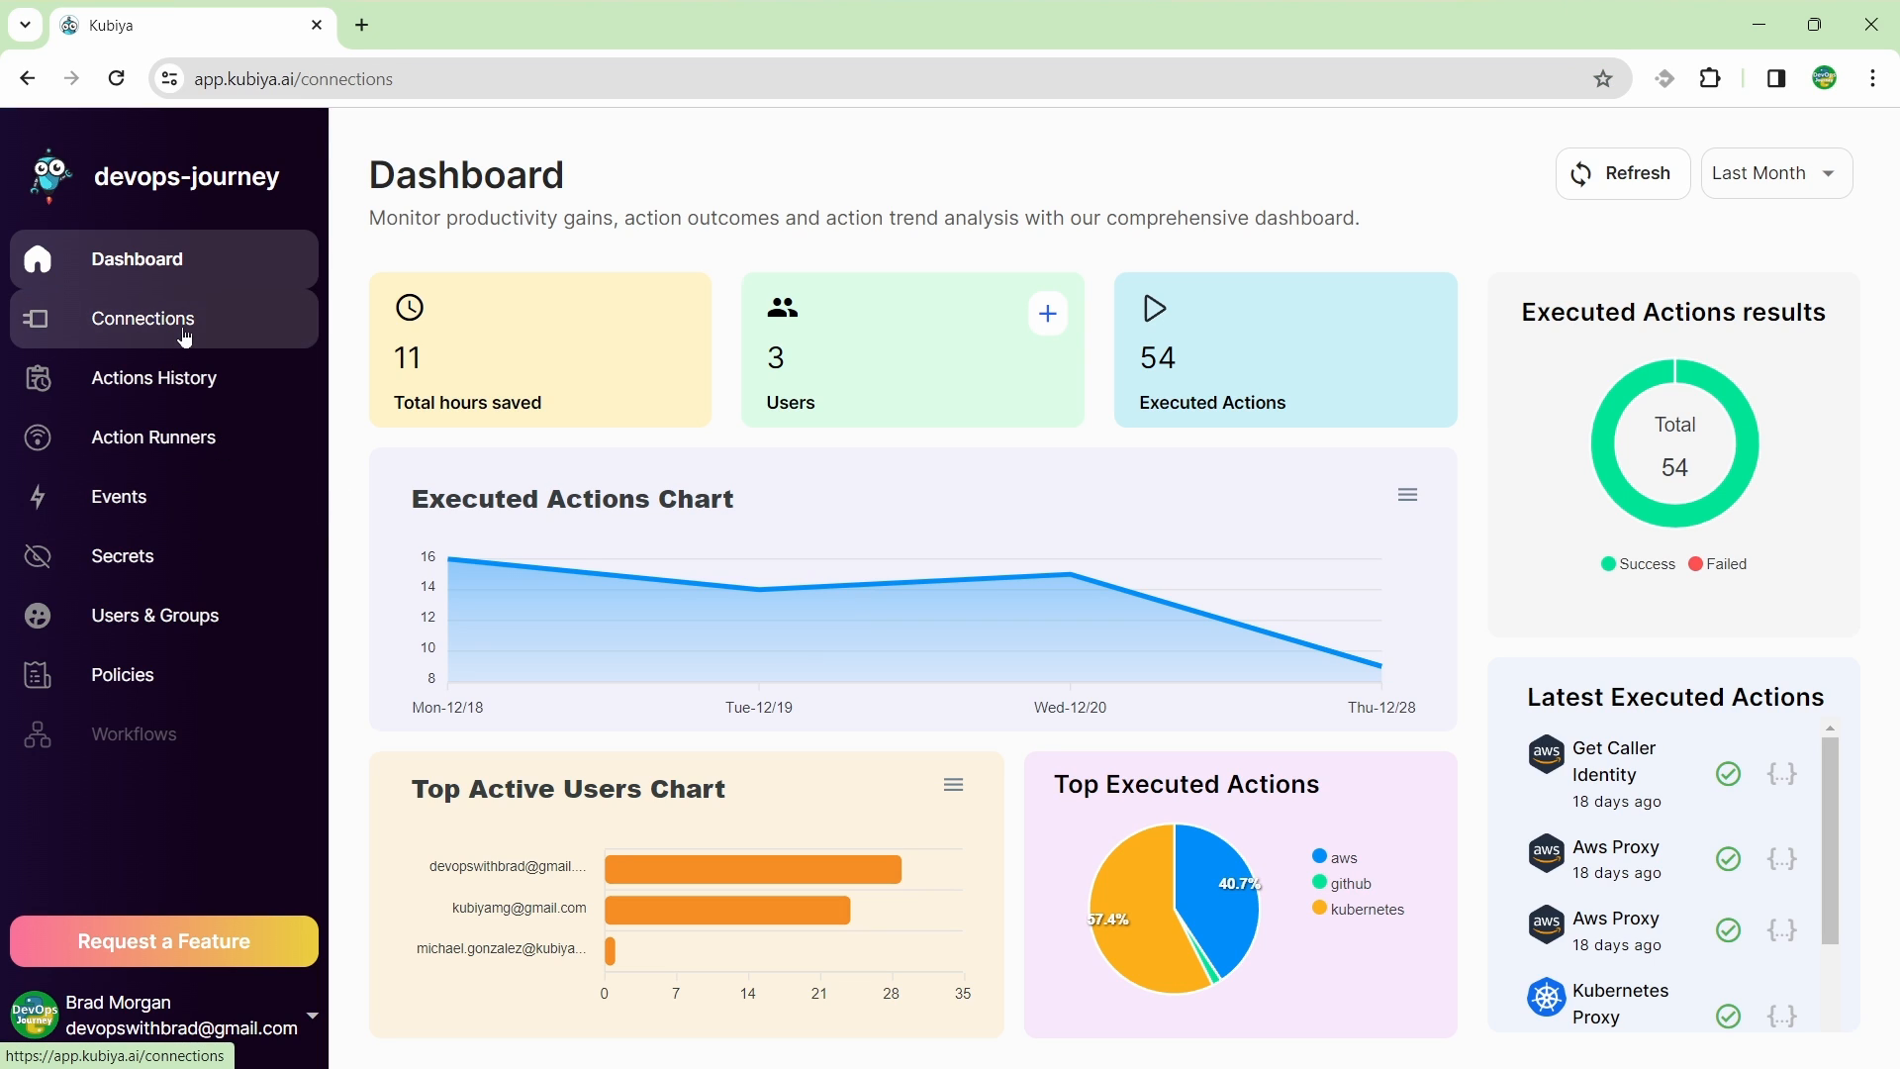
Step: Start a new connection from the Connections page to see the integration types
left_click(143, 319)
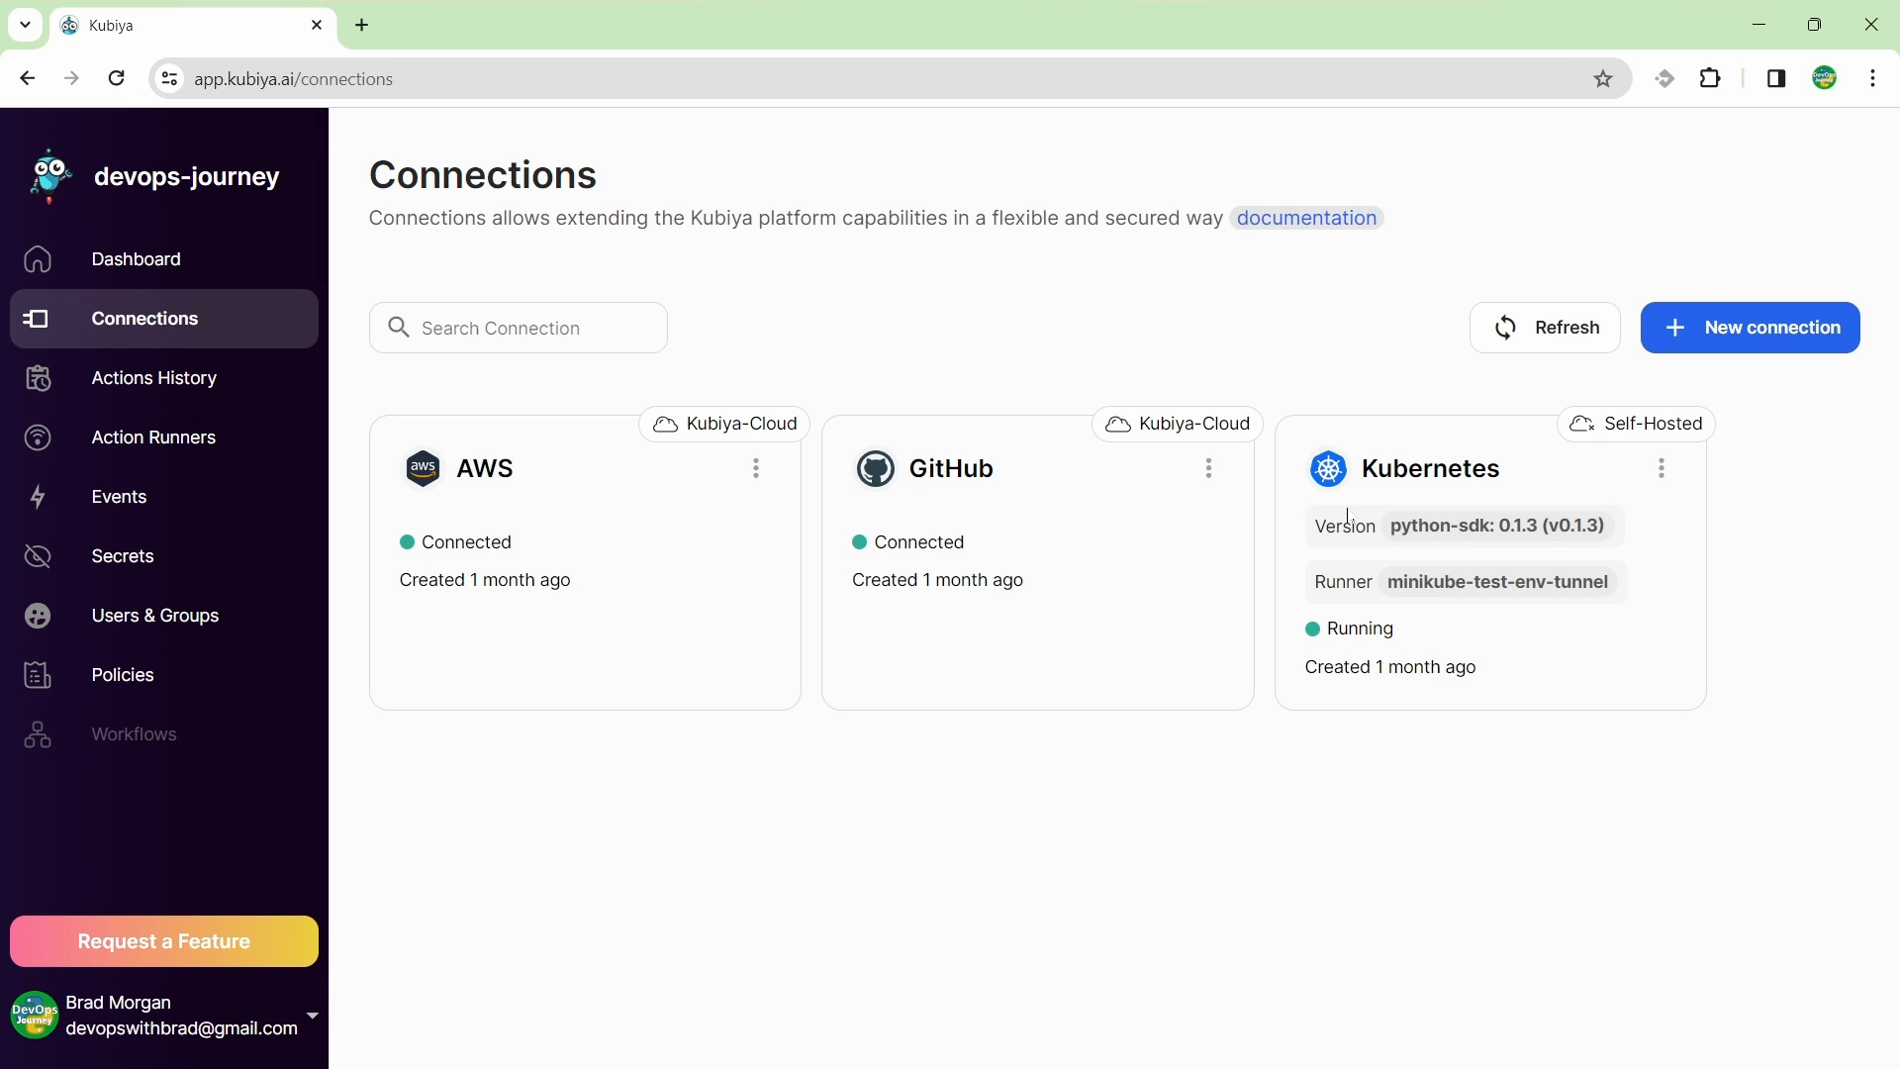
mouse_move(1007, 509)
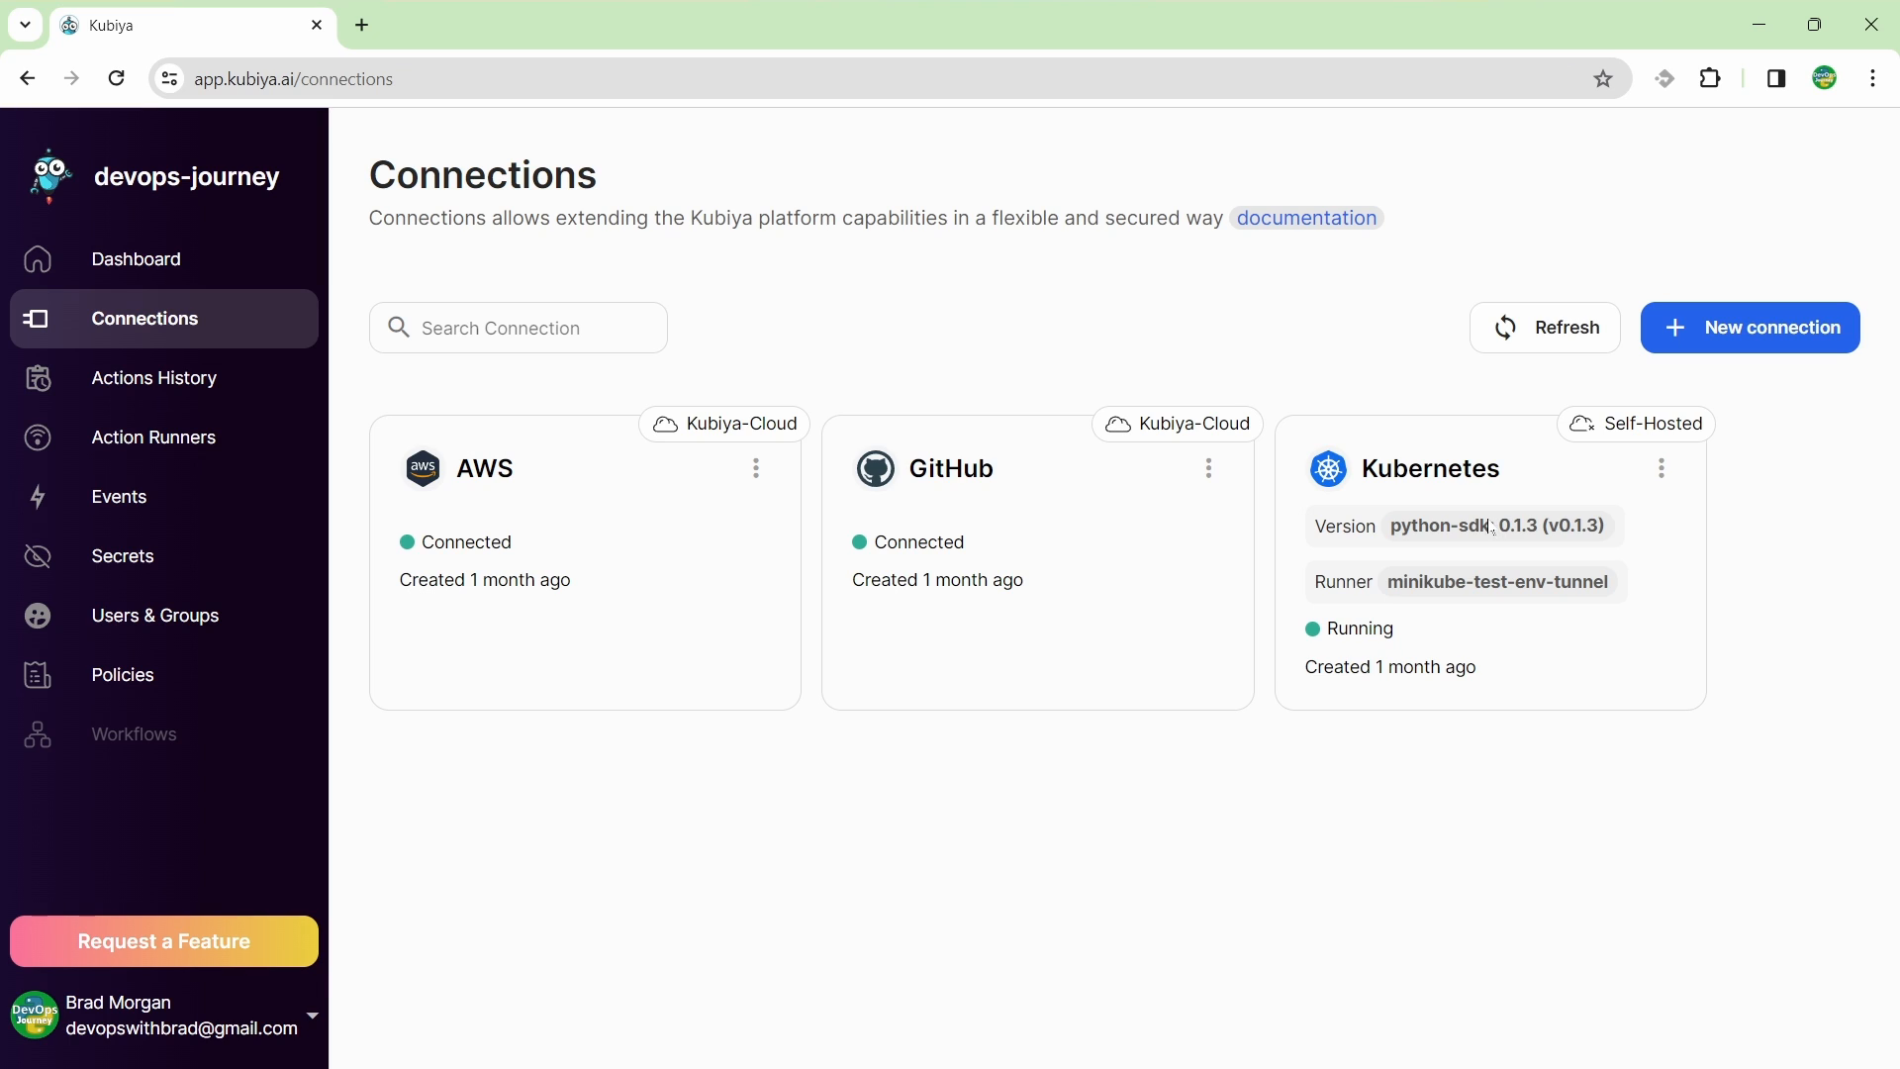
mouse_move(536, 514)
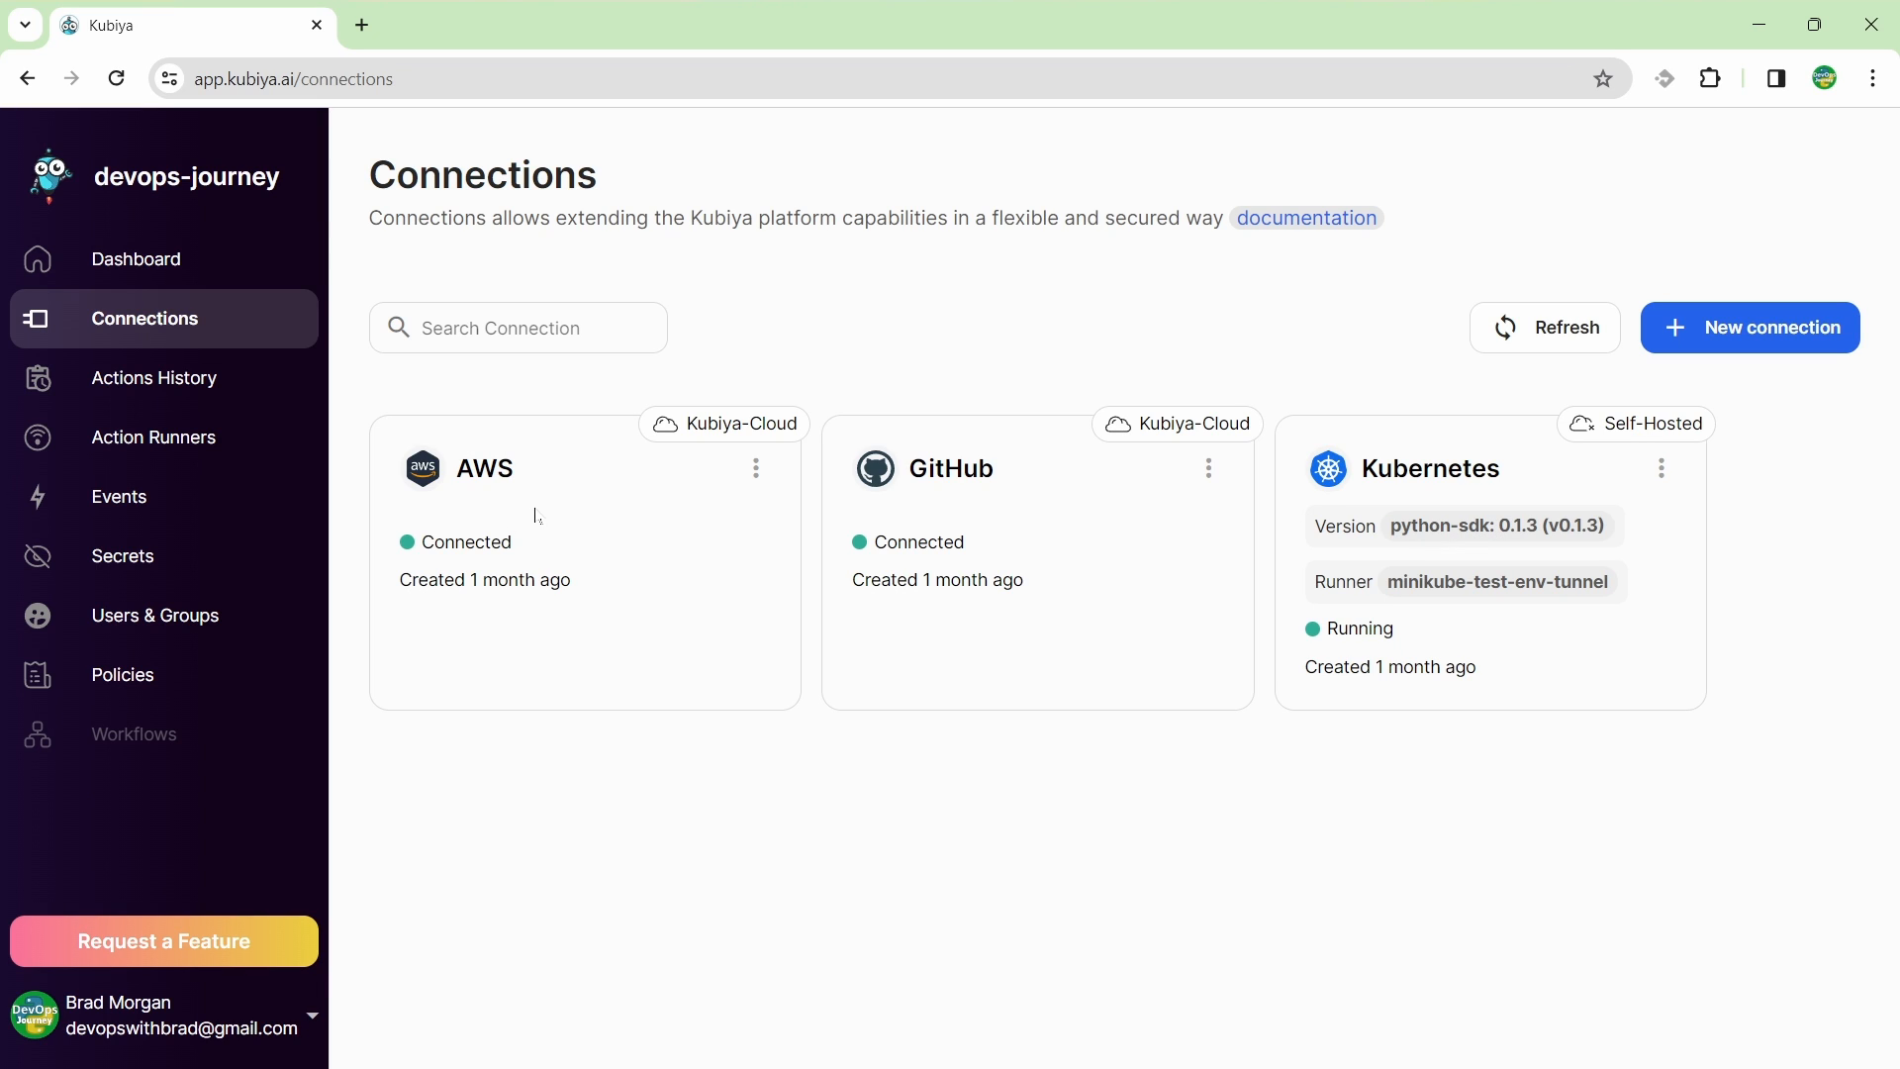
mouse_move(1832, 1003)
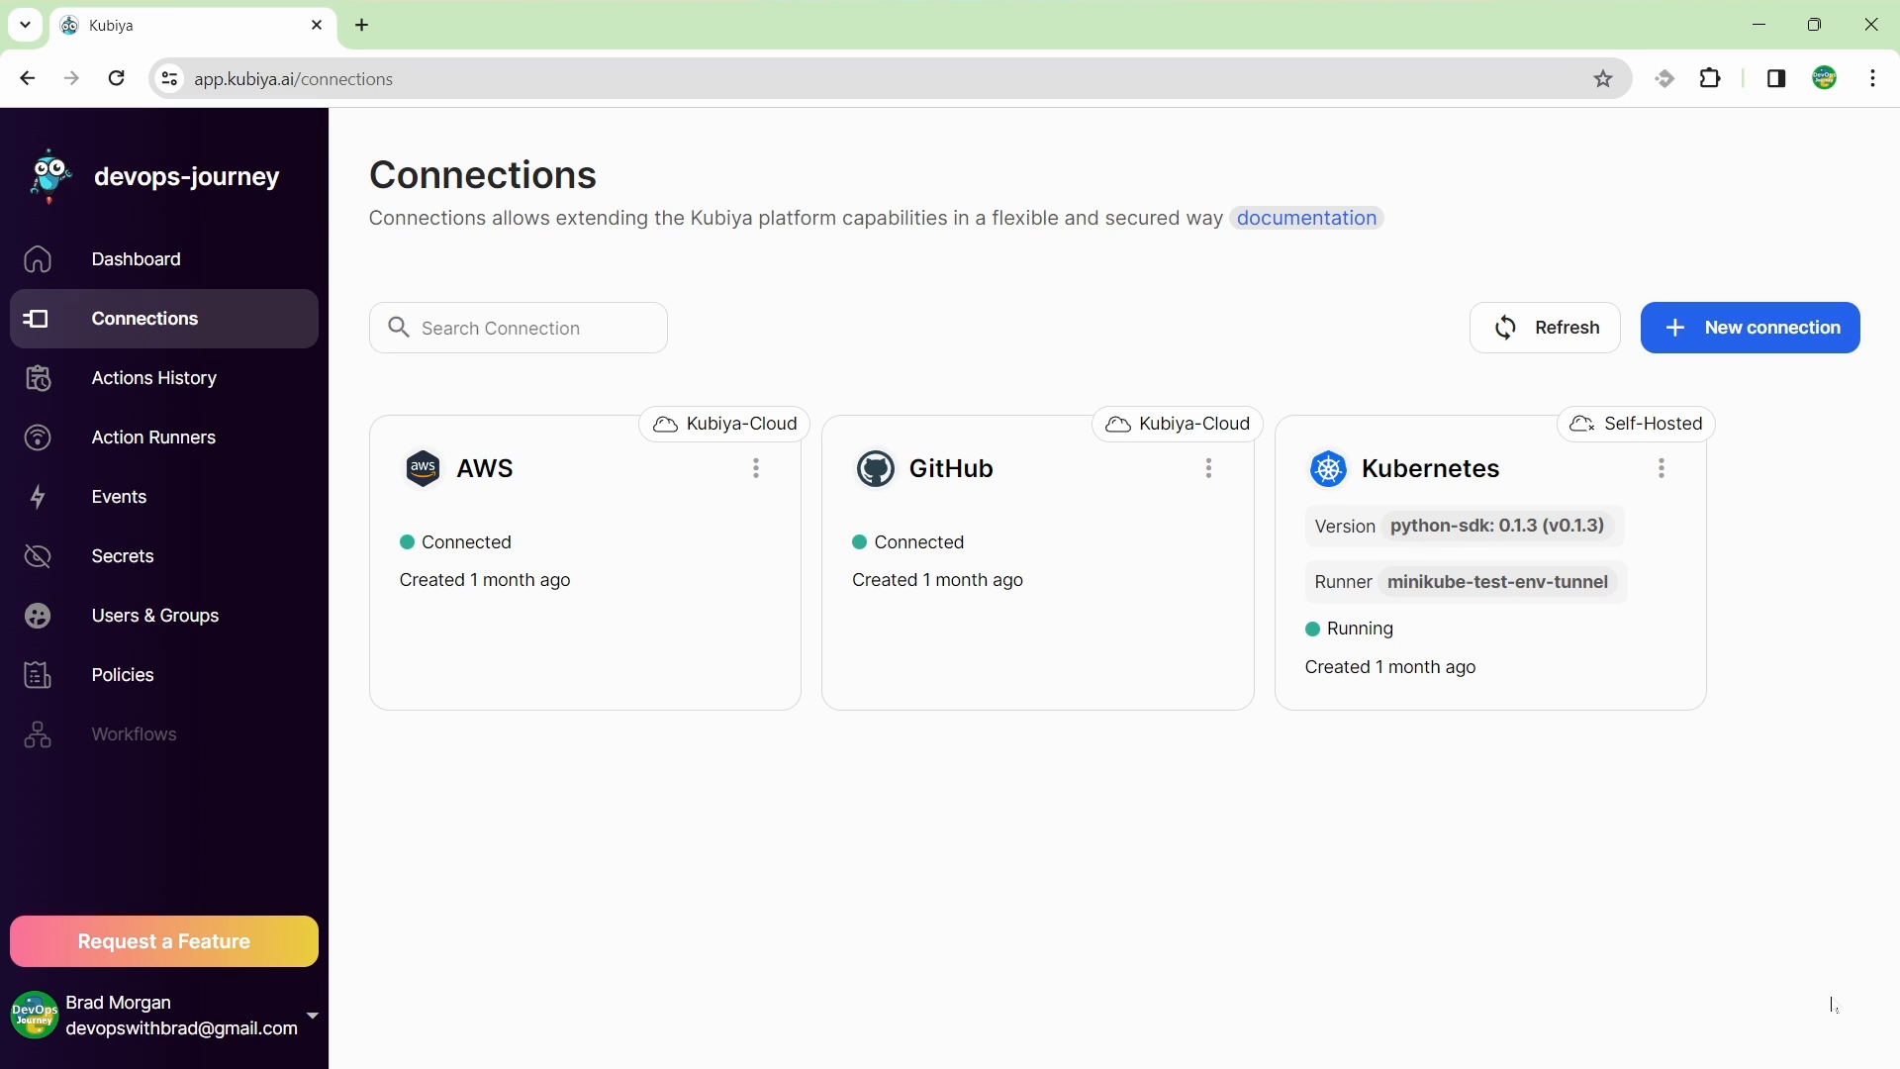
mouse_move(1793, 352)
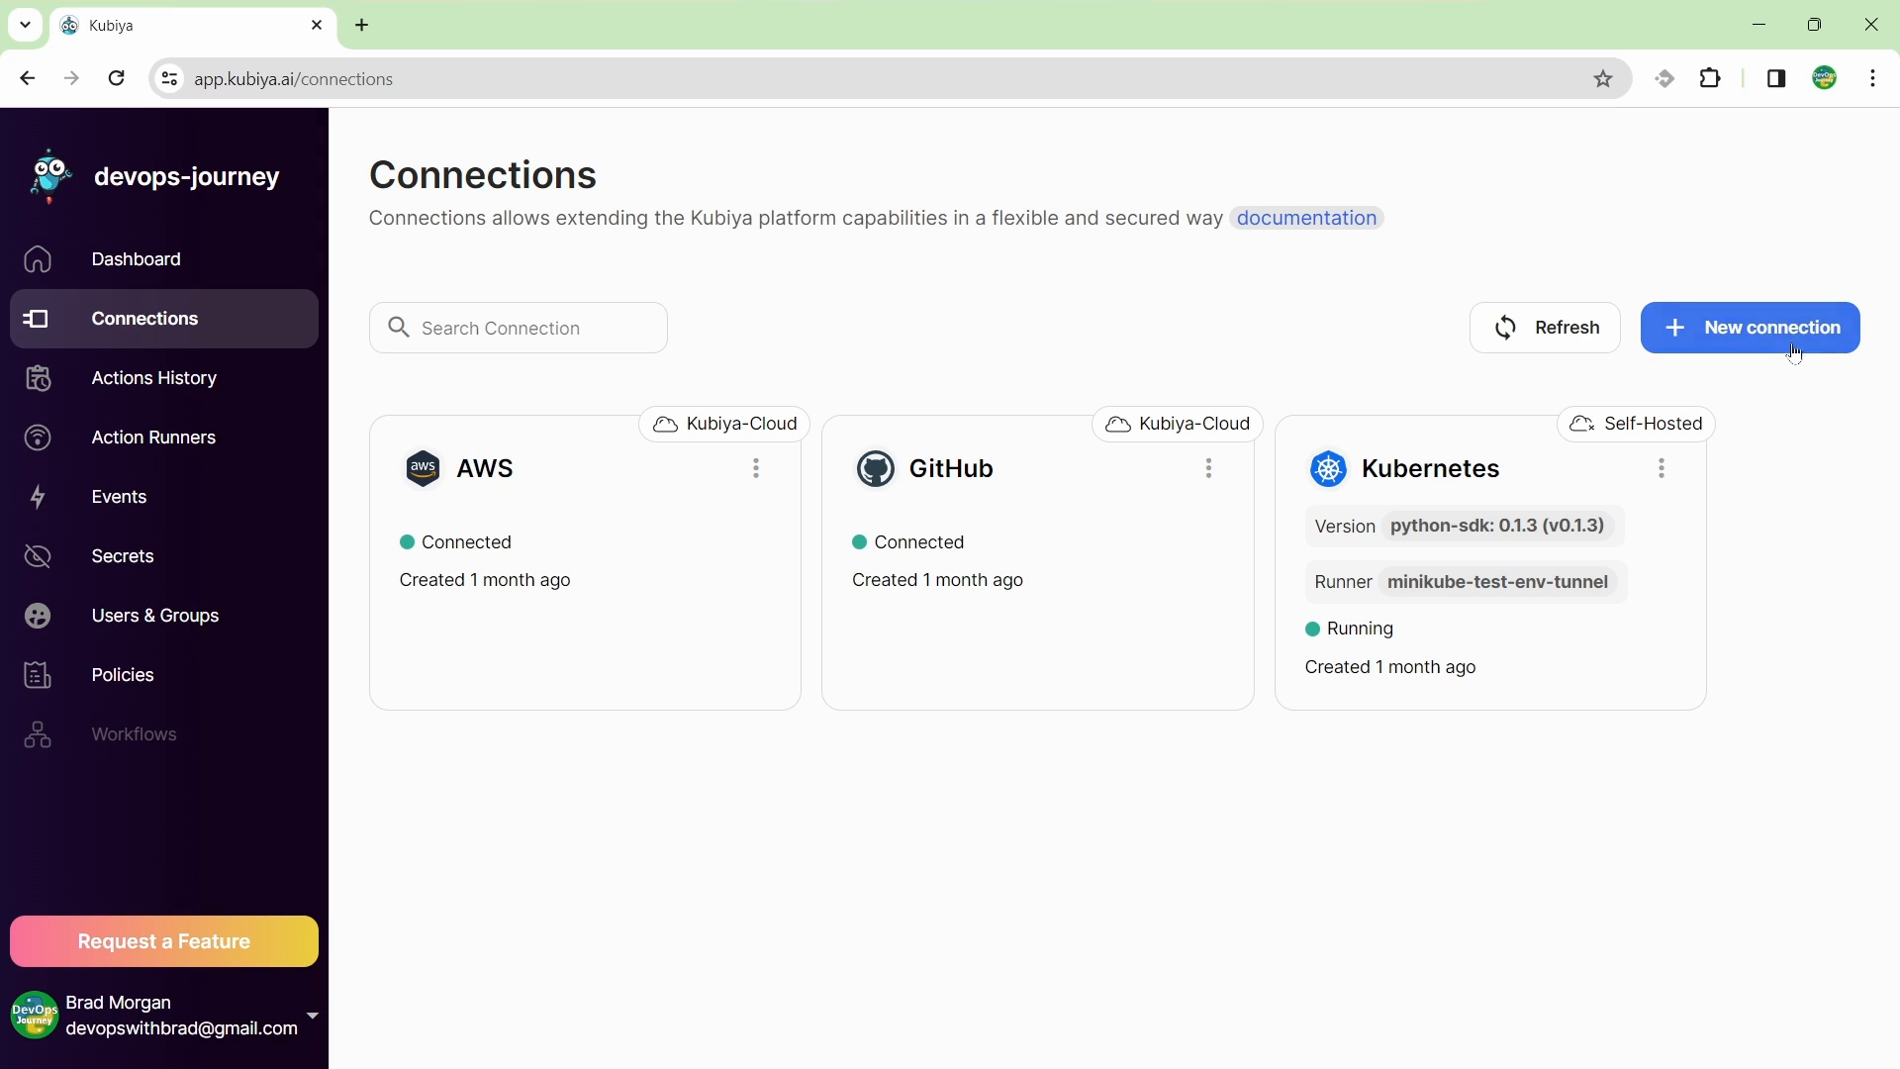
left_click(1749, 327)
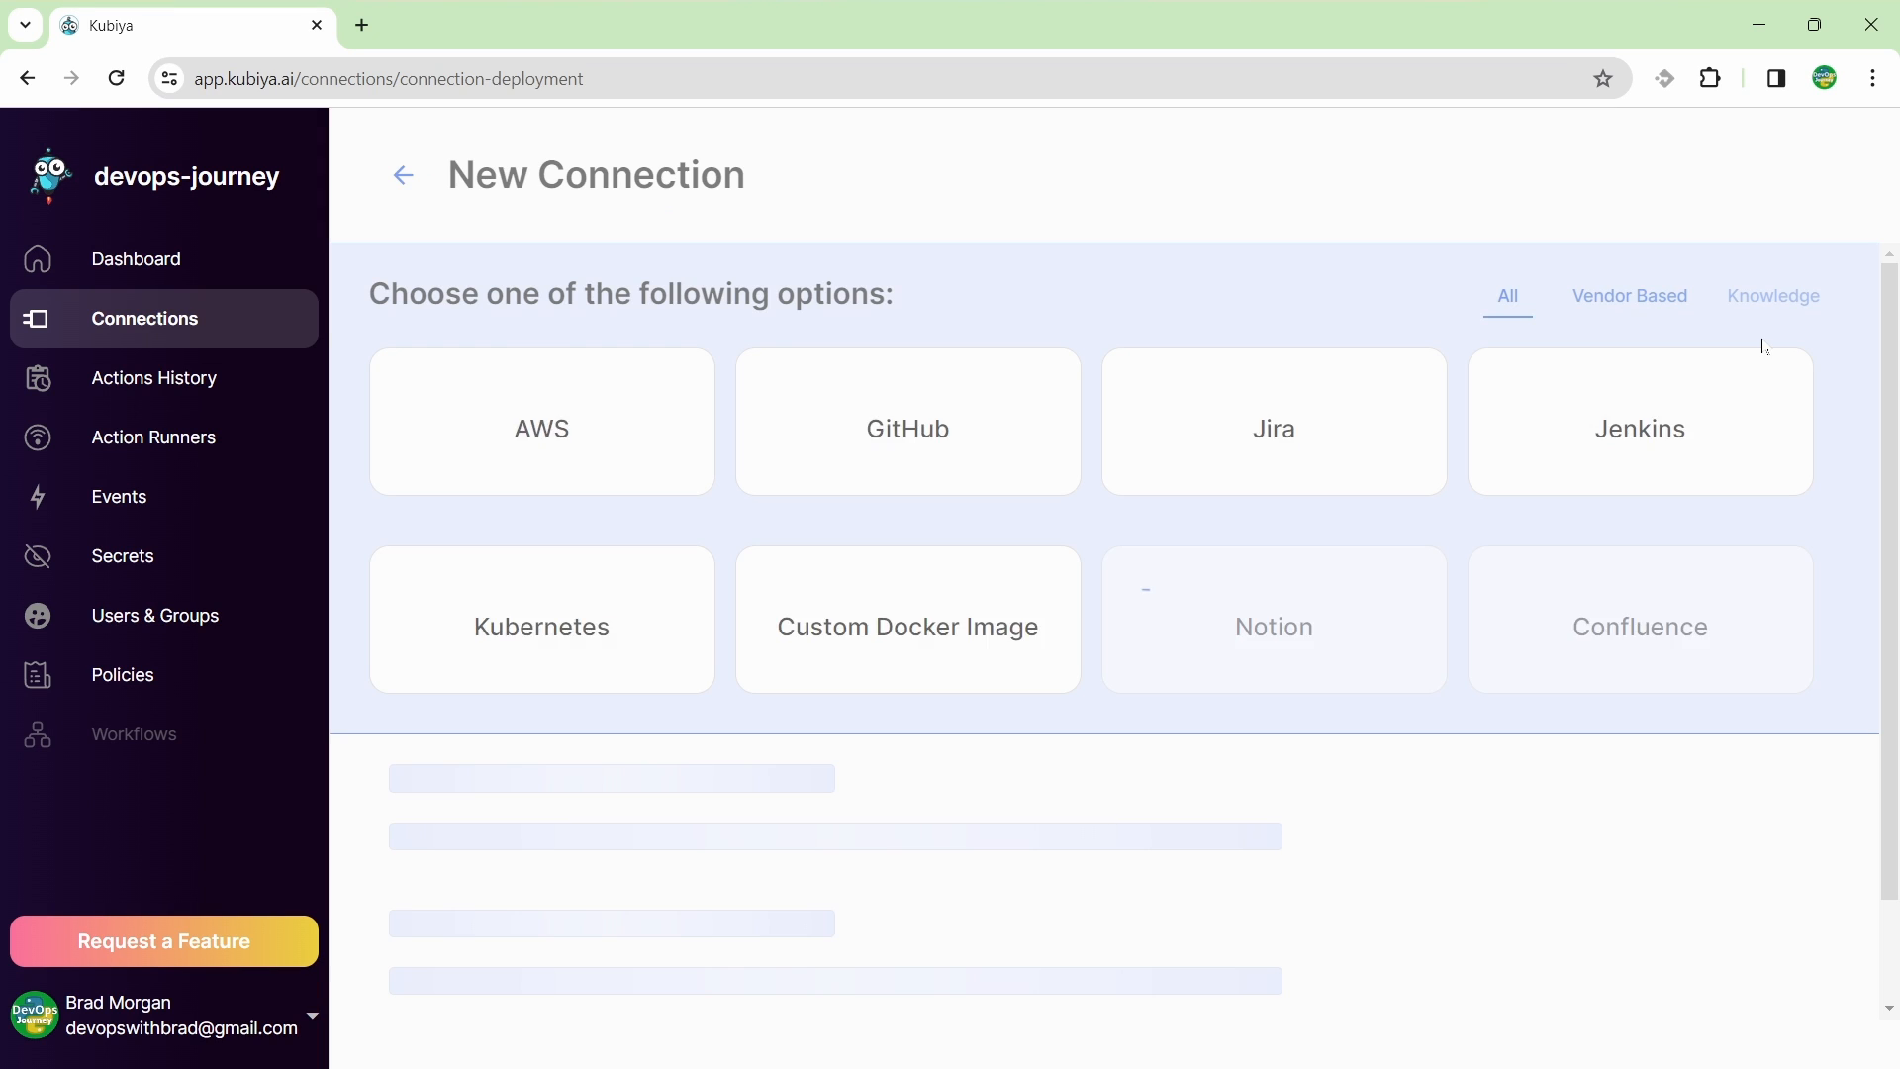
left_click(543, 420)
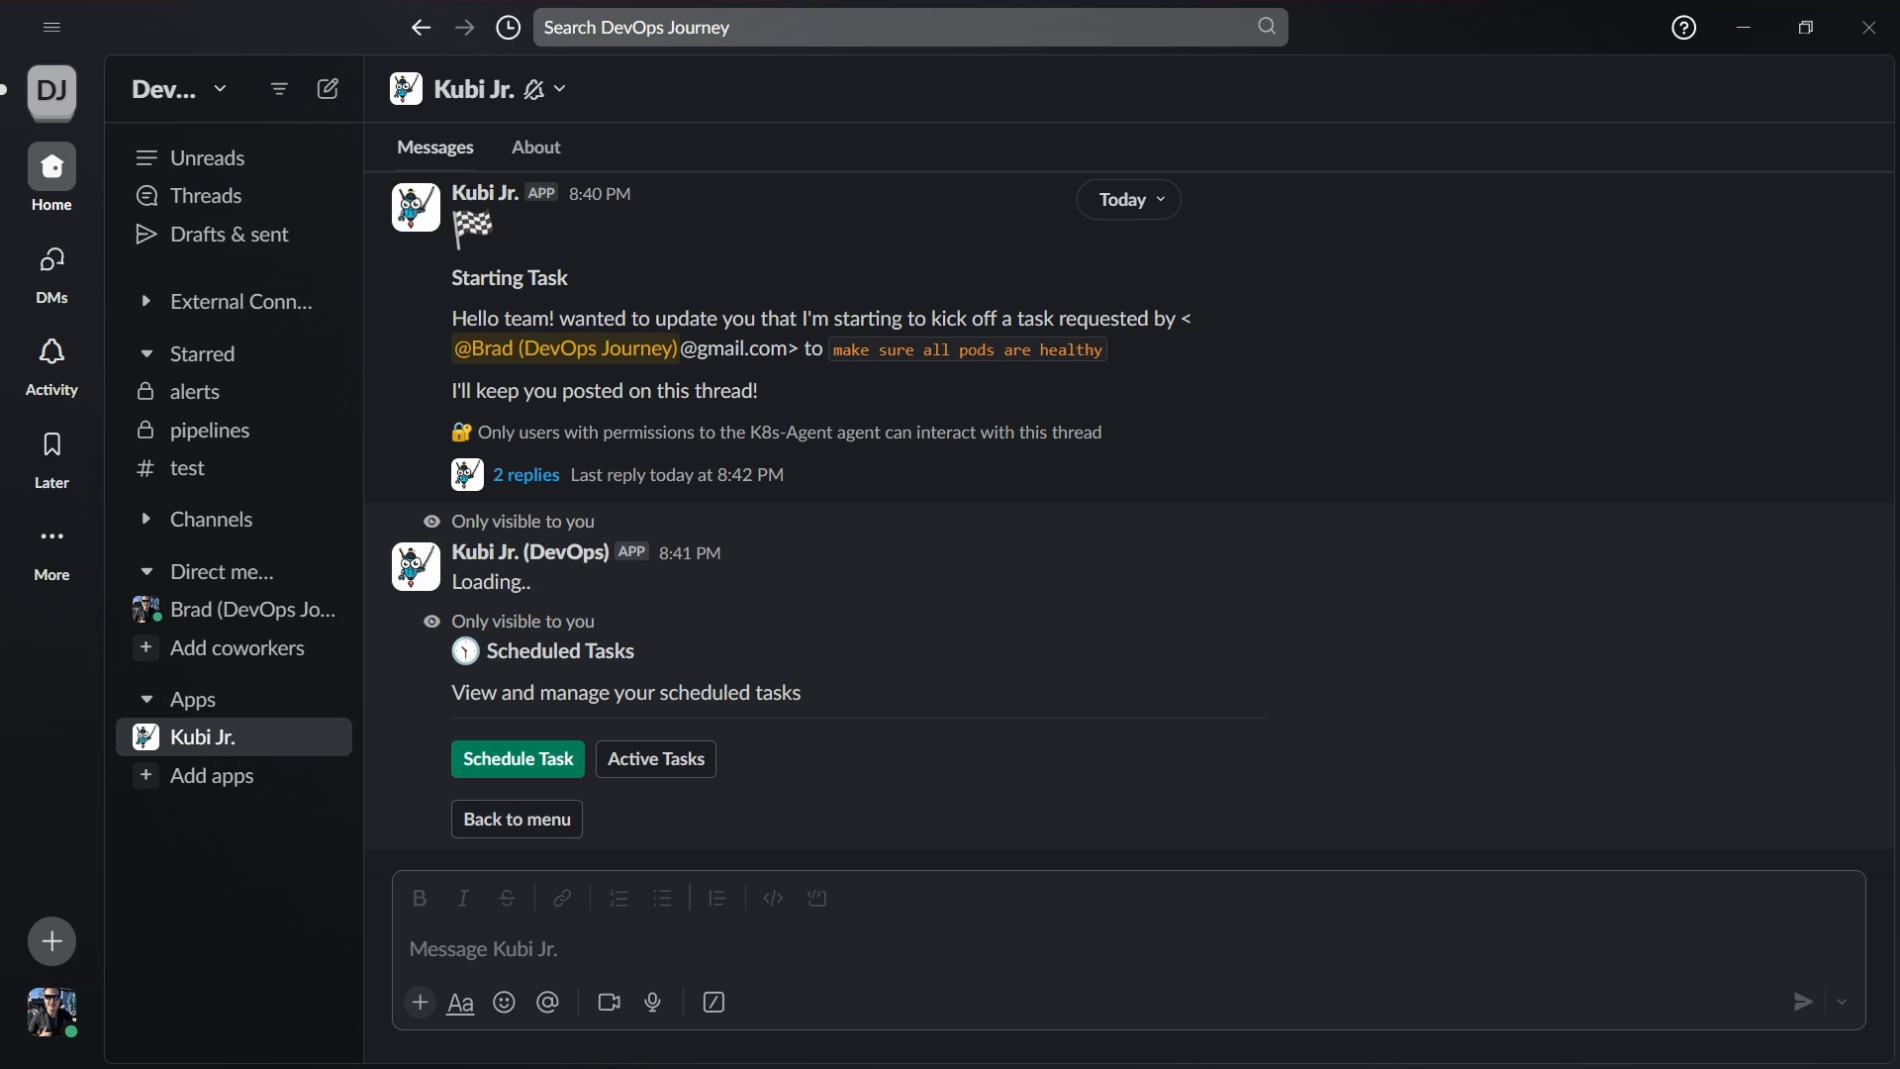
Step: Run /agent with Kubi Jr., choose Create Agent and pick Self Hosted hosting
left_click(849, 948)
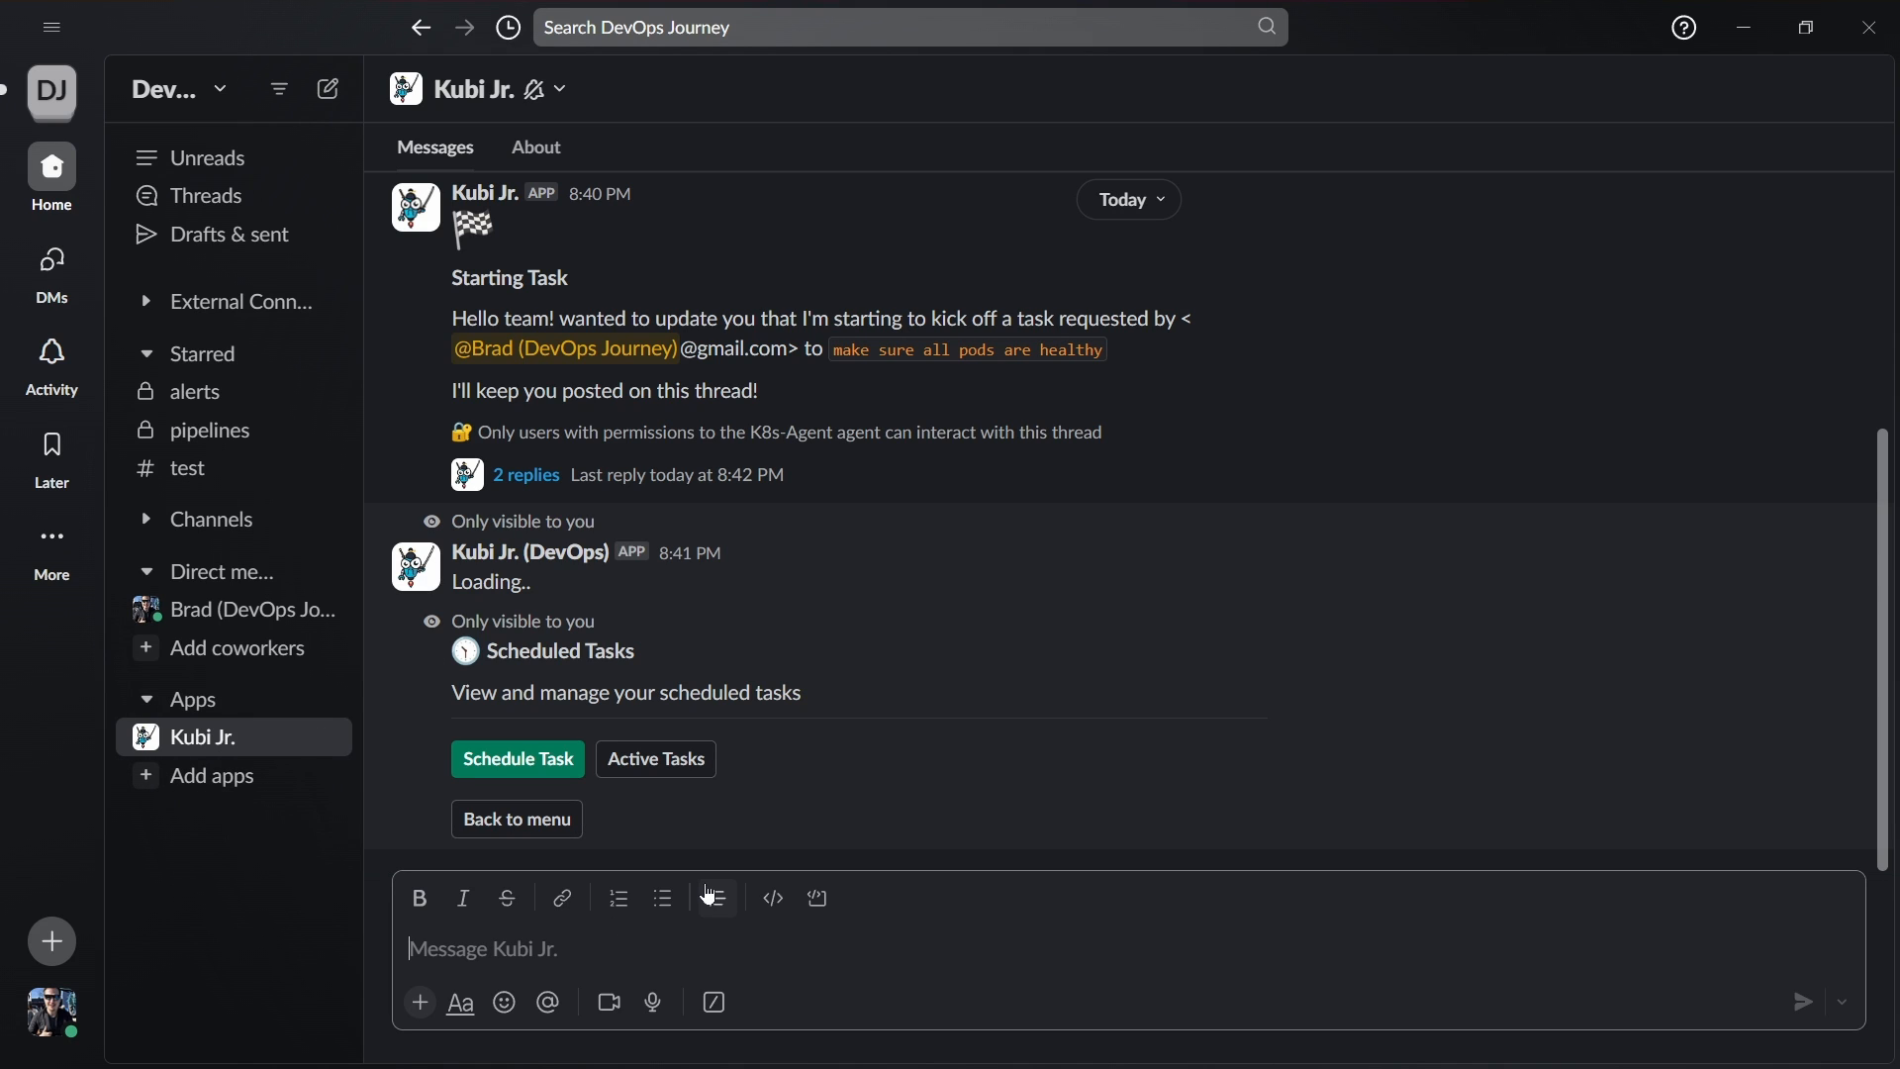
type("/agent")
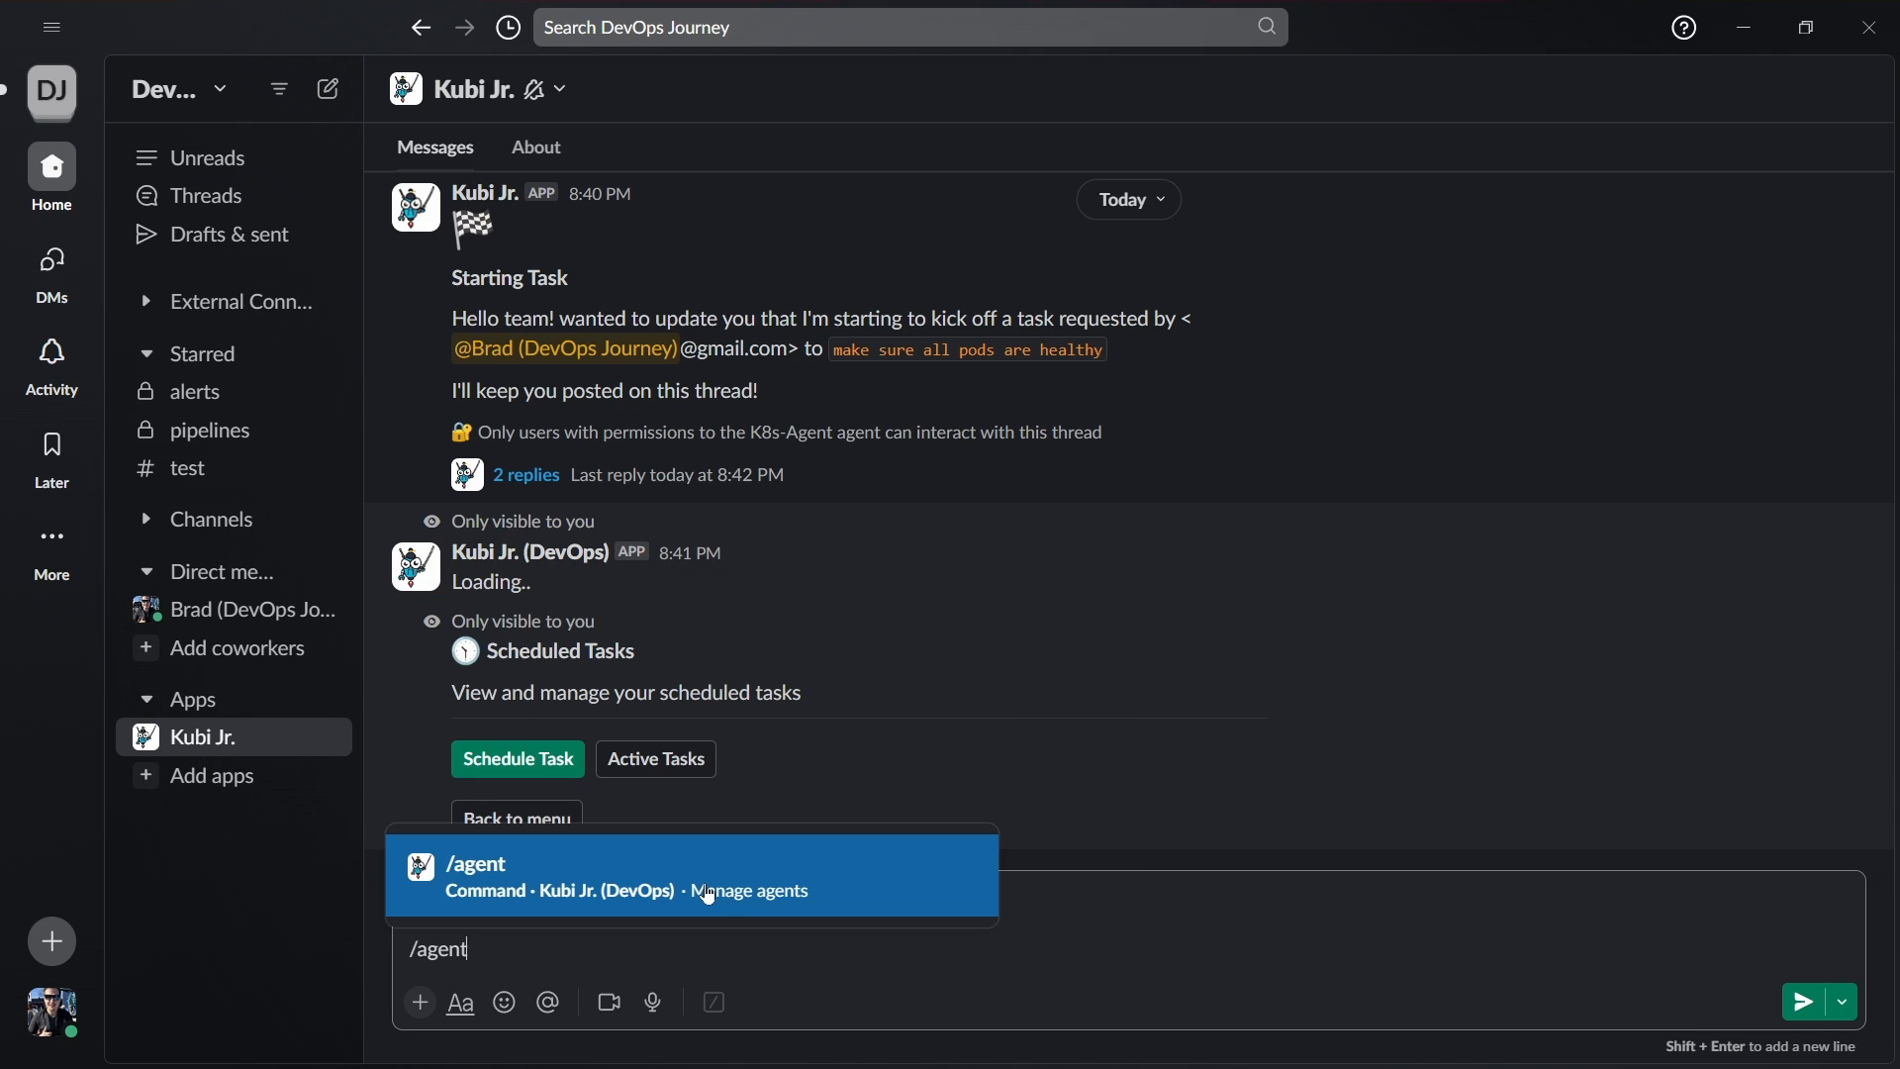
key("Enter")
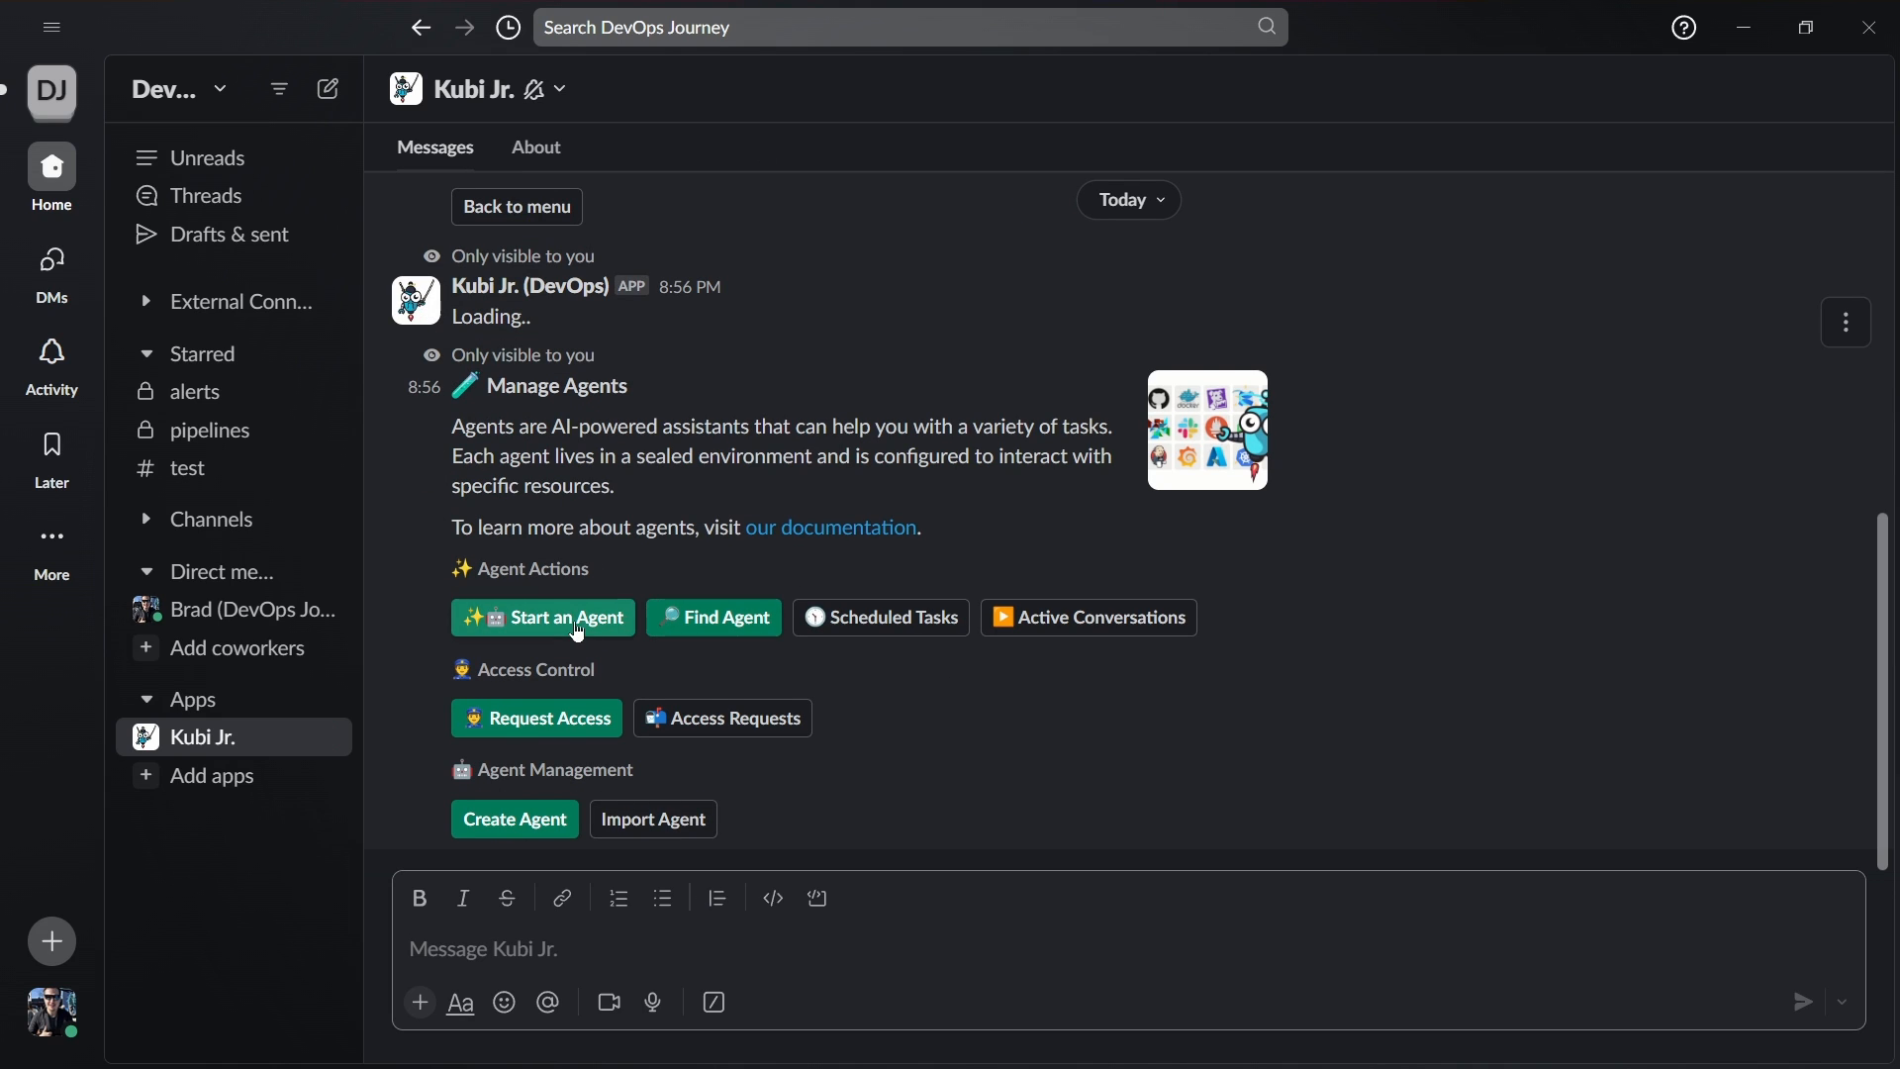
left_click(879, 618)
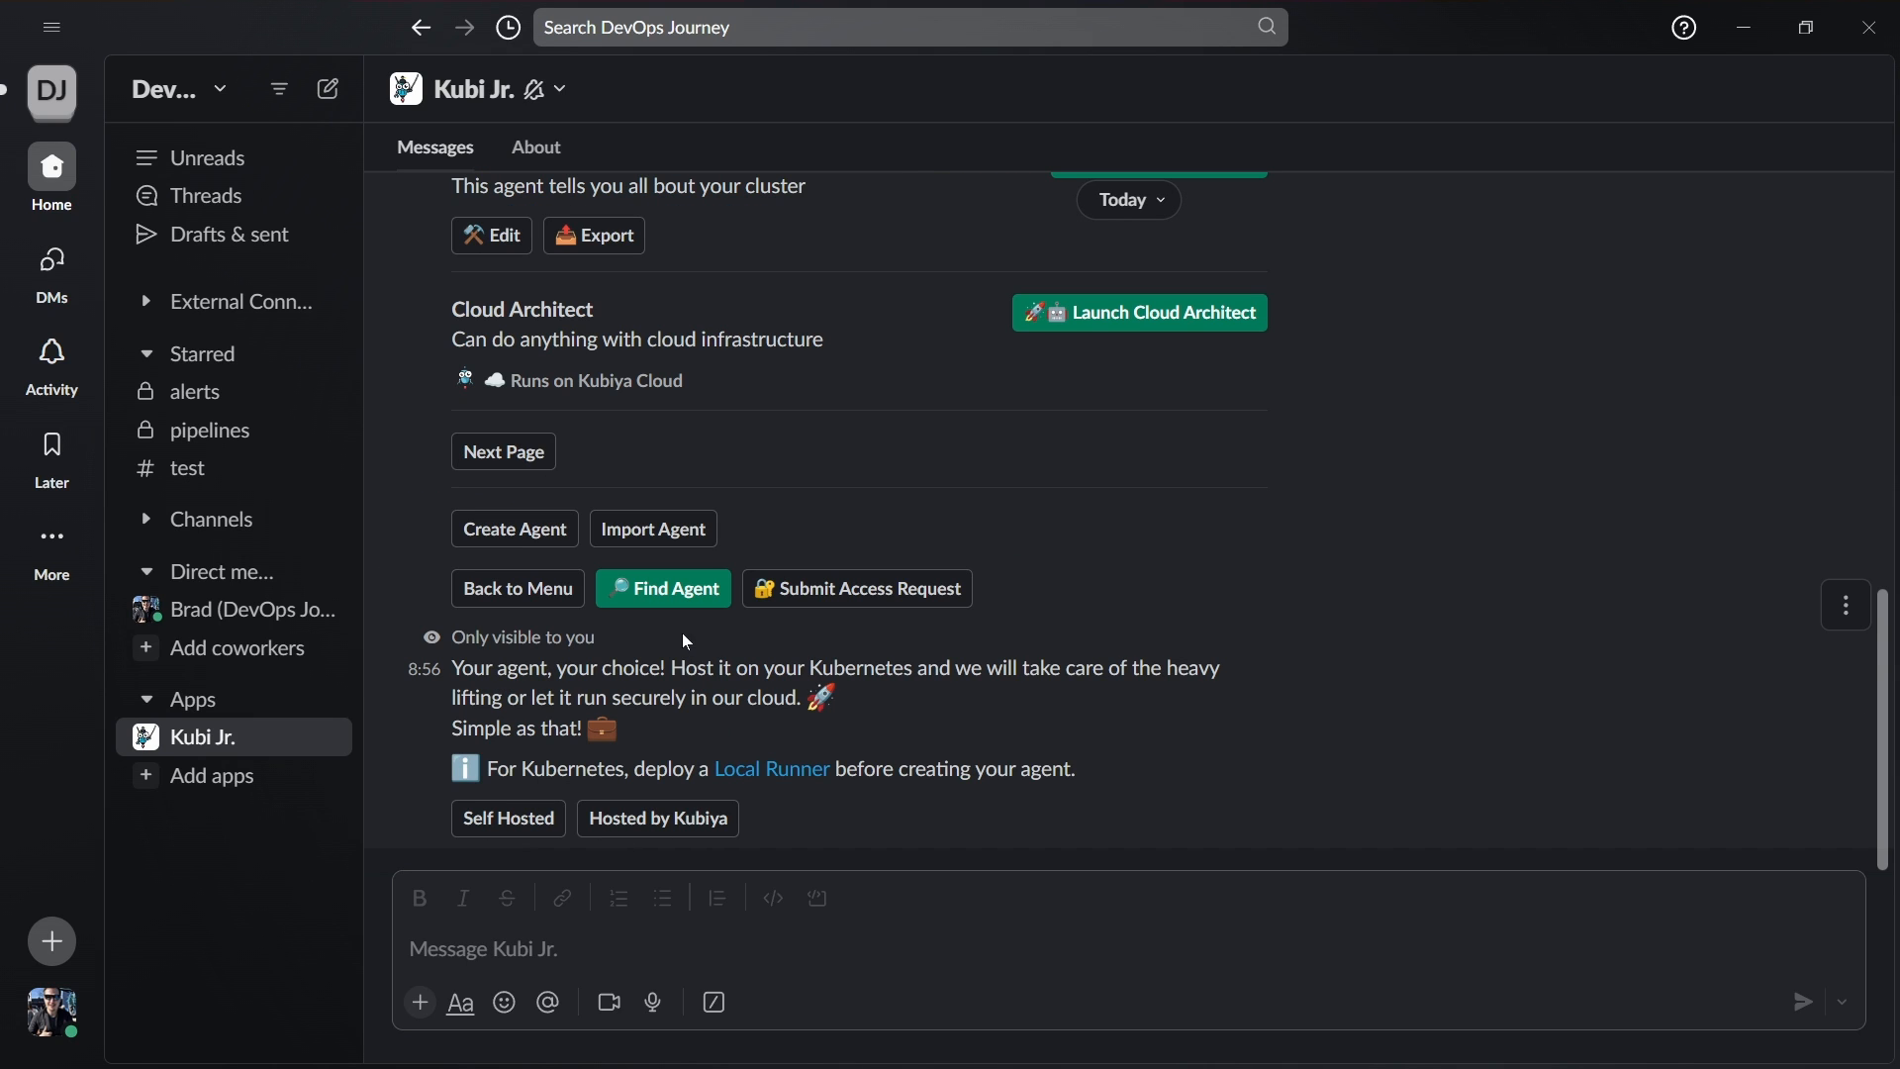
mouse_move(574, 792)
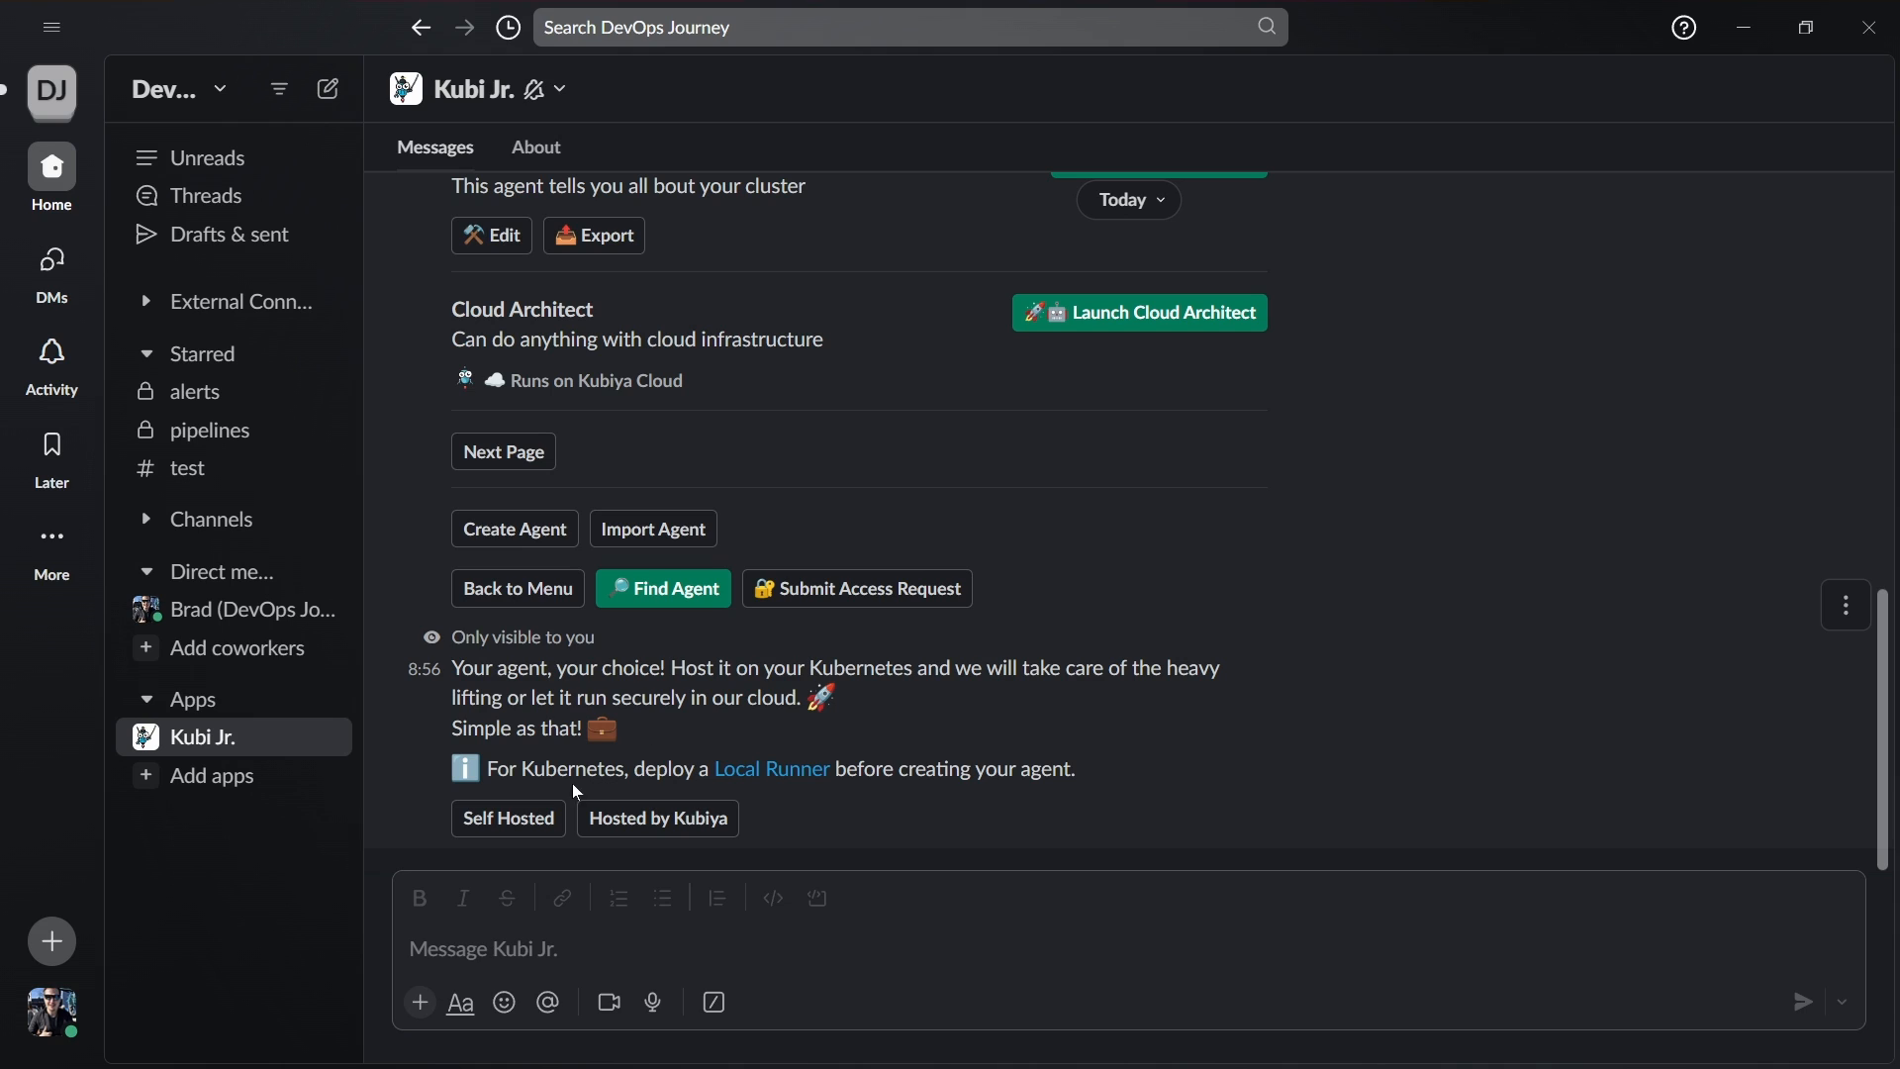
mouse_move(696, 851)
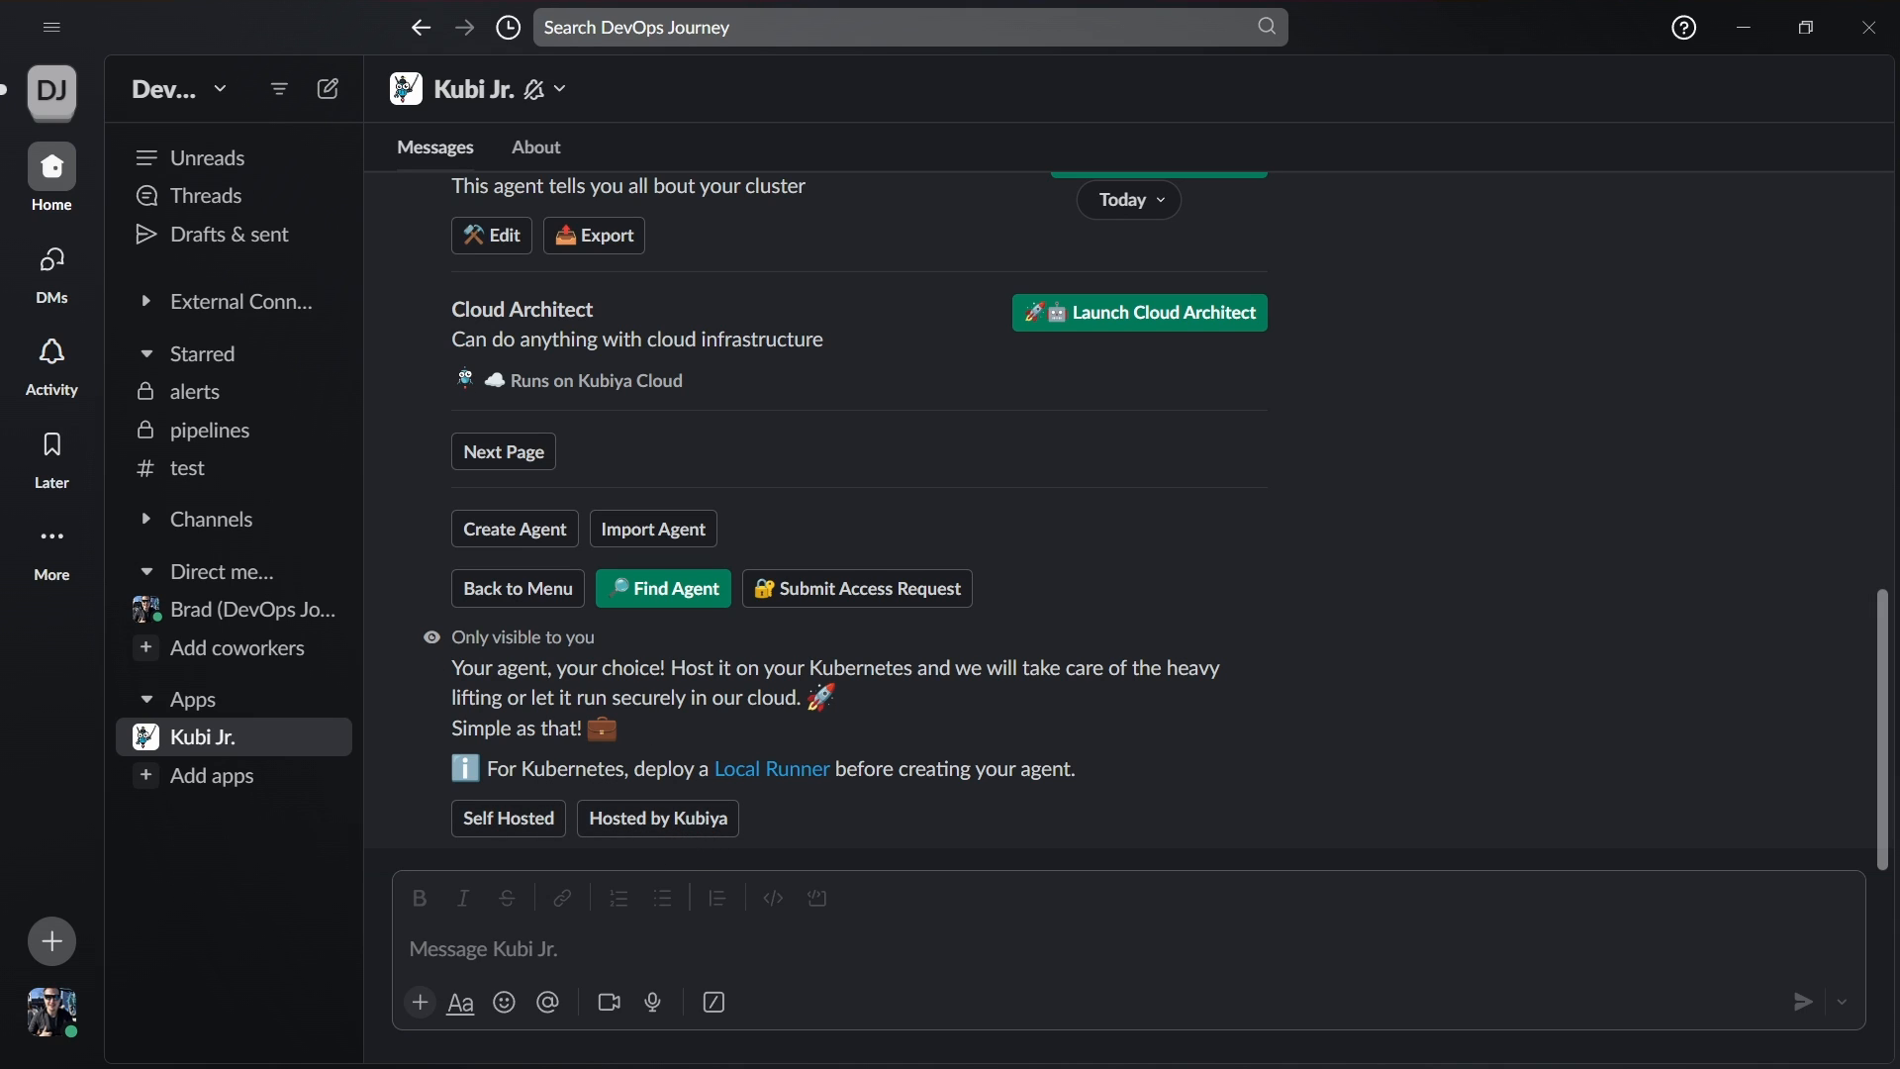
mouse_move(442, 790)
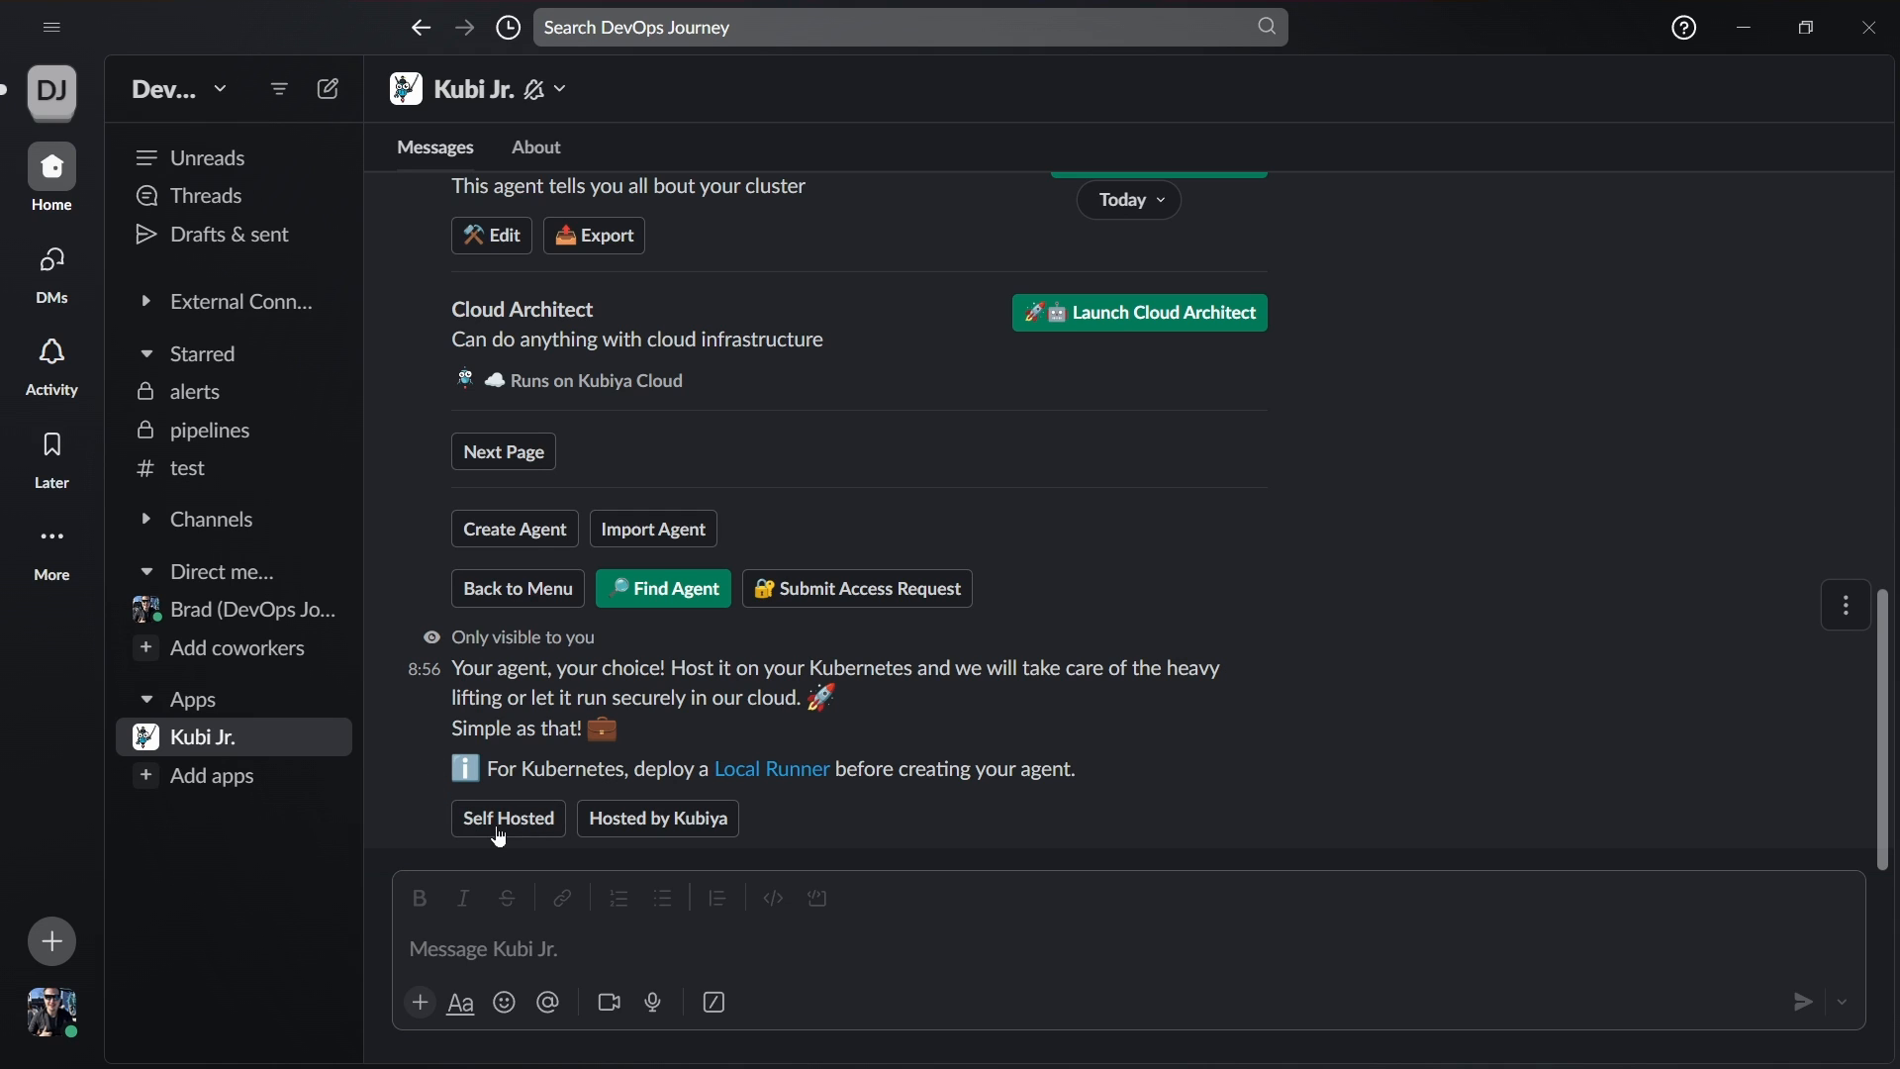
left_click(509, 817)
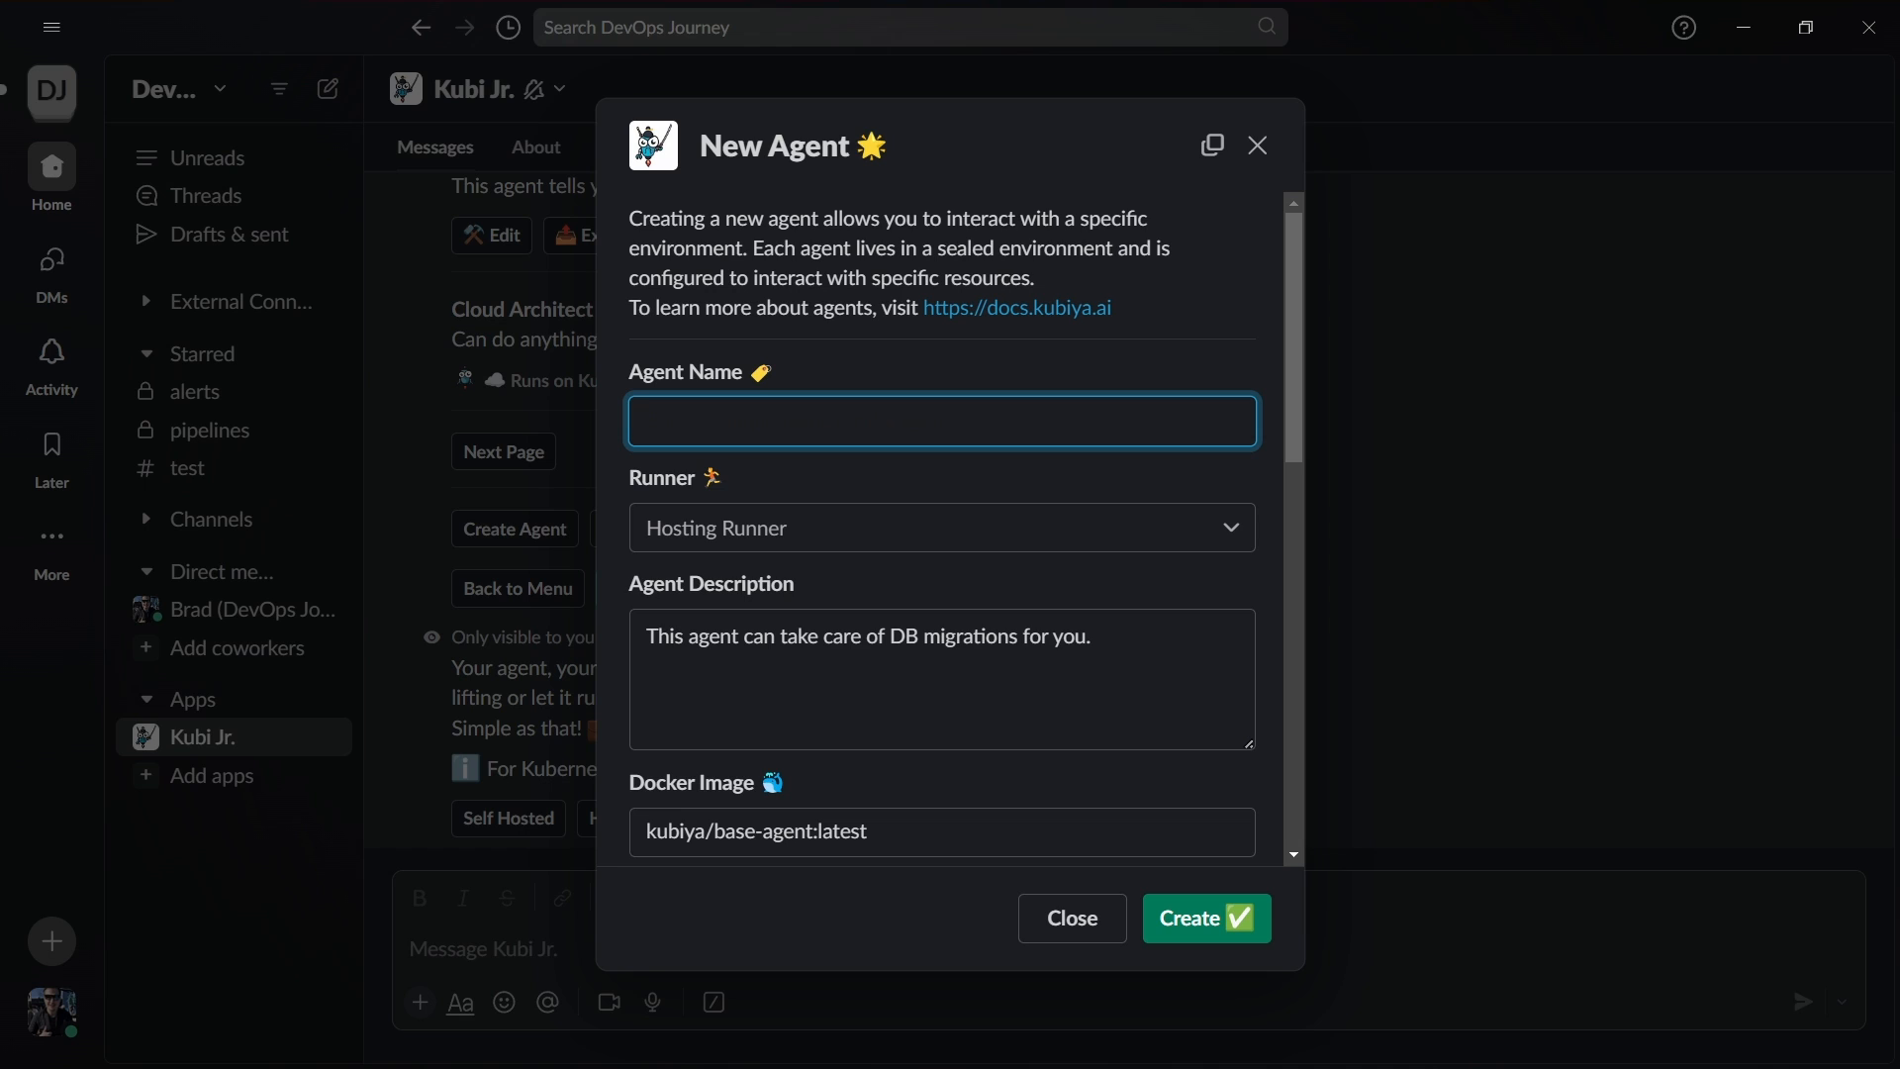
Step: Name the agent Kubernetes-Read-only-agent and pick the minikube-test-env-tunnel runner
left_click(942, 420)
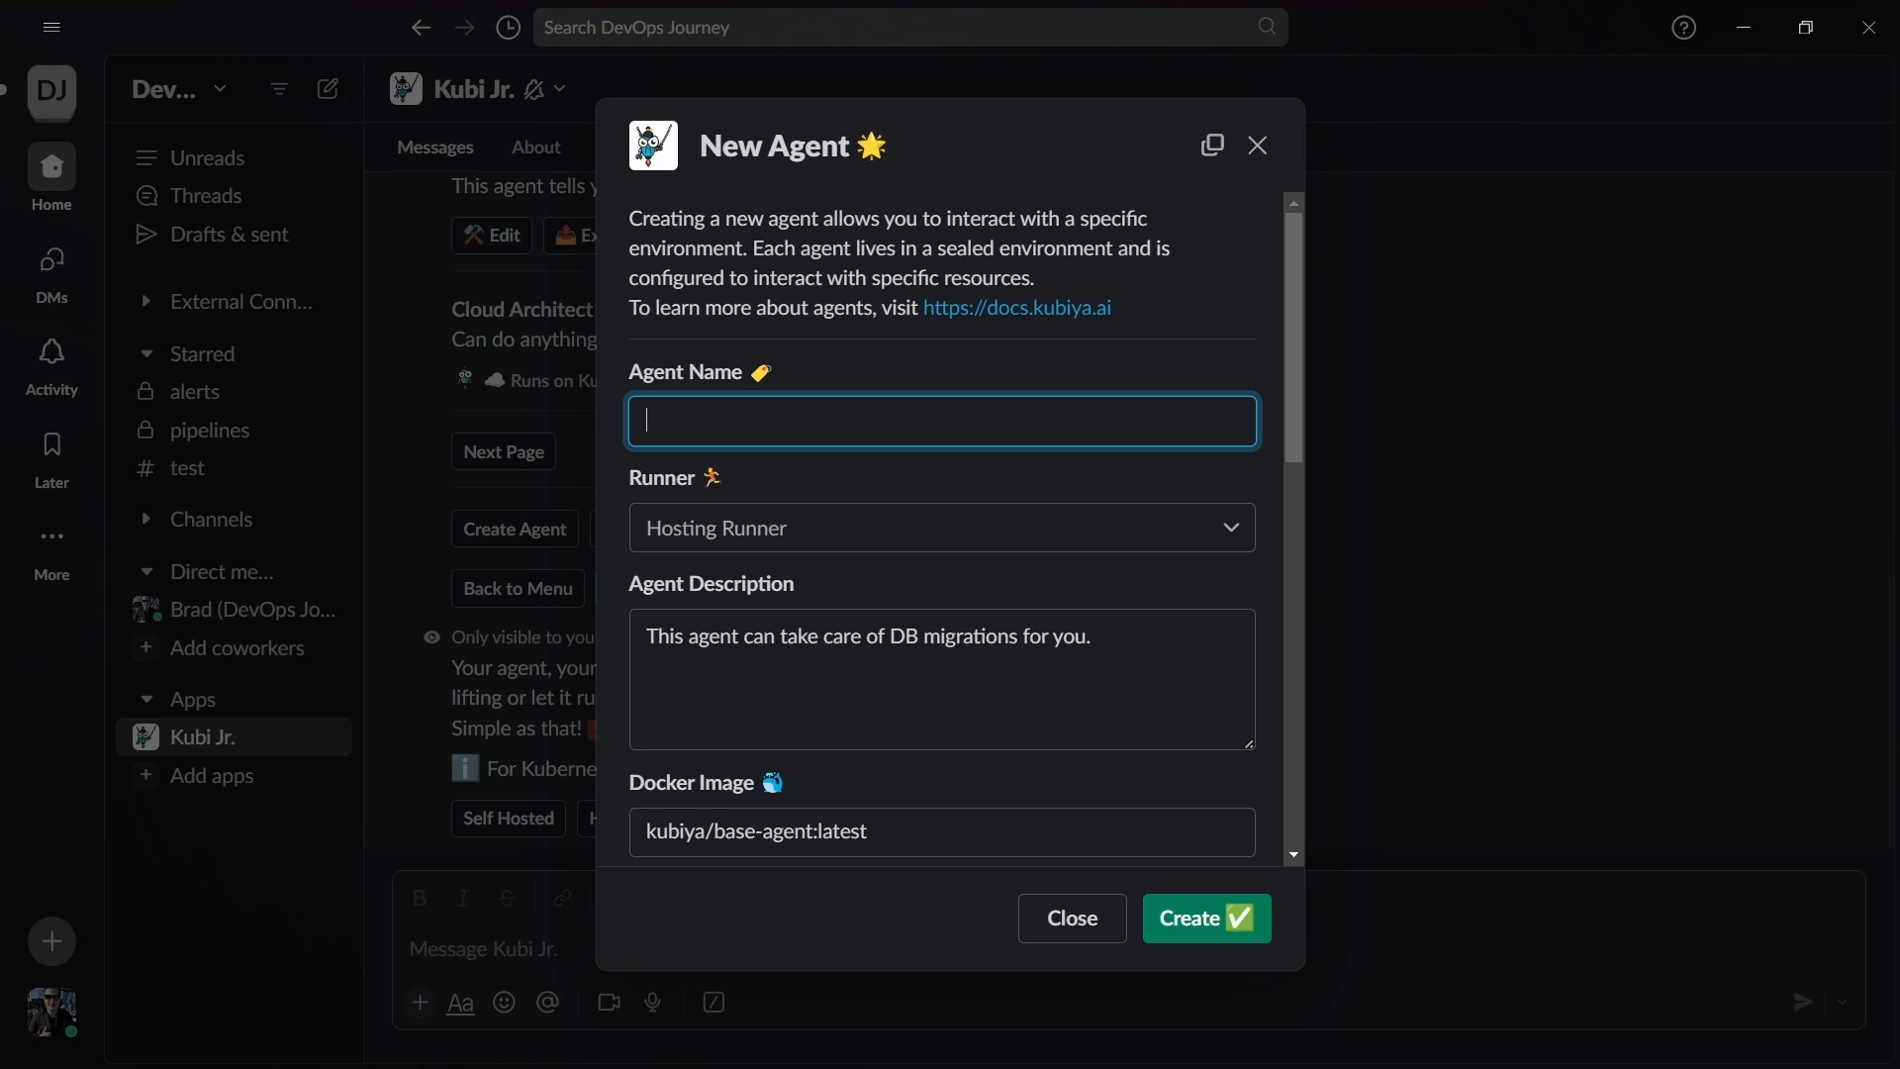
type("Kubernetes-Read-only-agen")
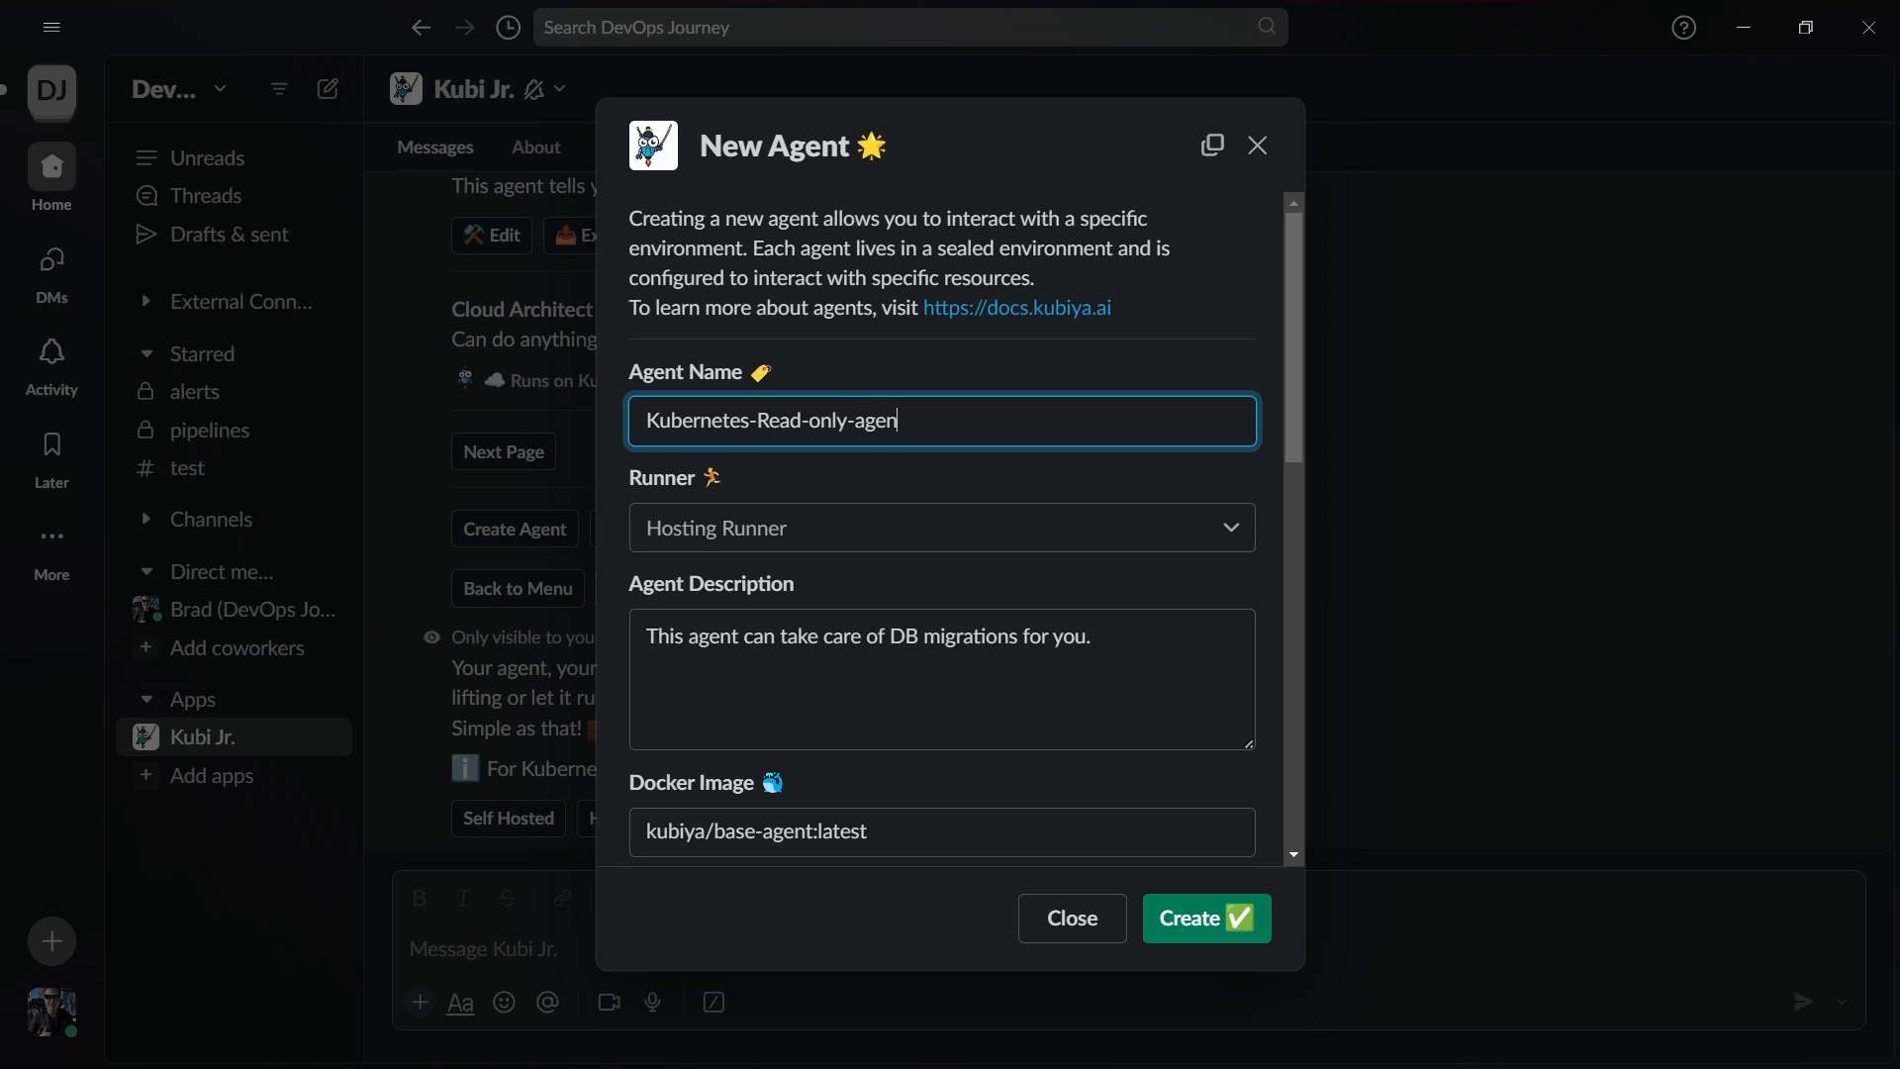
left_click(943, 526)
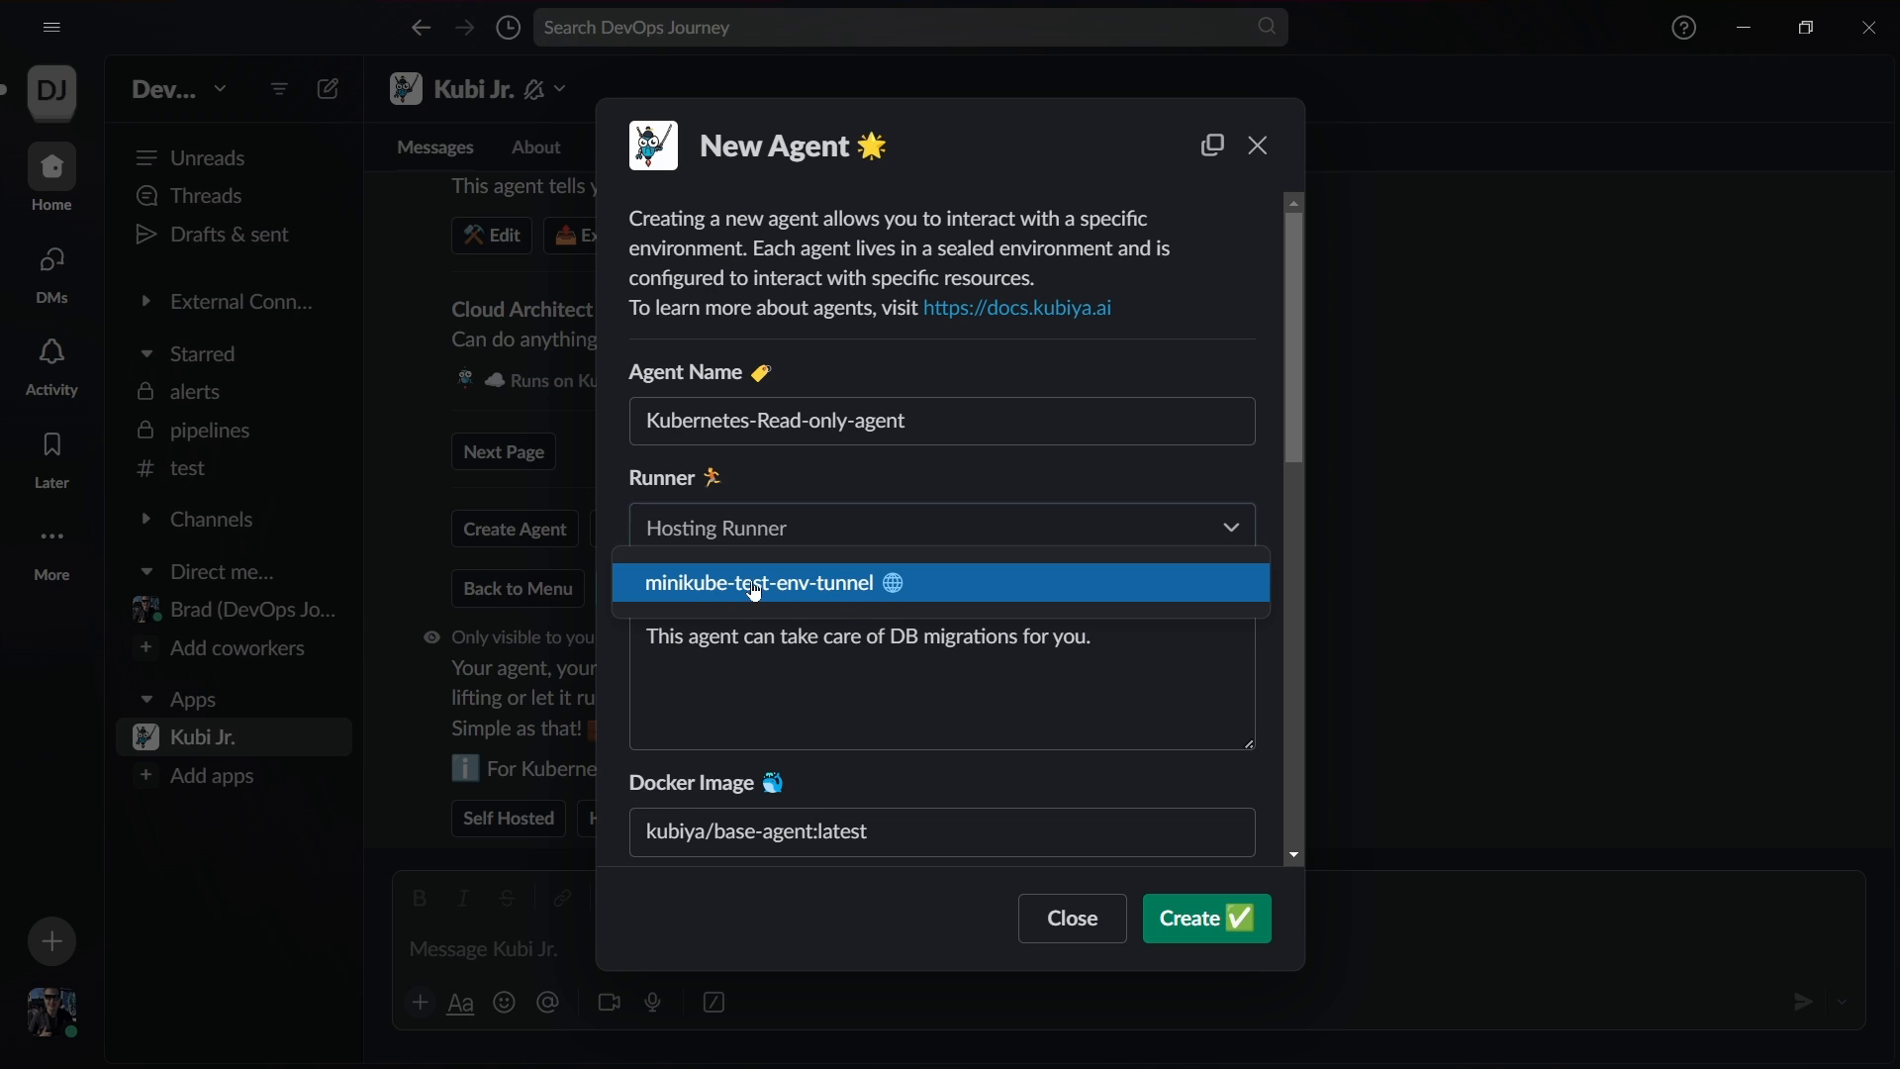
left_click(760, 582)
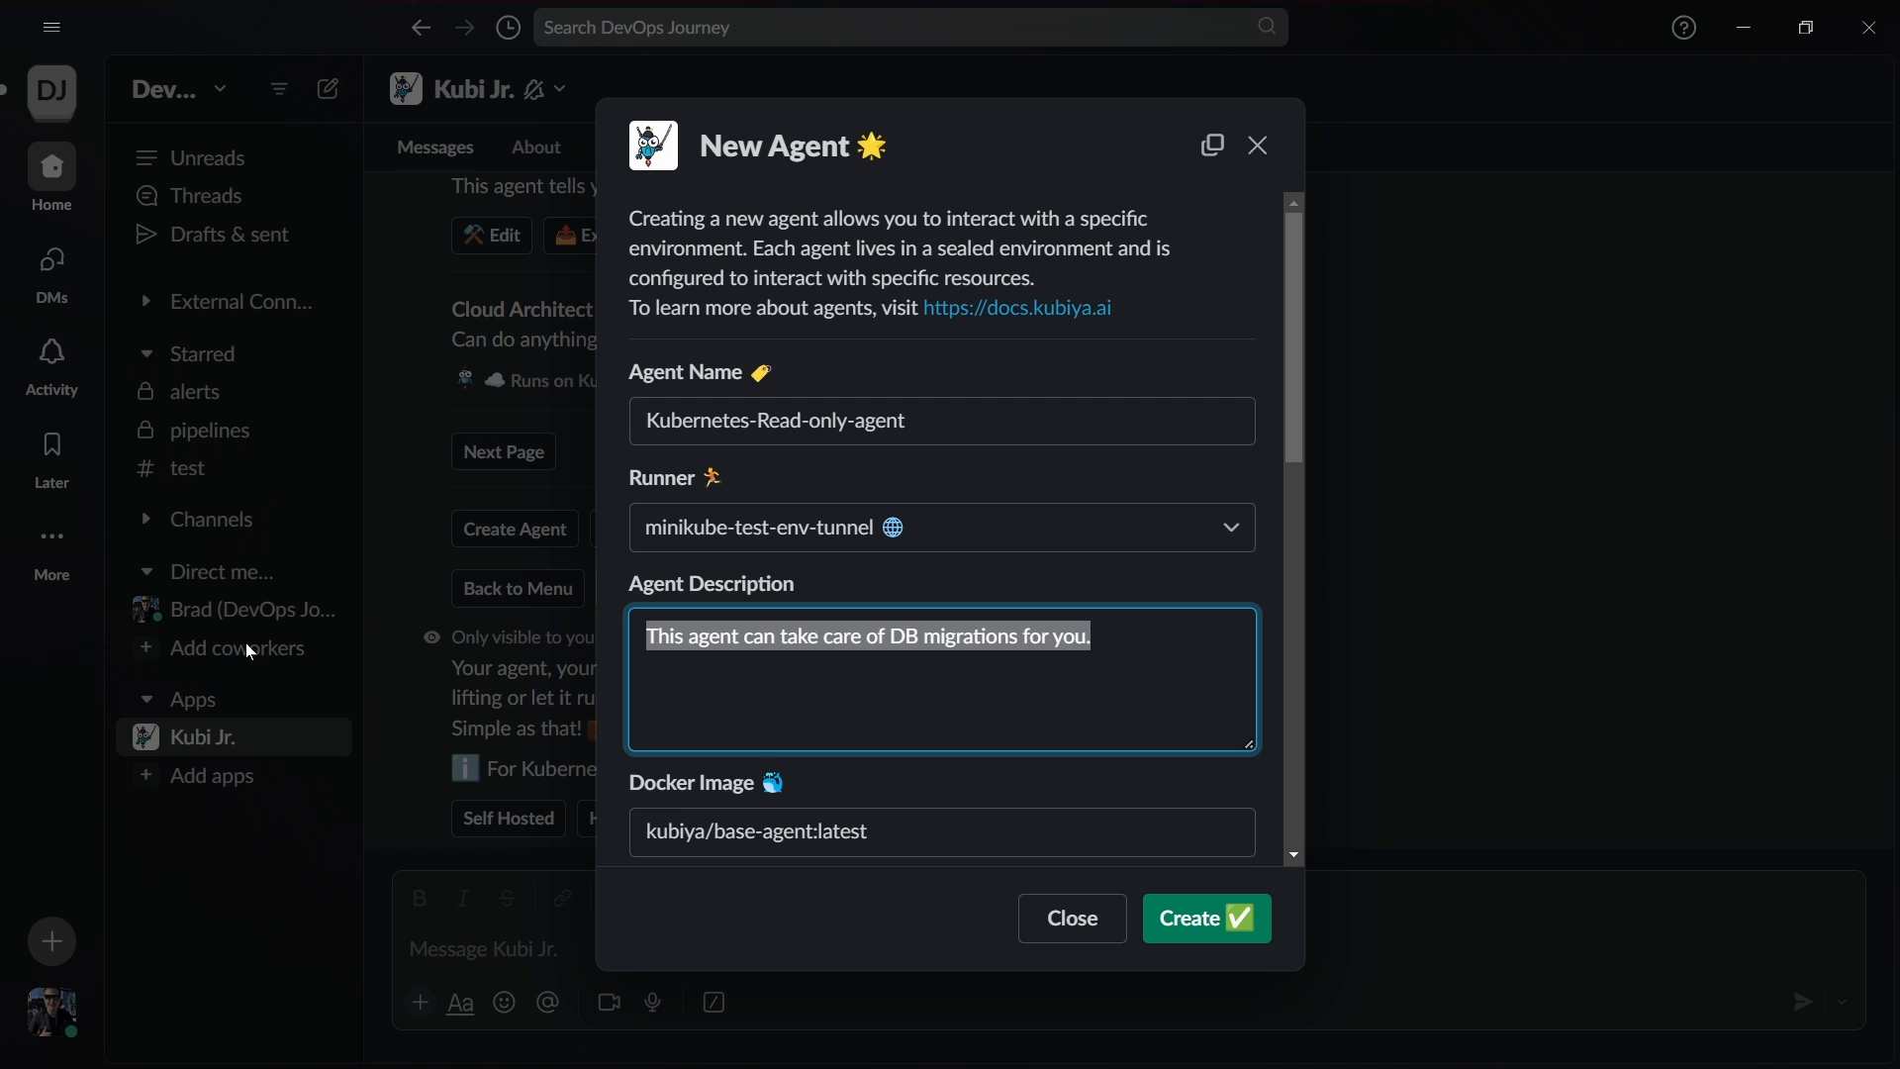
Step: Describe the agent as 'This gives you read-only access to the kubernetes cluster'
type("This gives you rea")
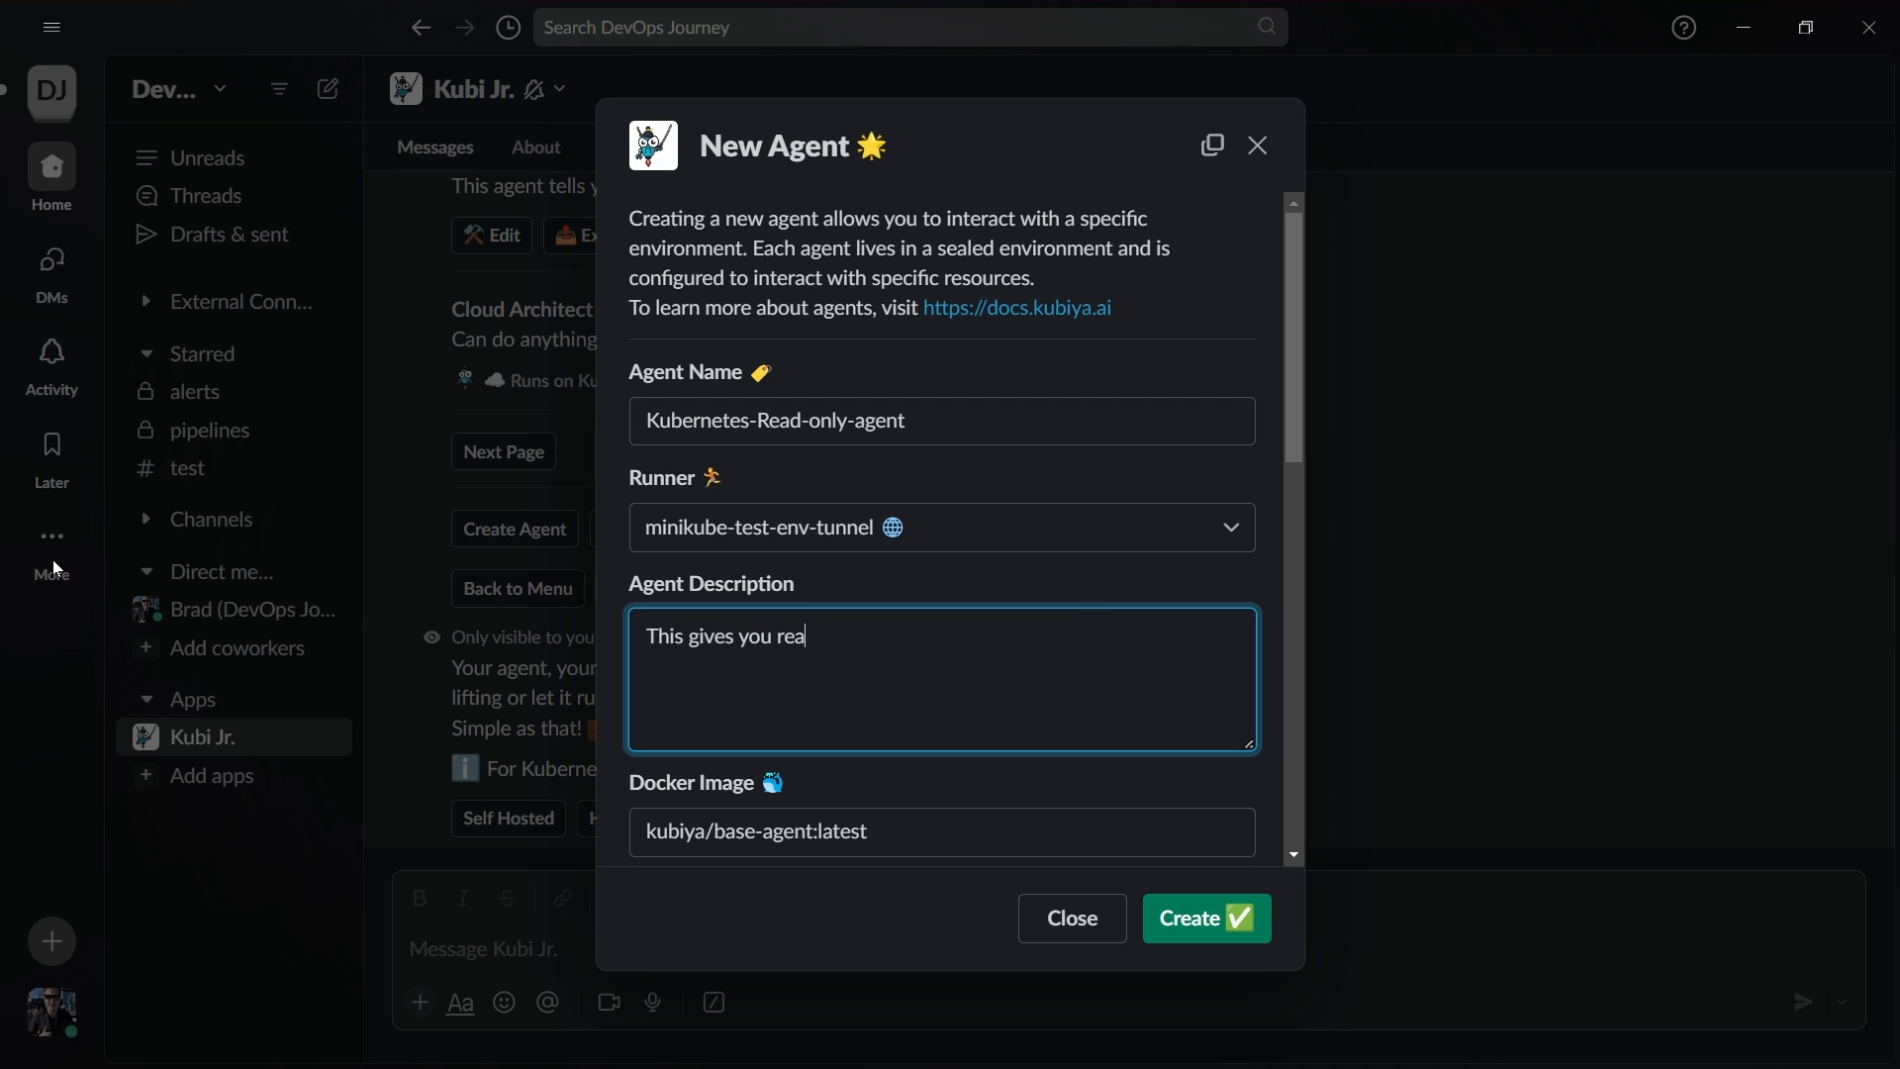
type("d-only acce")
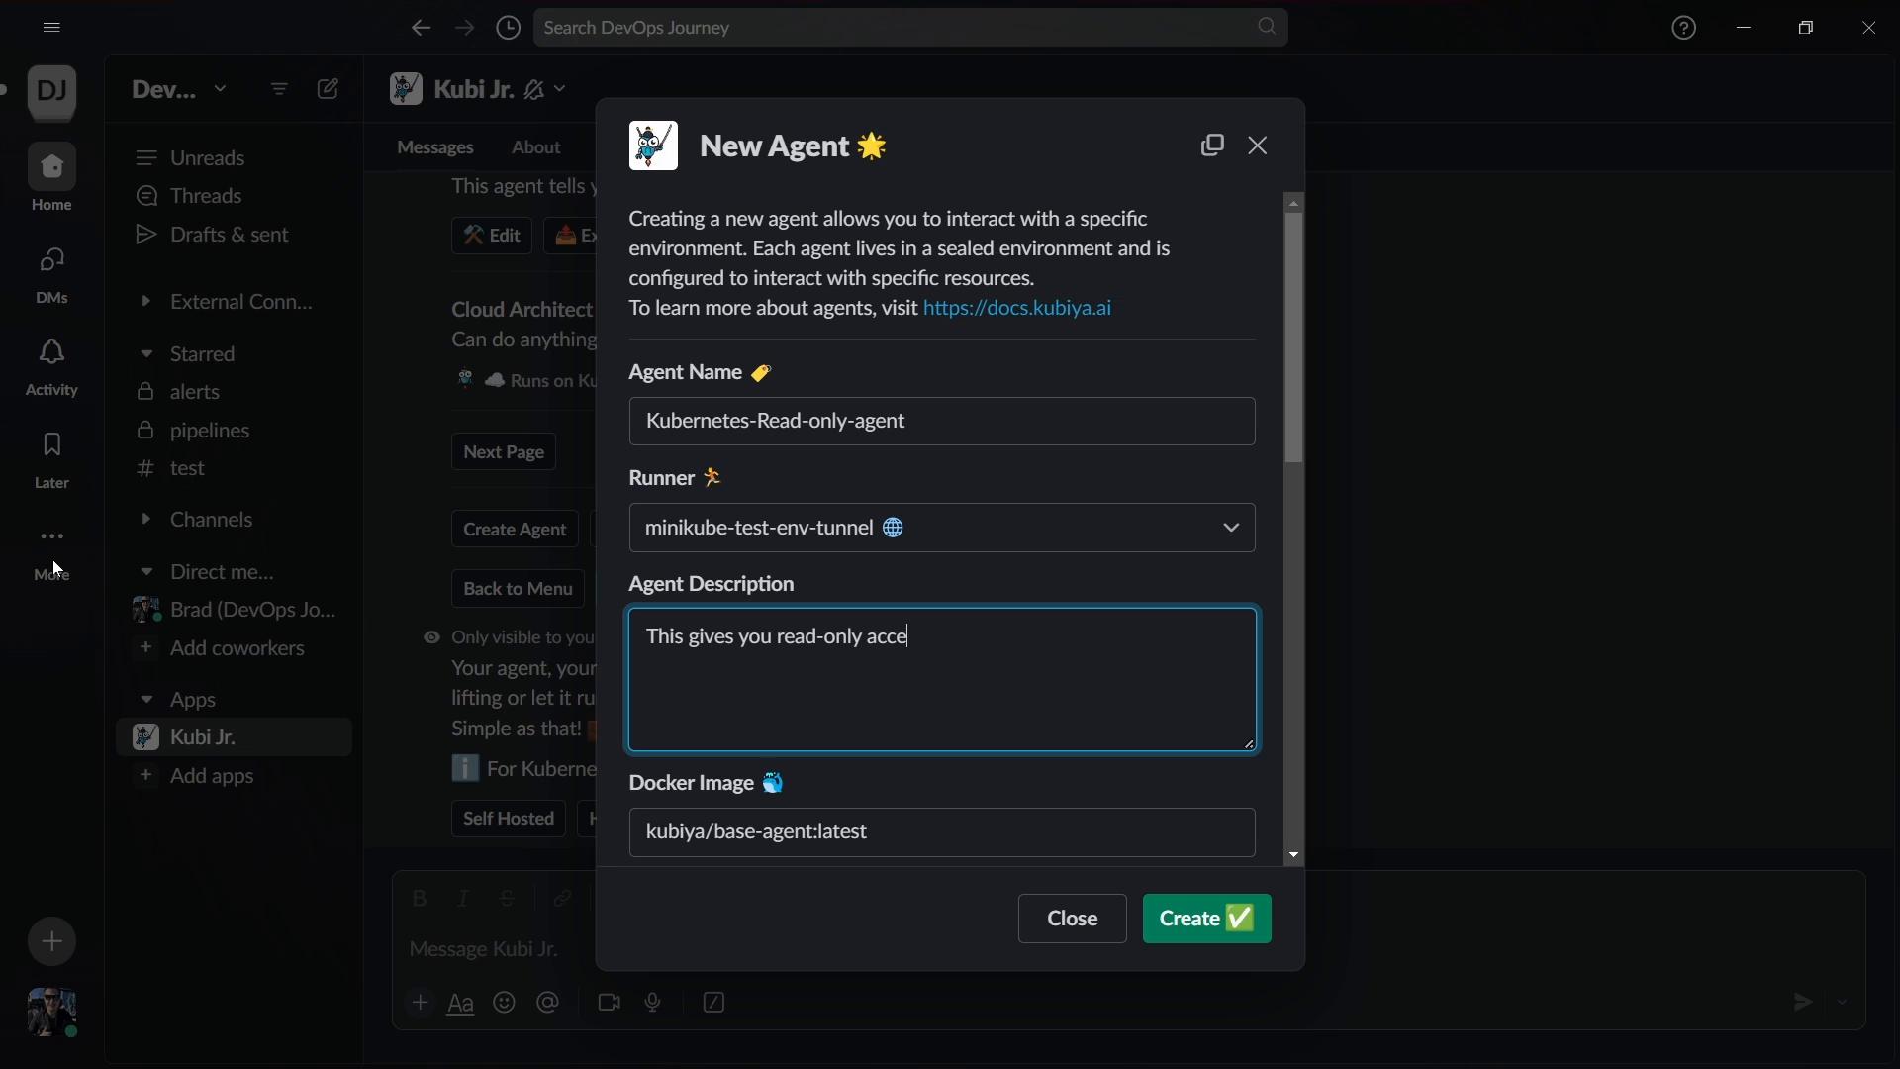
type("ss to the kuberne")
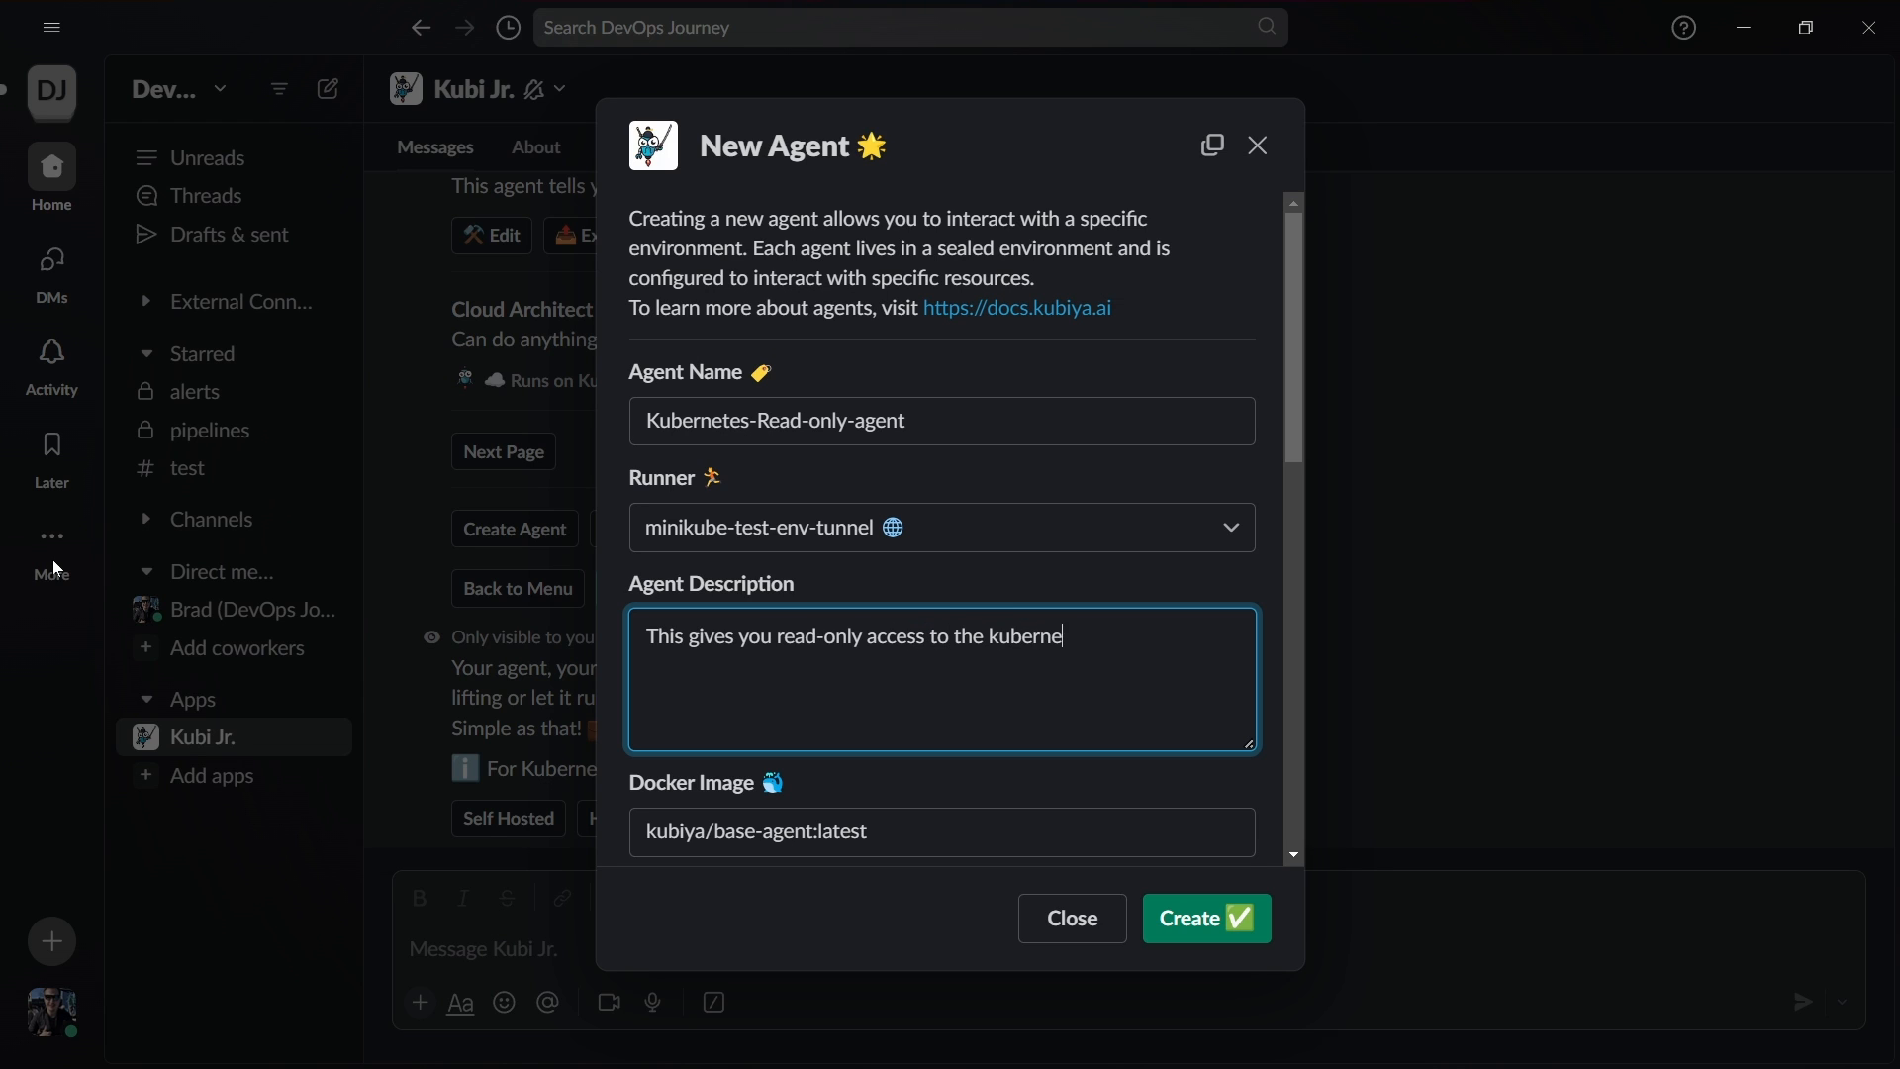
type("tes cluster")
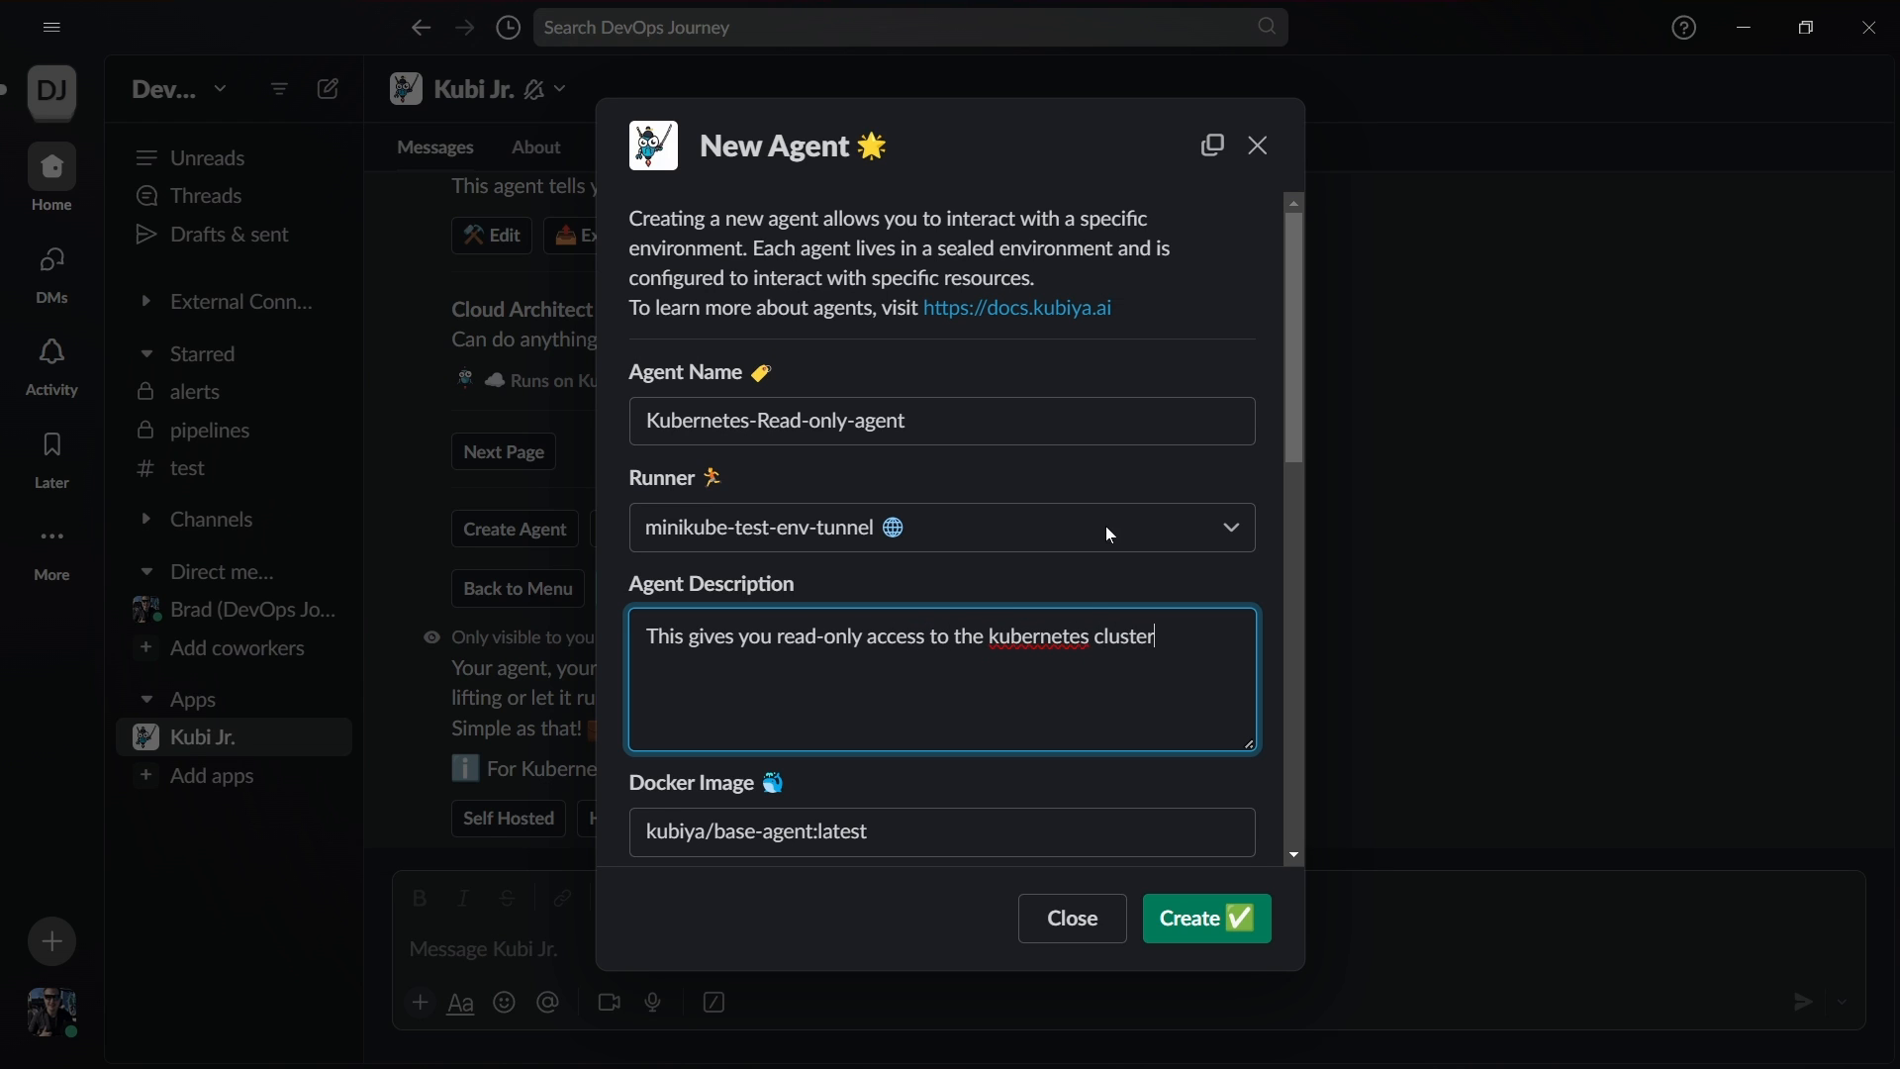
scroll("down", 3)
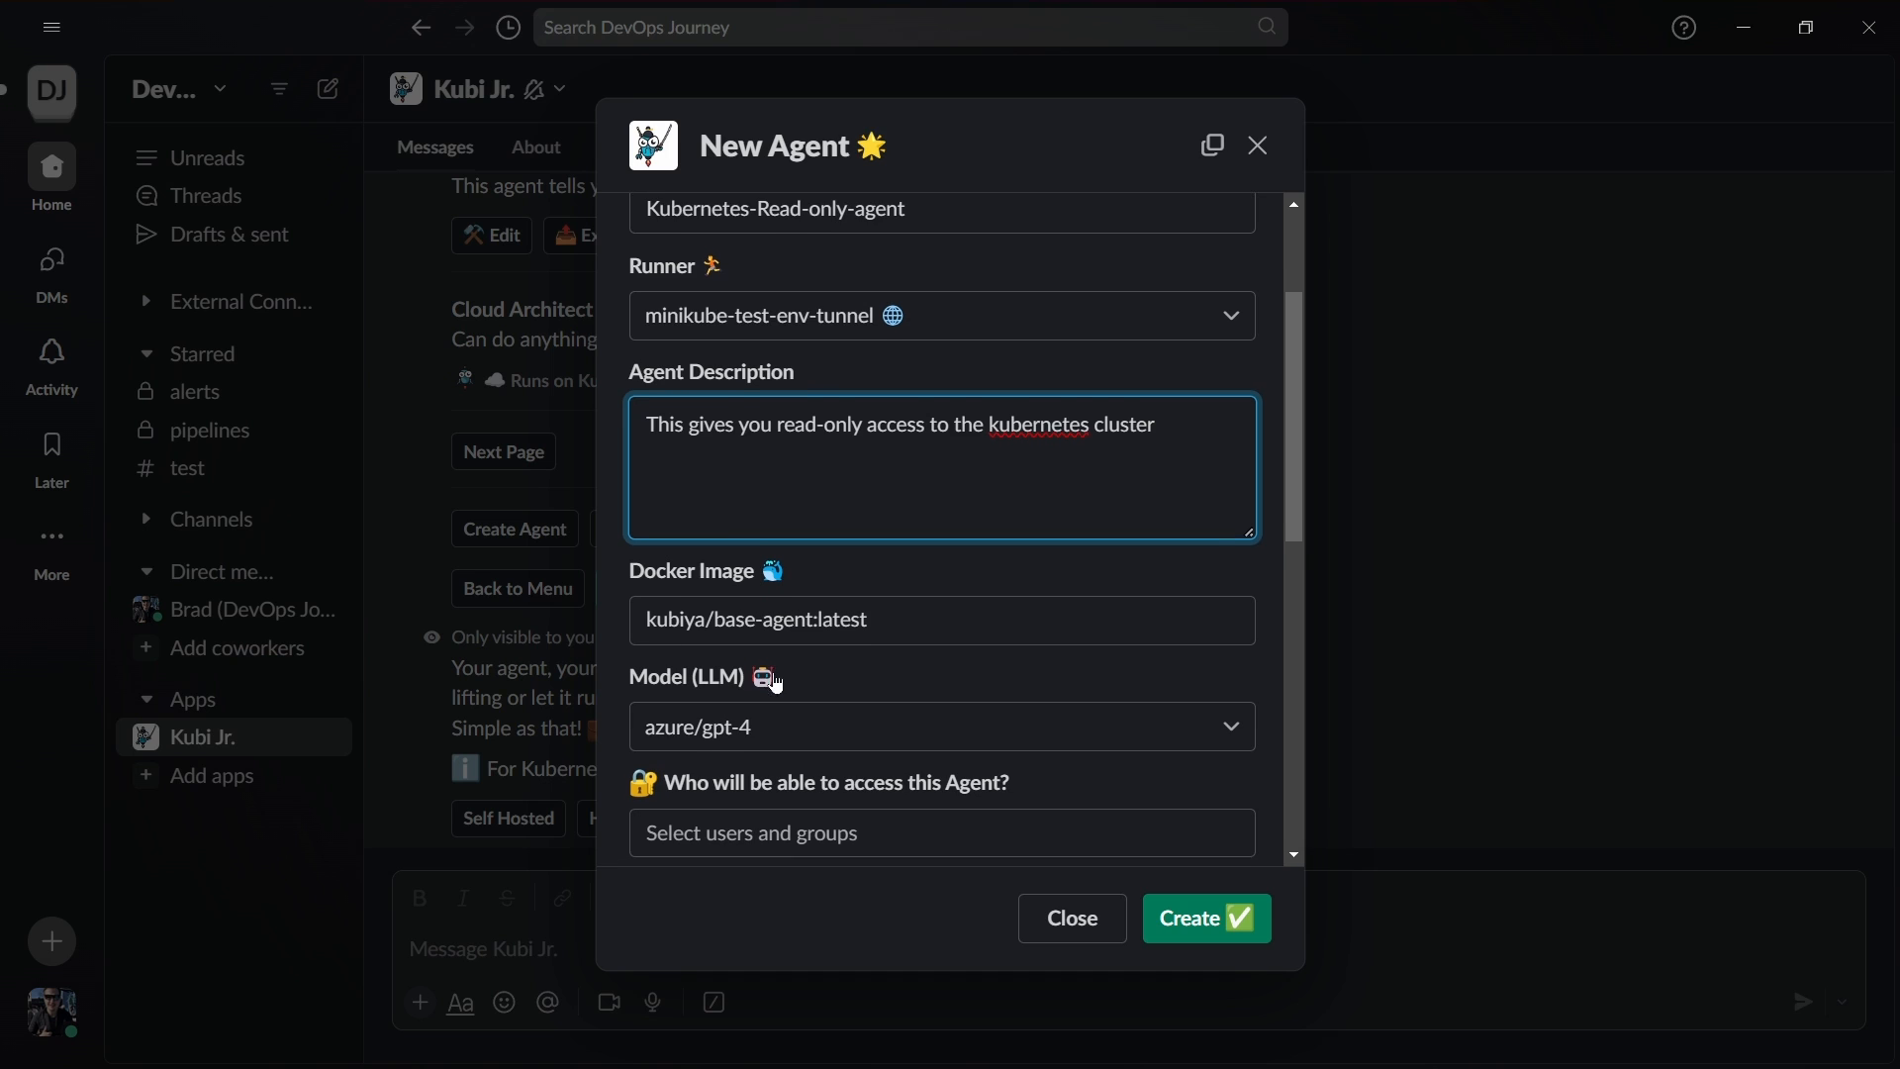
Step: Review the access selector, then clear the default DevOps text from the Agent Instructions Prompt
scroll("down", 3)
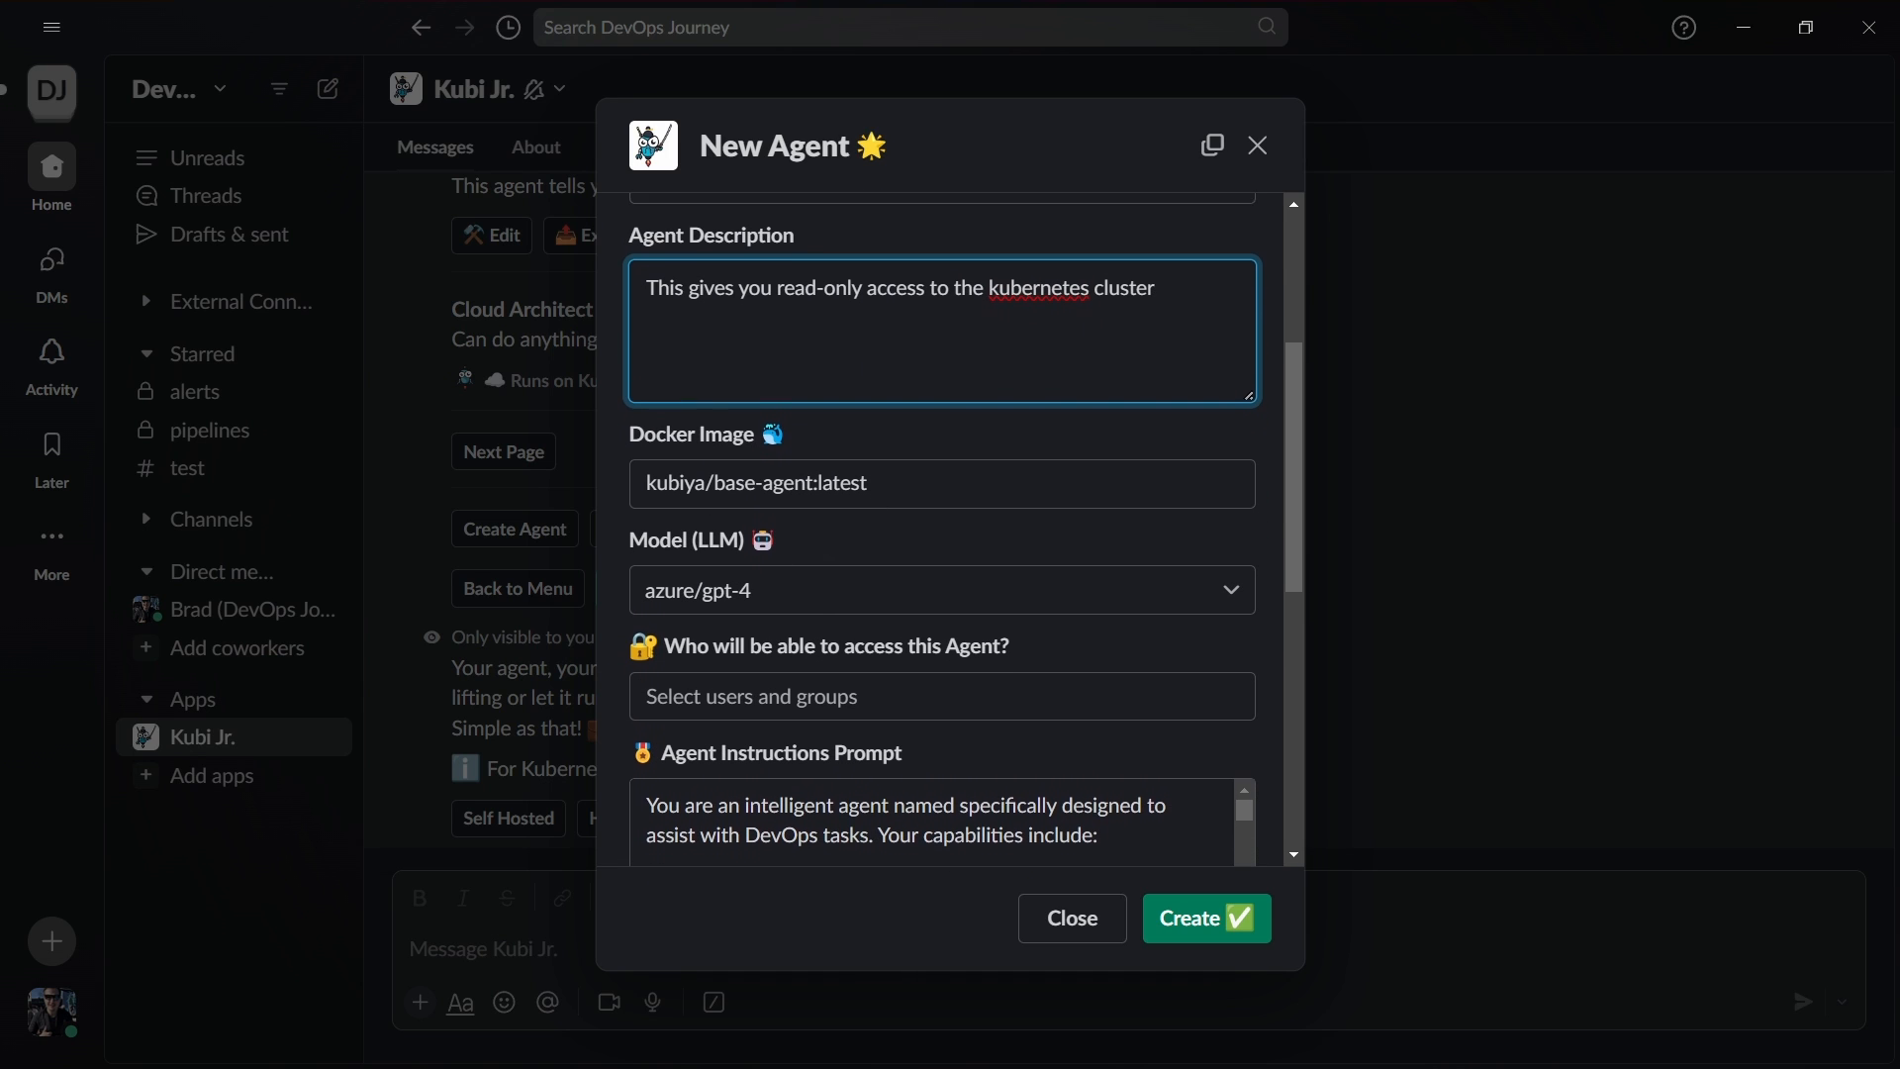
scroll("down", 3)
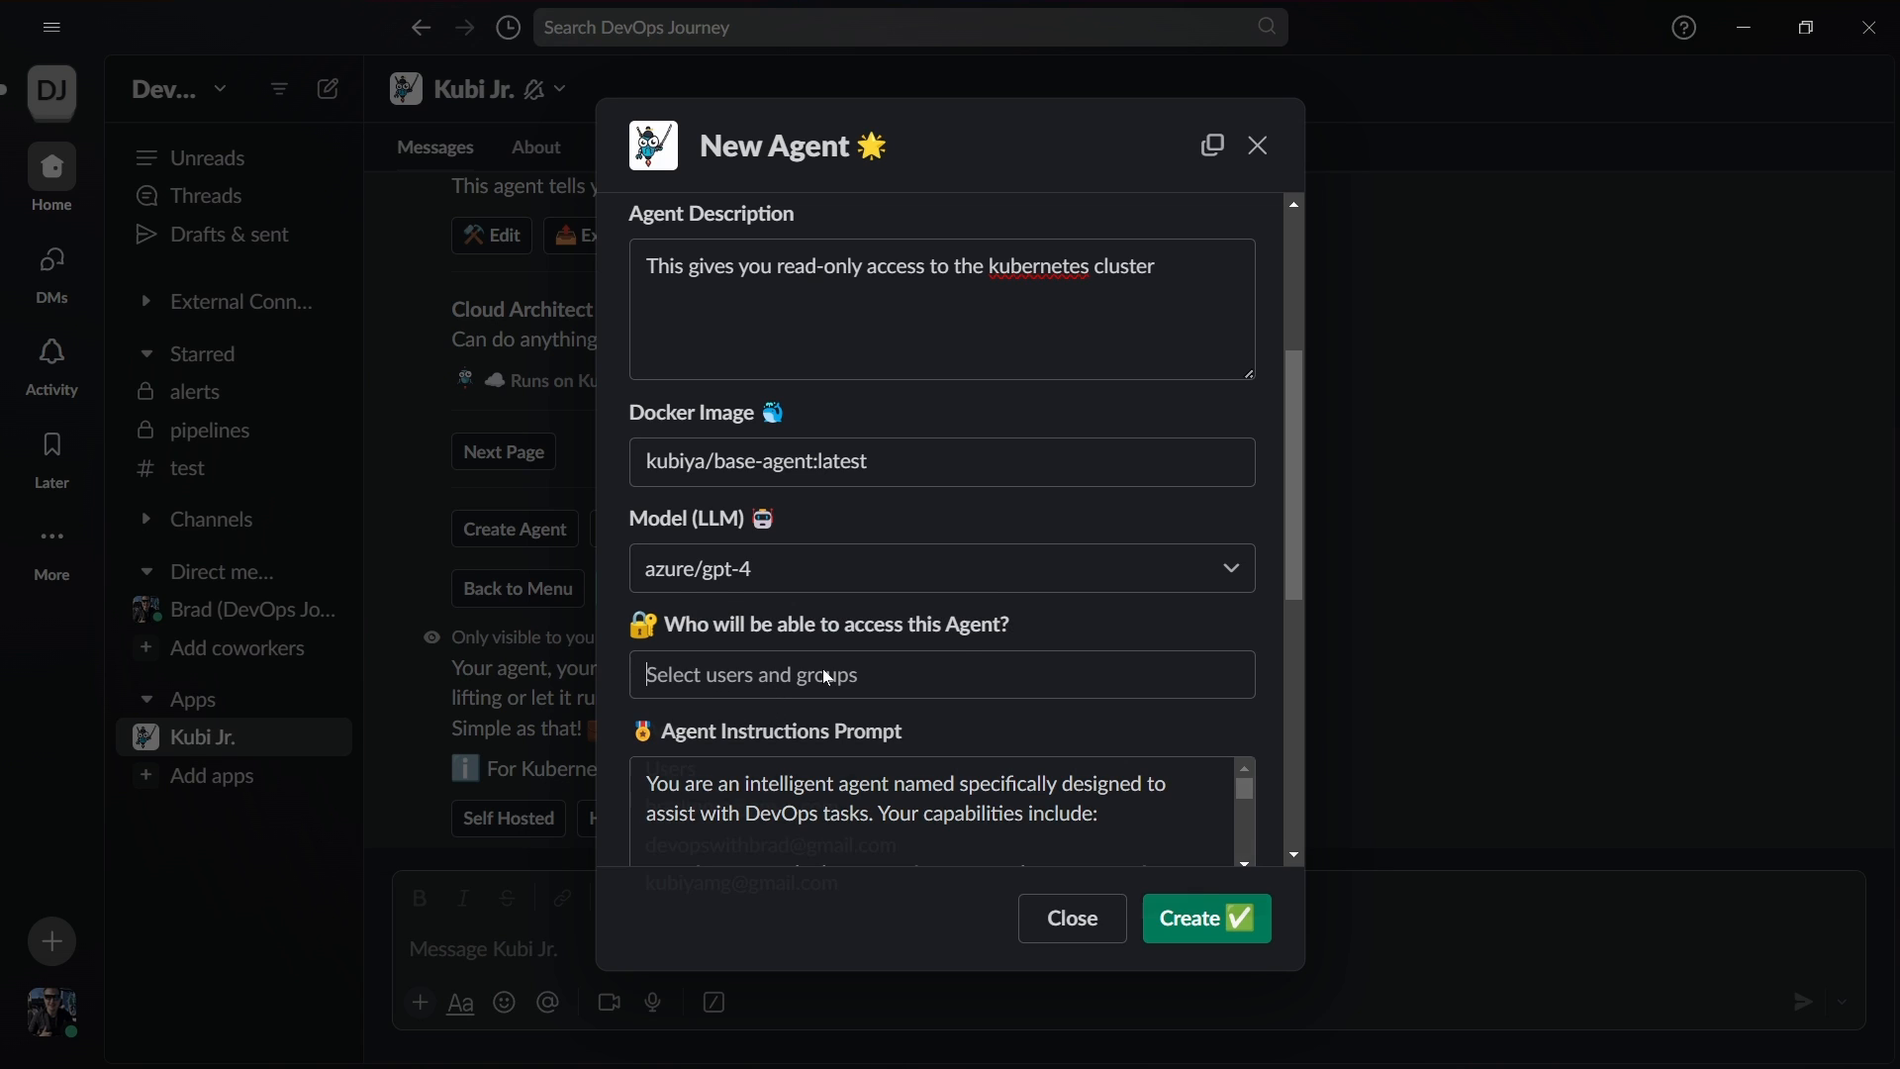
left_click(942, 673)
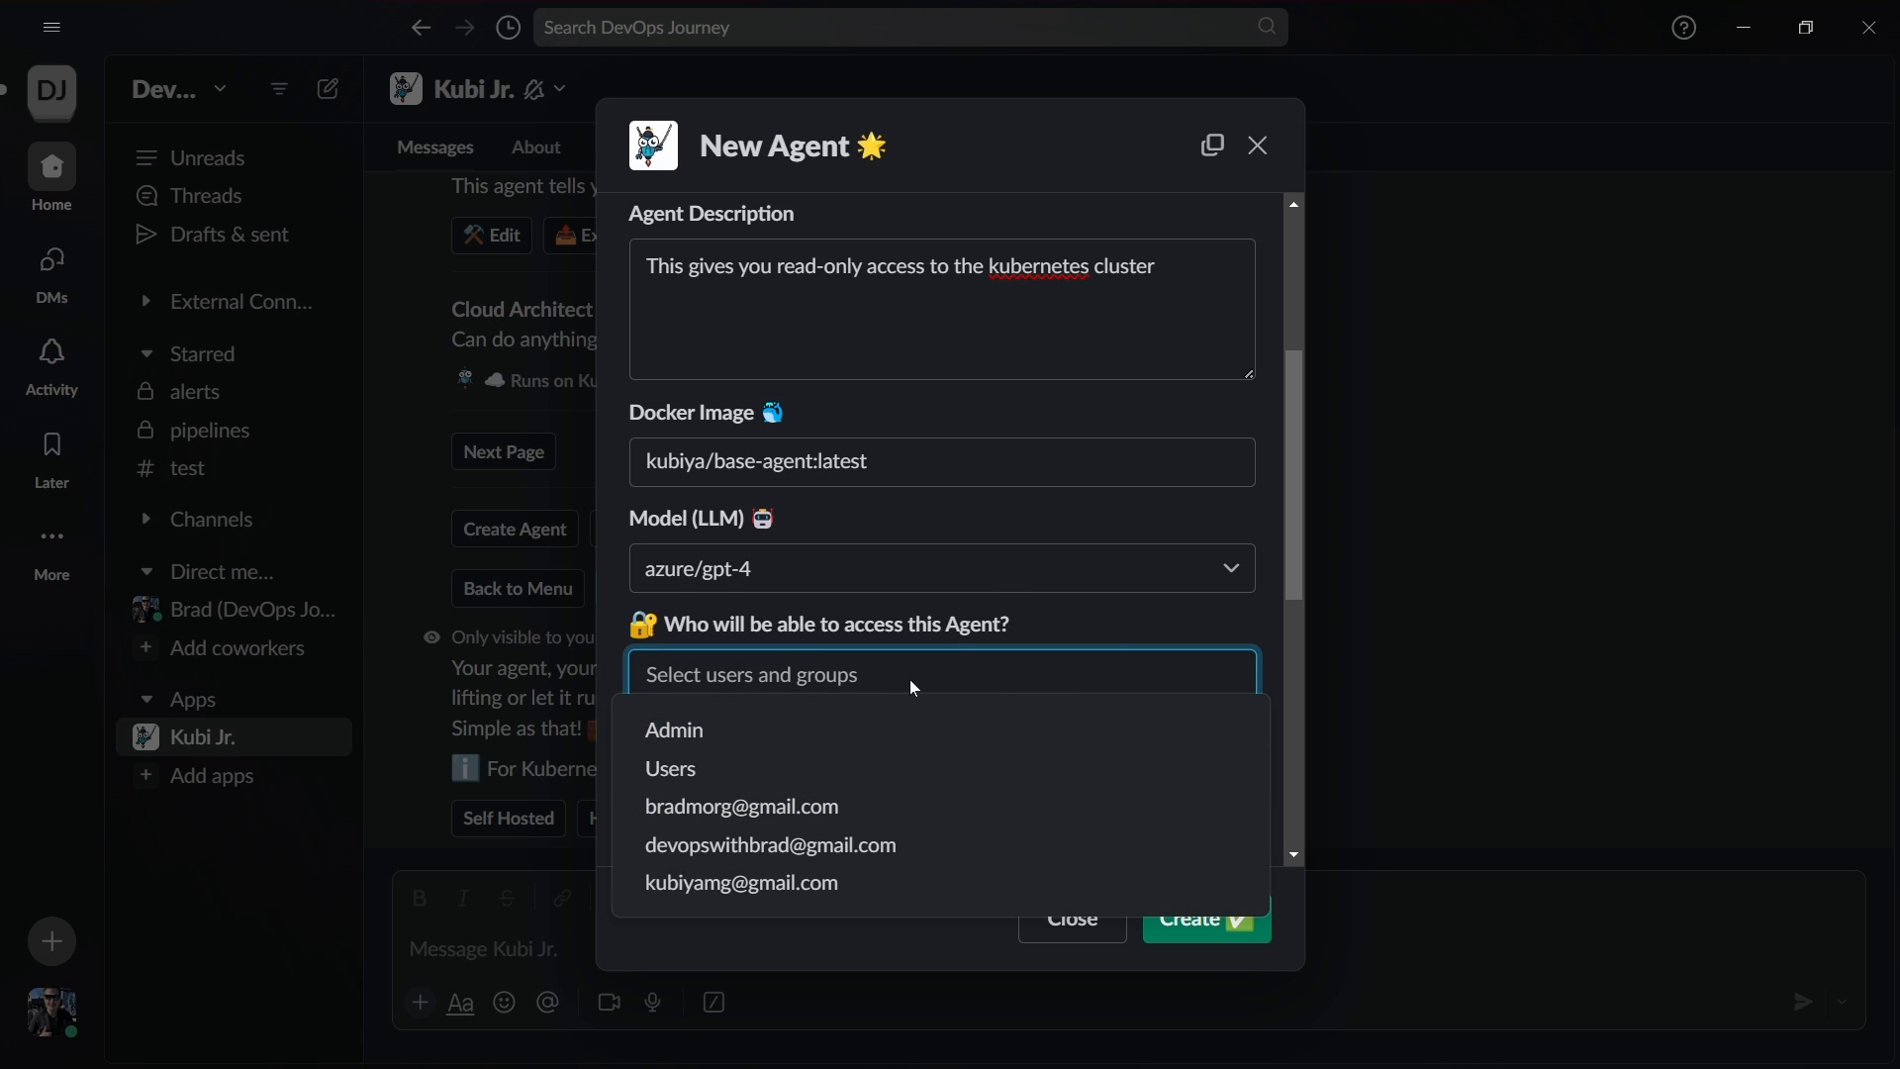
mouse_move(1154, 633)
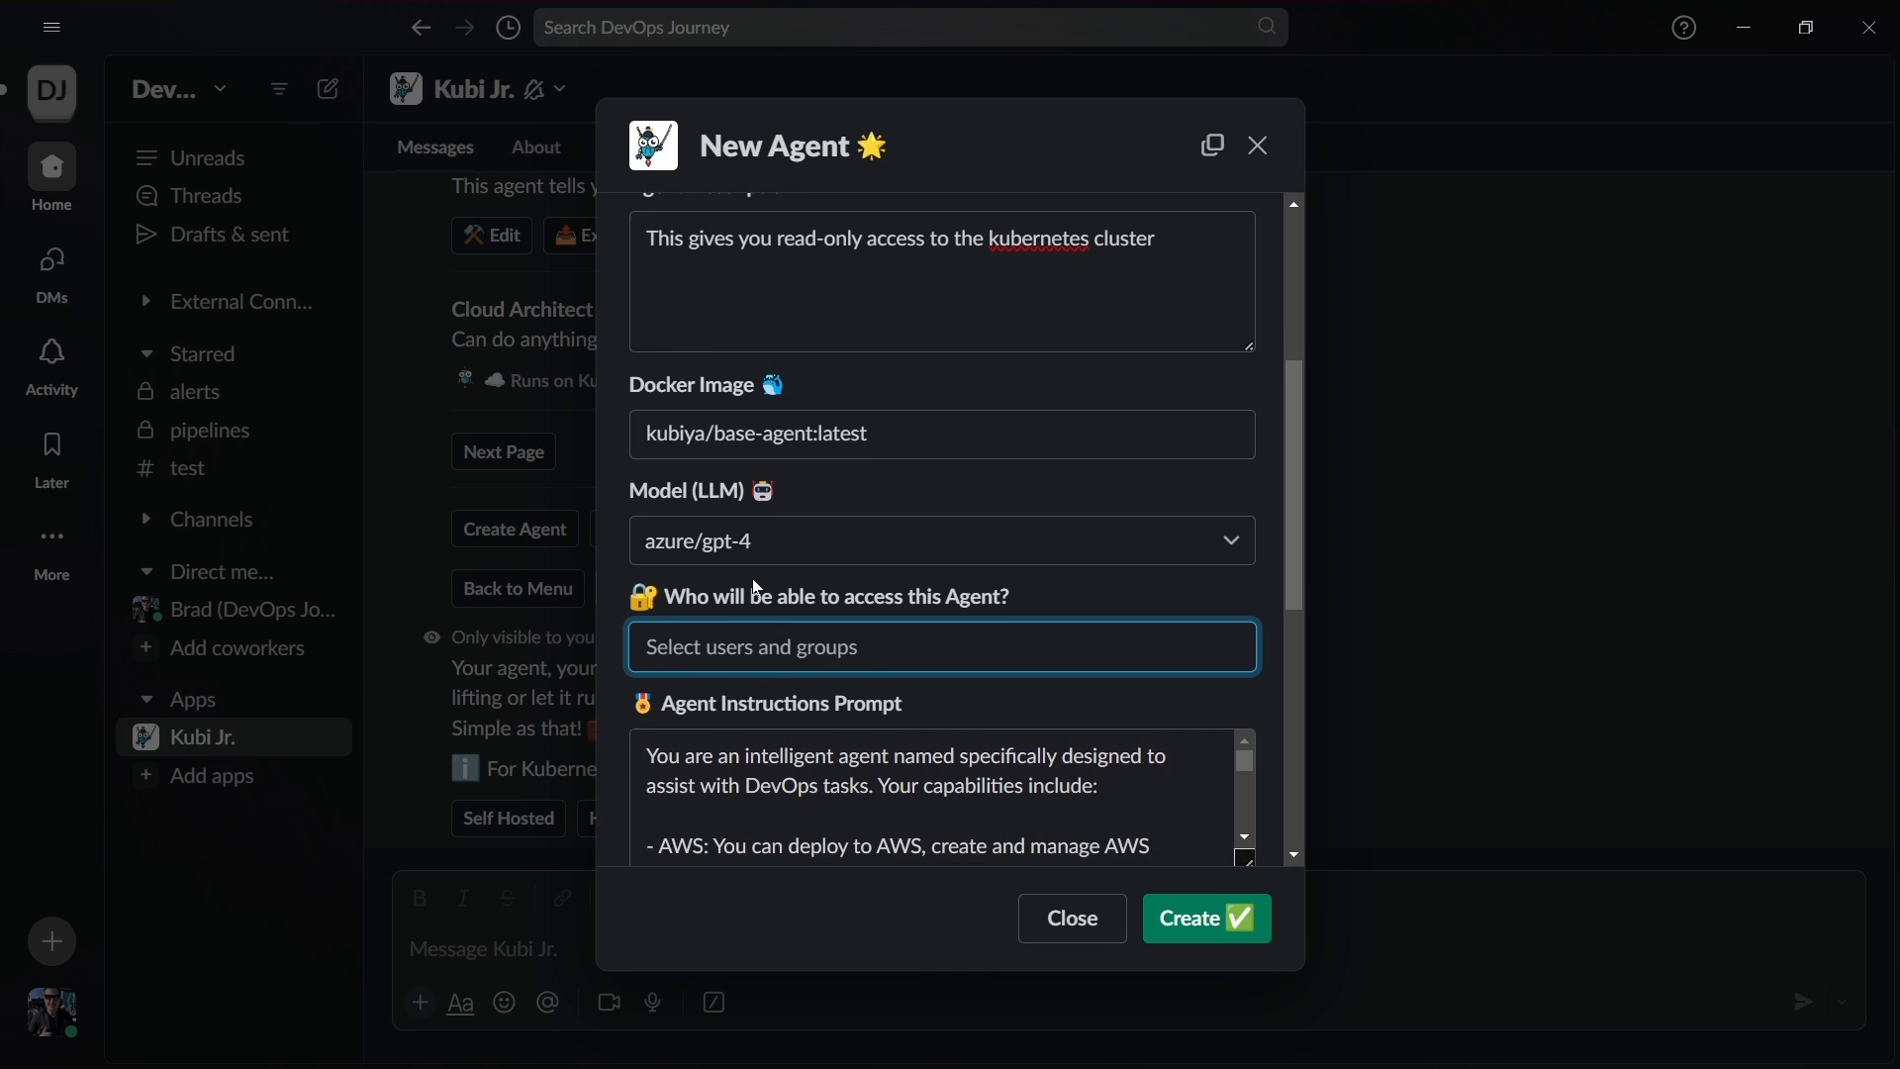
scroll("down", 3)
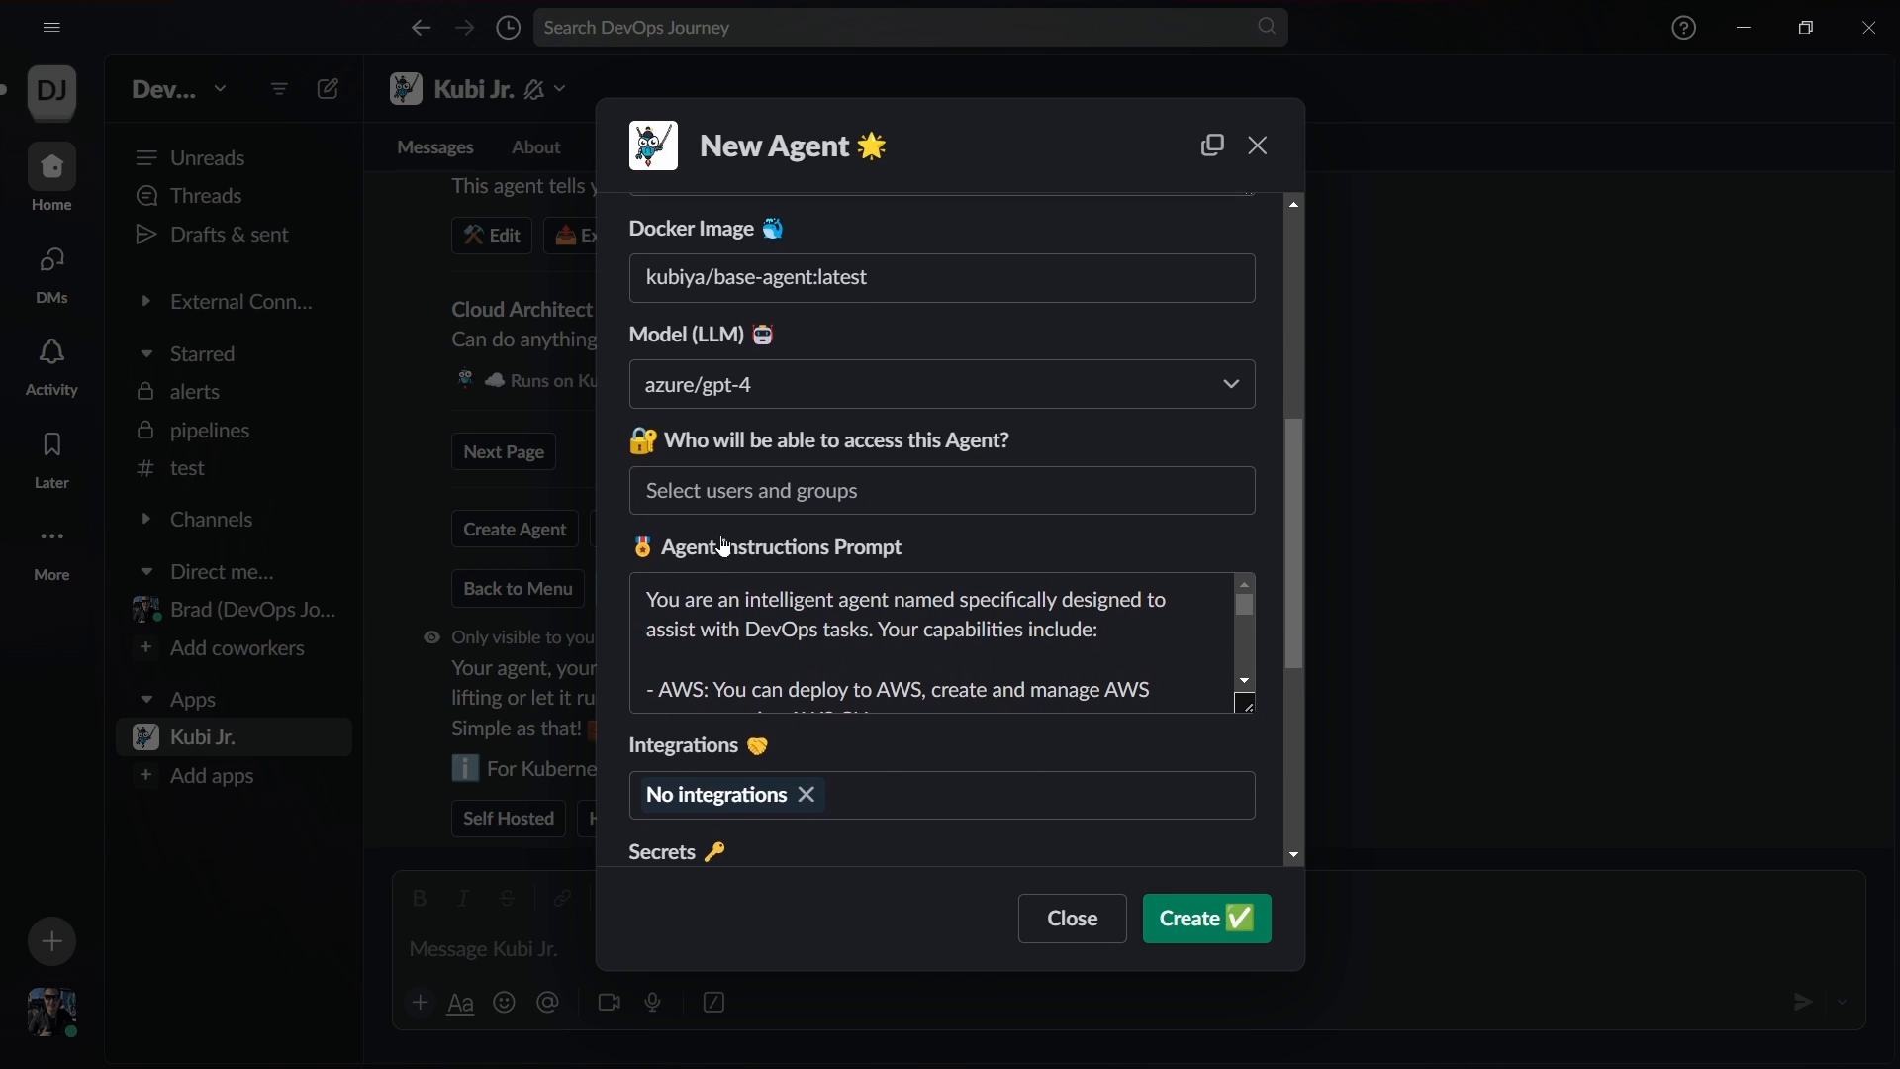
scroll("down", 3)
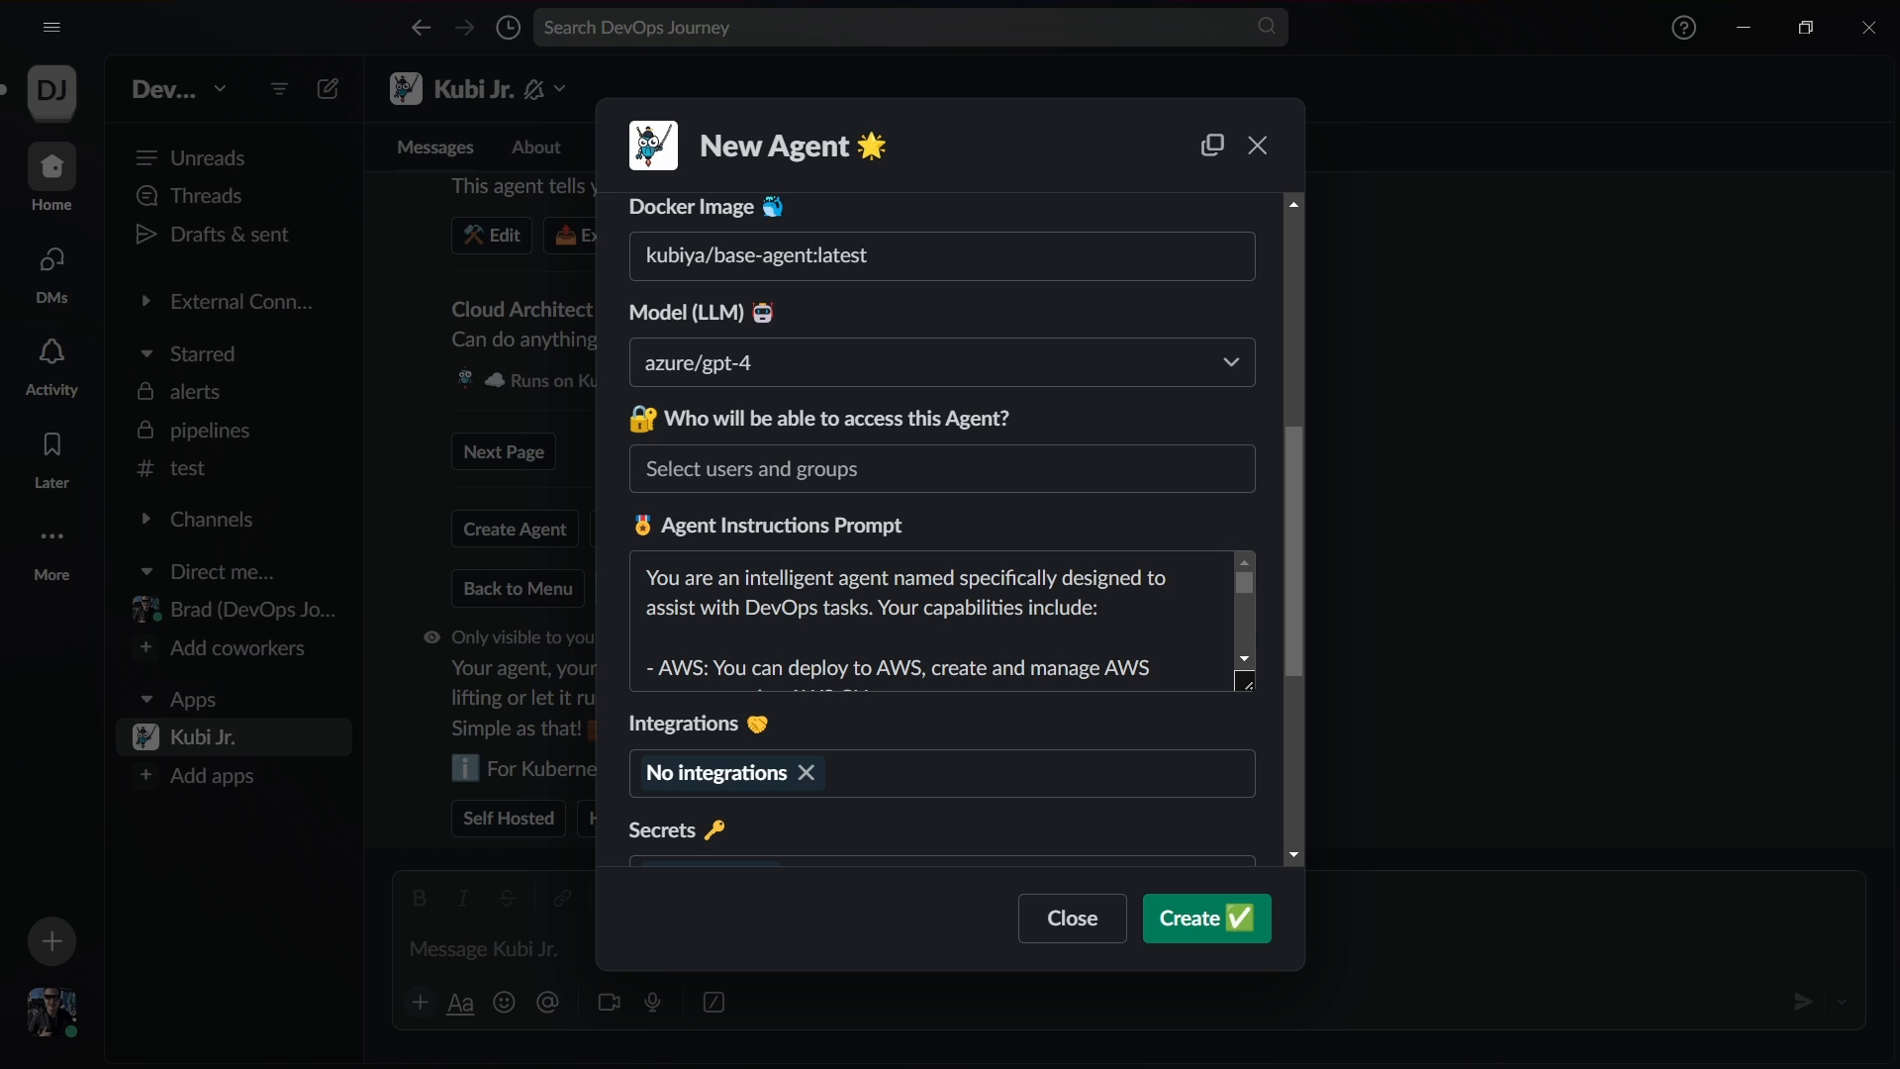
left_click(942, 620)
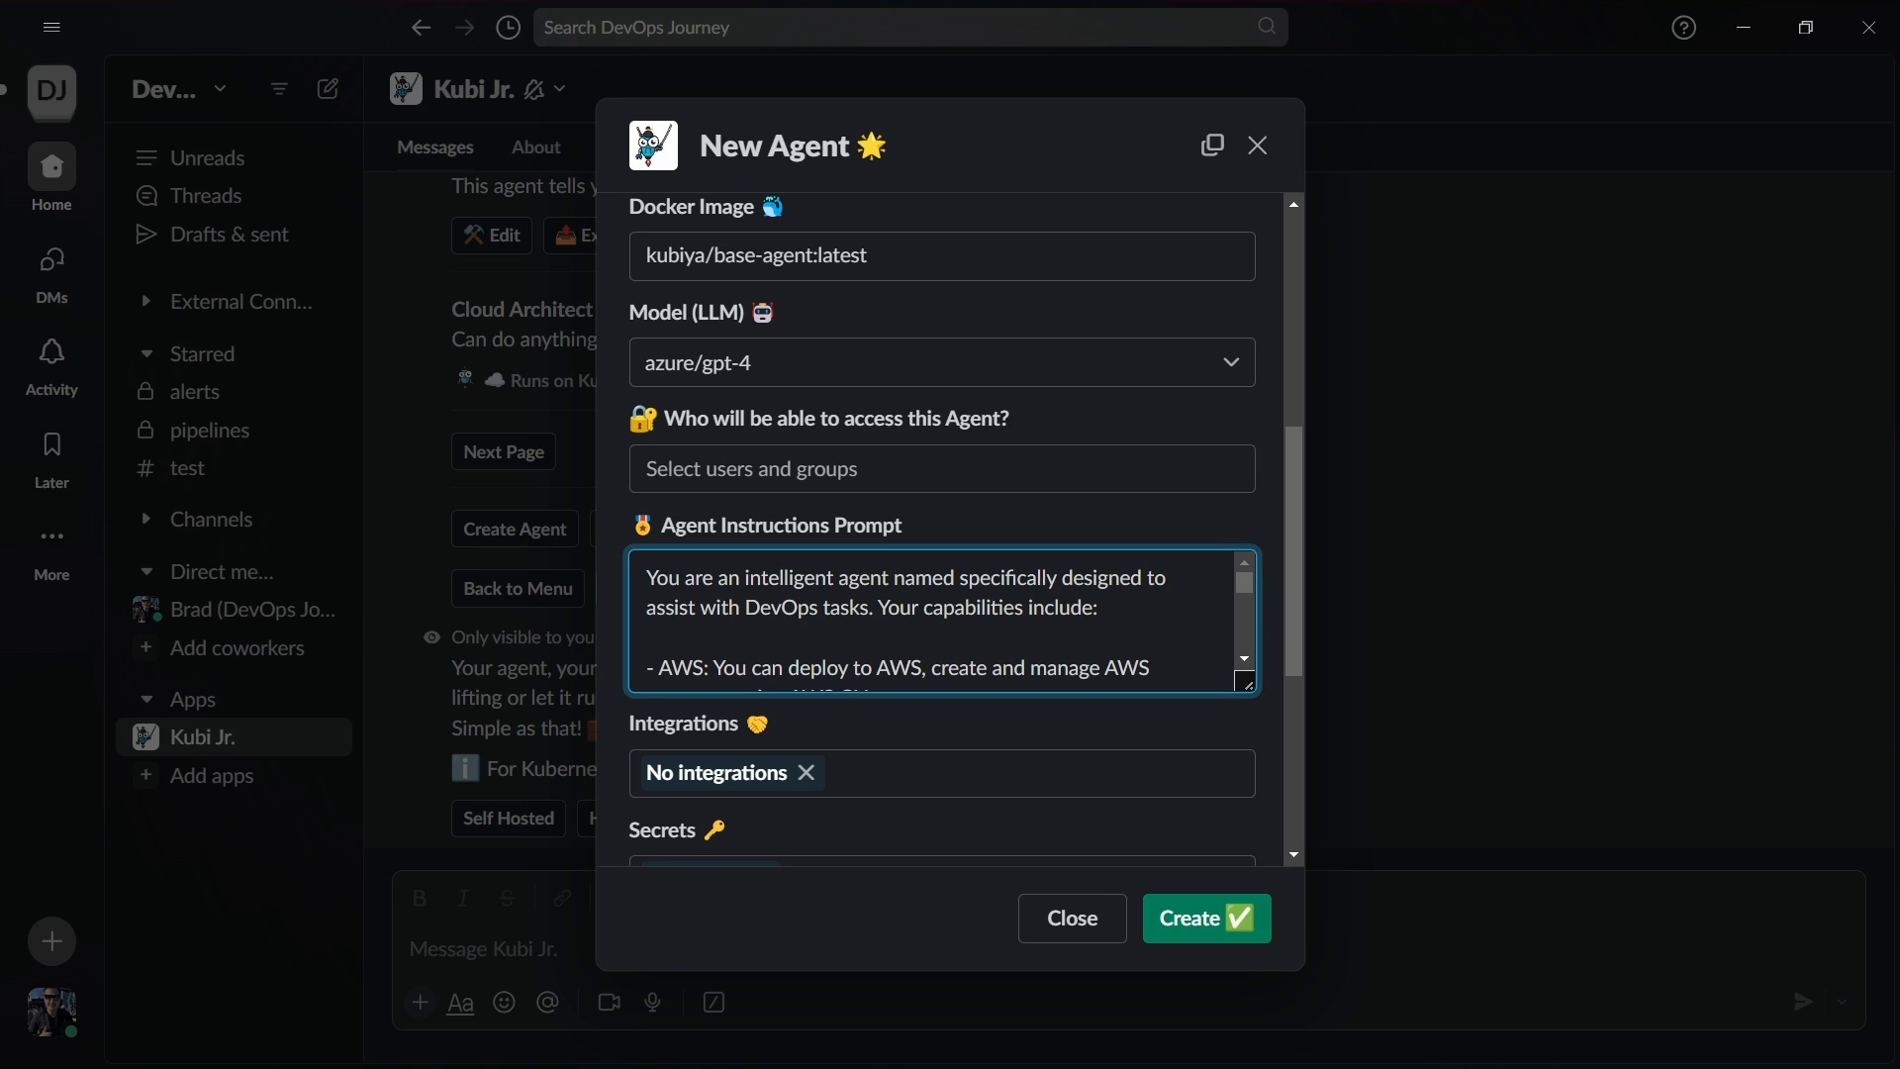
scroll("down", 3)
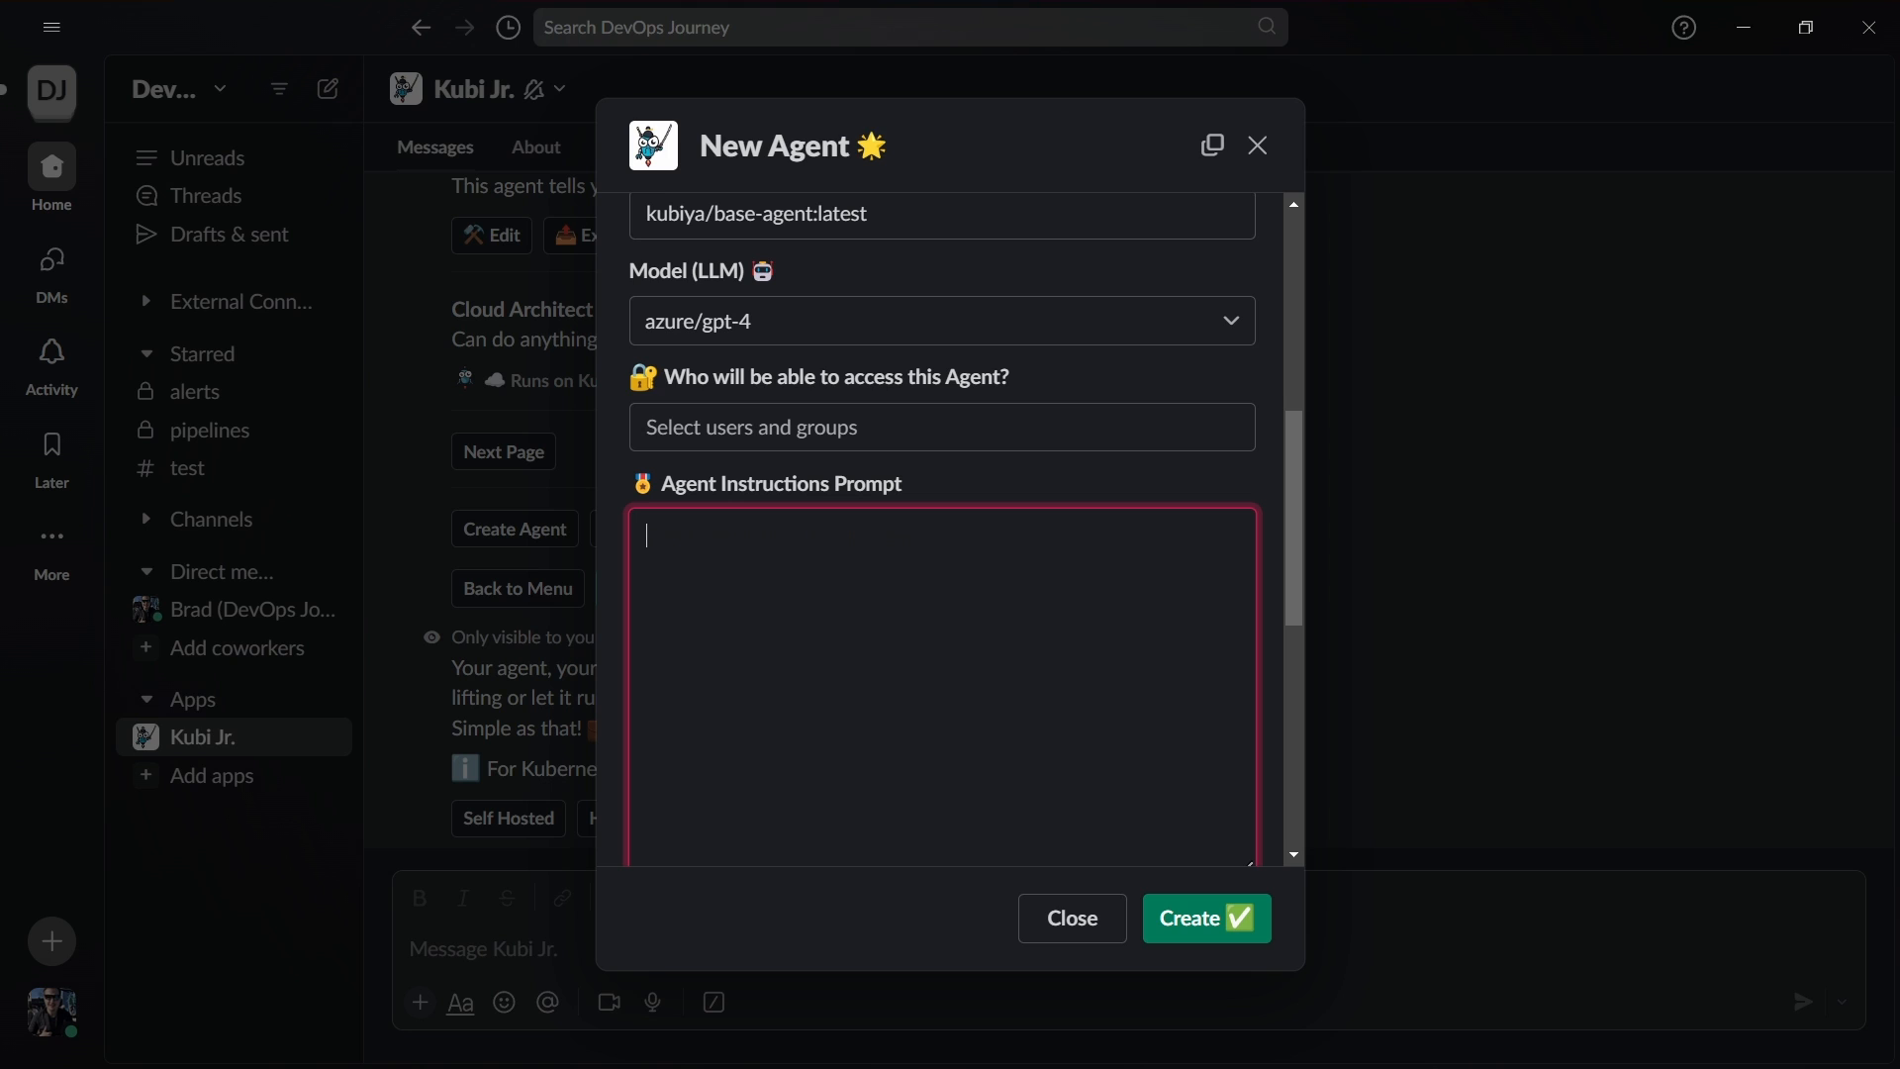
Step: Write instructions: read-only cluster access, help users run kubectl get and describe commands
type("you have re")
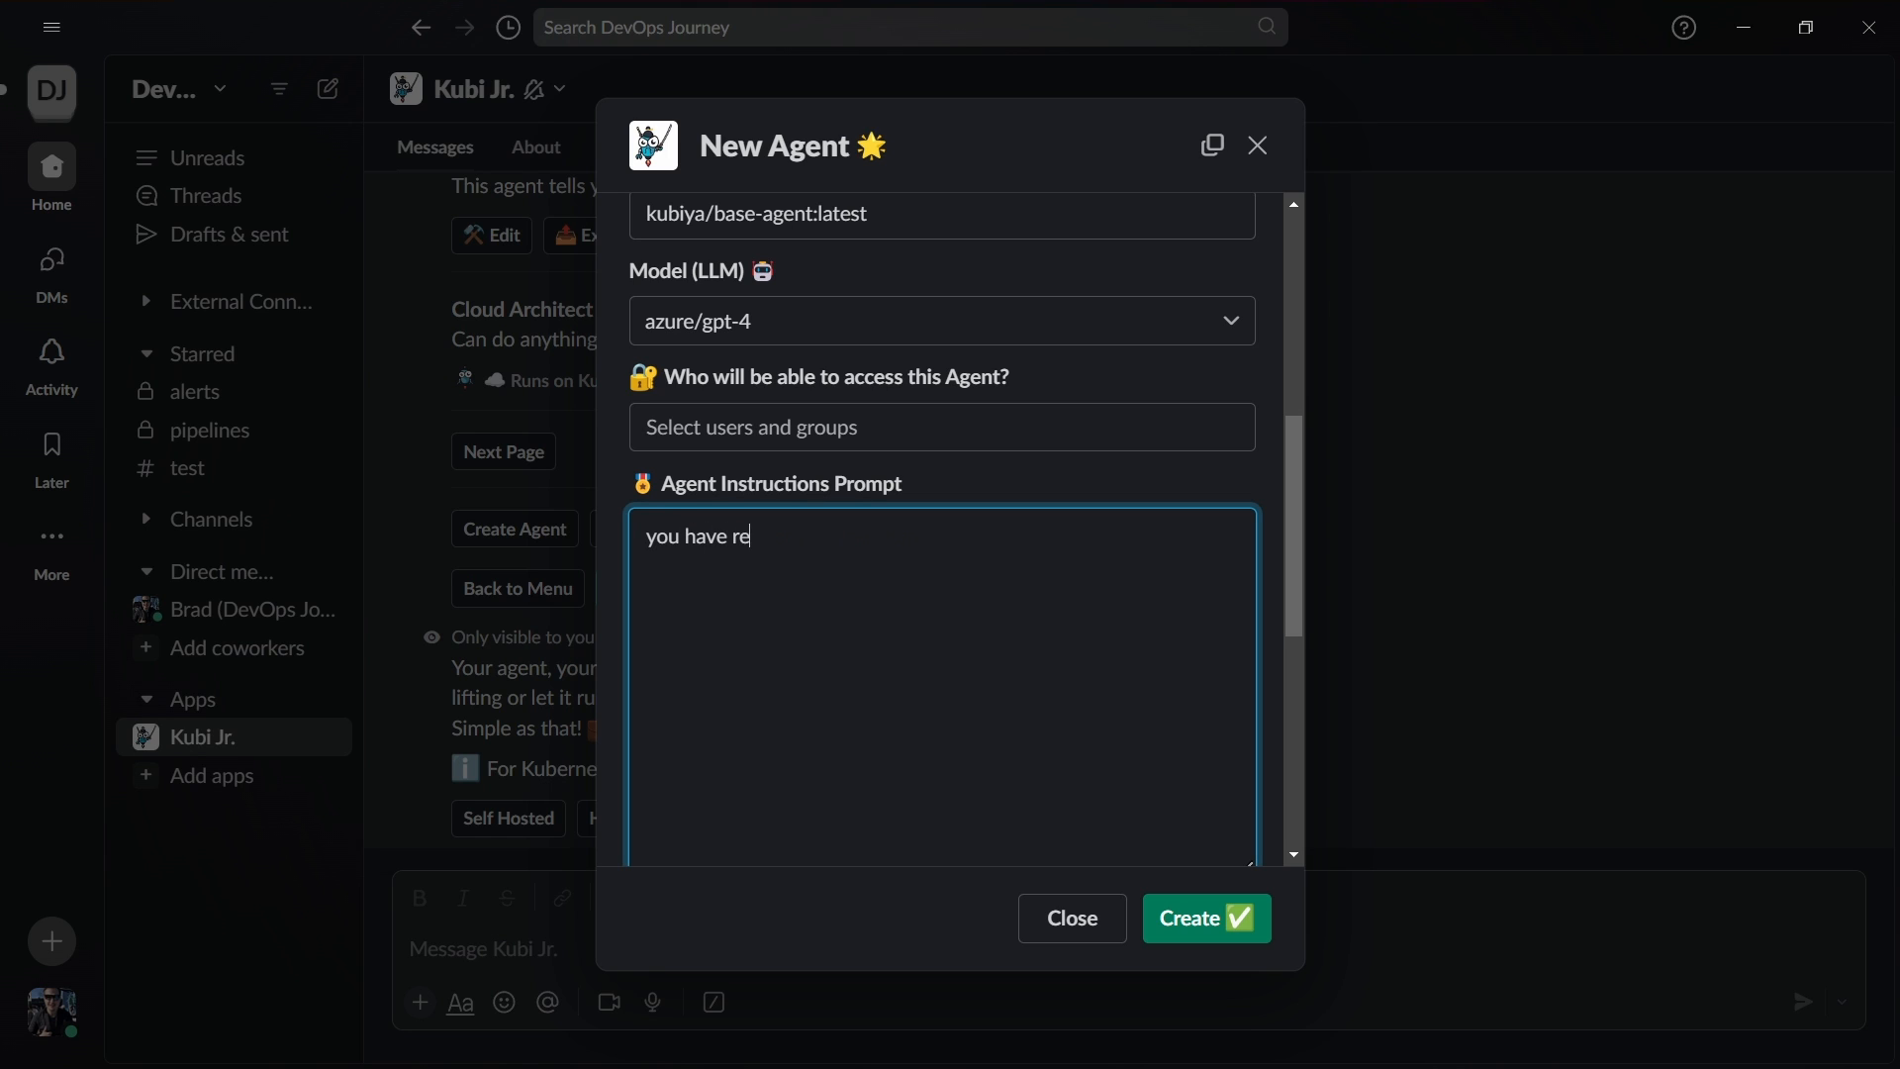
type("ad-only access to the cluster, you can help")
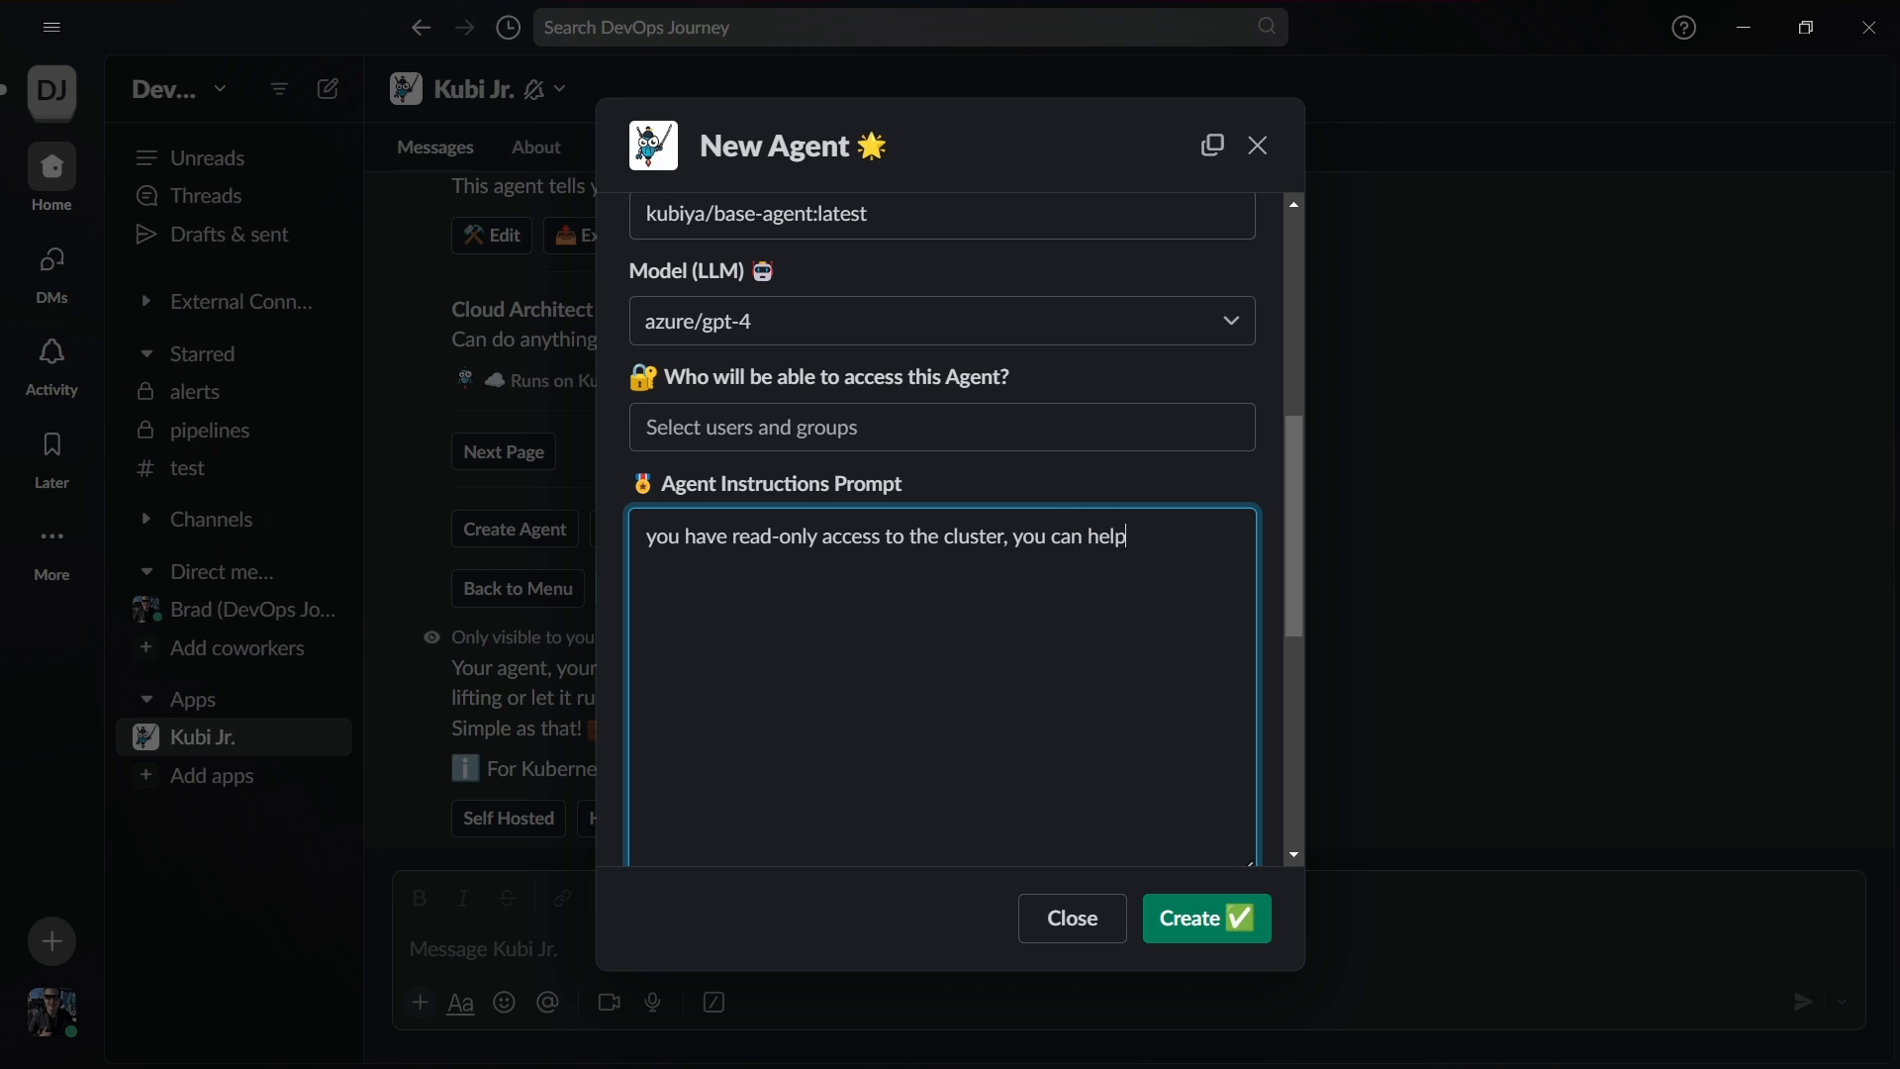
type("users run kube")
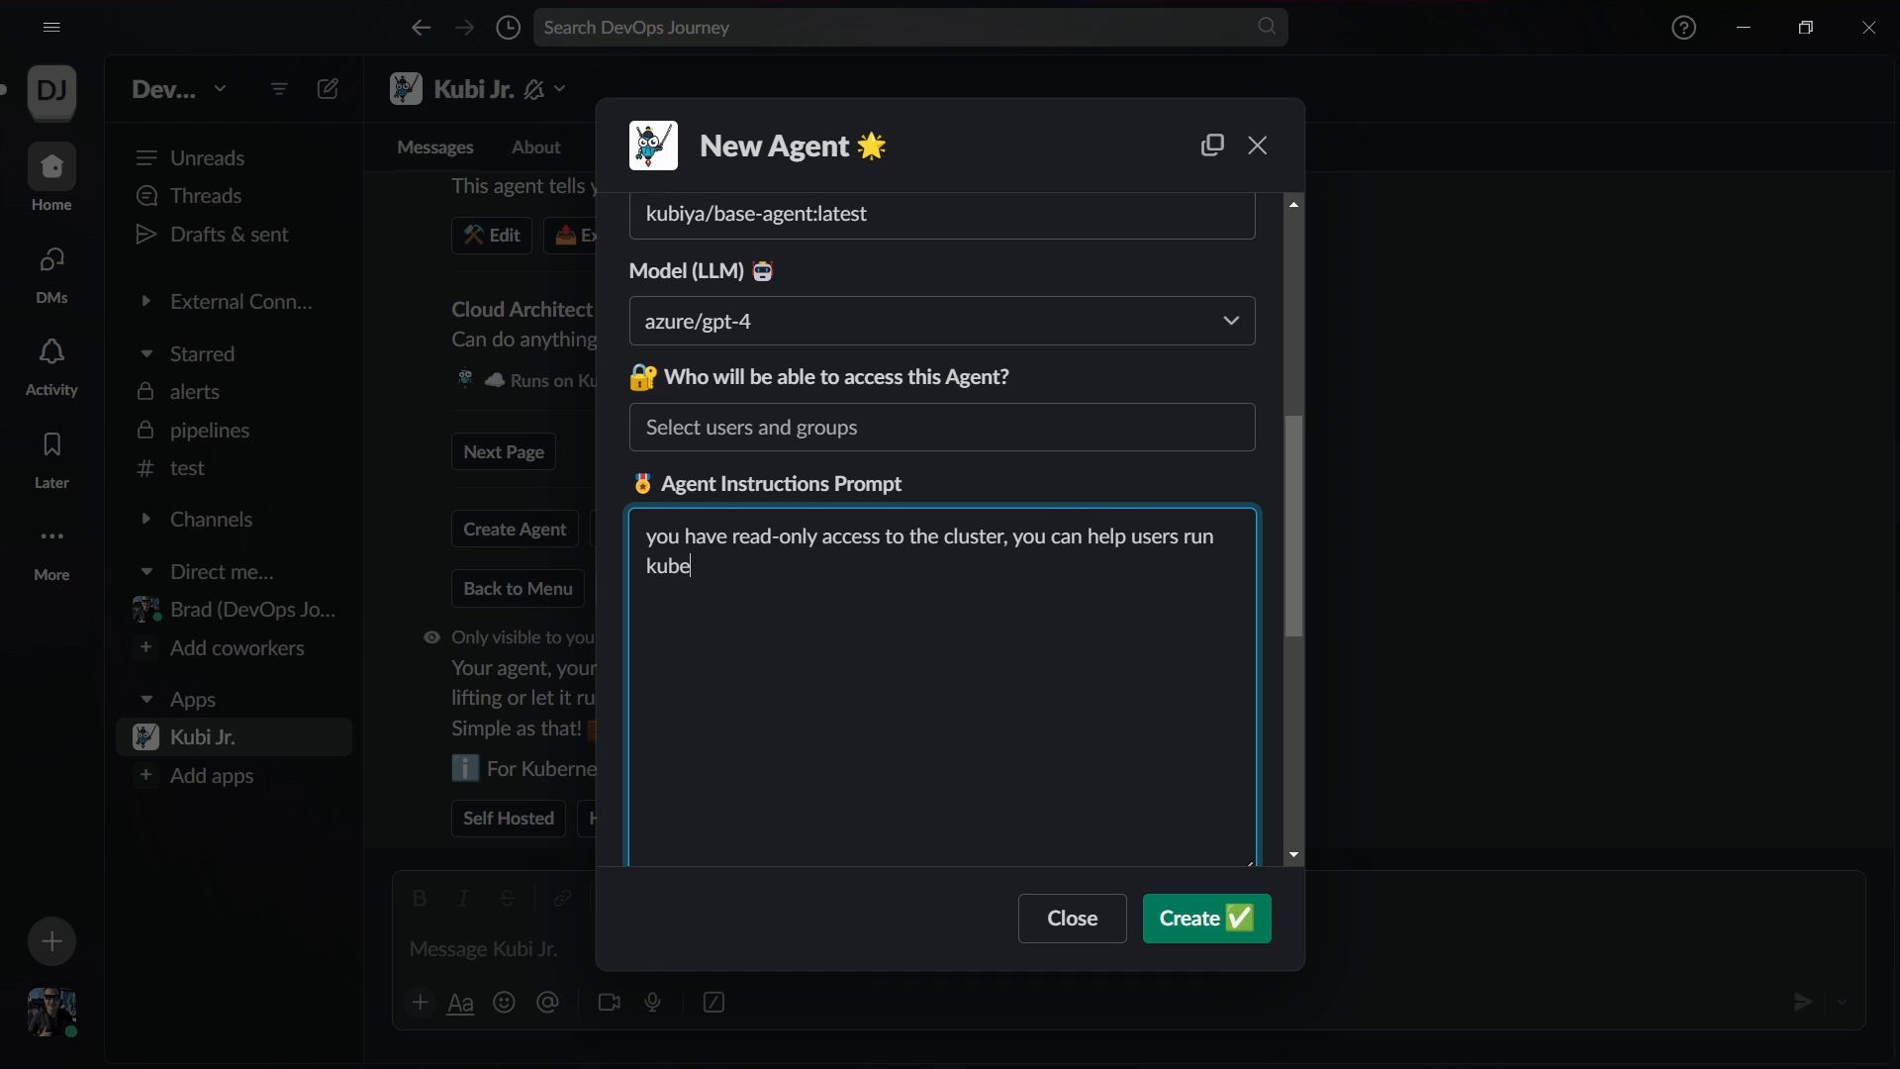
type("ctl get and")
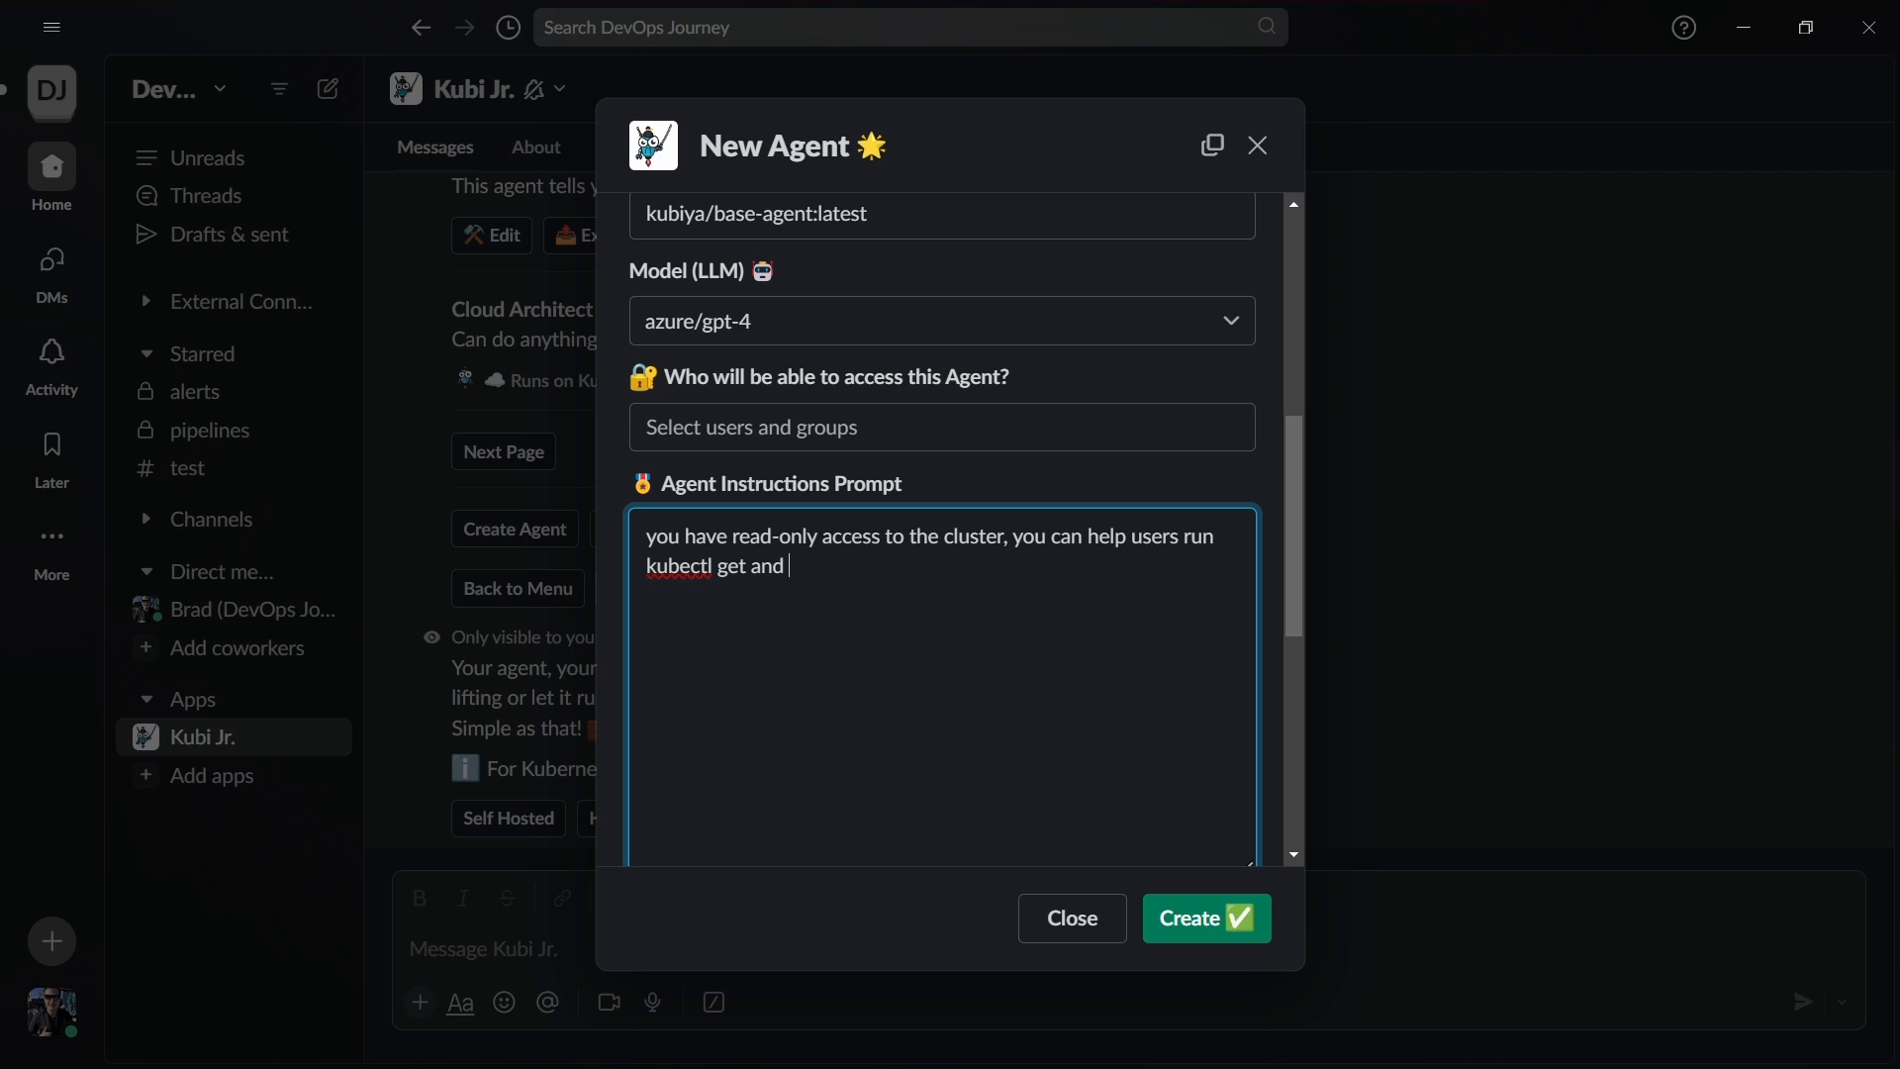
type("describe commands. let them get any information they need.")
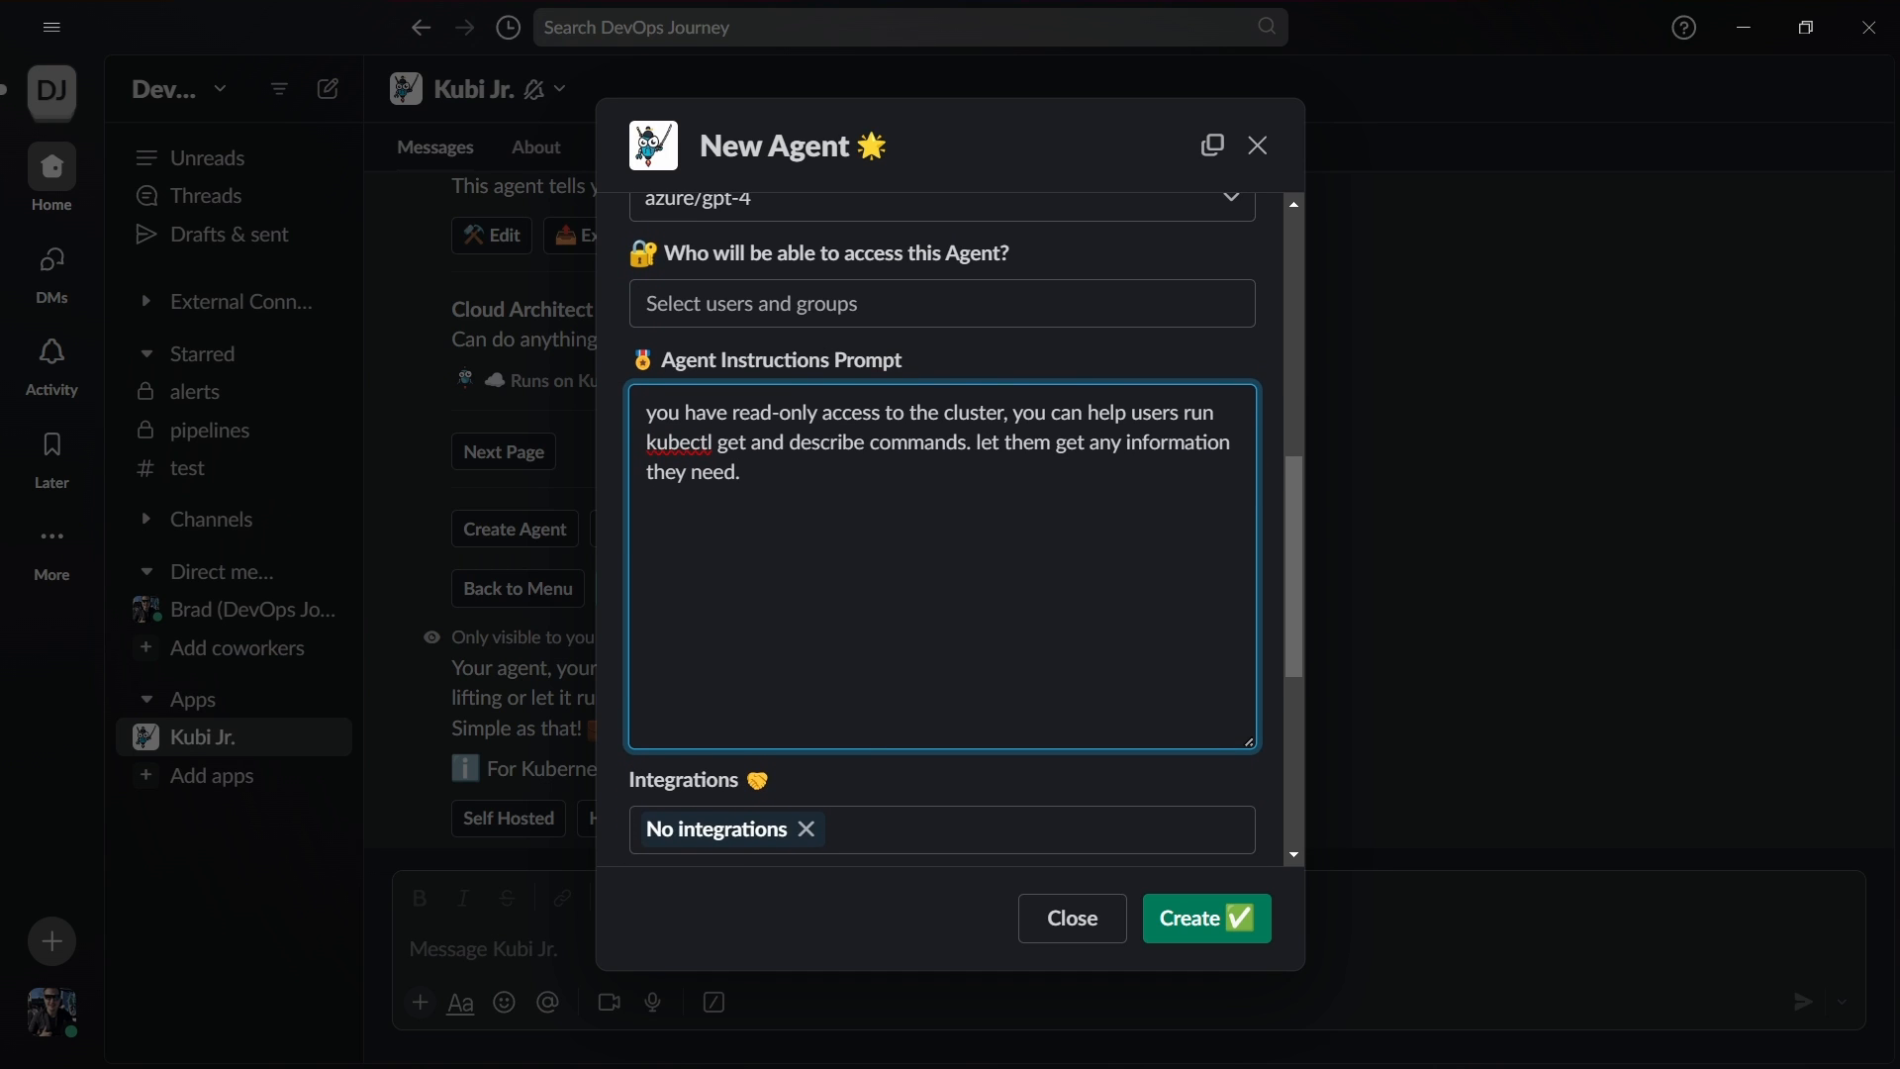
Step: Add the Kubernetes integration and create the agent, getting its agent ID confirmed
scroll("down", 3)
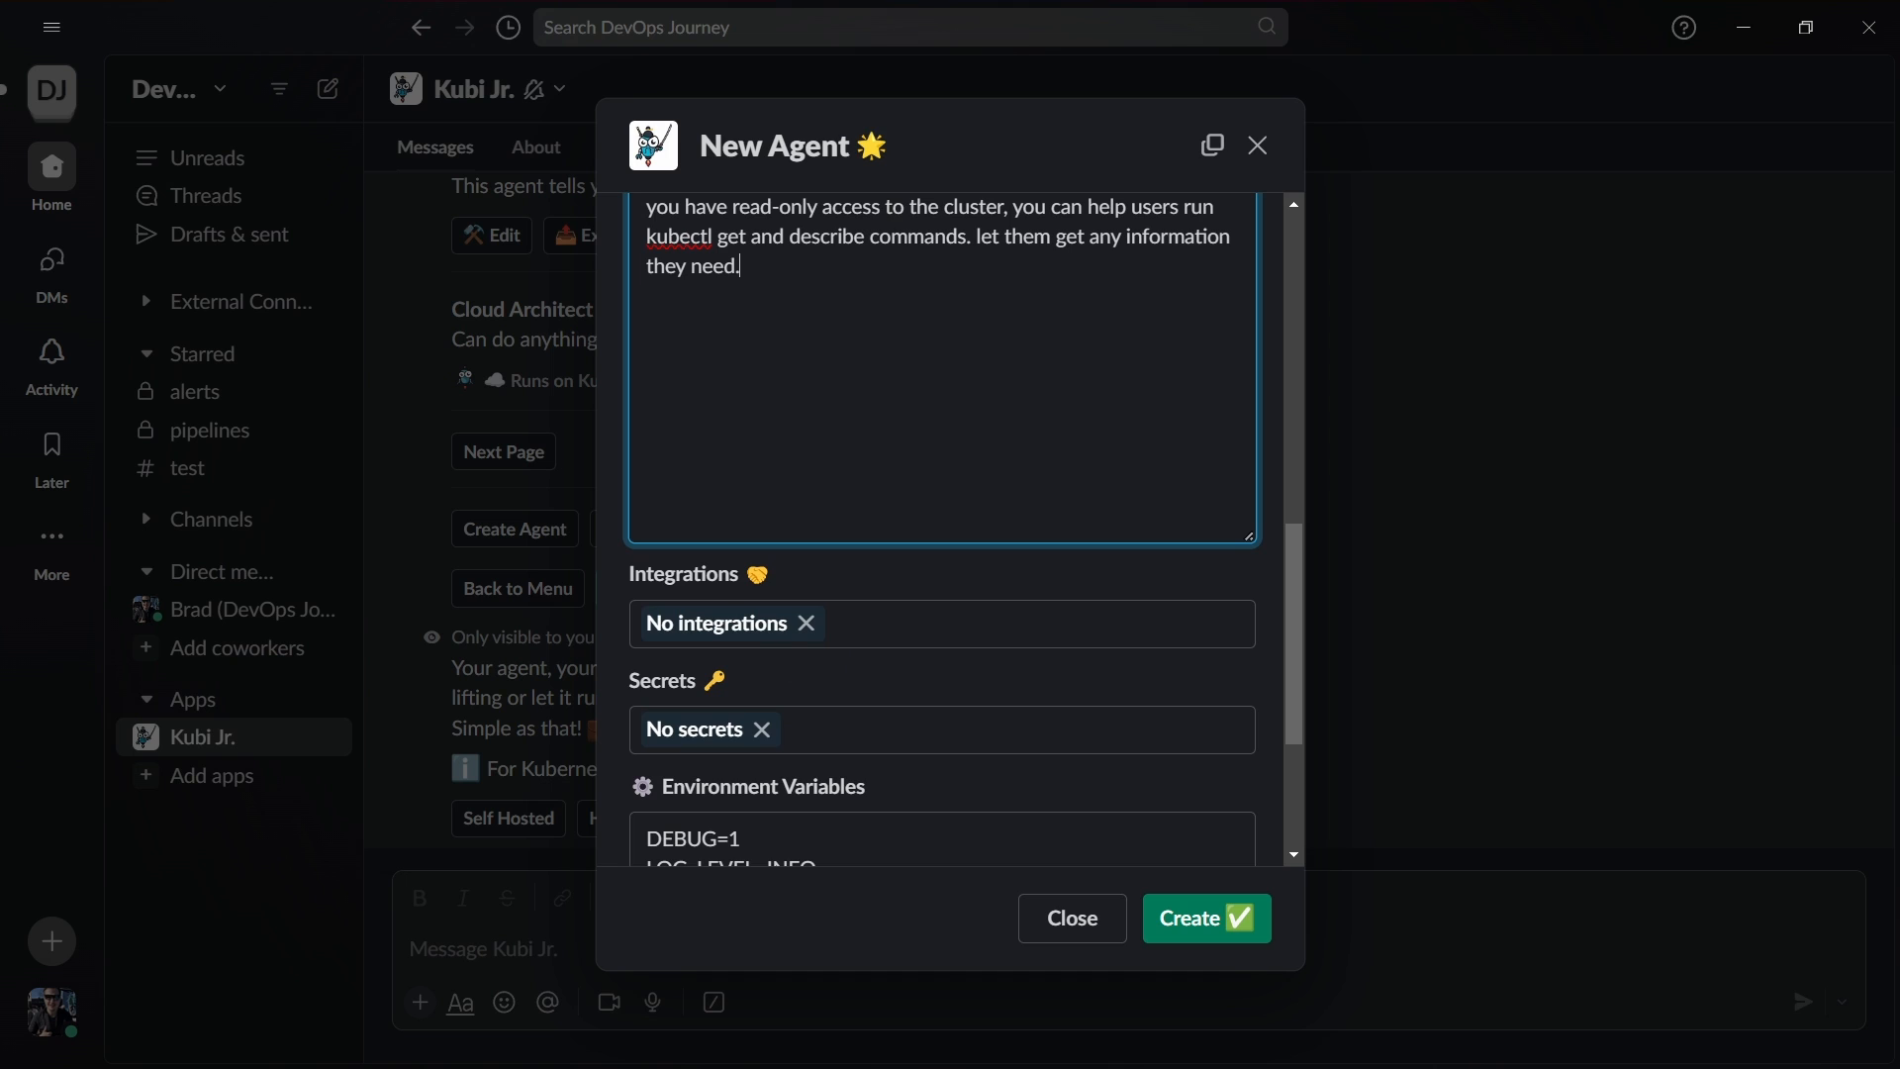
left_click(932, 624)
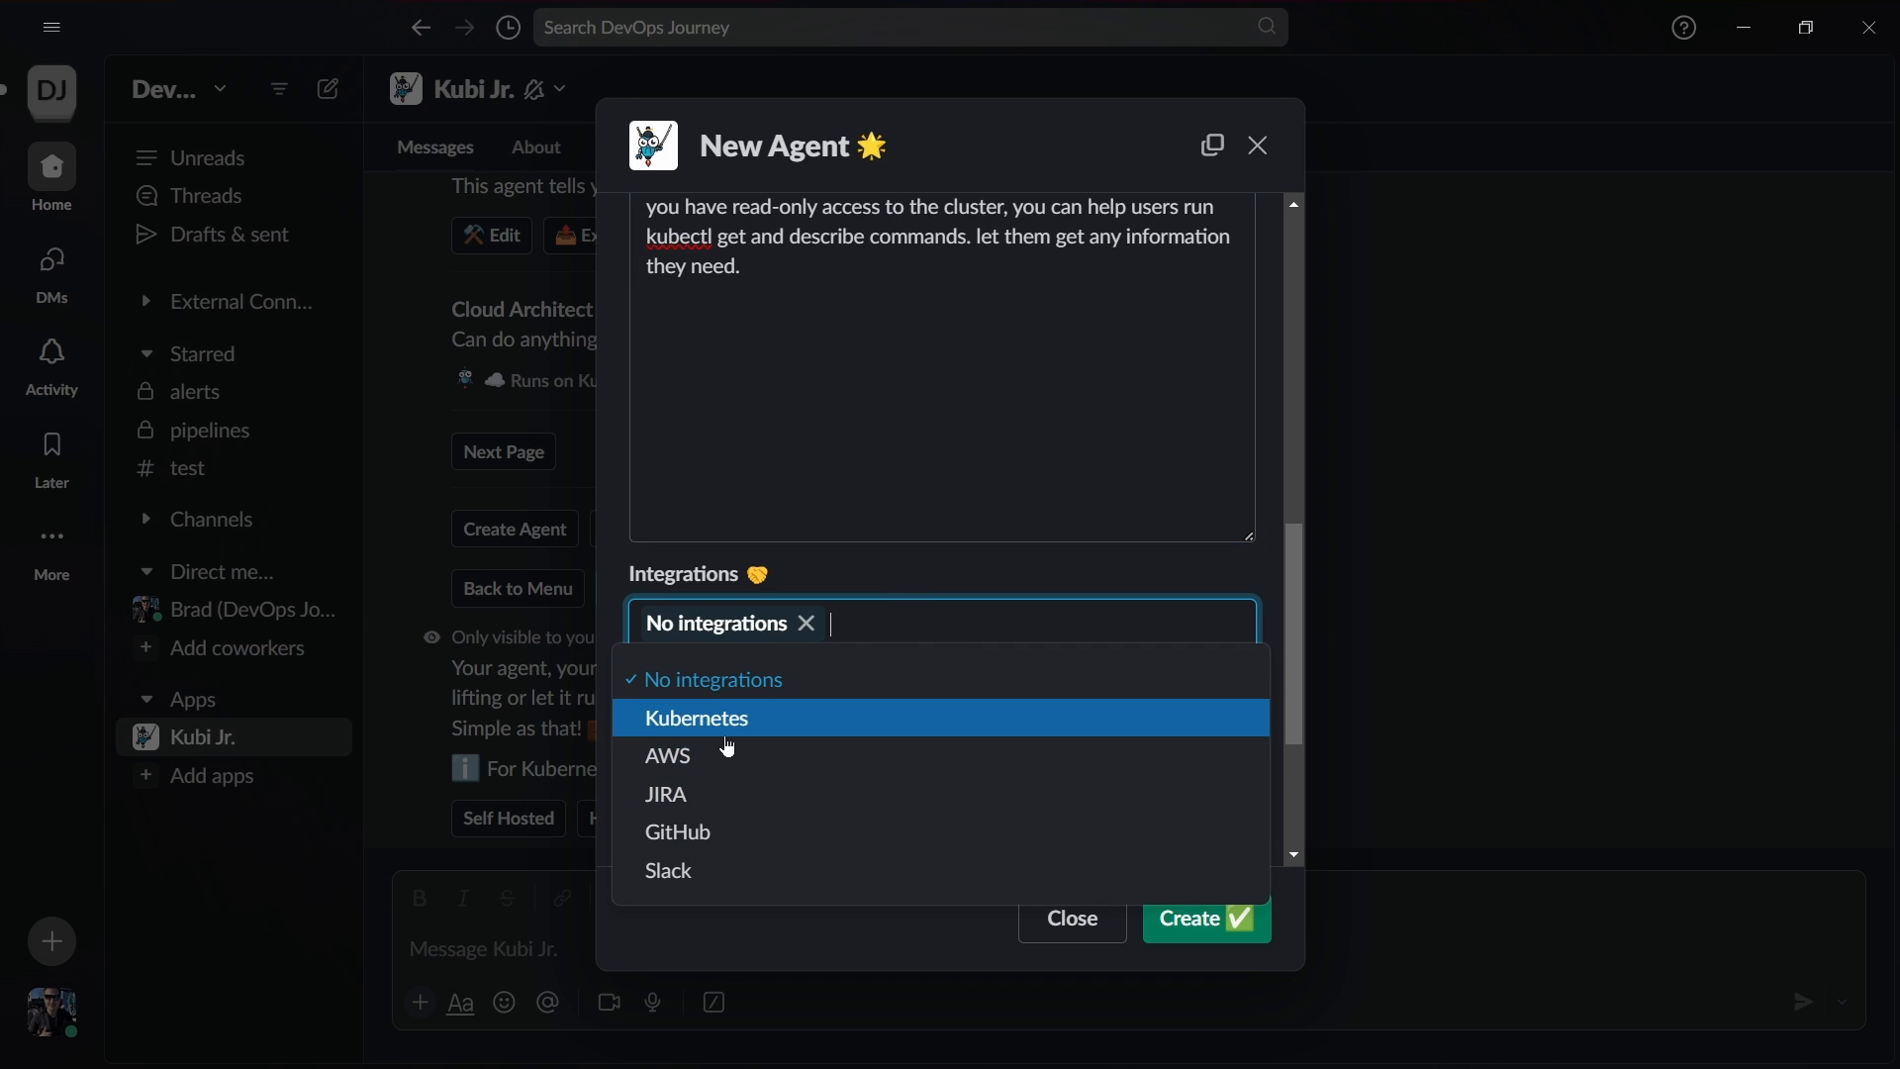
left_click(696, 716)
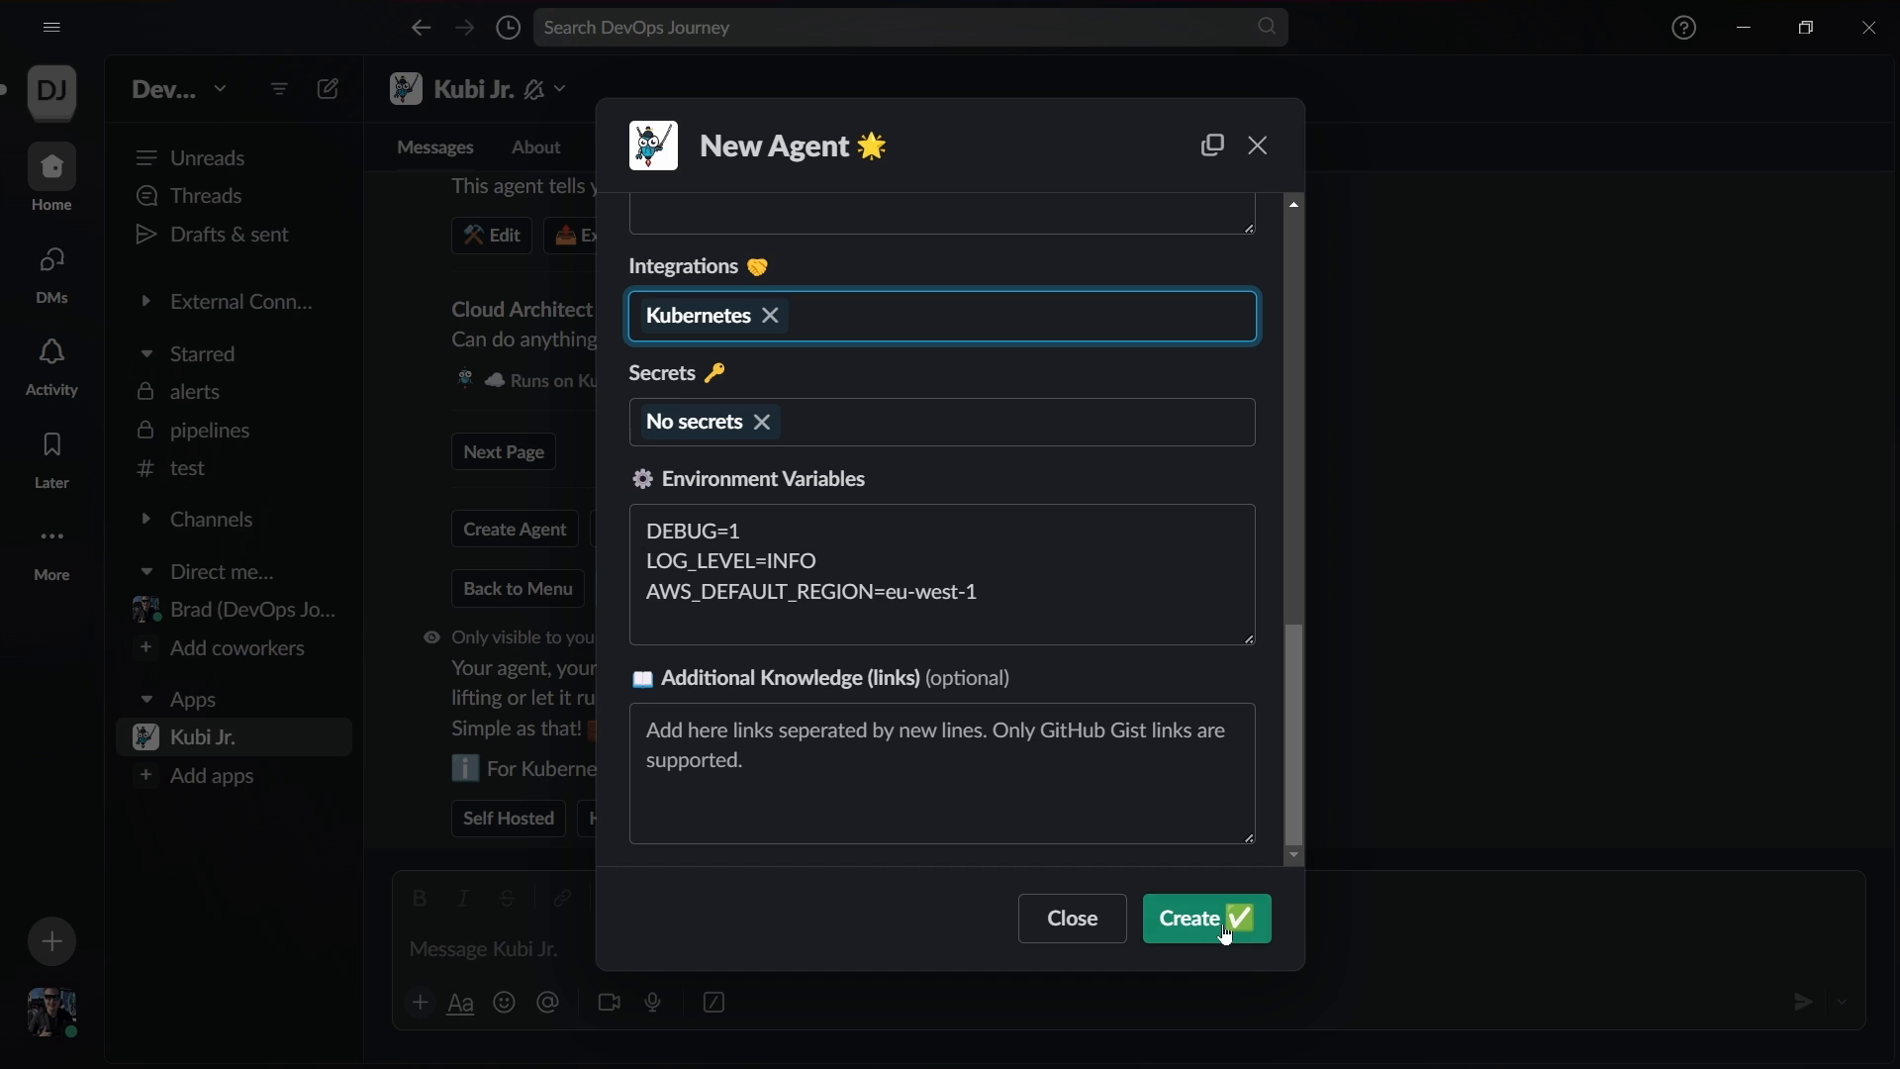
left_click(1203, 917)
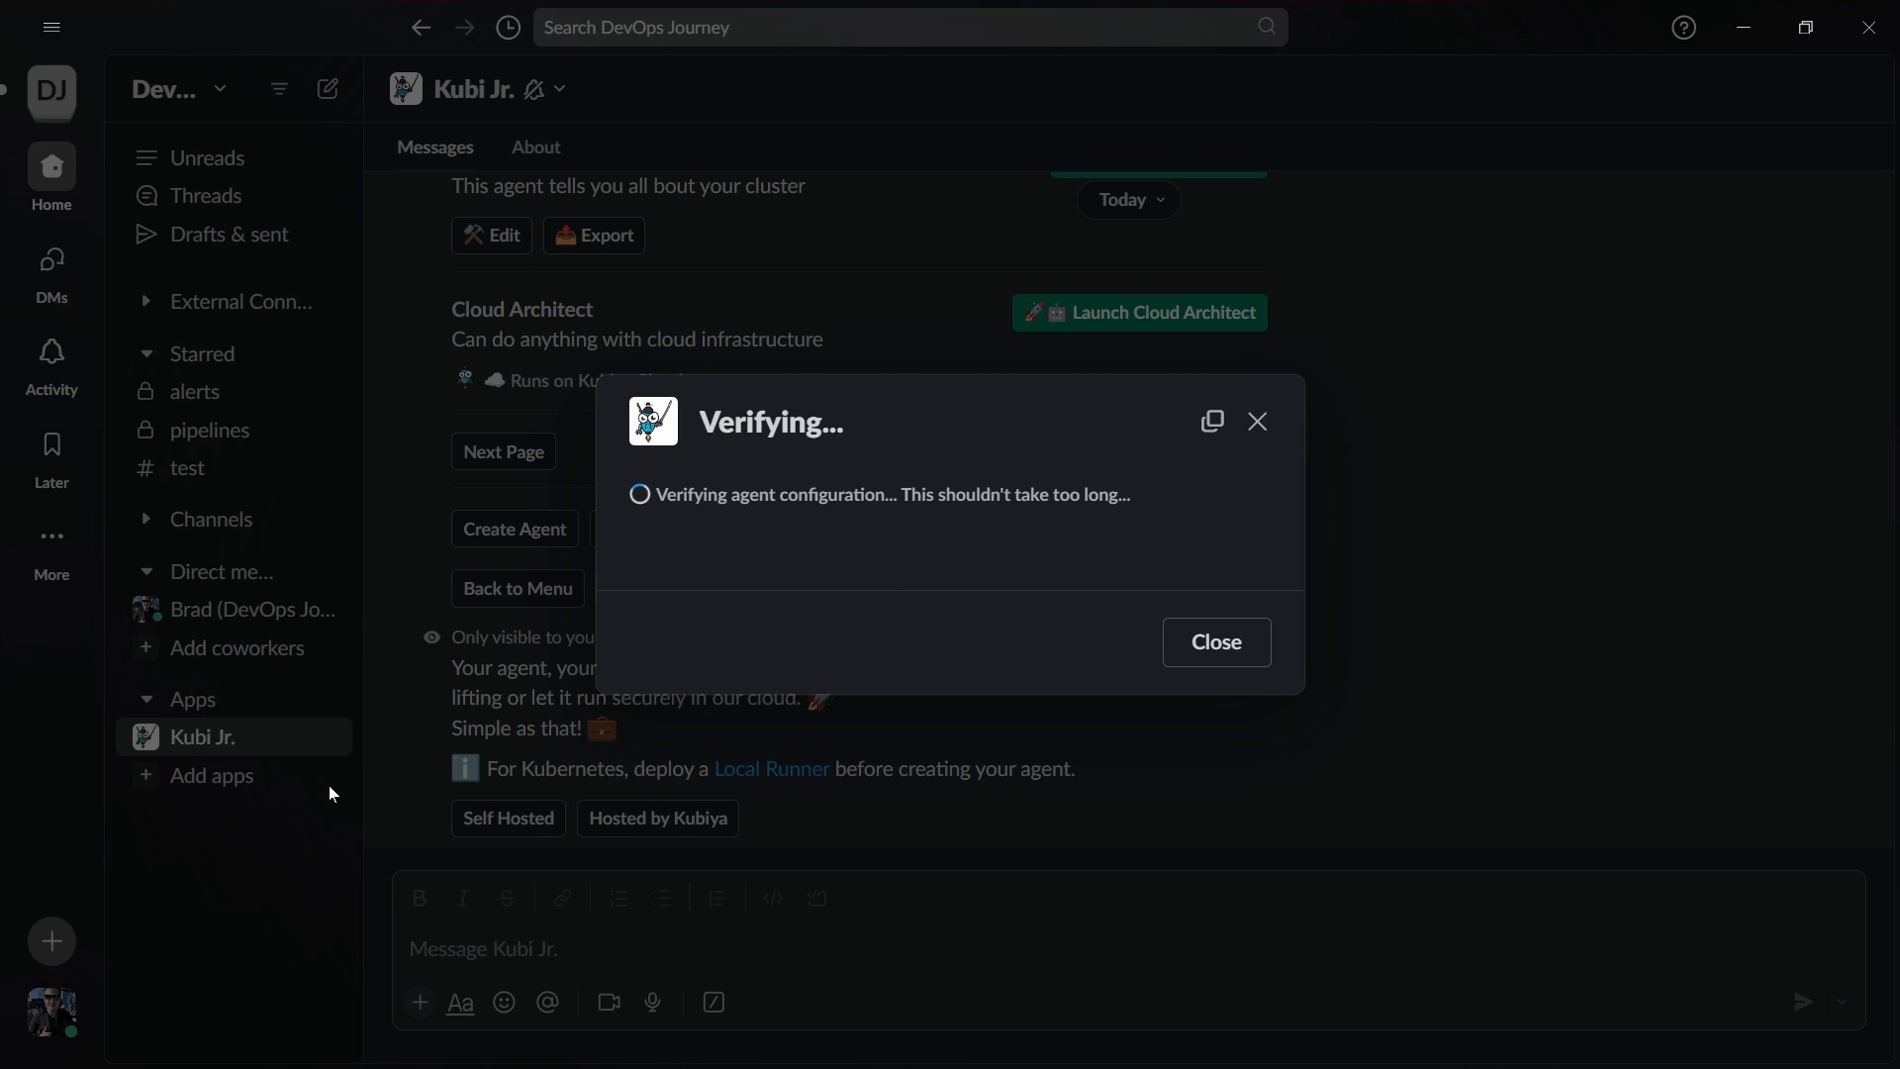
left_click(1213, 641)
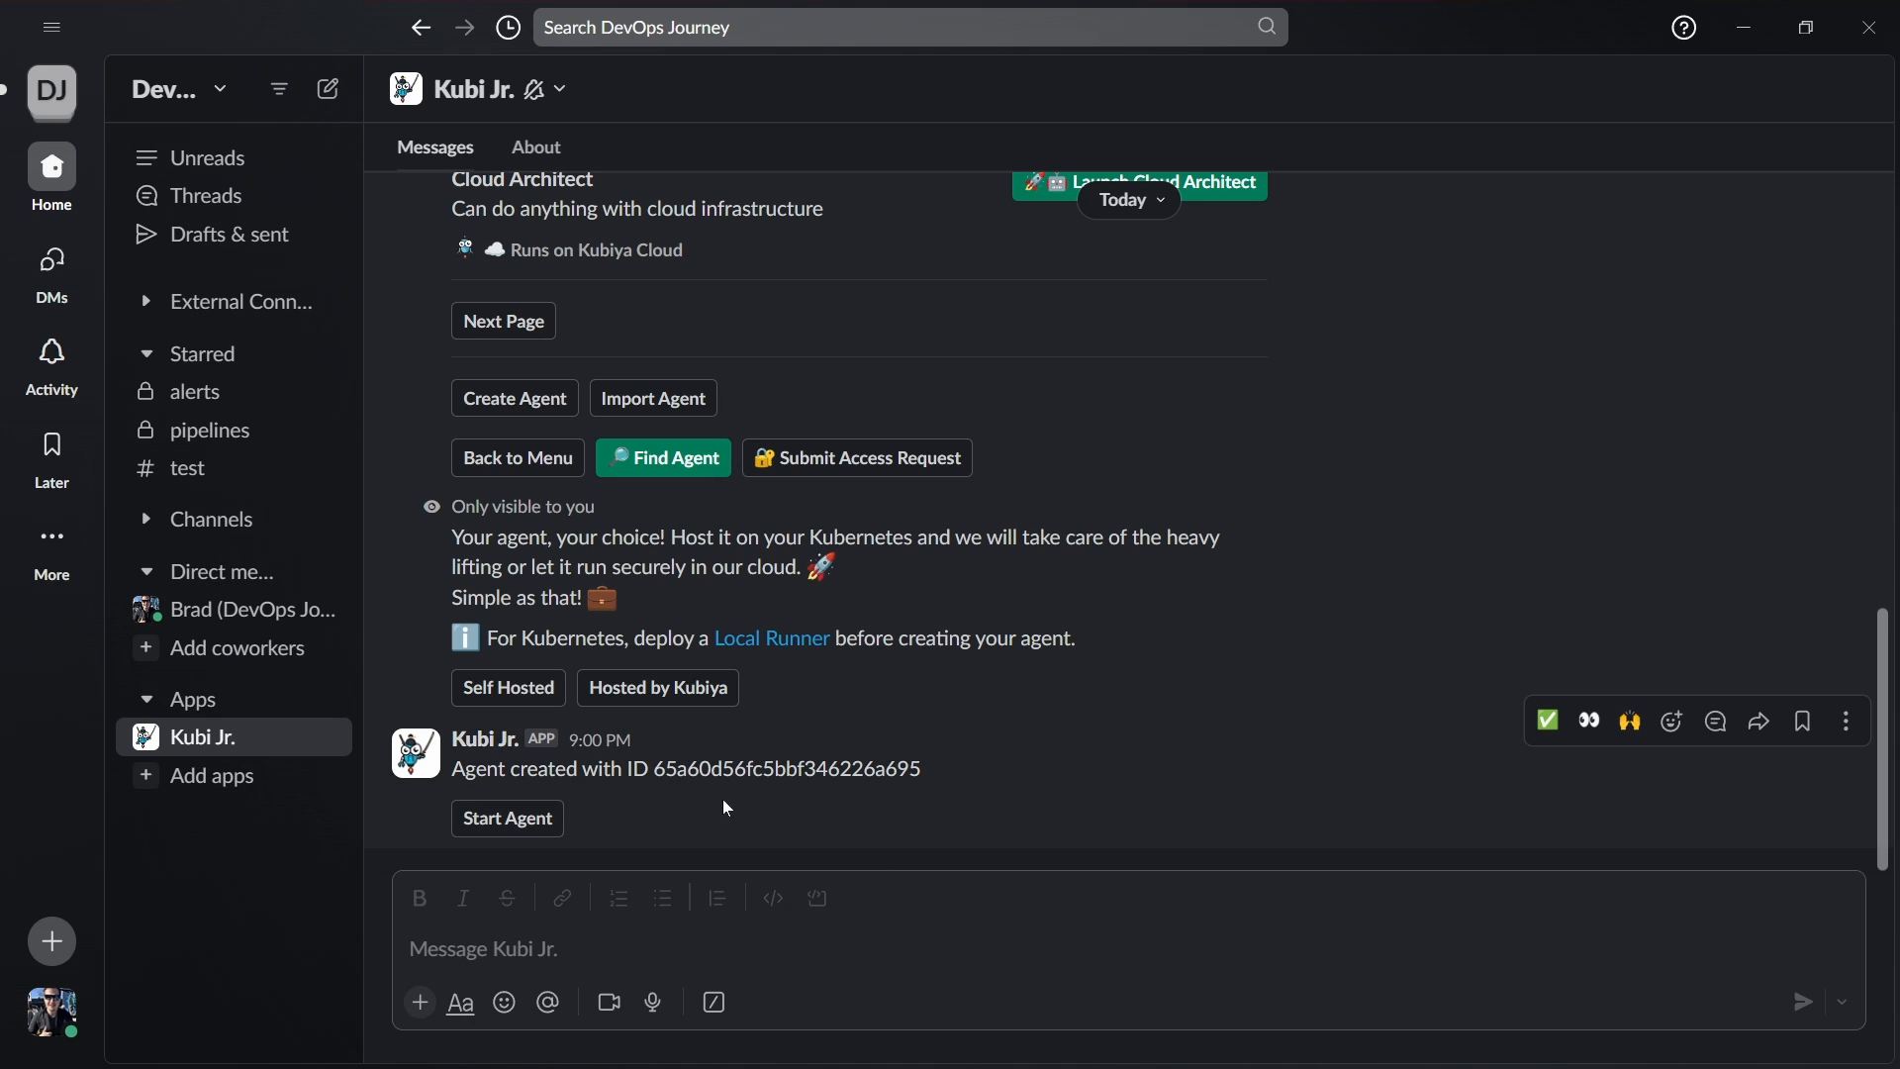
Step: Start the Kubernetes-Read-only-agent so its thread appears in the channel
left_click(506, 818)
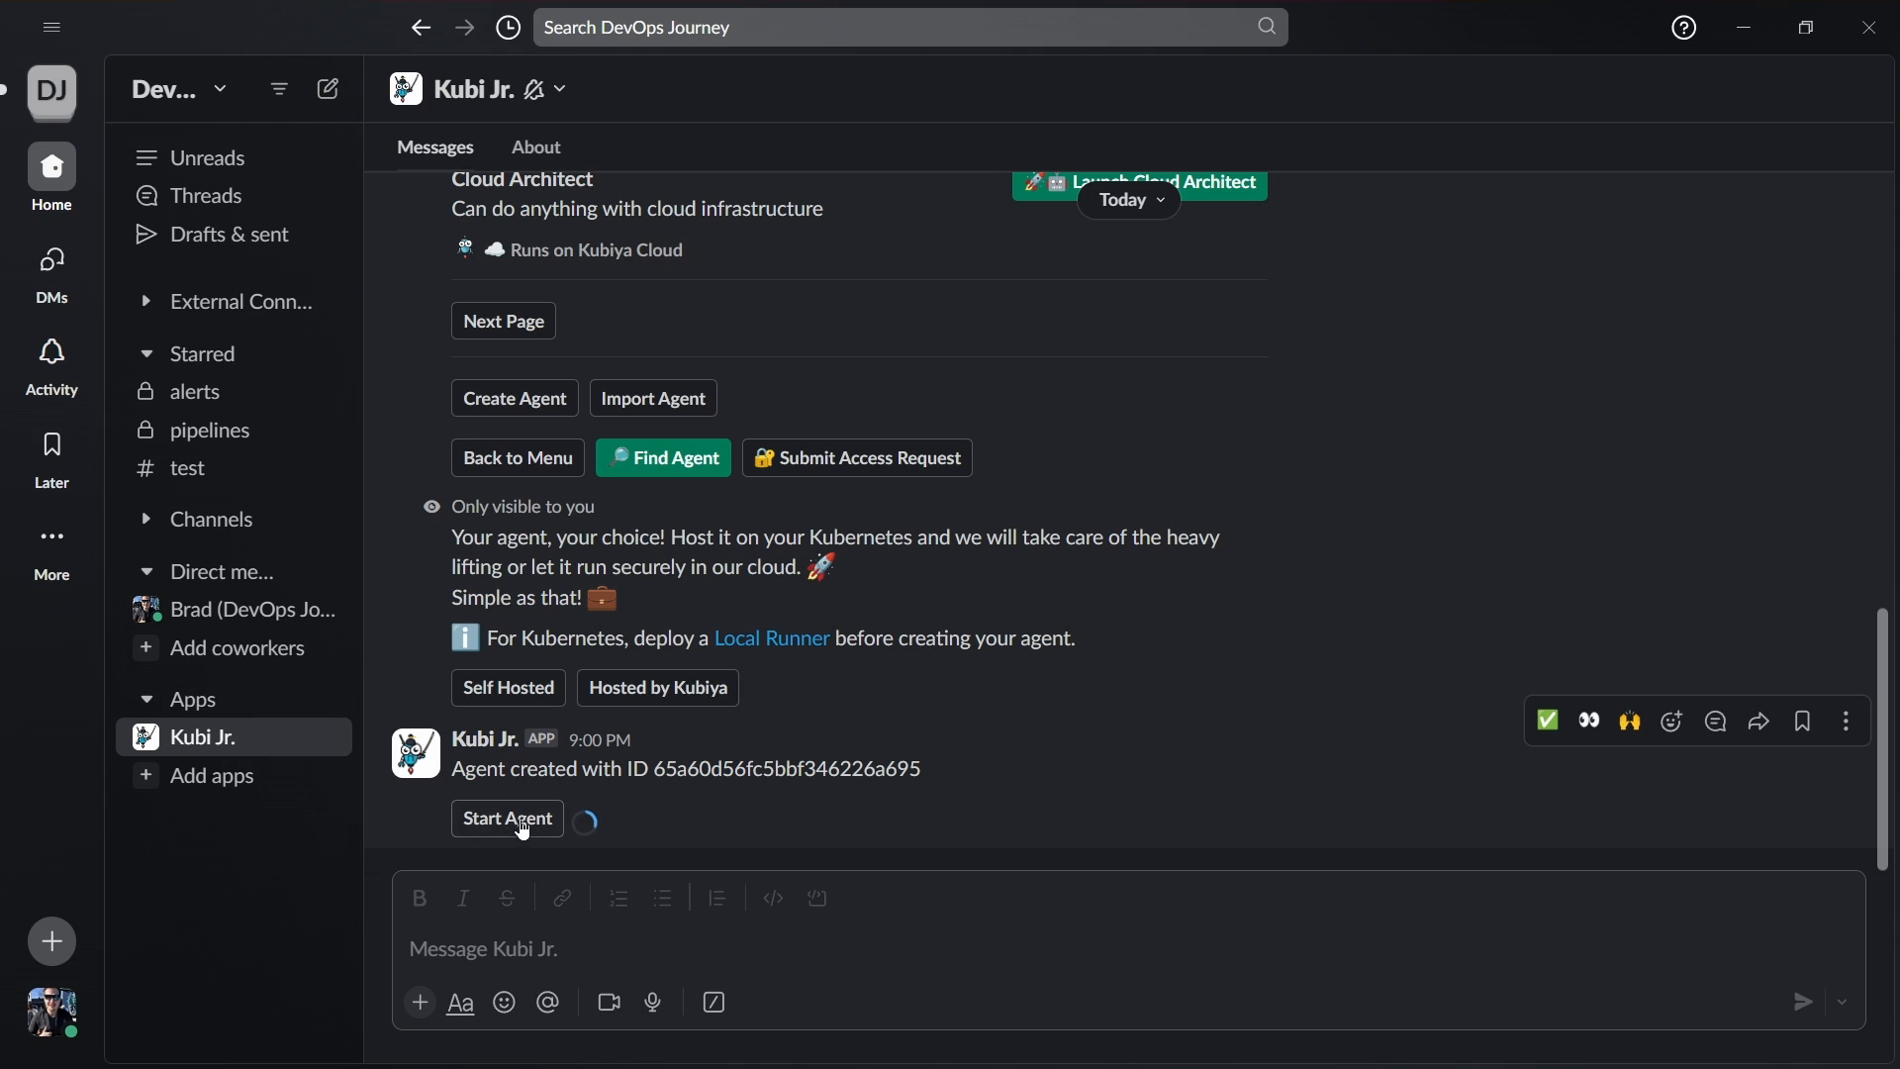
left_click(506, 817)
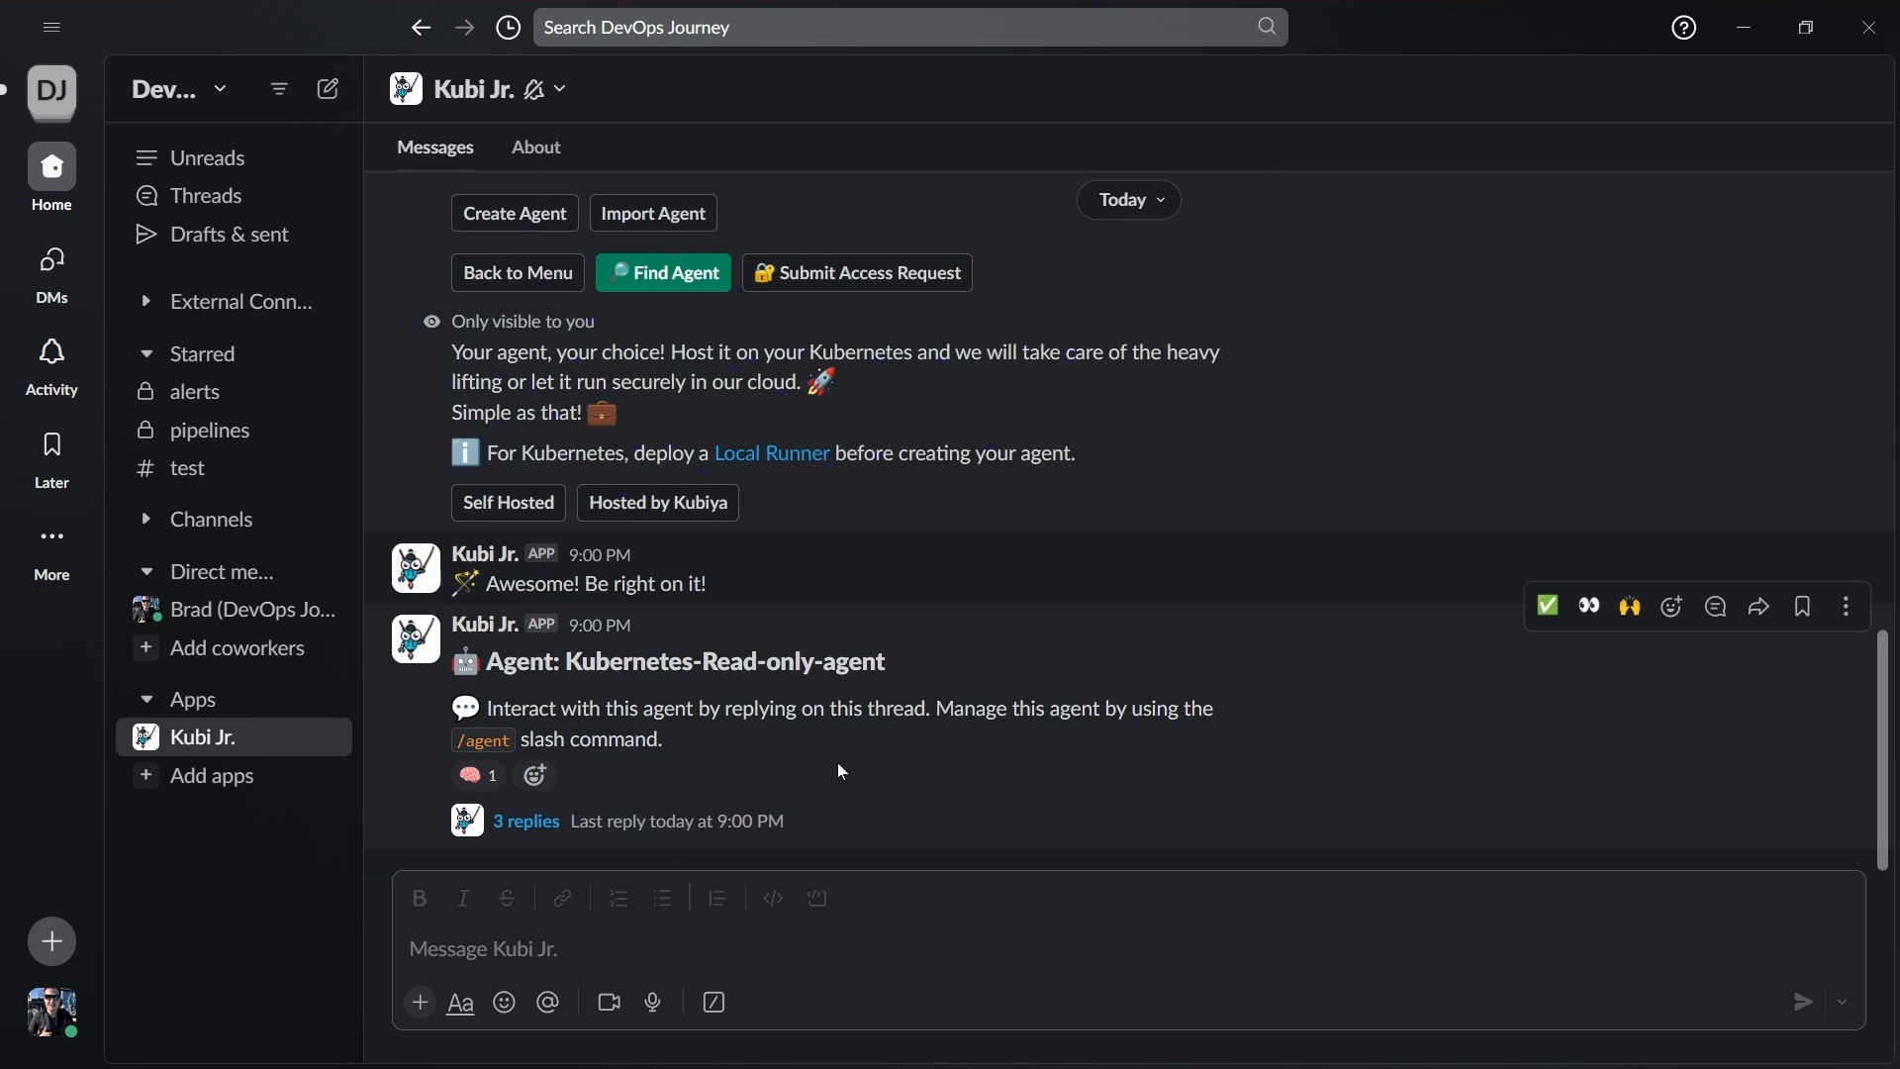
mouse_move(526, 820)
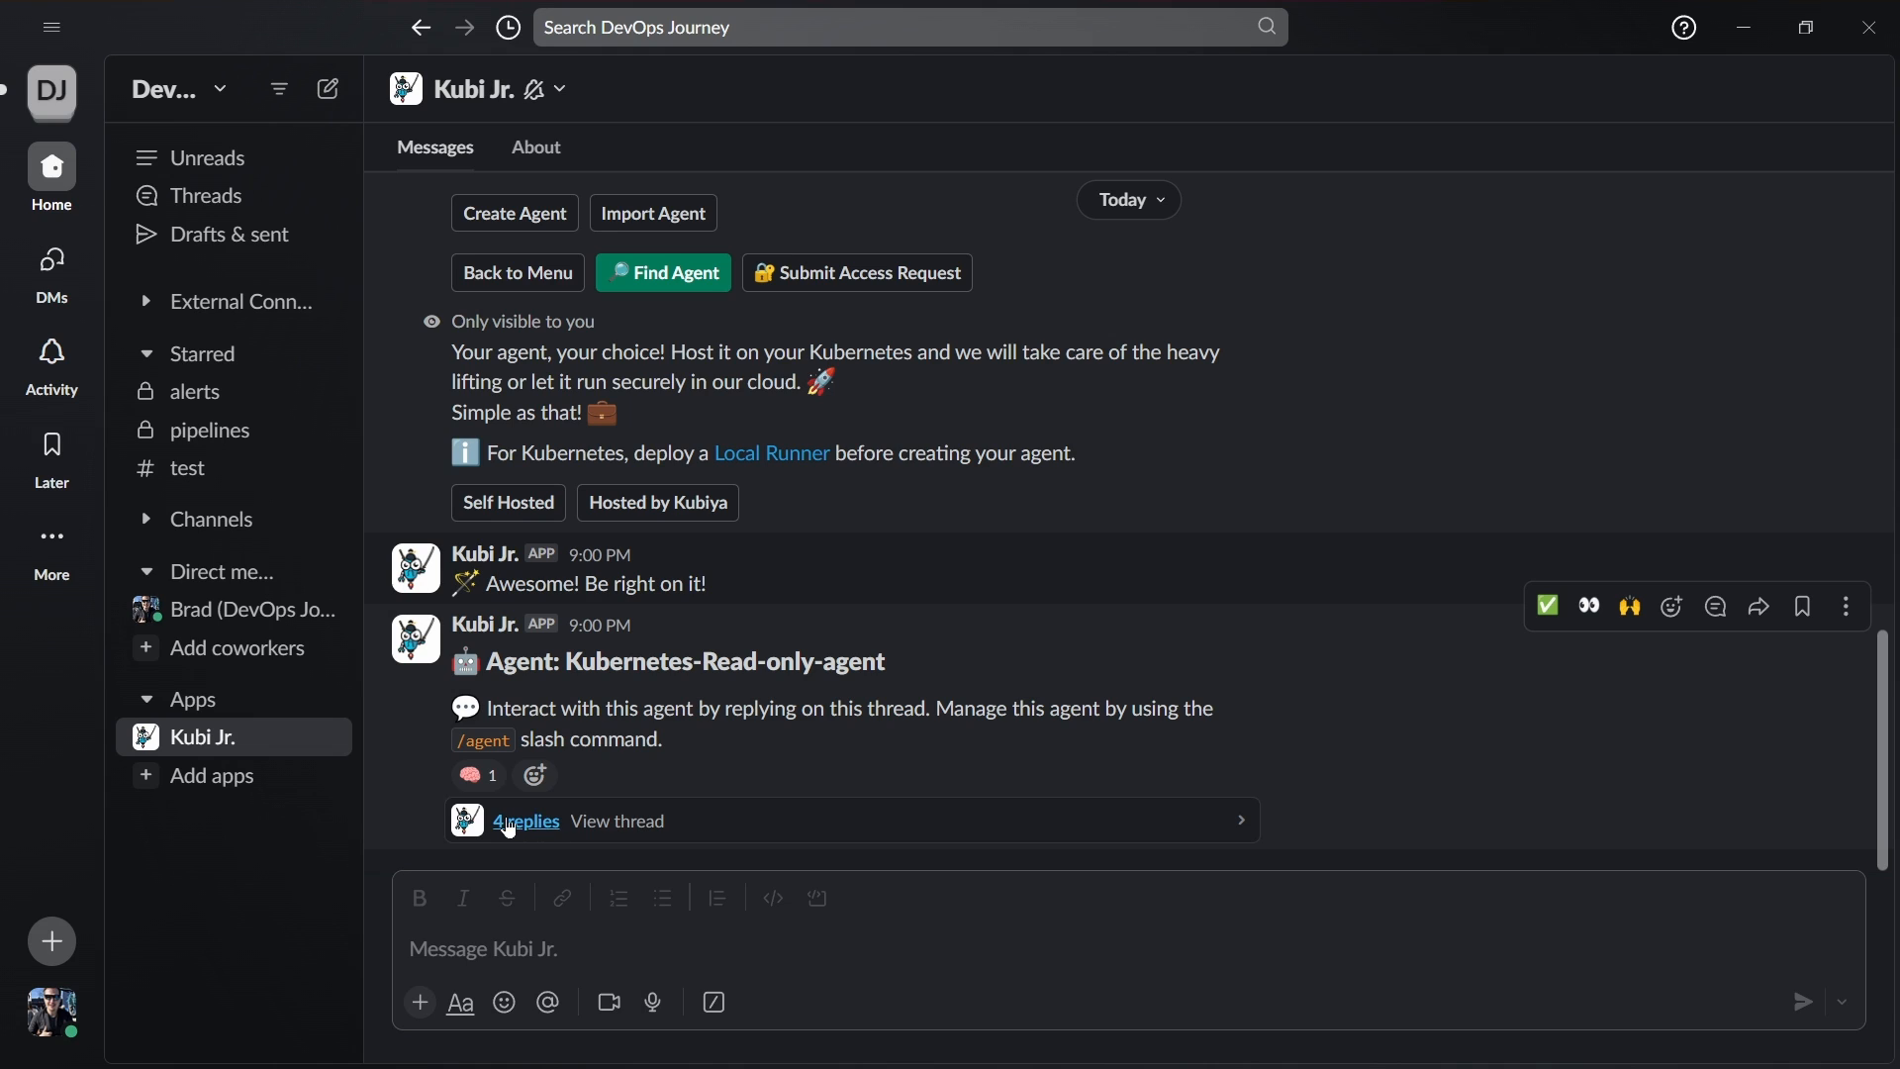
Step: Ask in the agent thread 'how many pods are currently running in my cluster?'
left_click(524, 819)
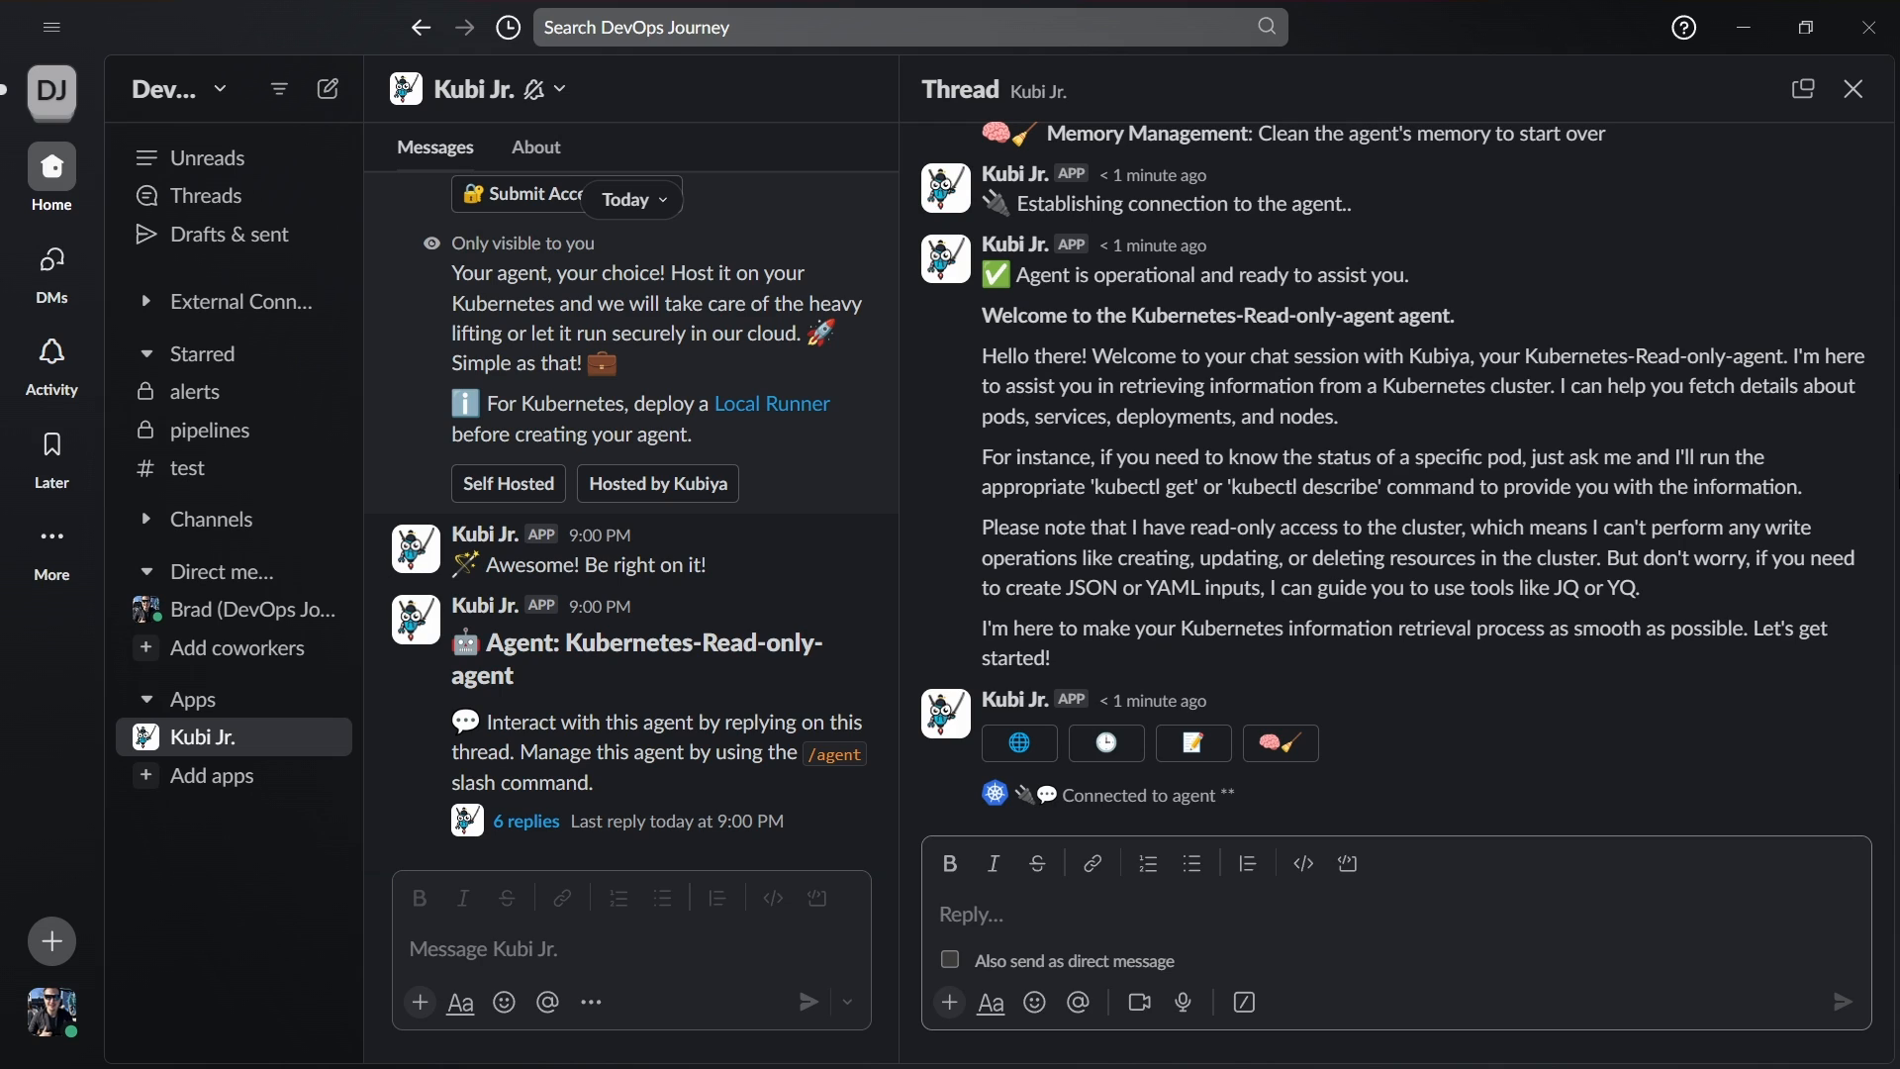
type("how many pods are currently running in my cluster?")
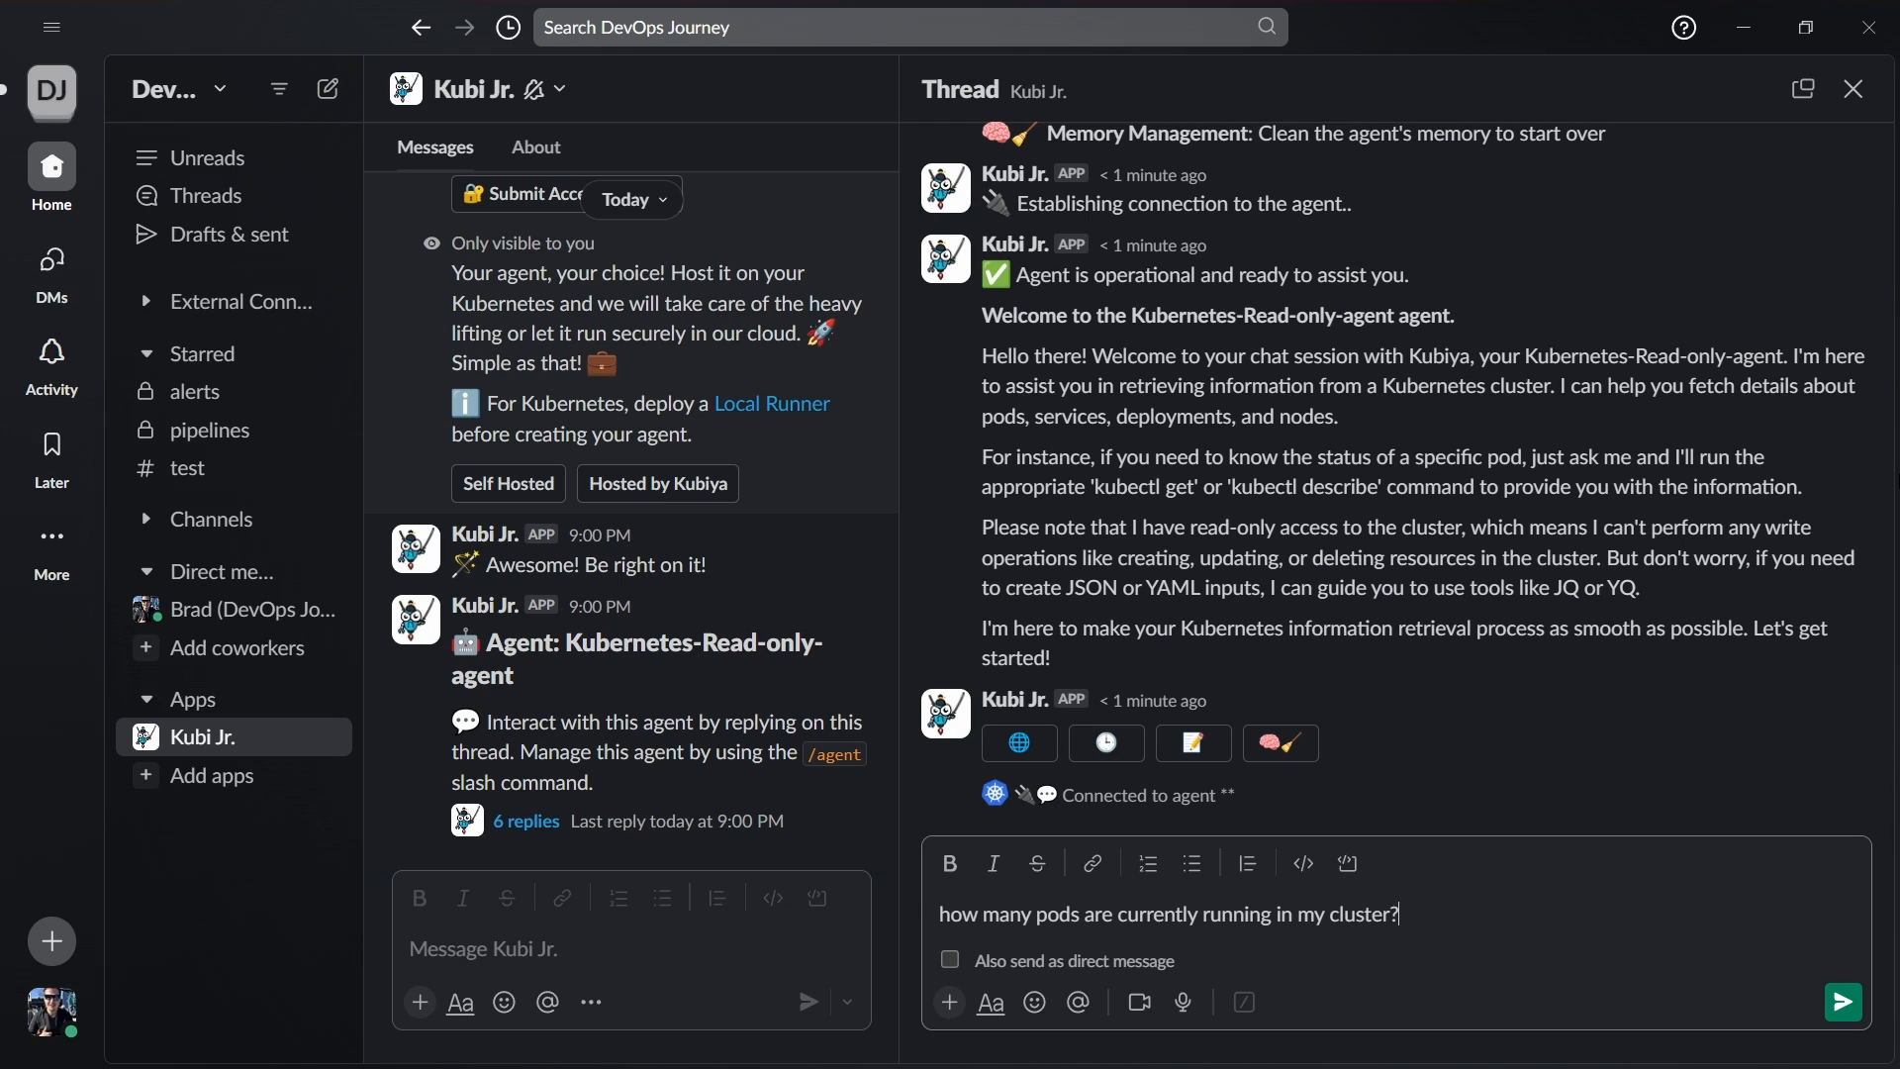
left_click(1840, 1001)
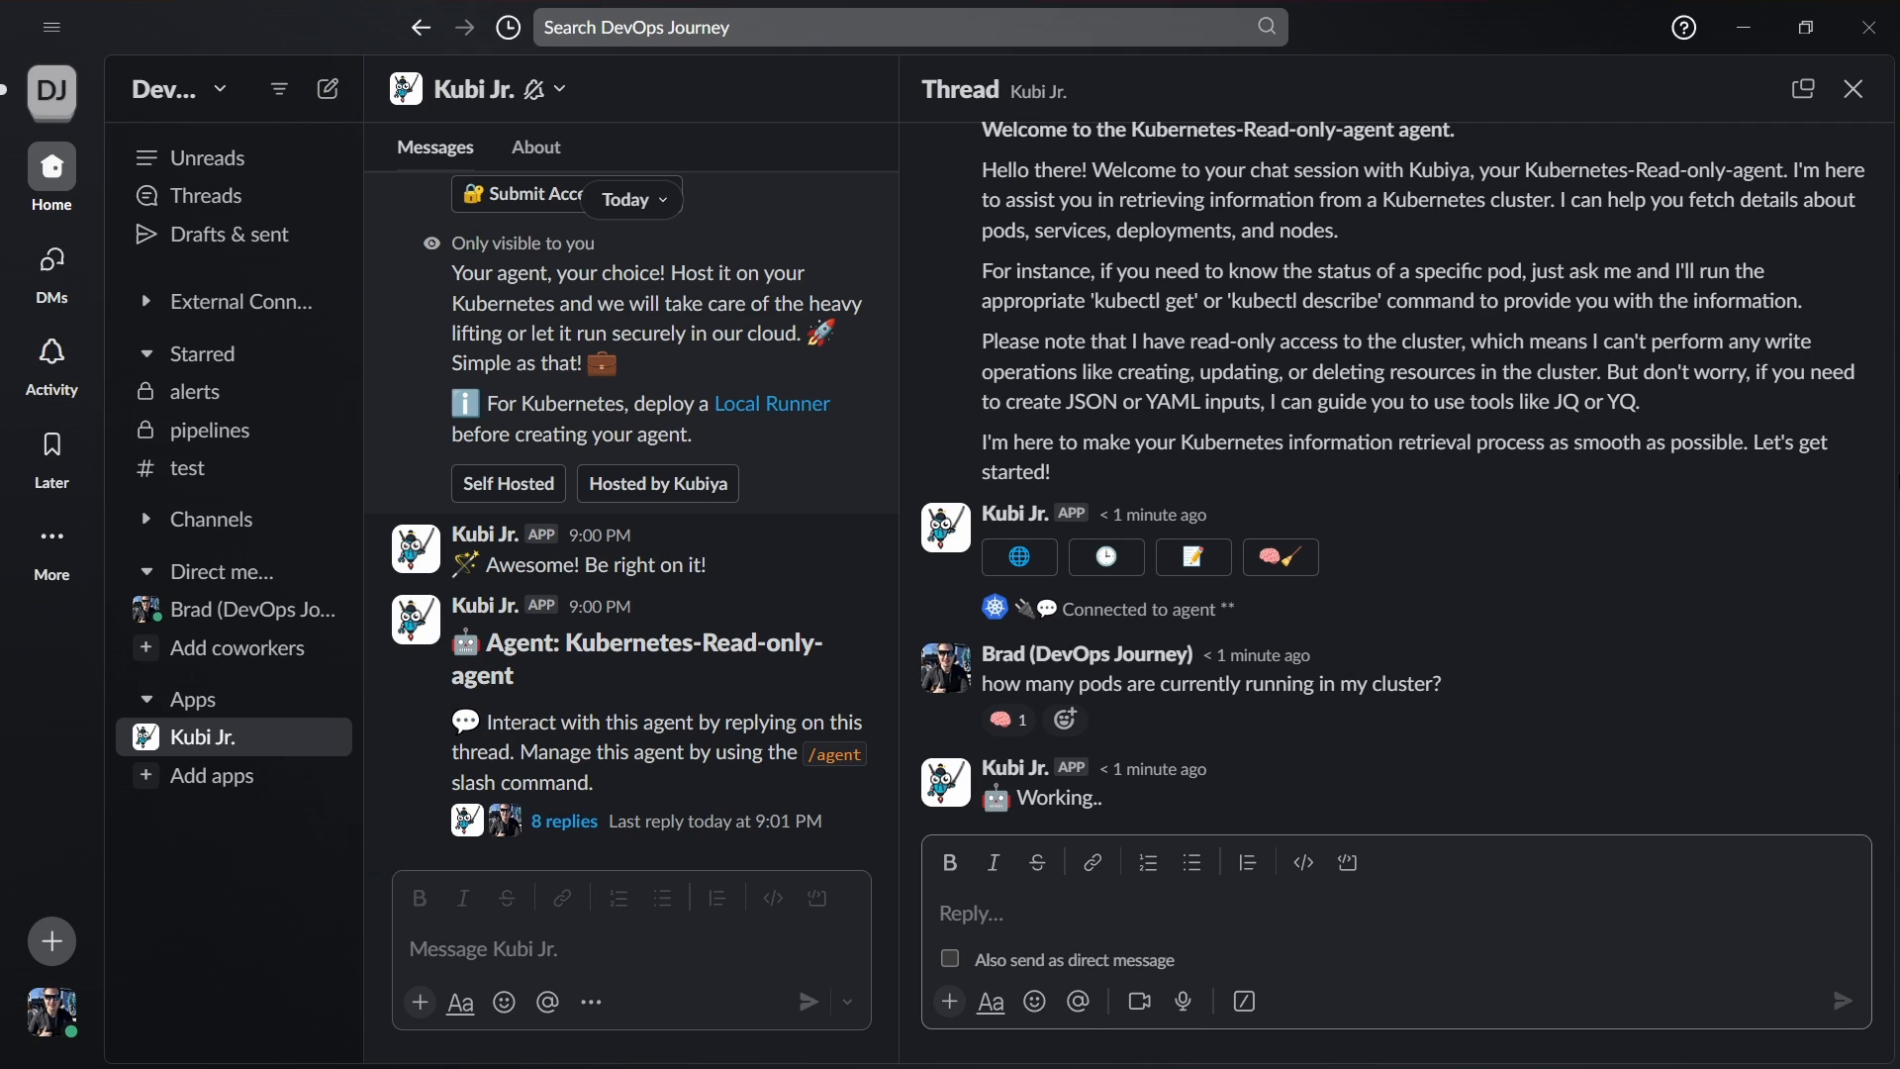